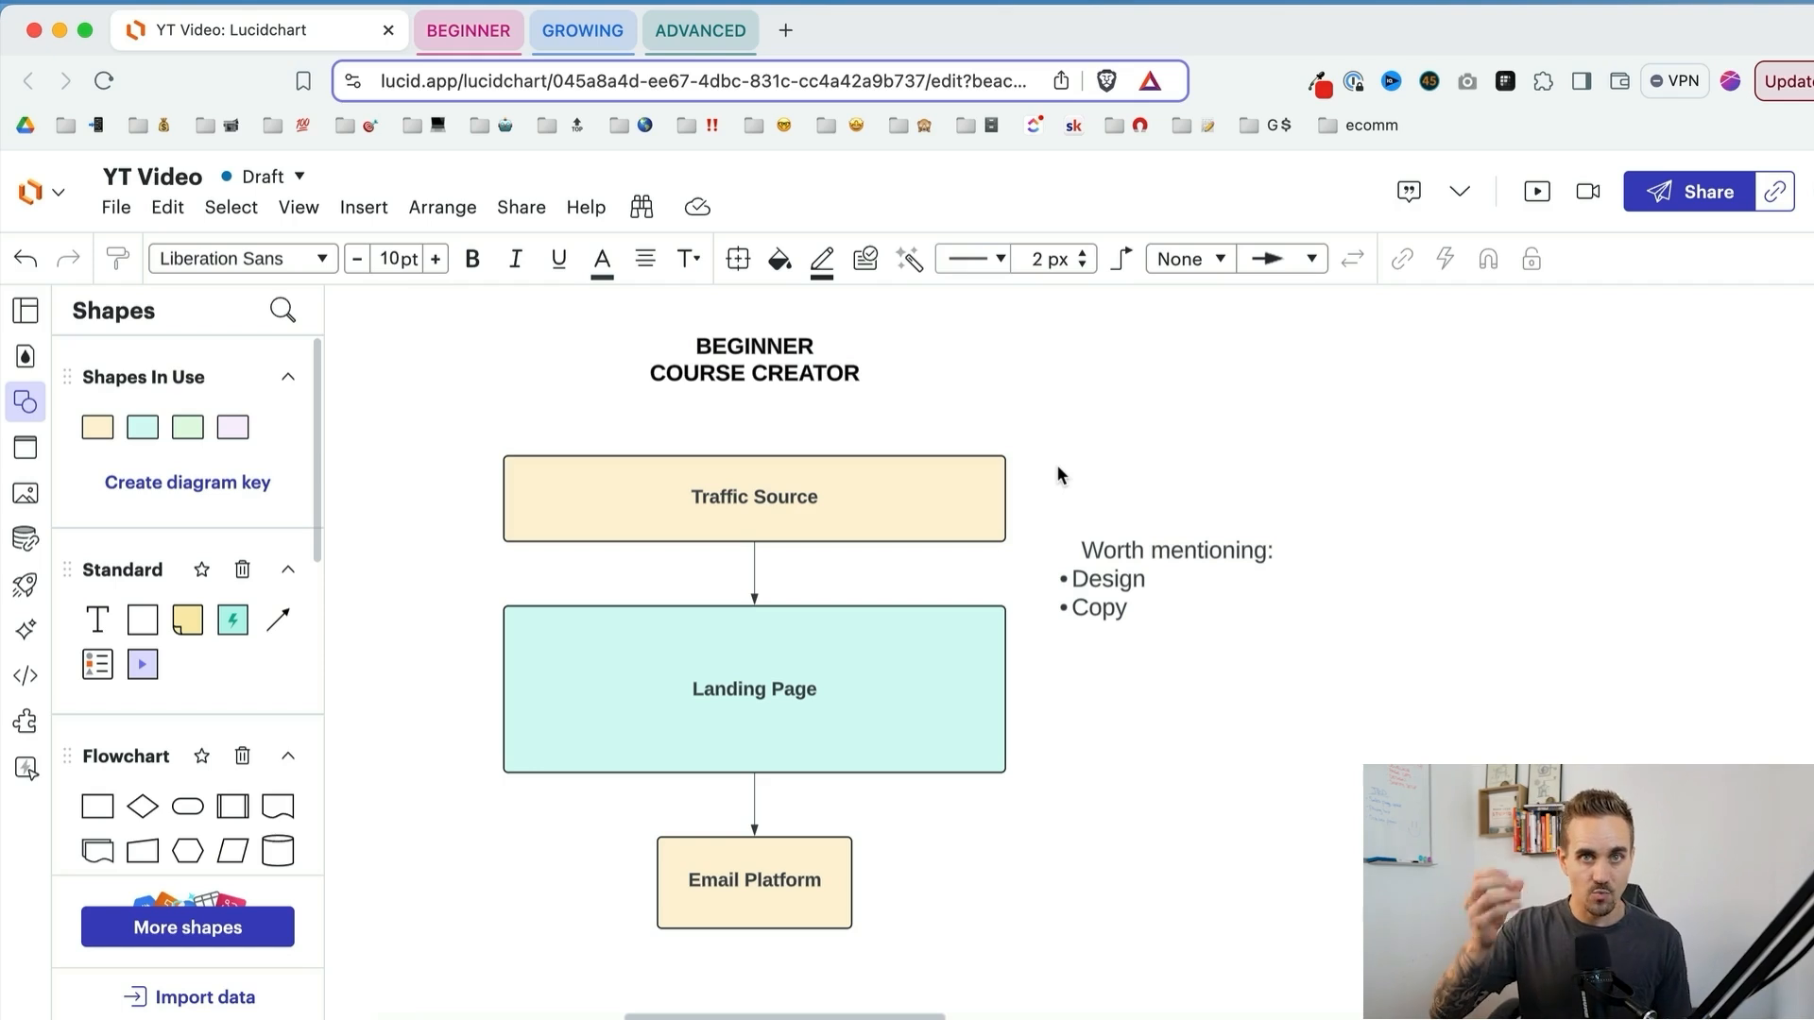
Step: Point out the Traffic Source, Landing Page and next boxes in the beginner flowchart
left_click(754, 497)
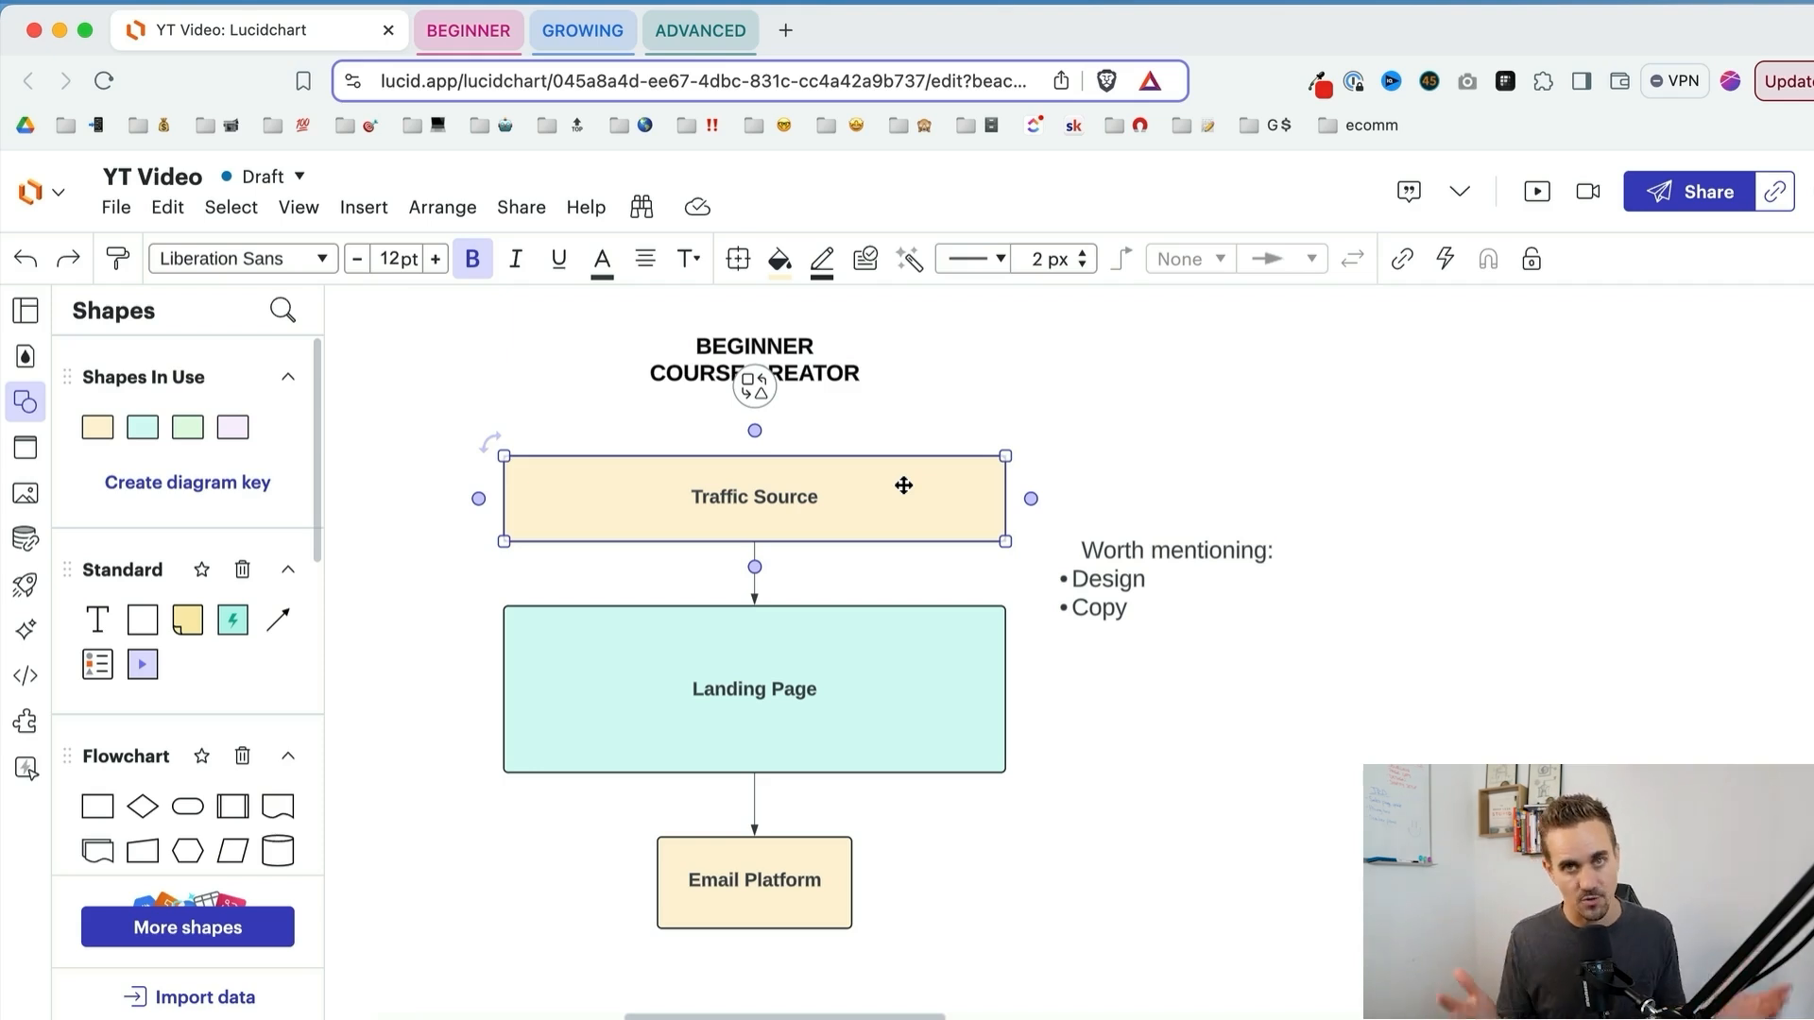
mouse_move(847, 642)
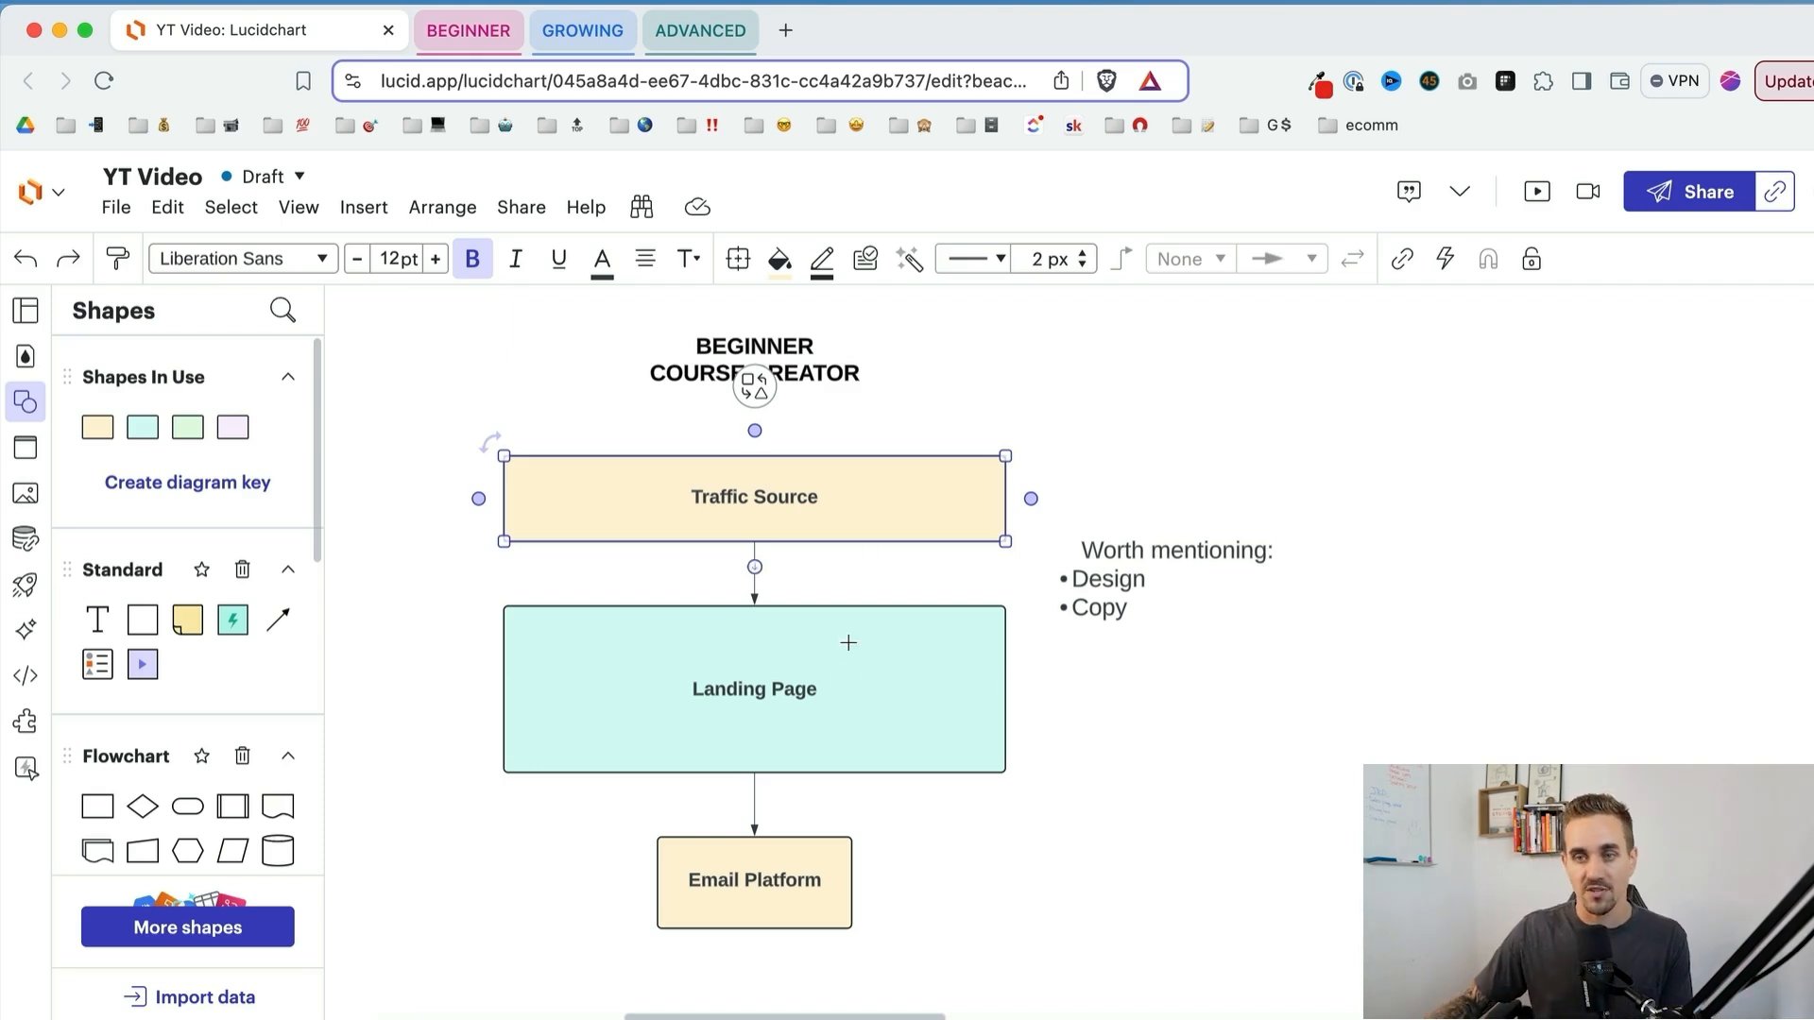
left_click(753, 687)
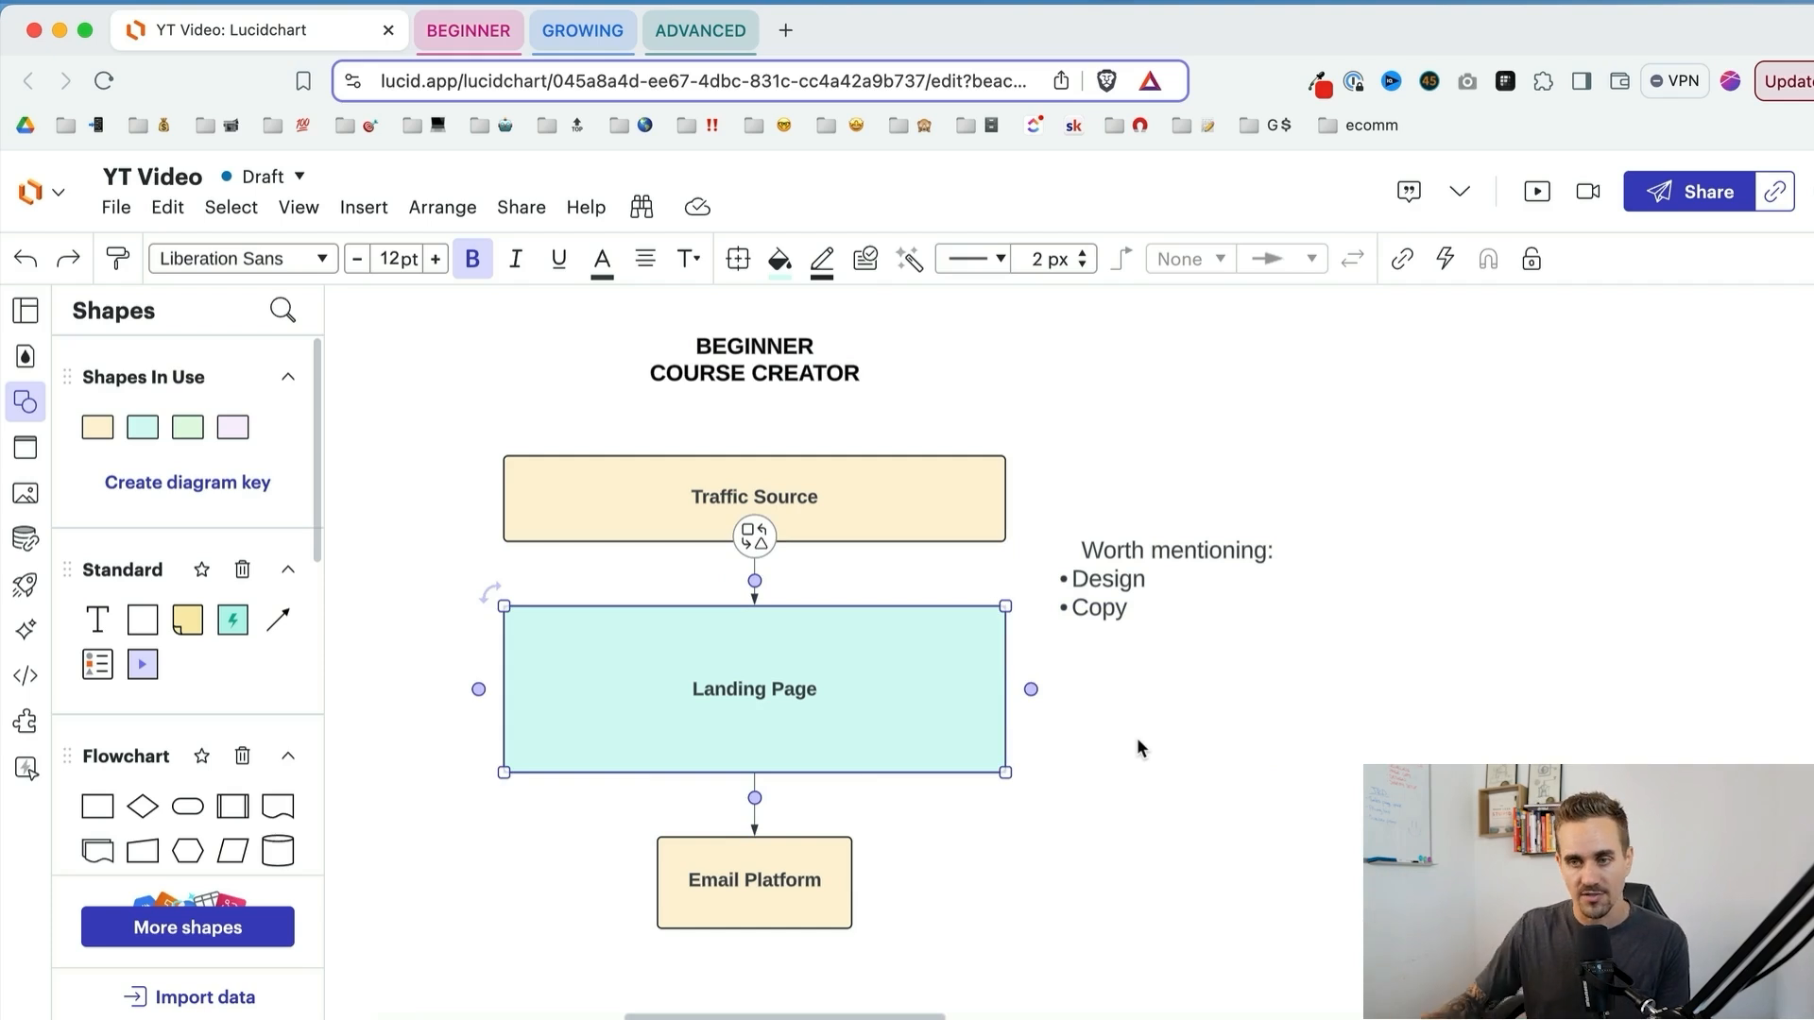
left_click(752, 880)
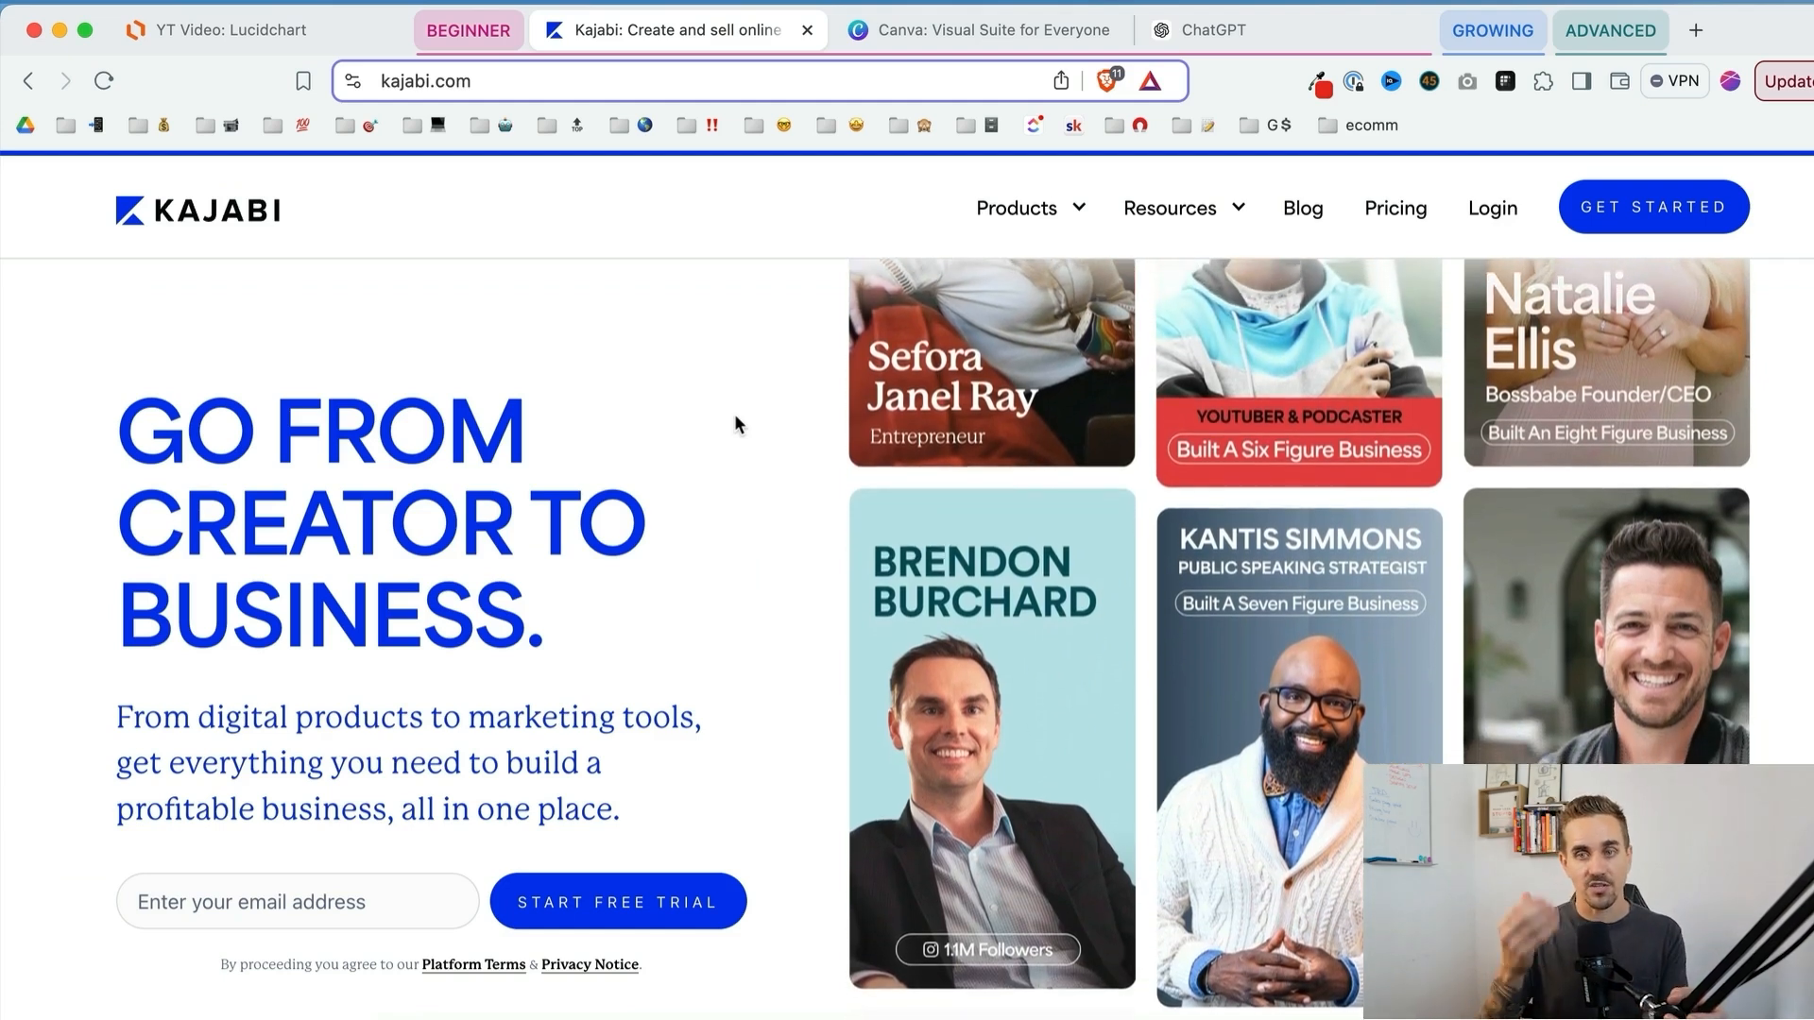
Step: Browse Kajabi's homepage sections on courses, memberships, coaching and email, then switch to Canva
scroll("down", 3)
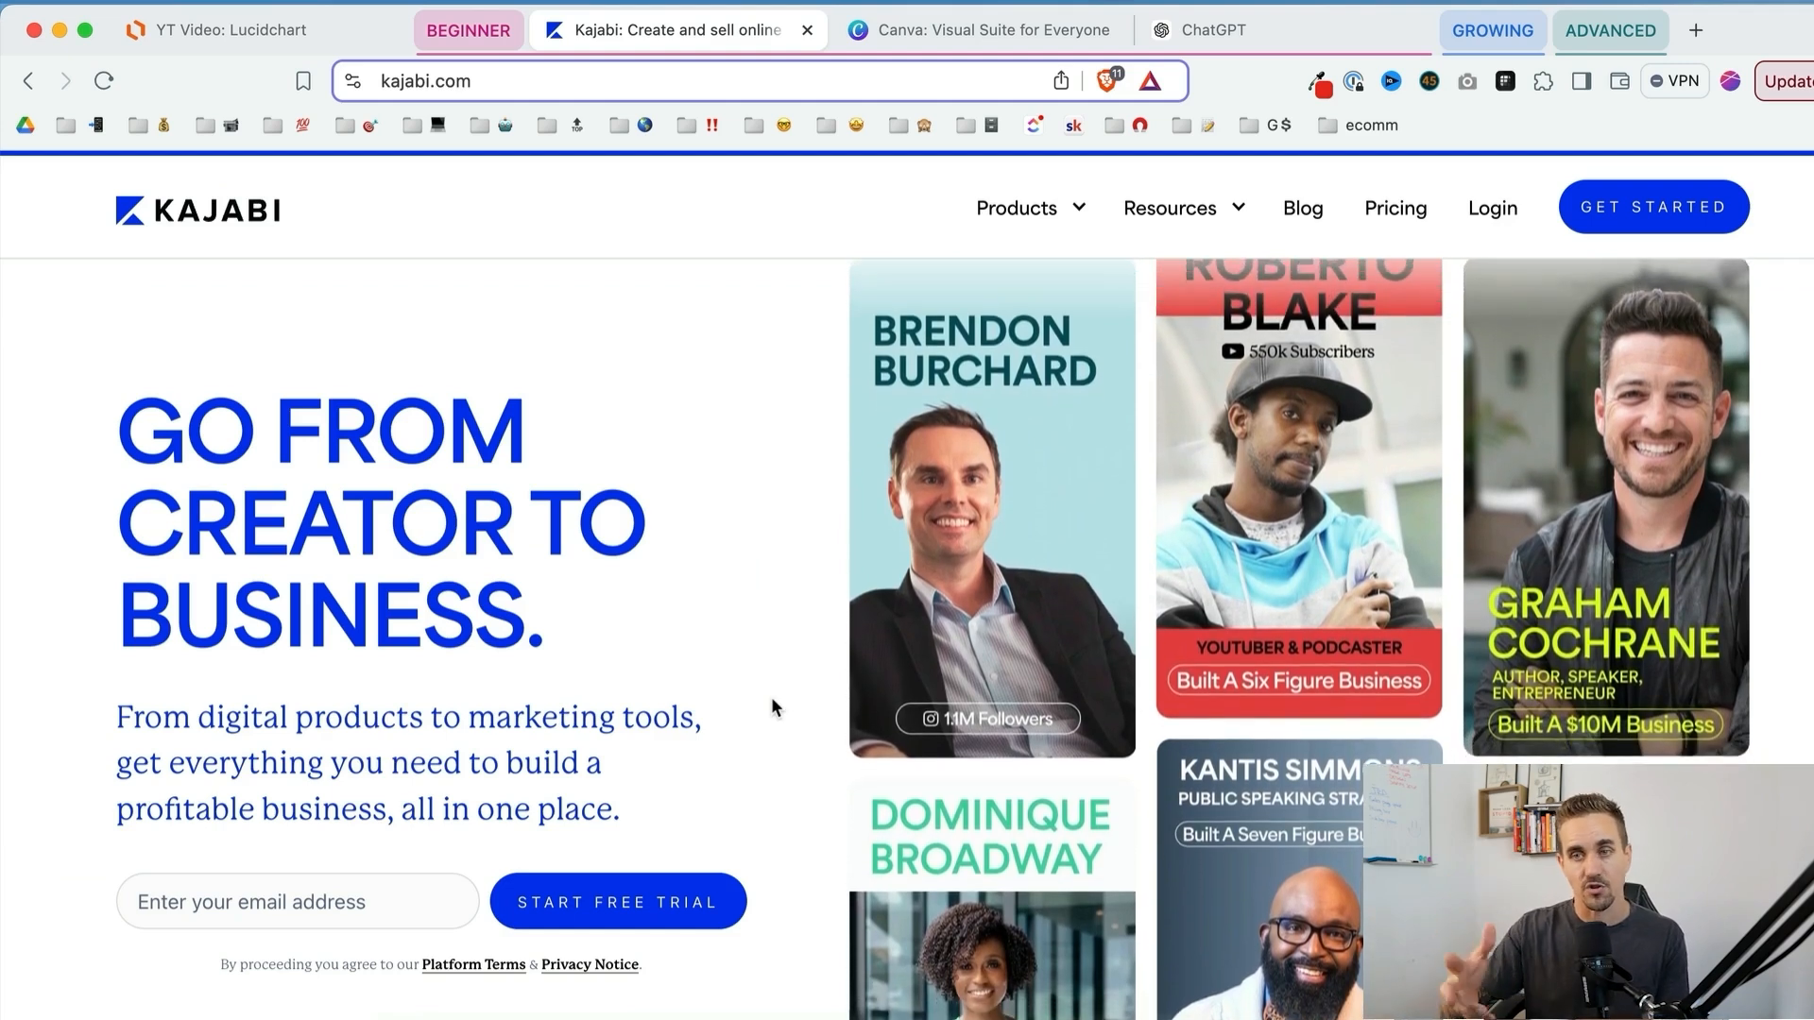
scroll("down", 3)
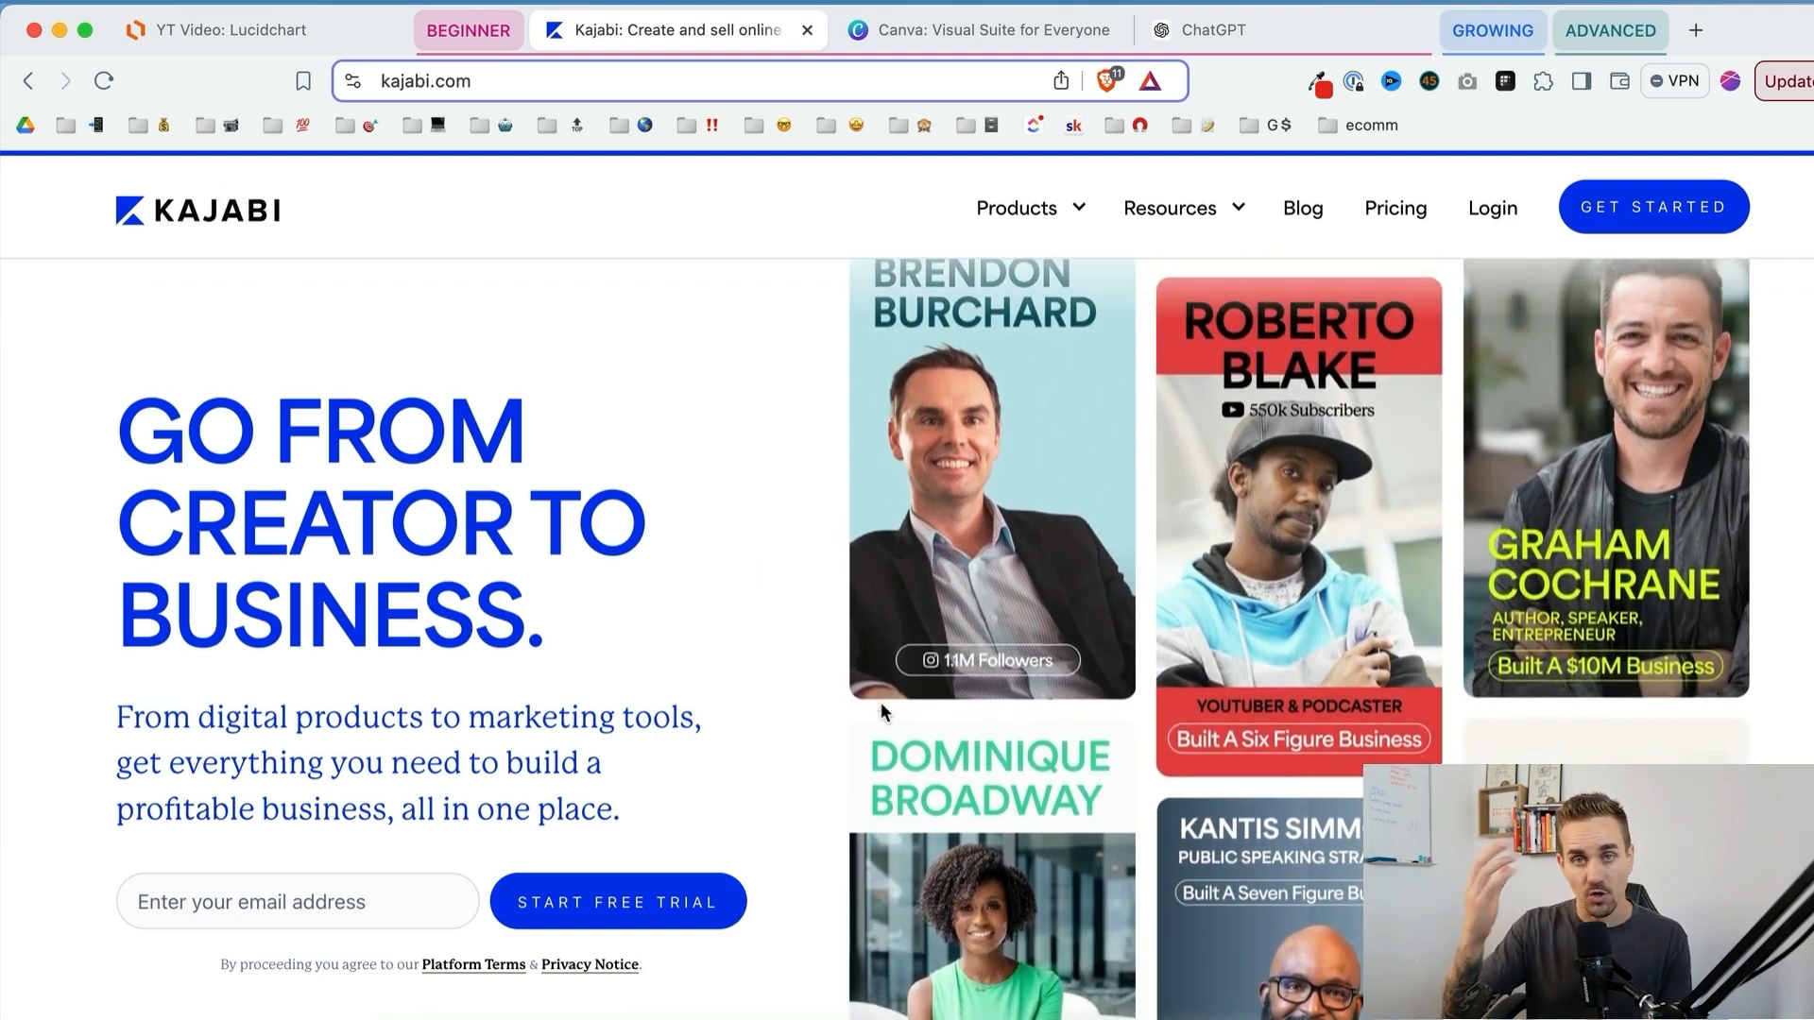
scroll("down", 3)
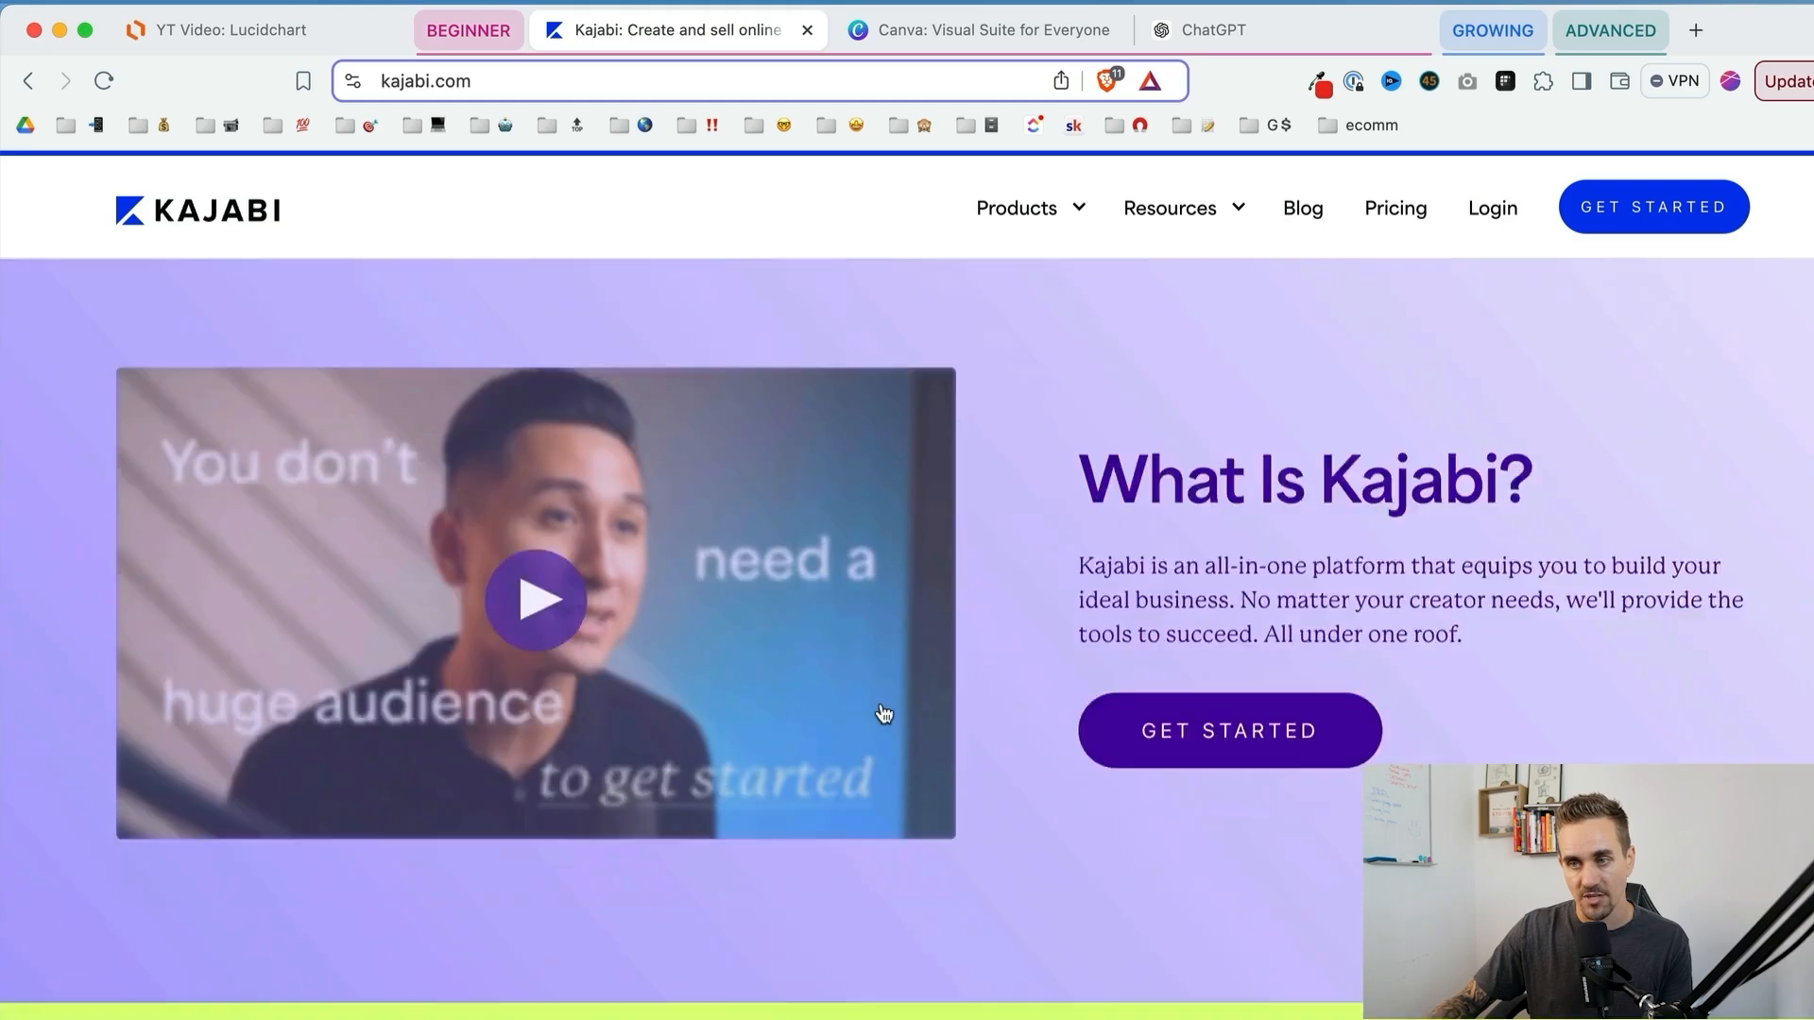
scroll("down", 3)
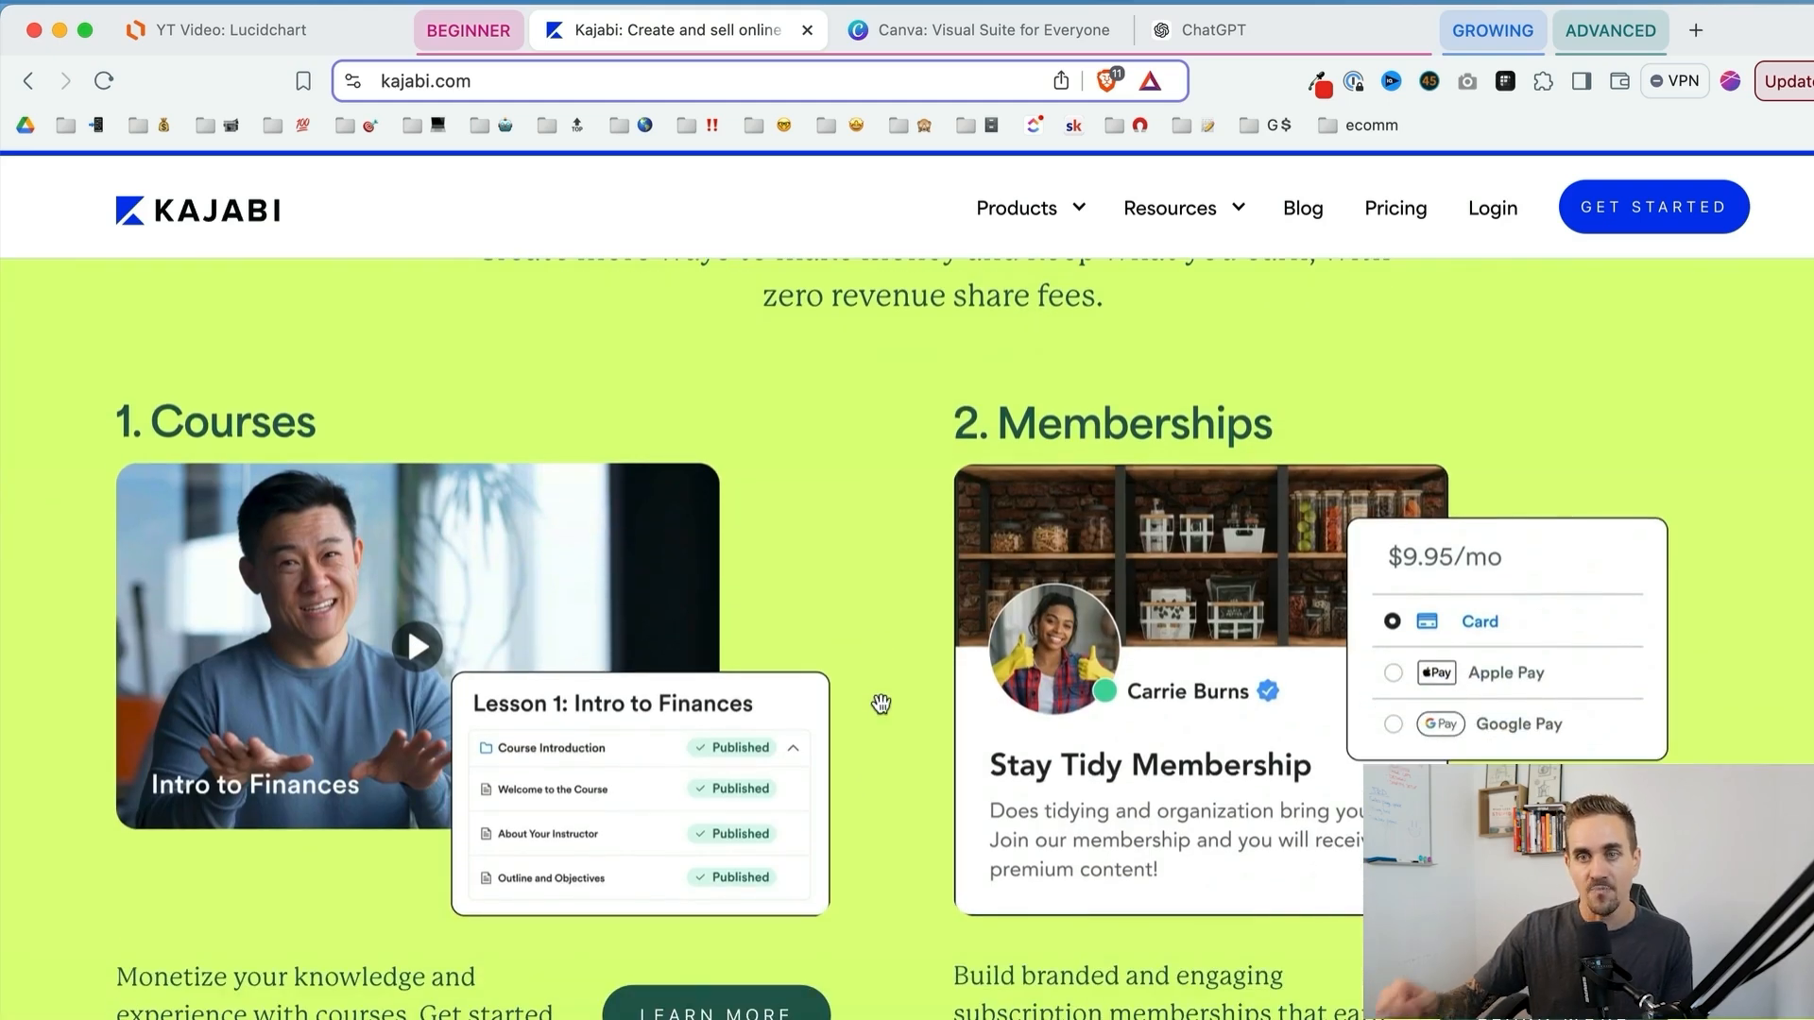
scroll("down", 3)
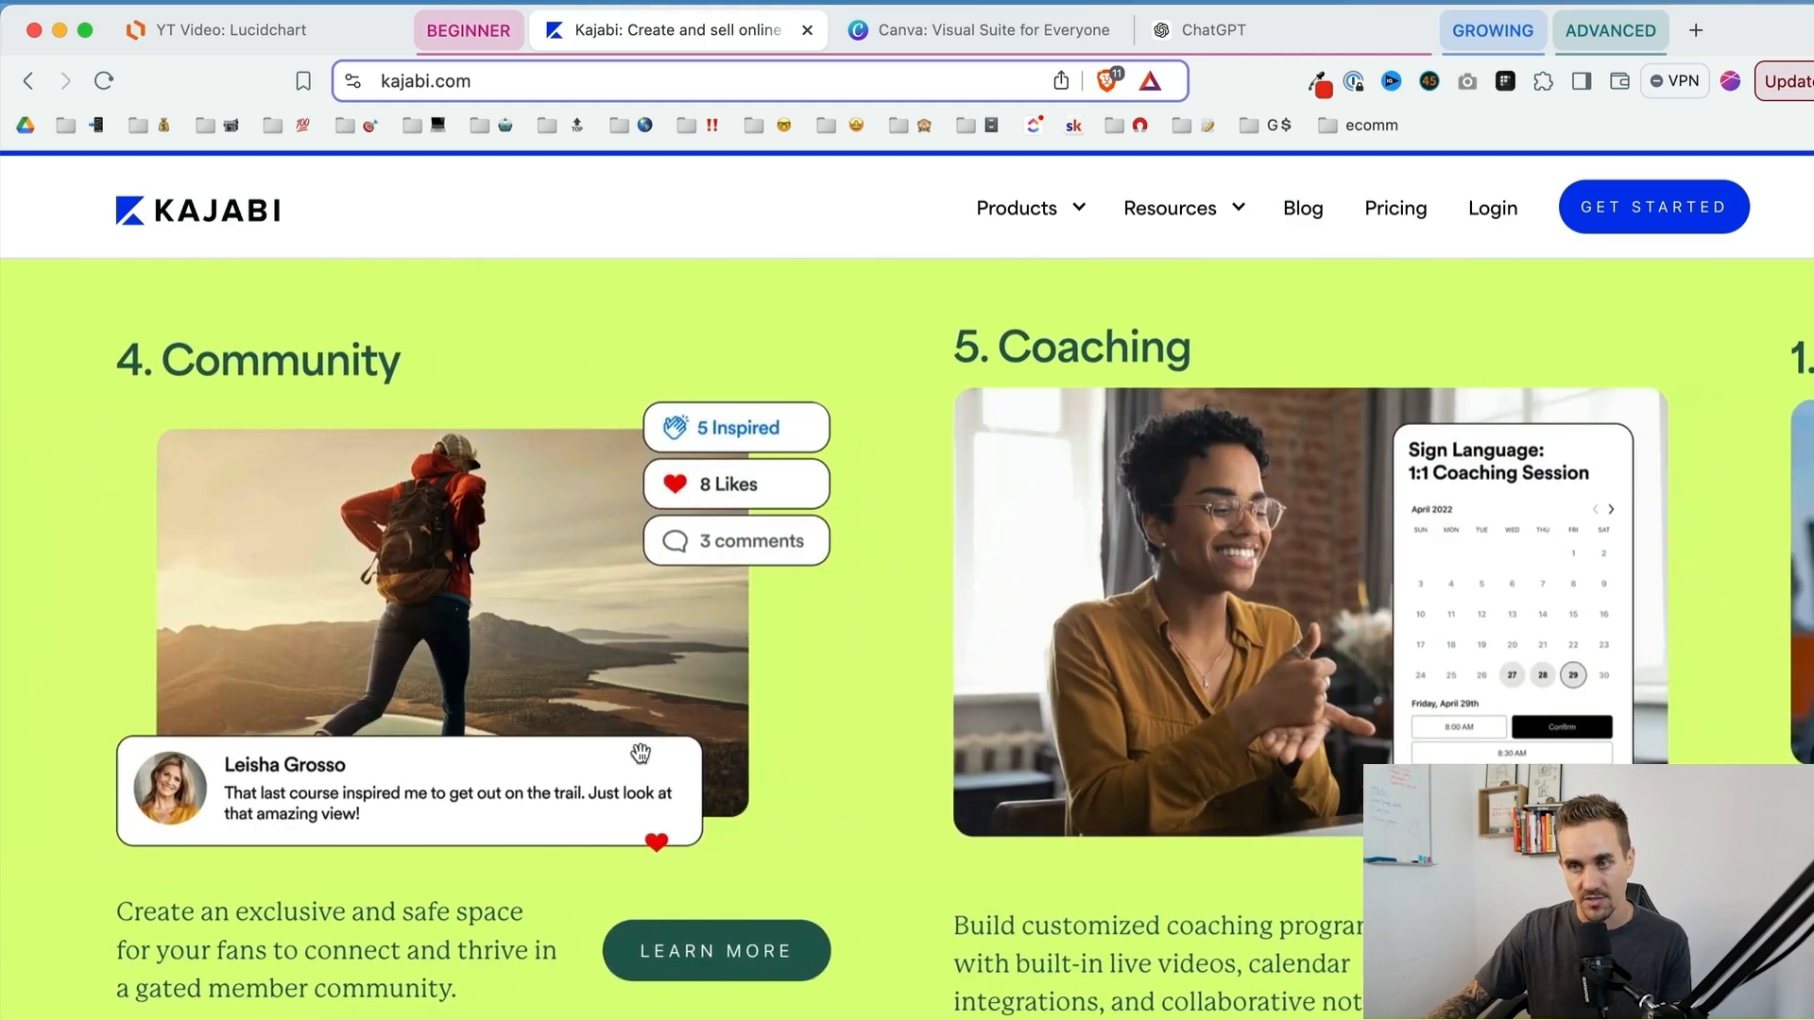
scroll("down", 3)
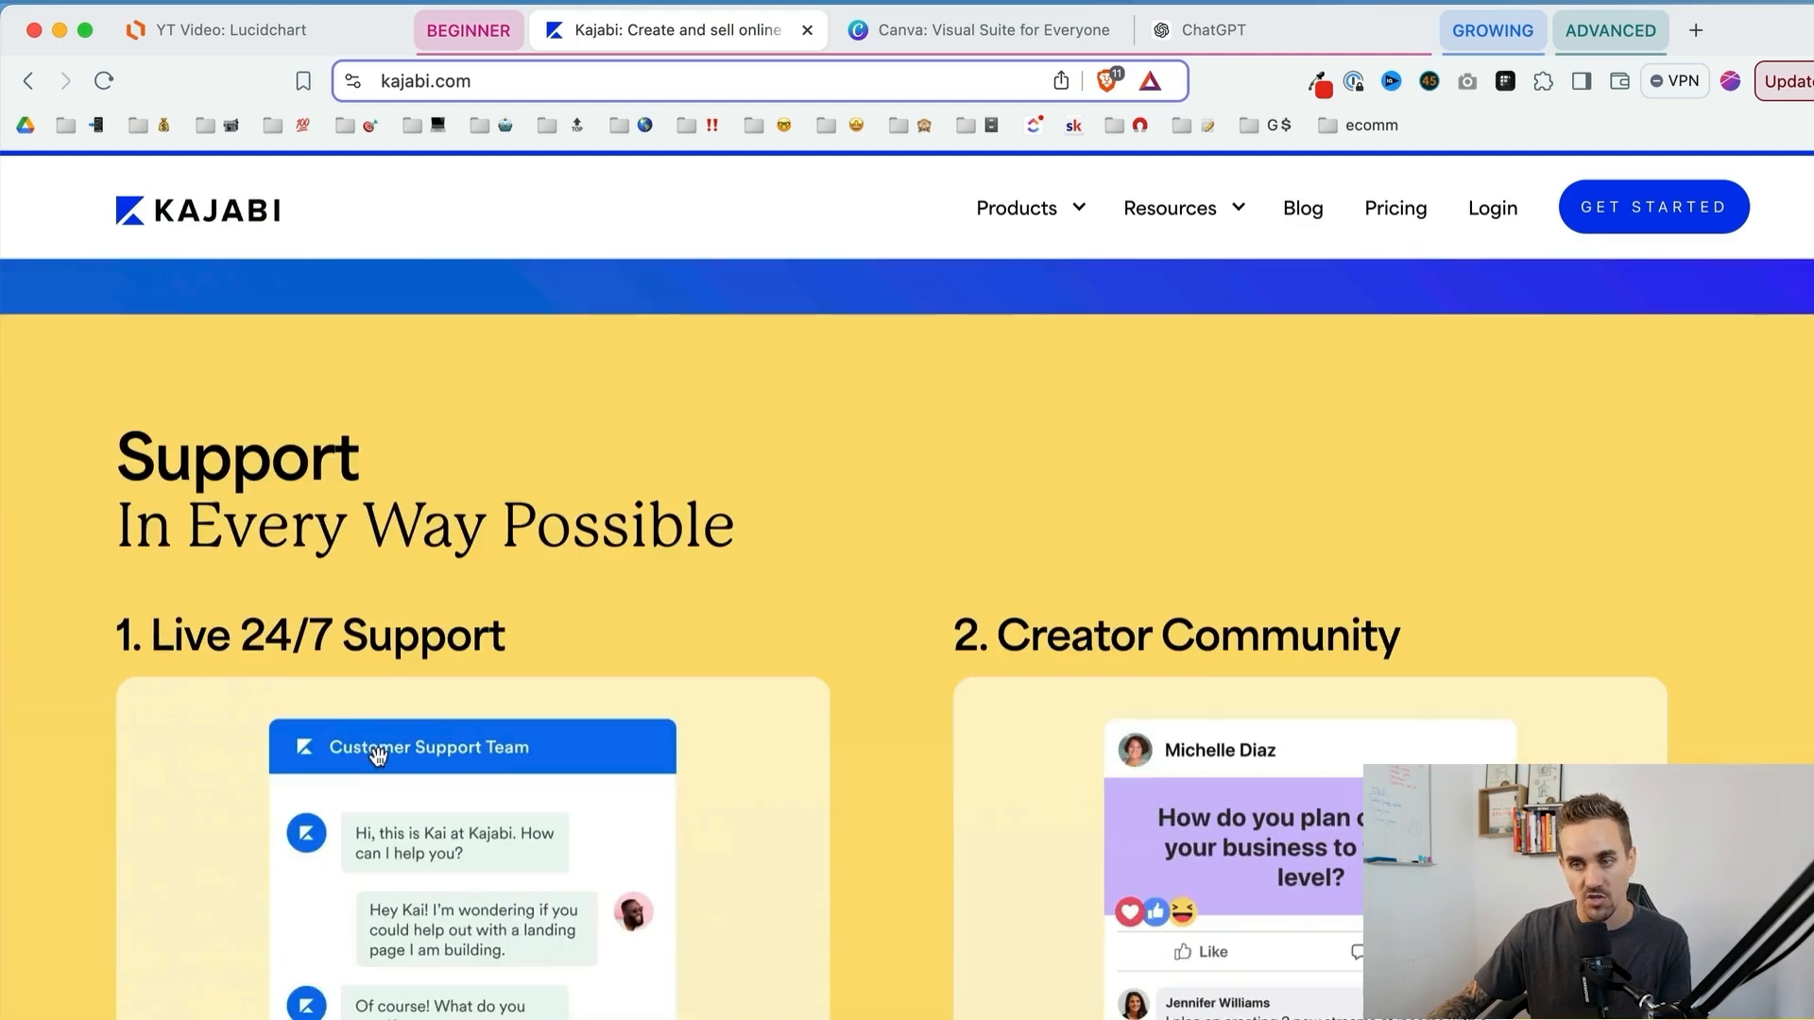
scroll("up", 3)
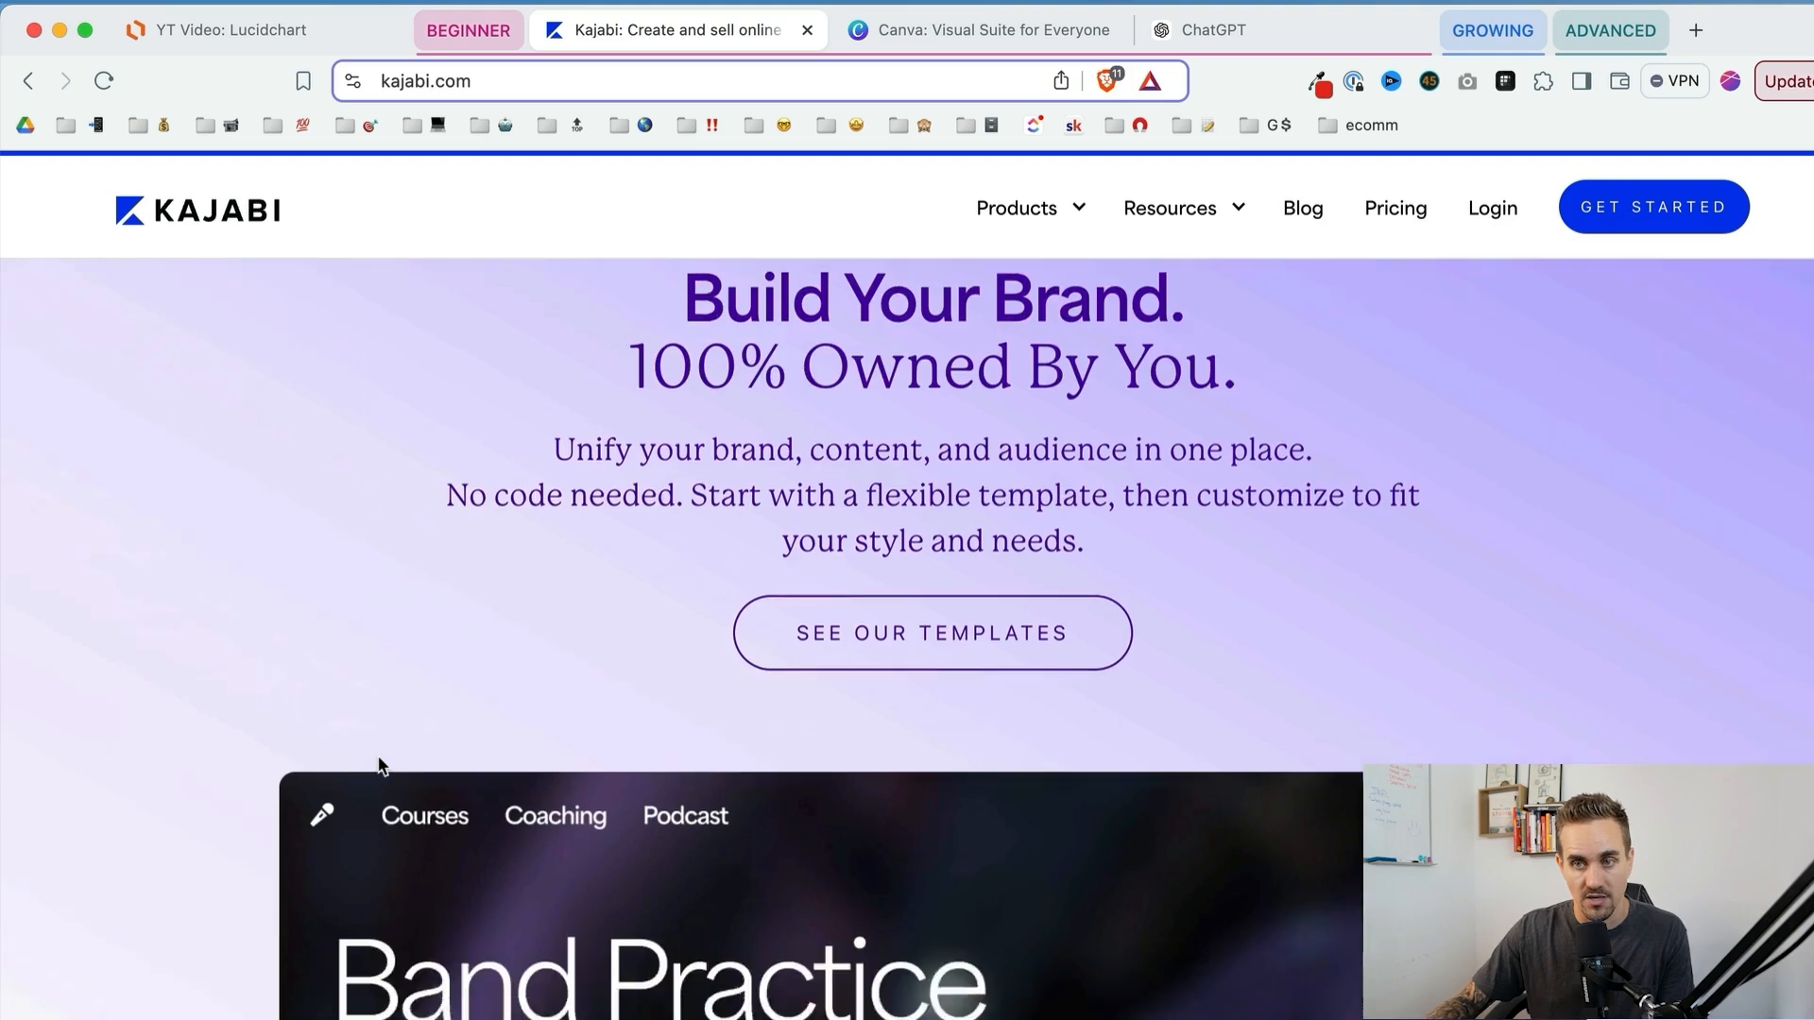
scroll("down", 3)
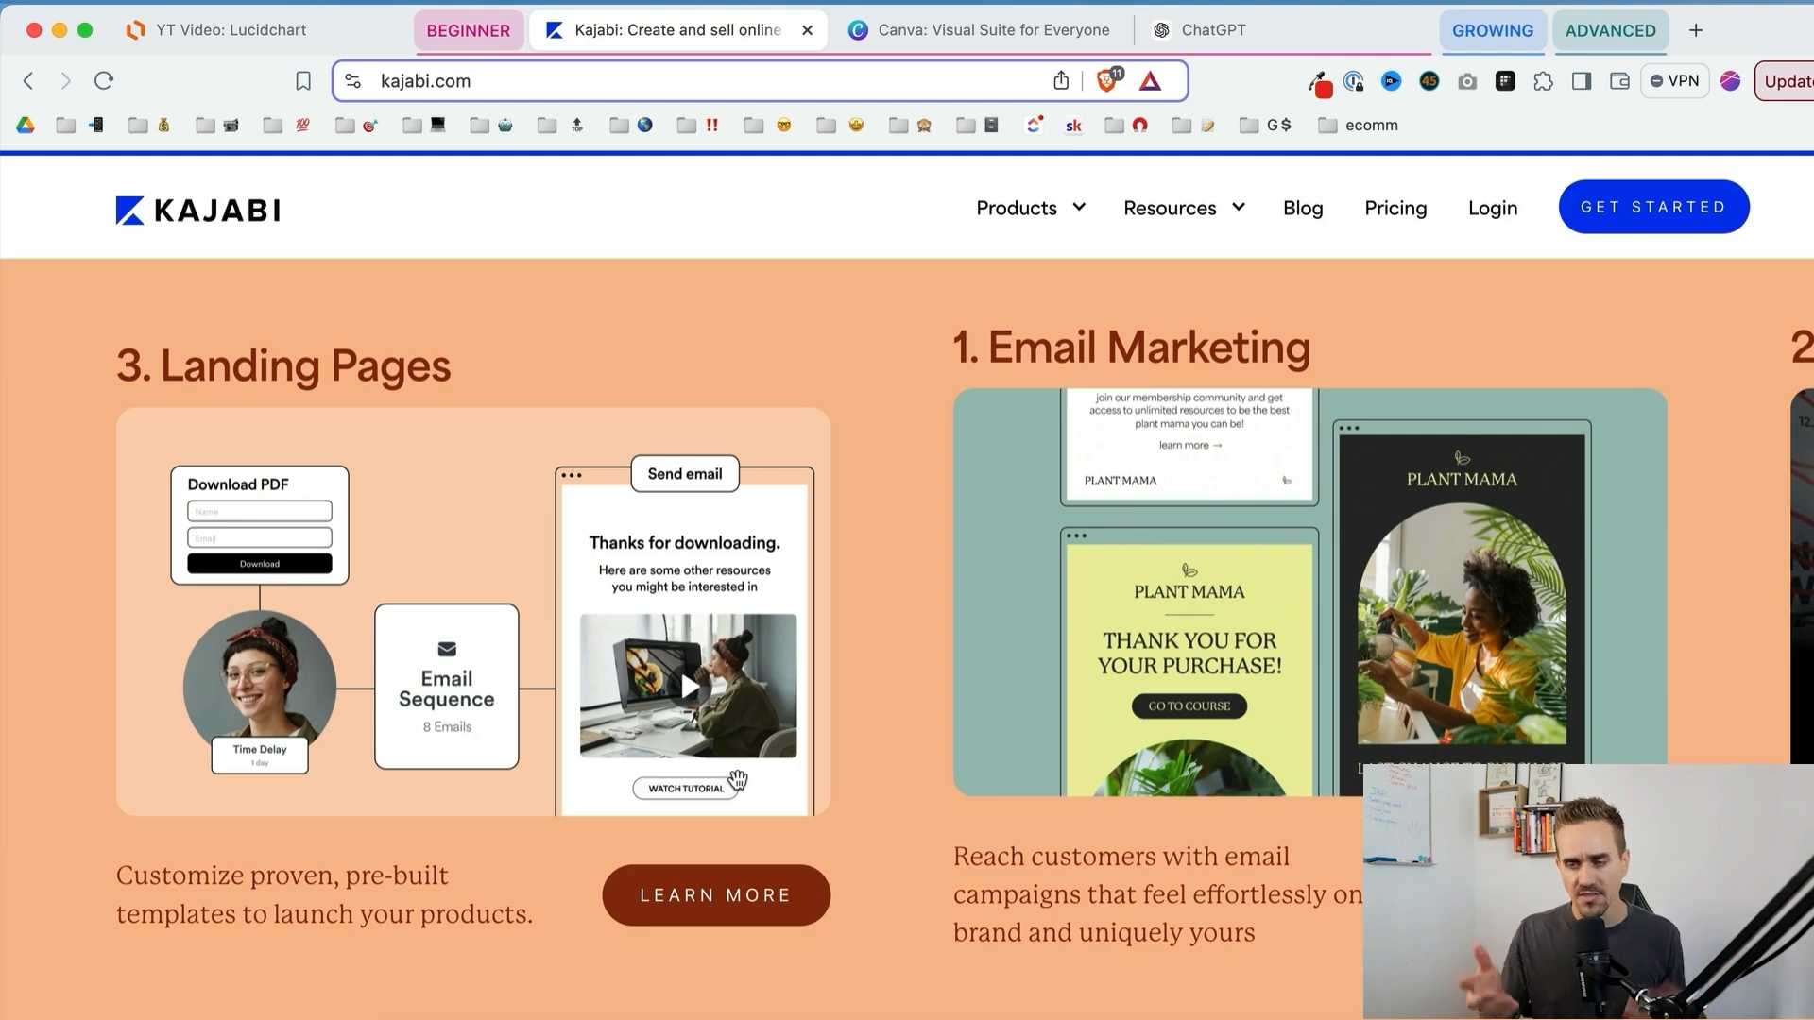
mouse_move(898, 733)
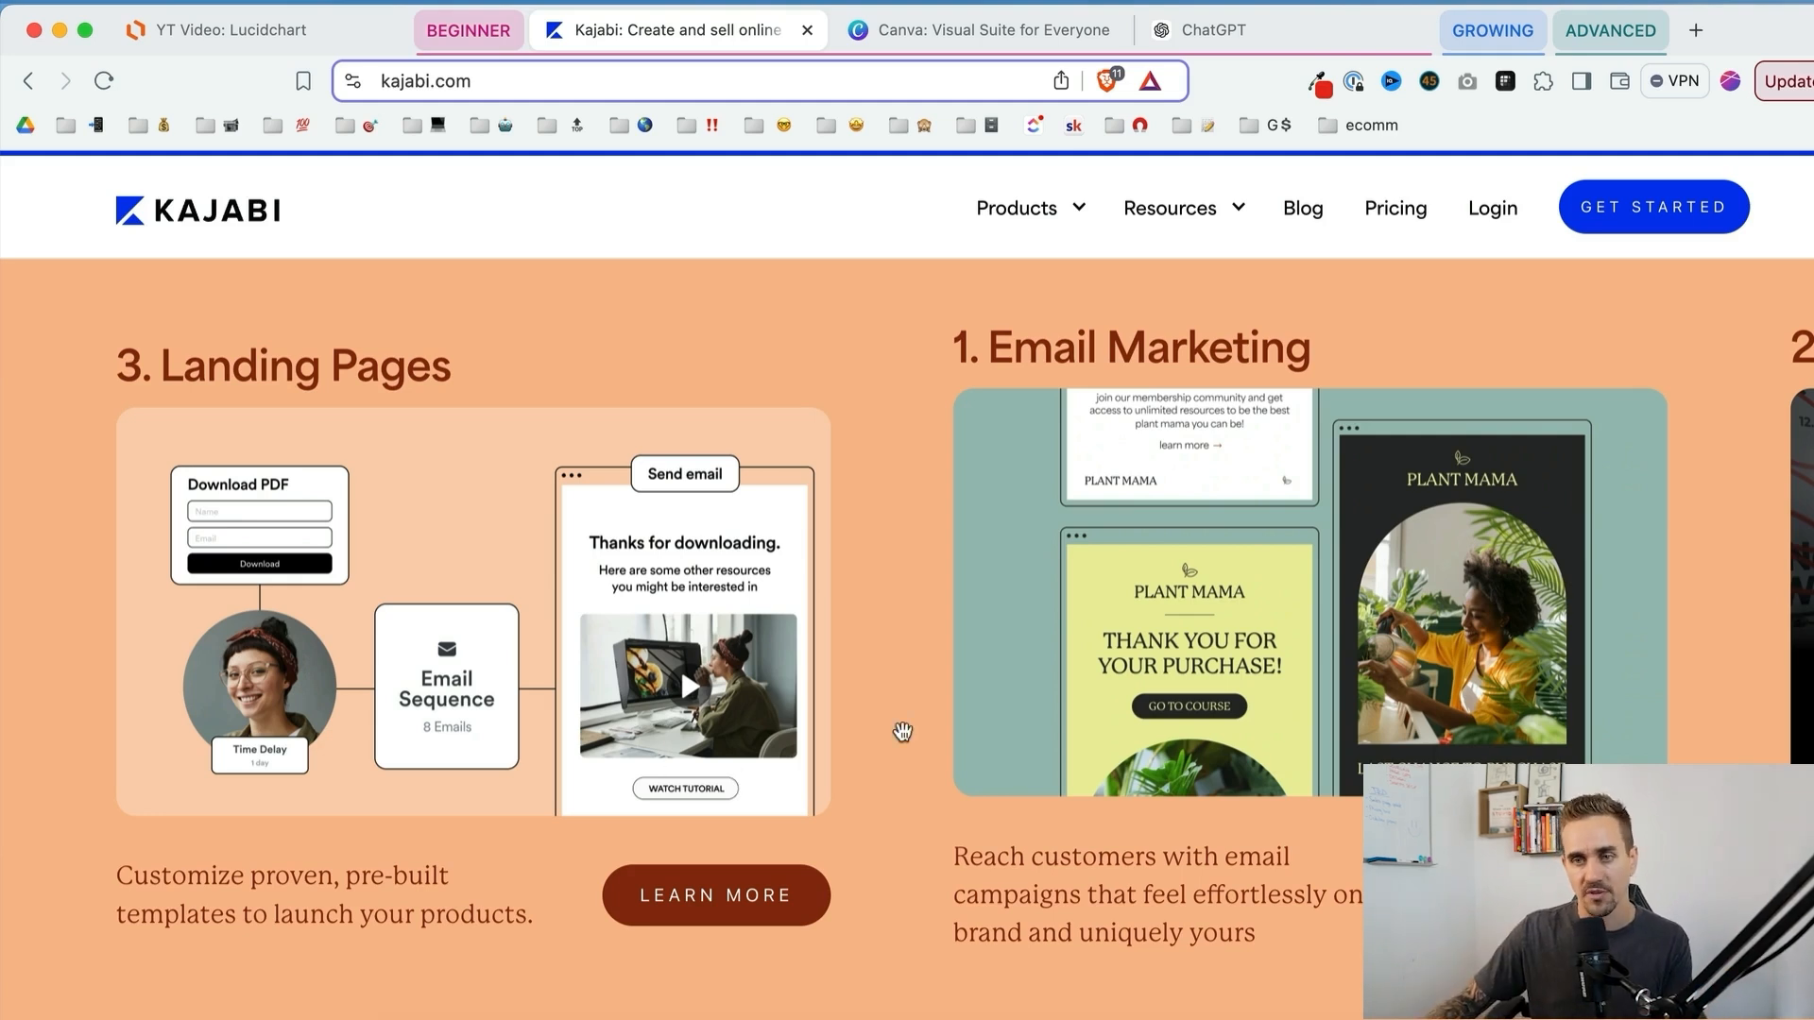
scroll("down", 3)
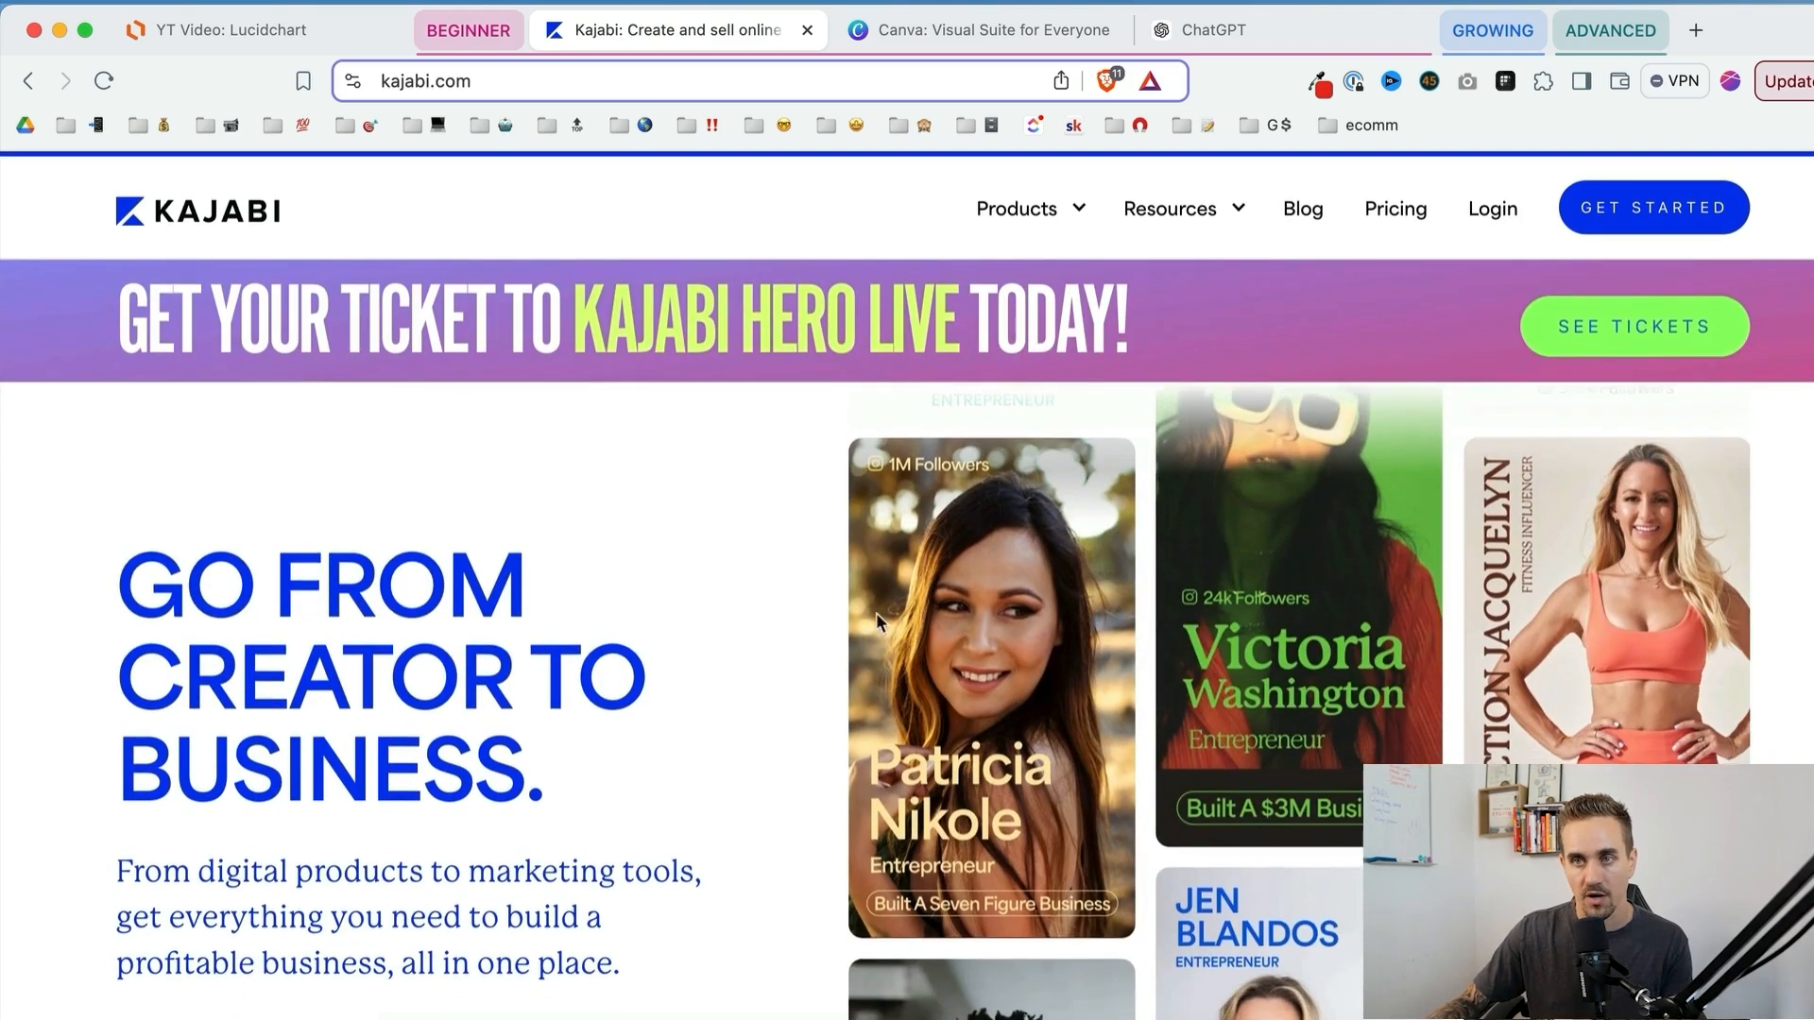
left_click(985, 31)
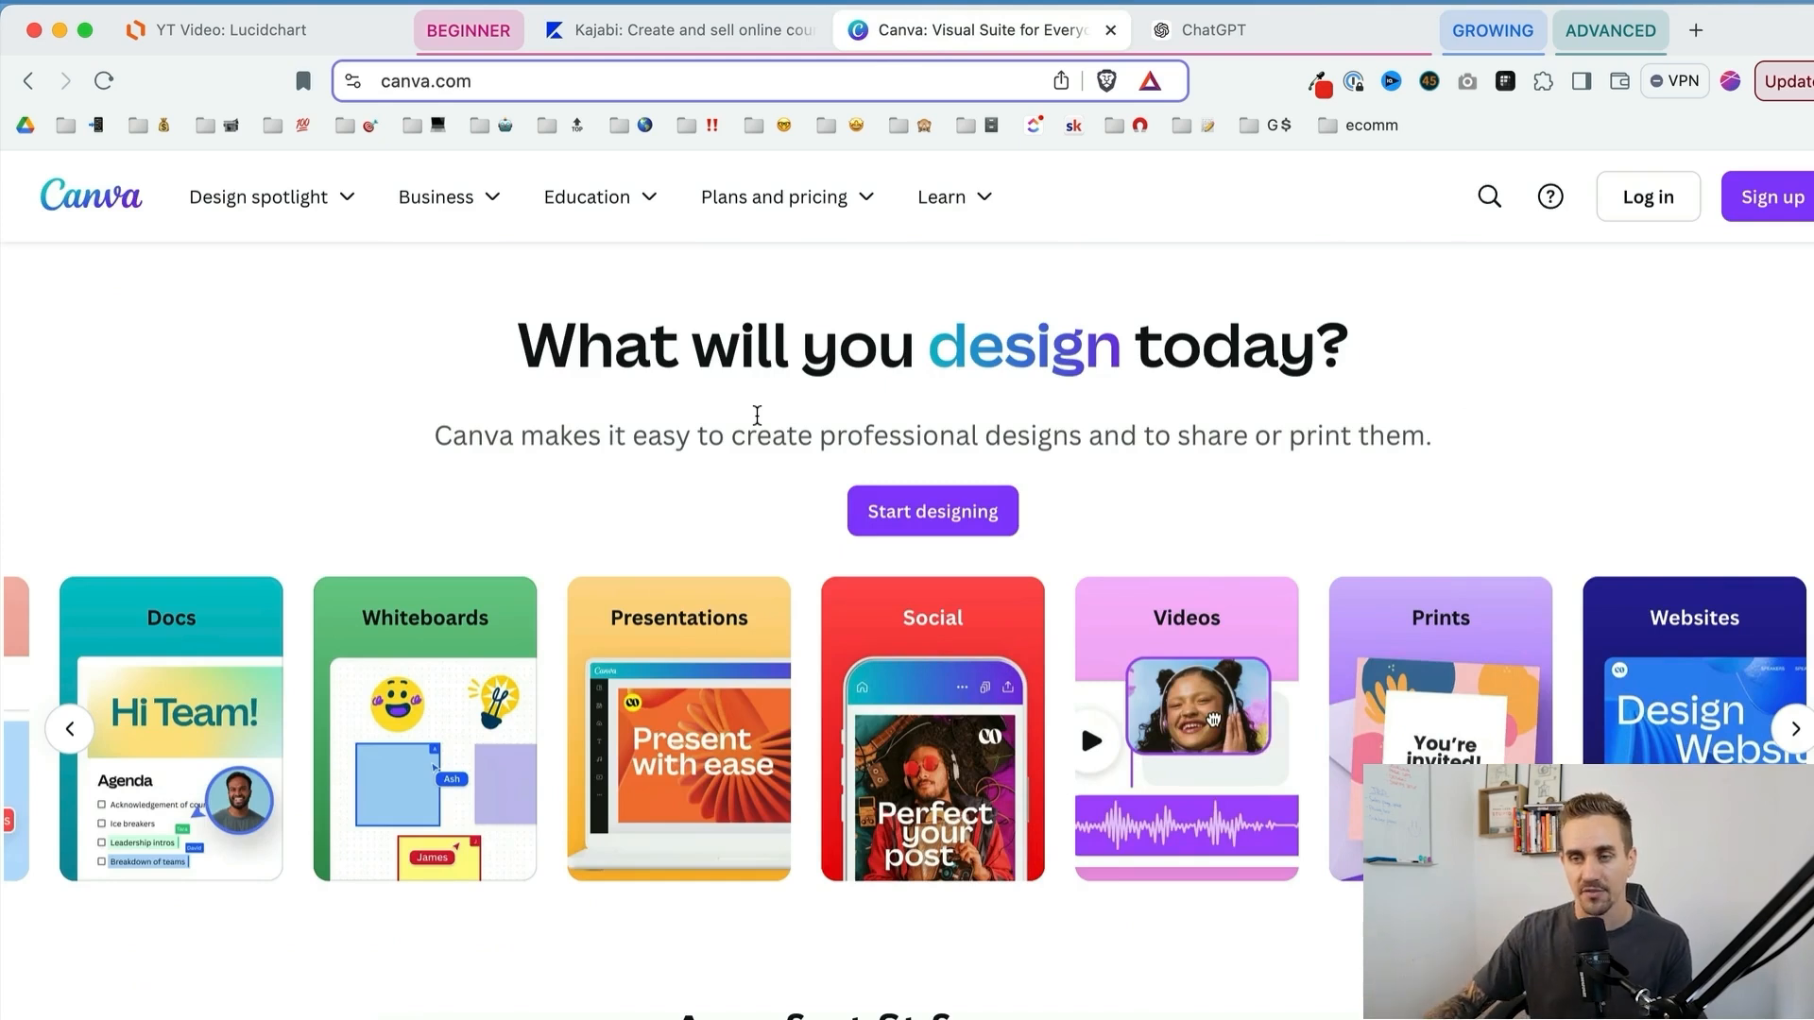
Step: Scroll Canva's homepage down to the Free, Pro, Teams and Enterprise plan comparison
scroll("down", 3)
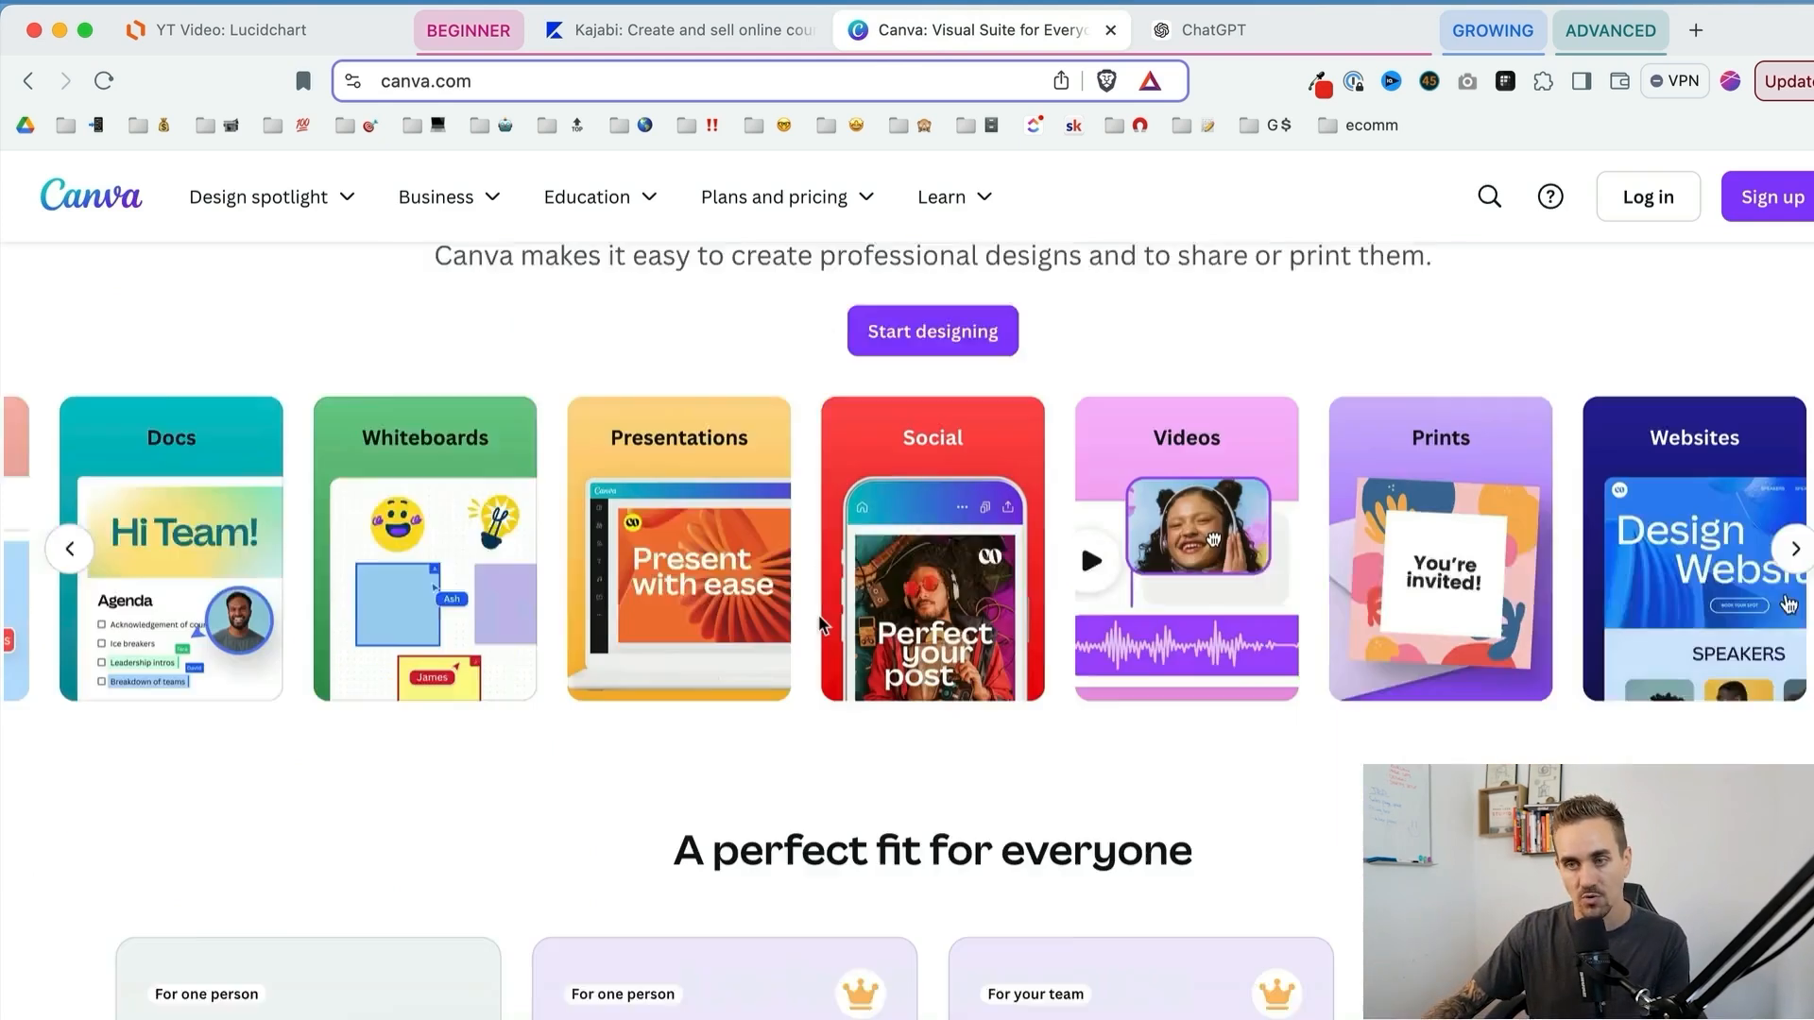
scroll("down", 3)
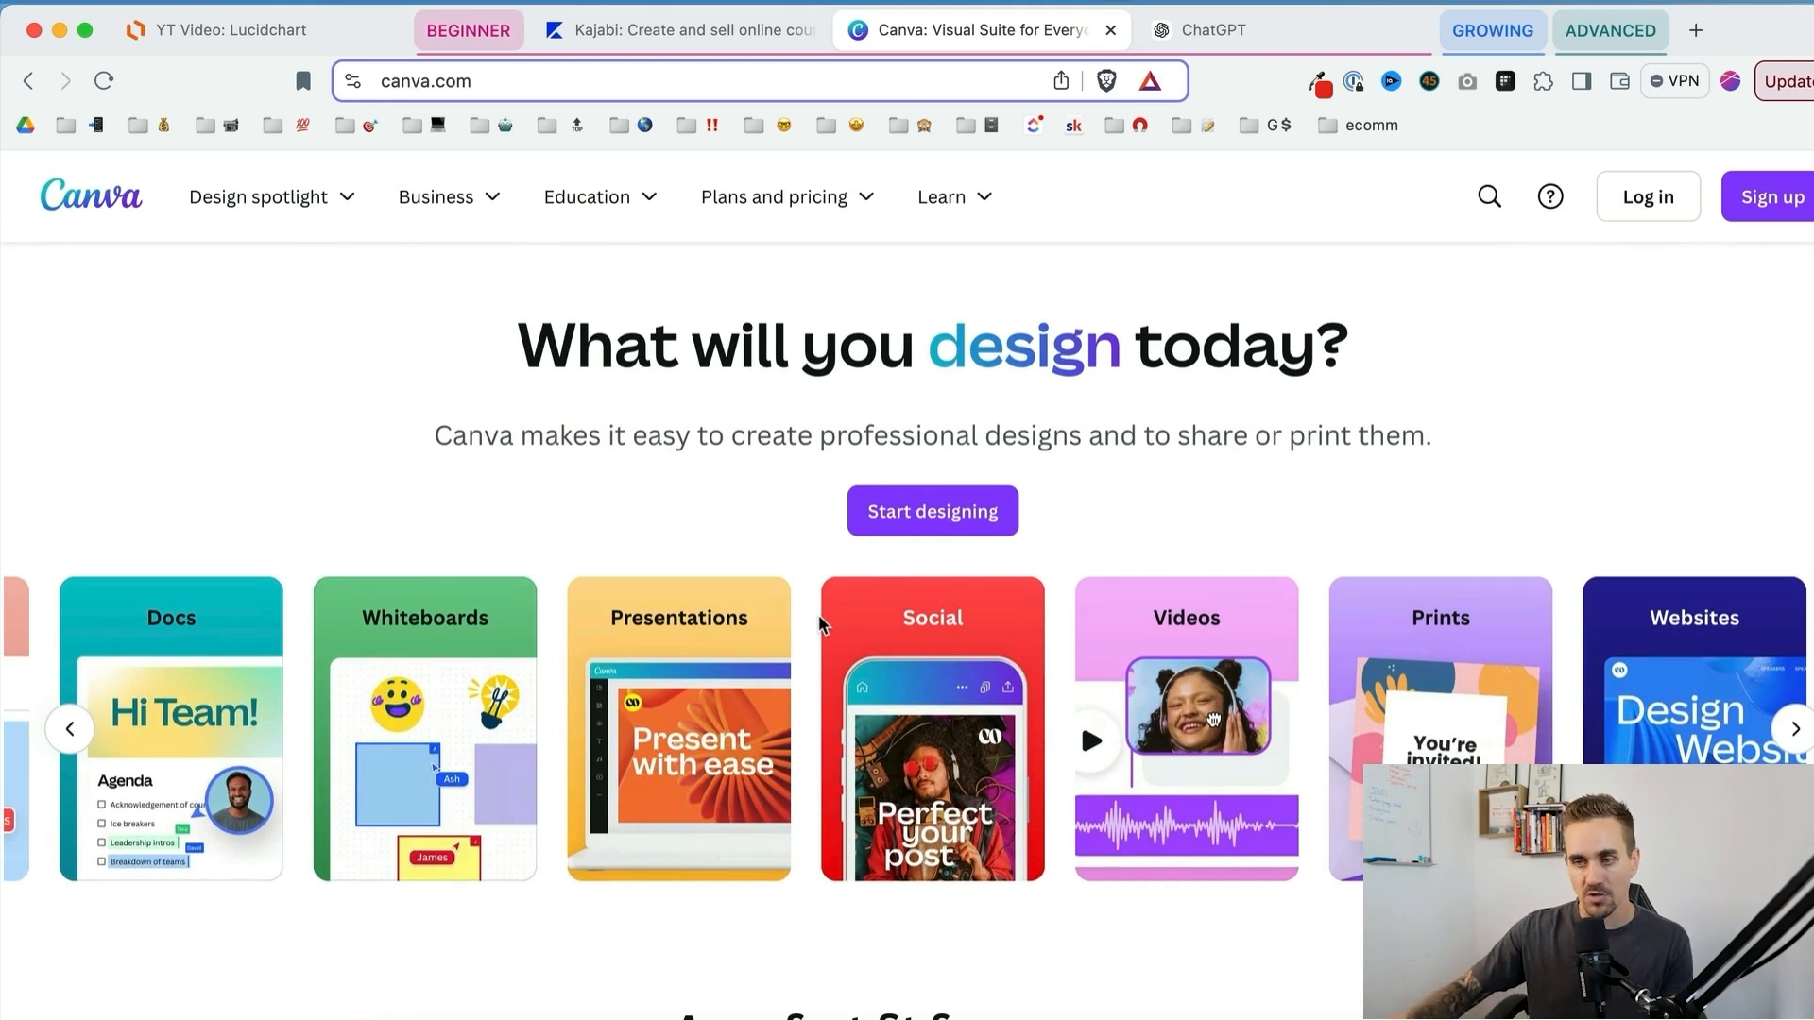
scroll("down", 3)
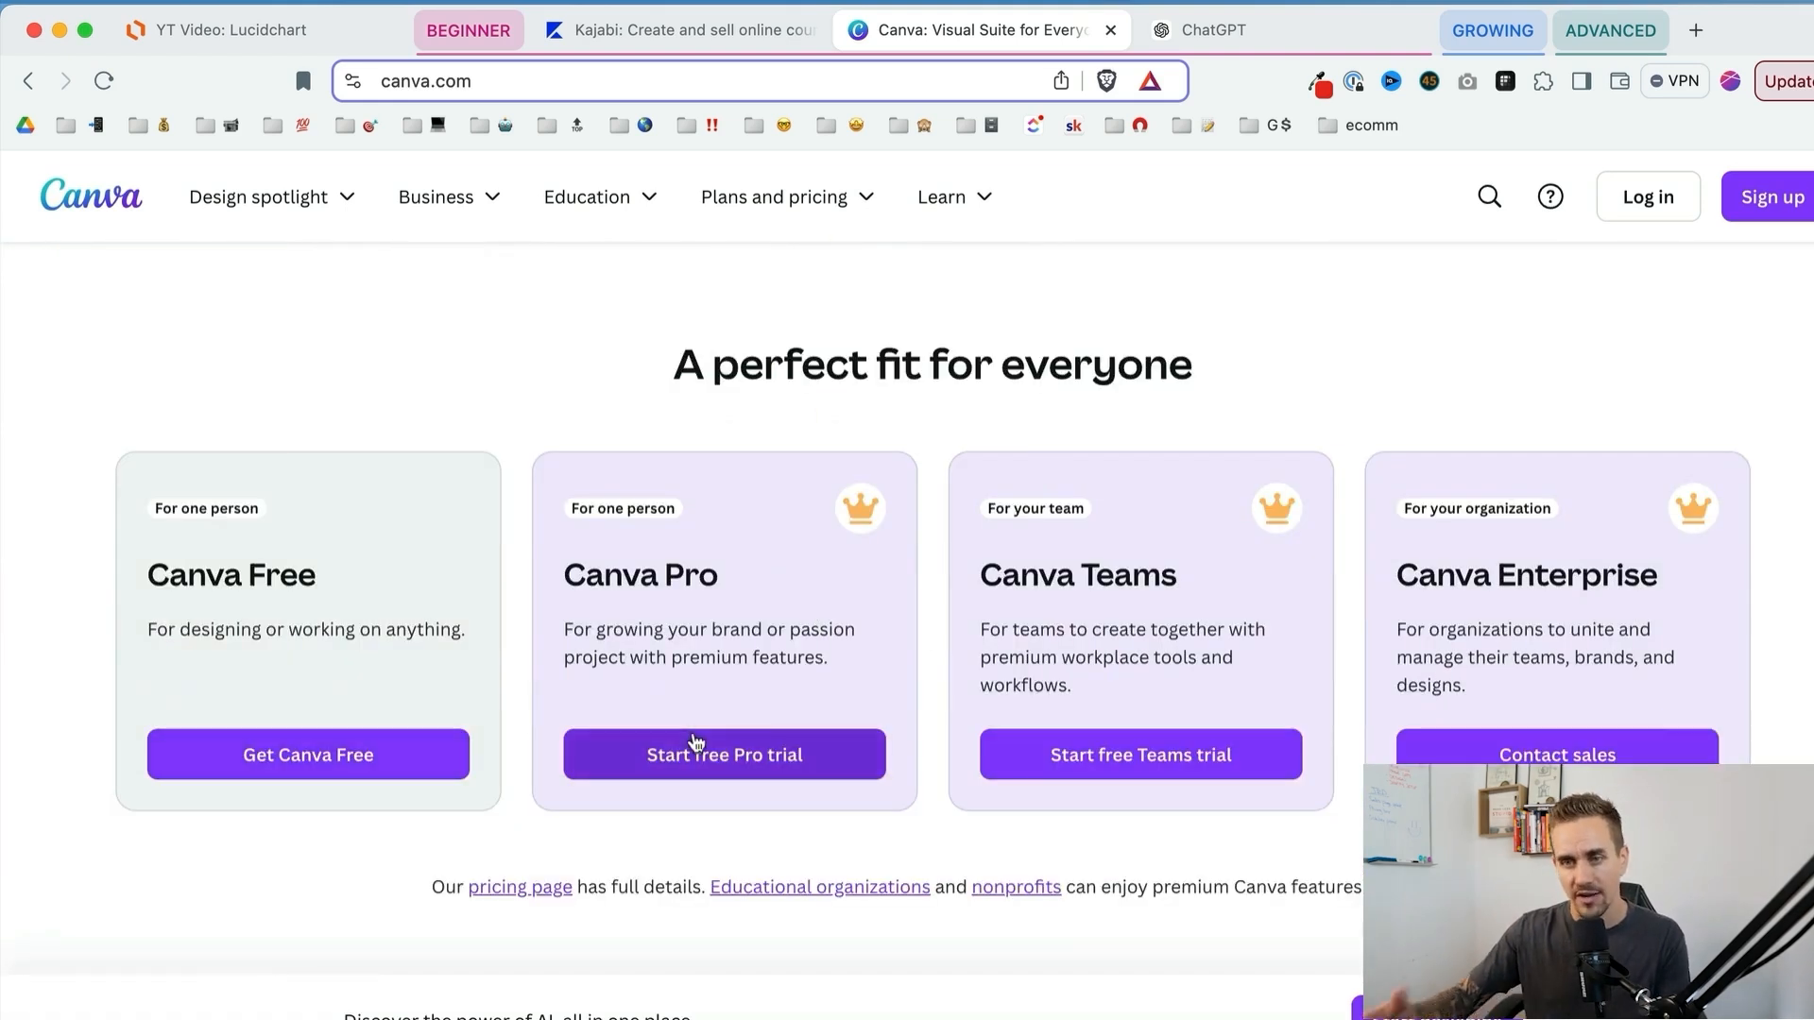
mouse_move(926, 482)
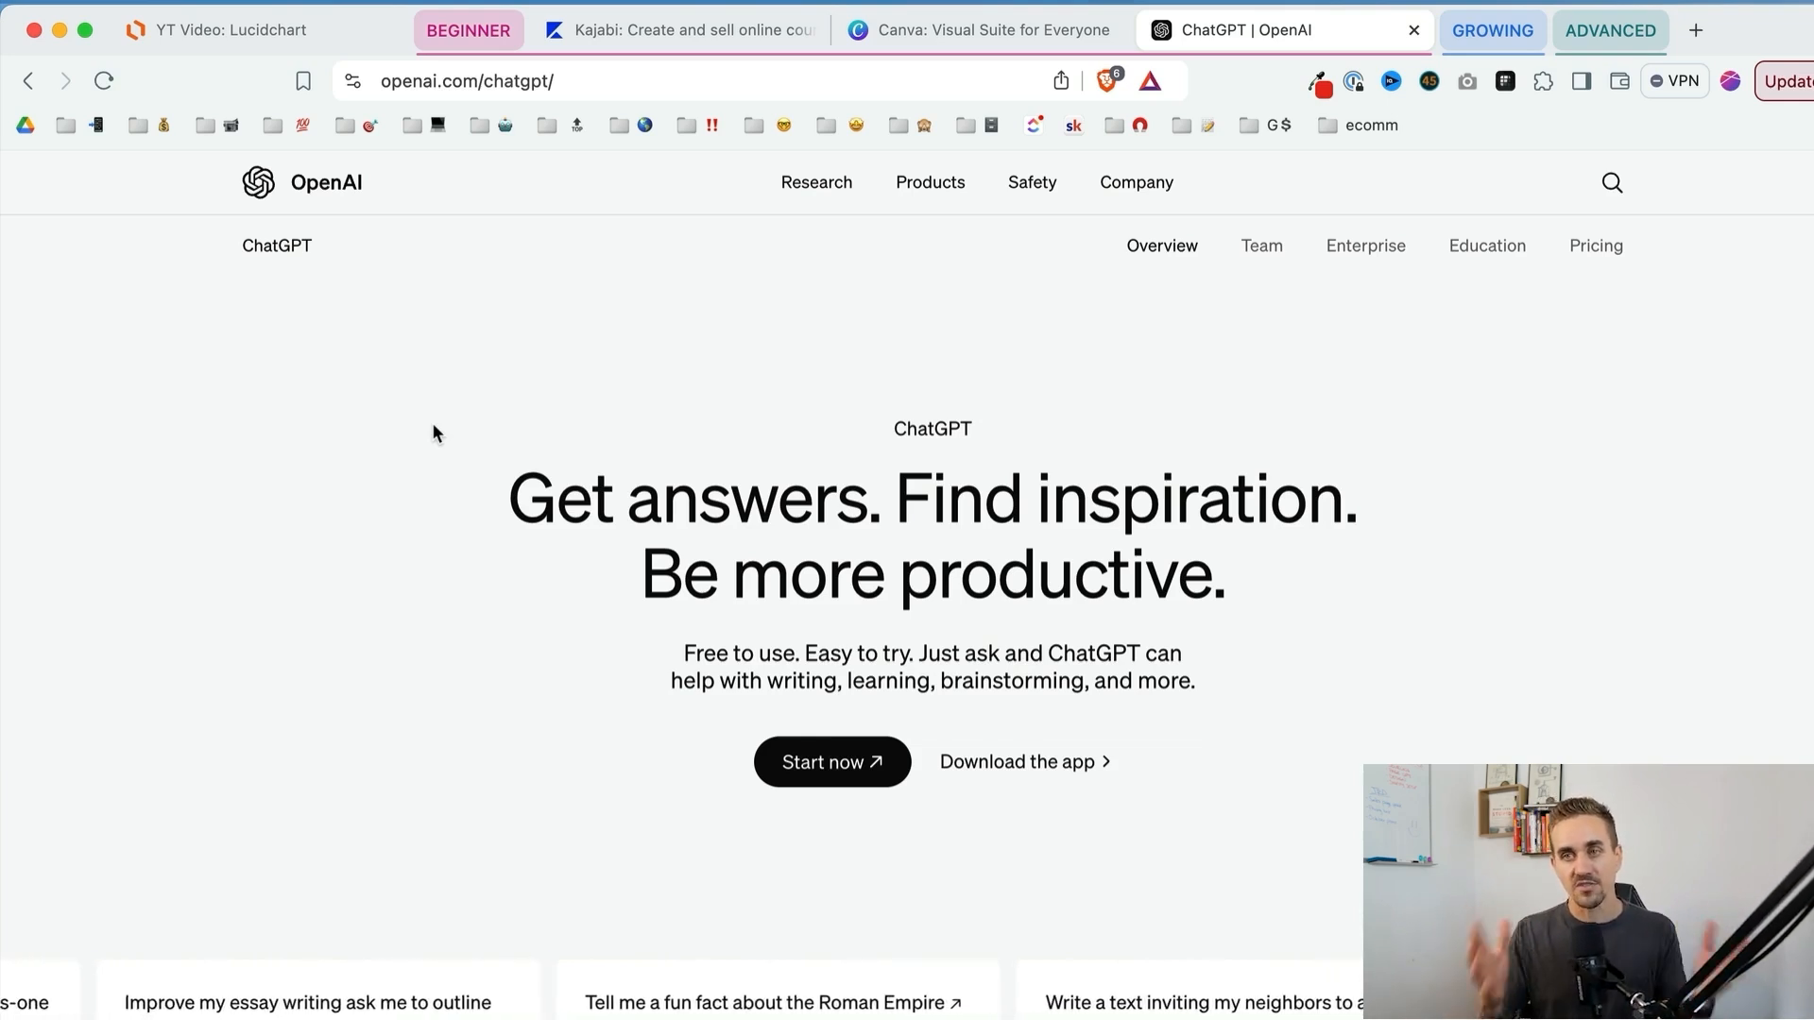
left_click(667, 30)
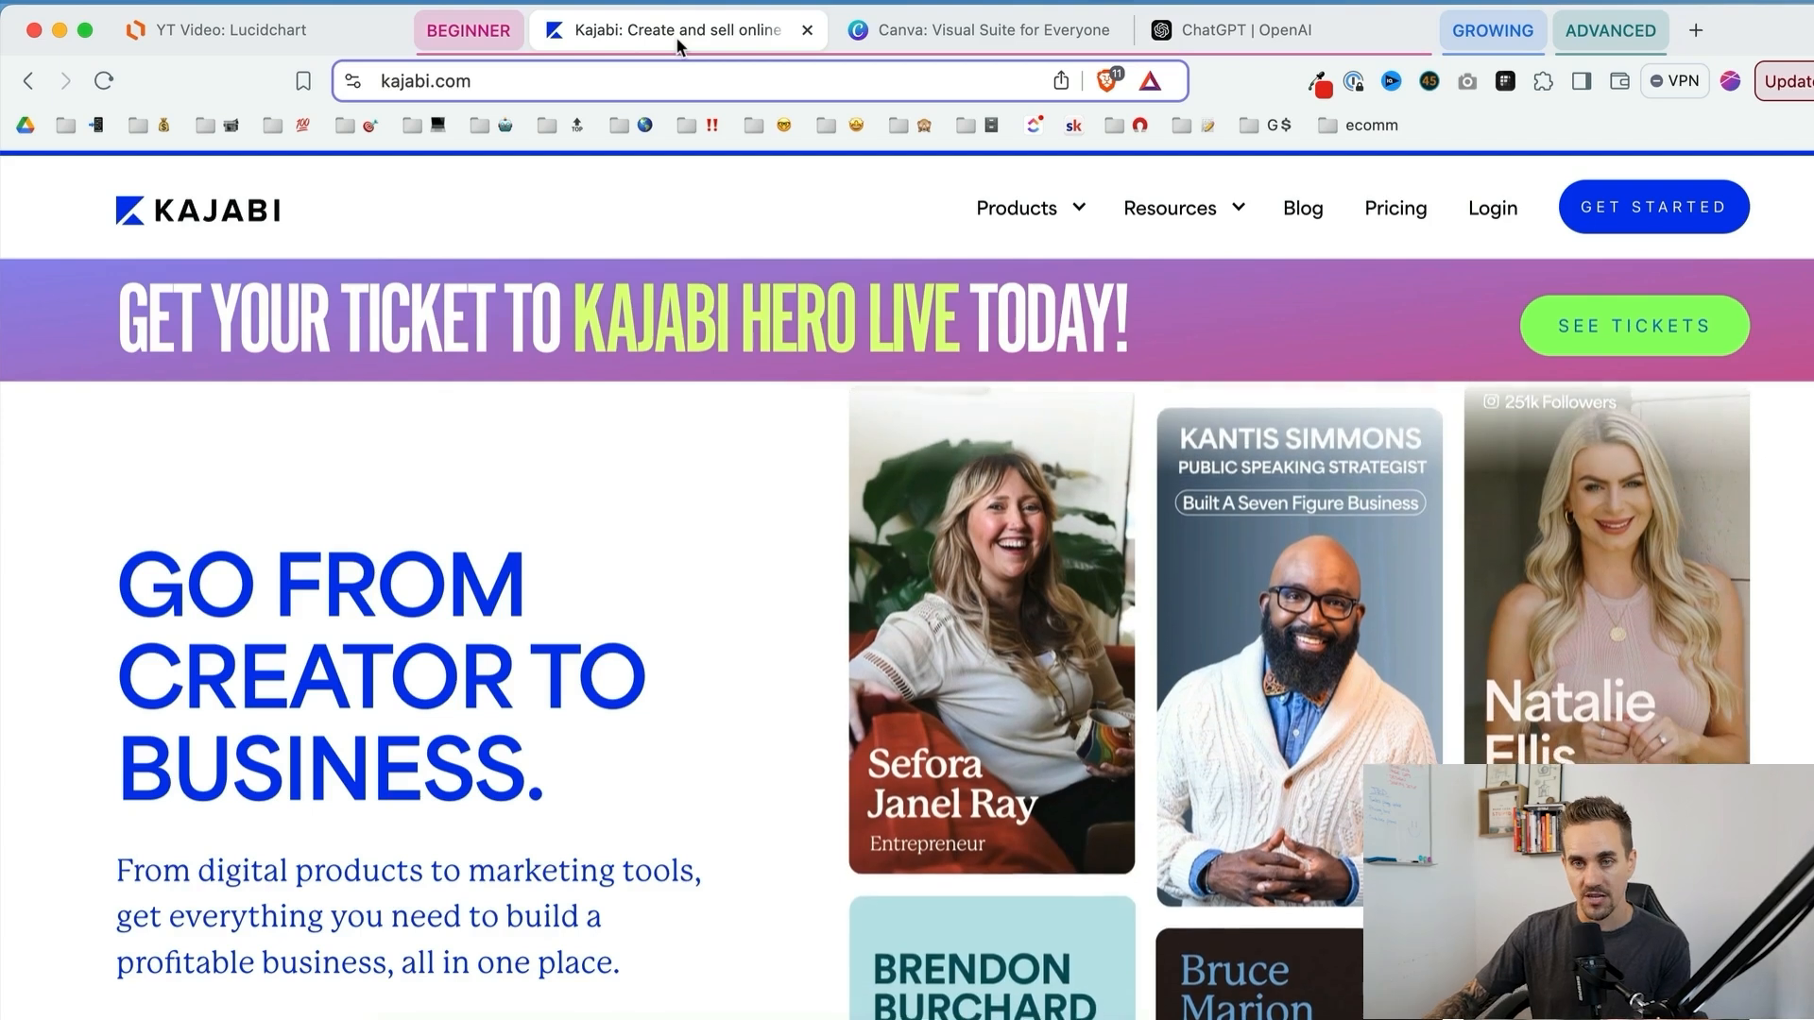
left_click(232, 30)
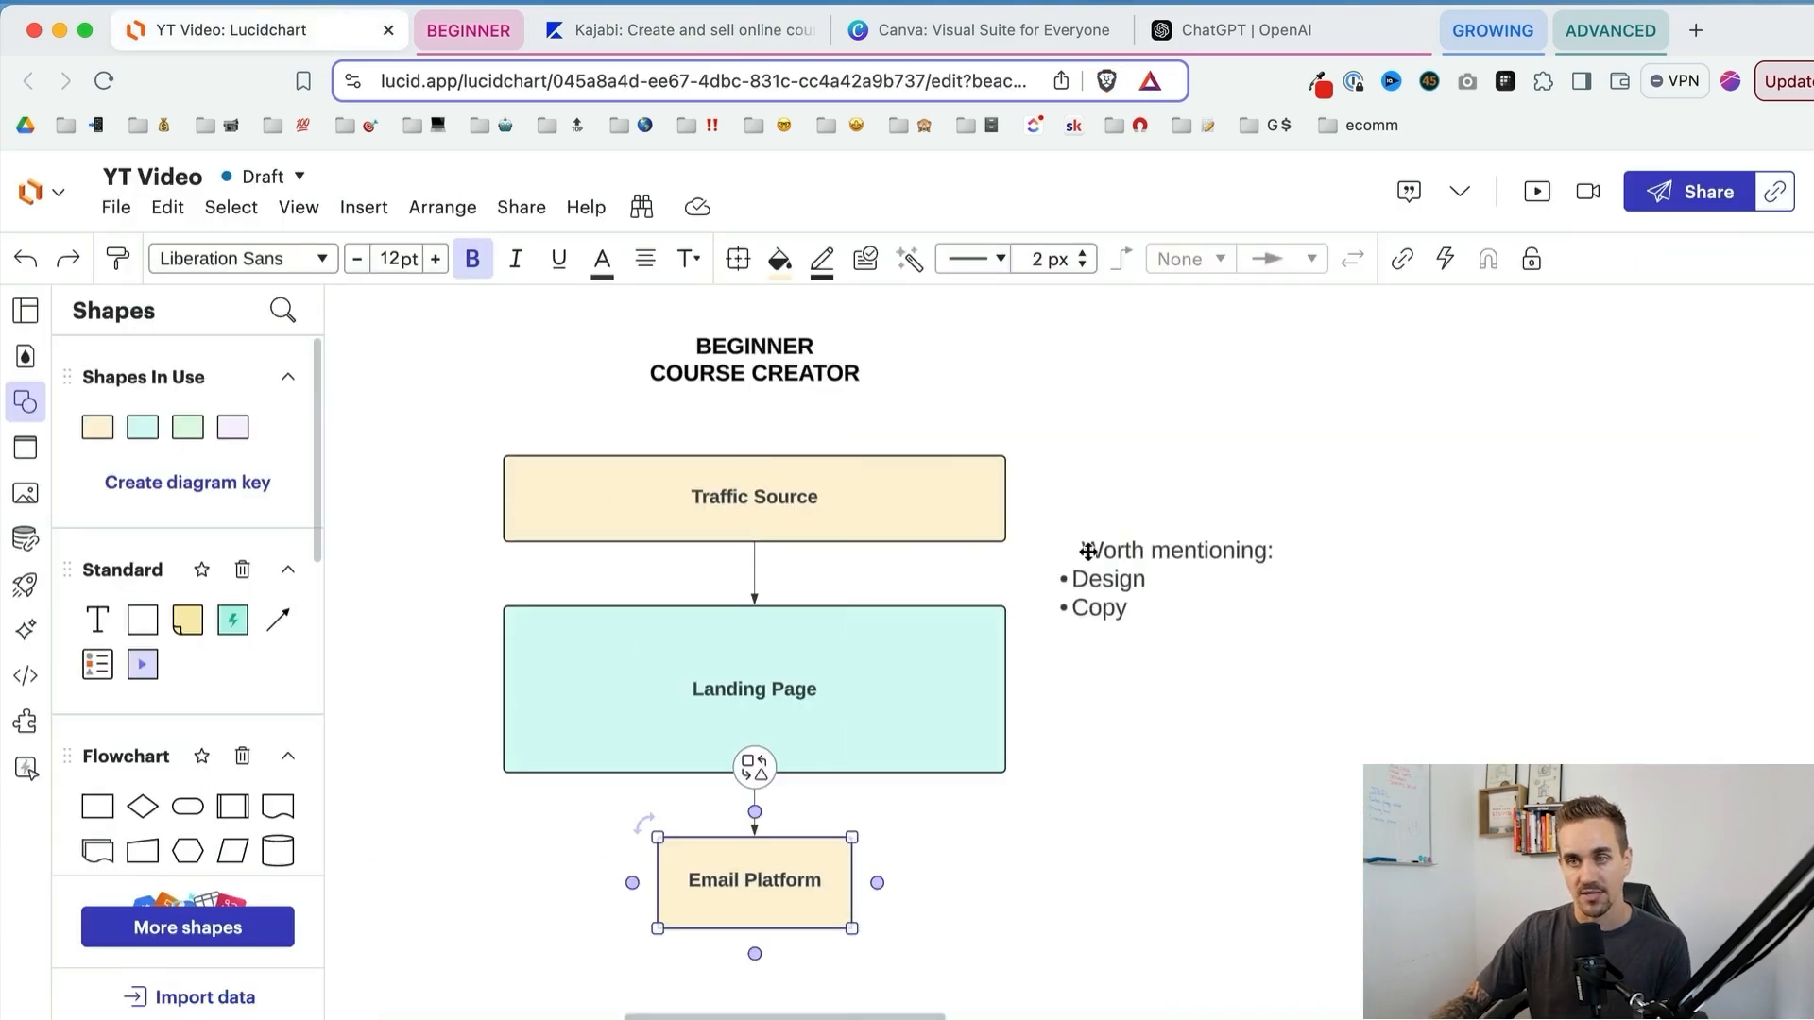
left_click(754, 687)
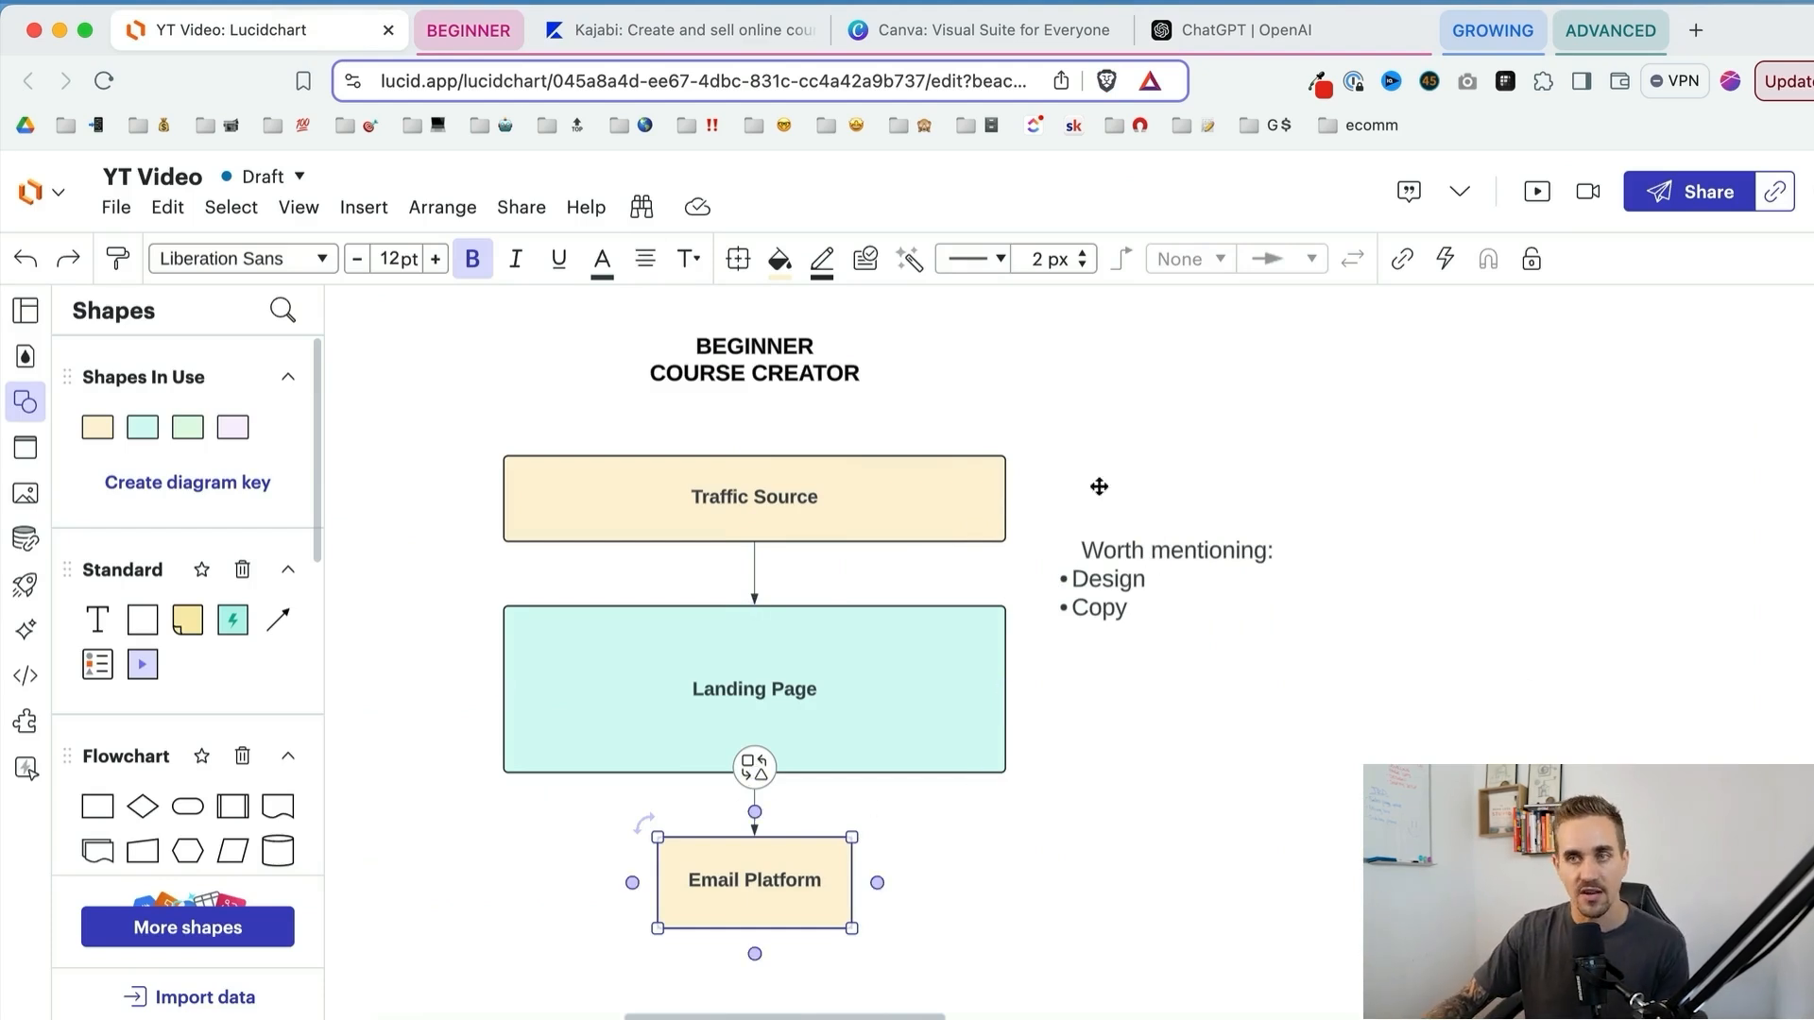
left_click(973, 30)
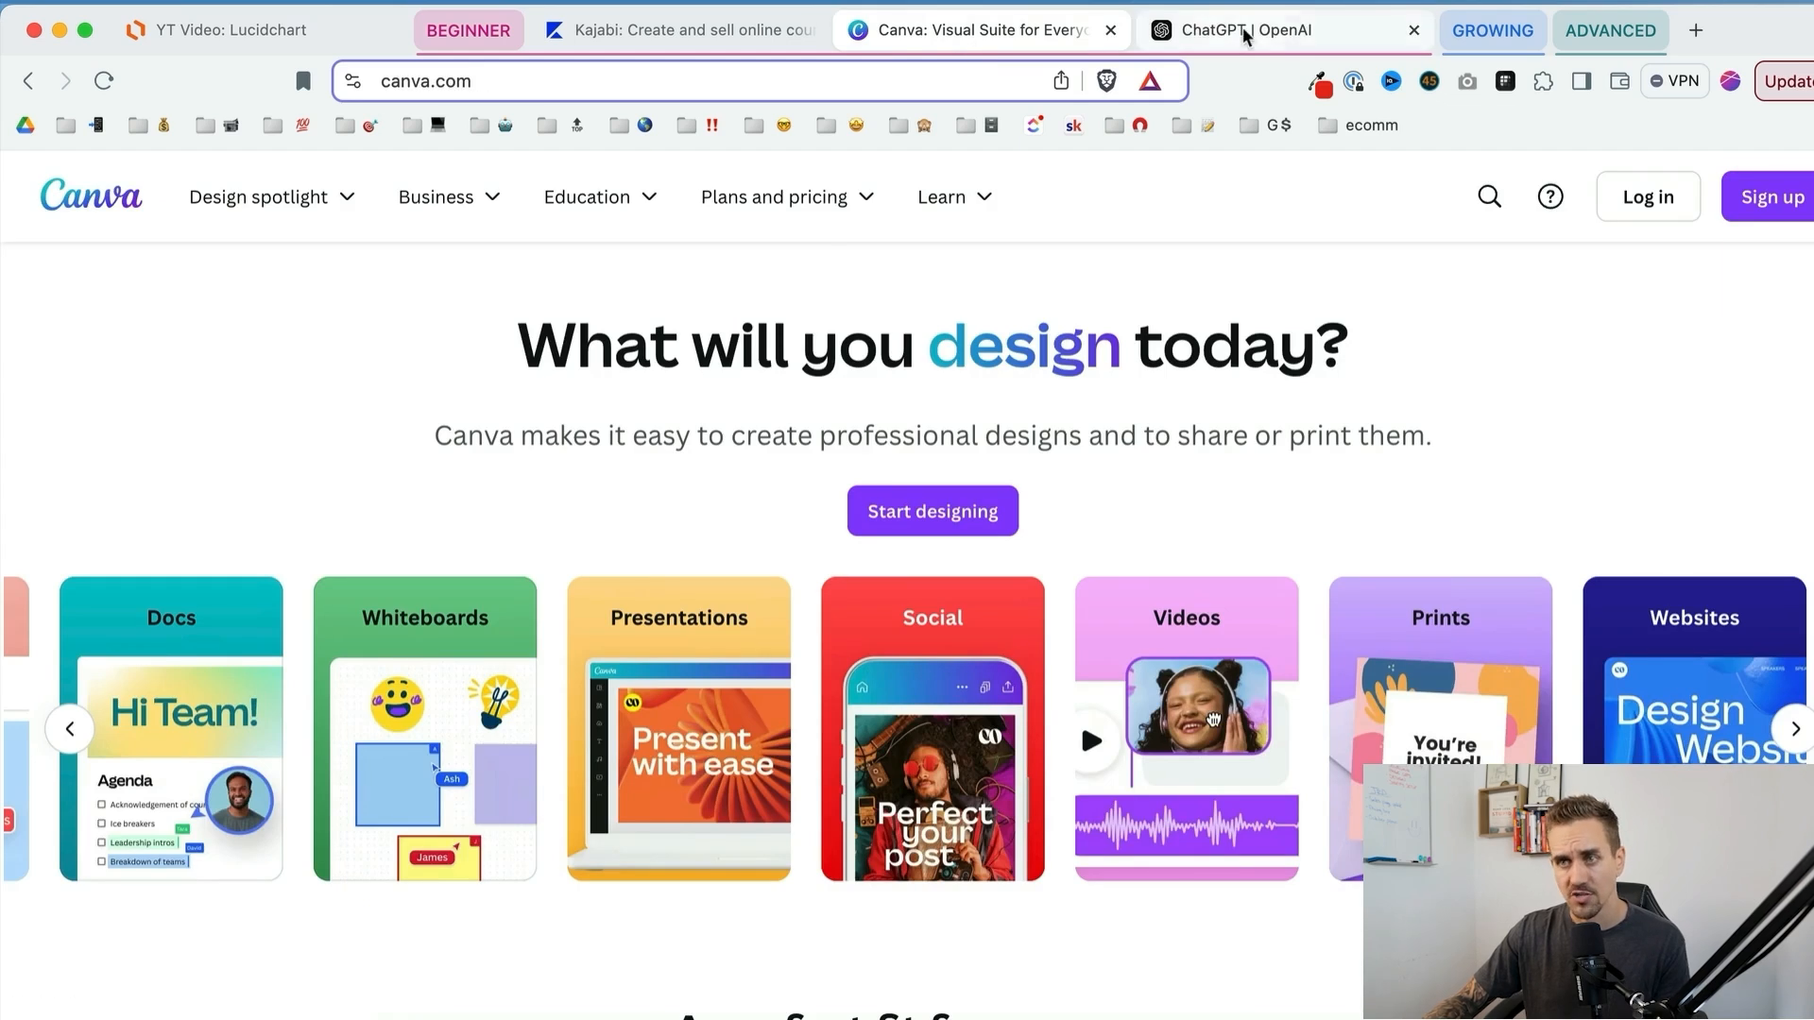
left_click(669, 30)
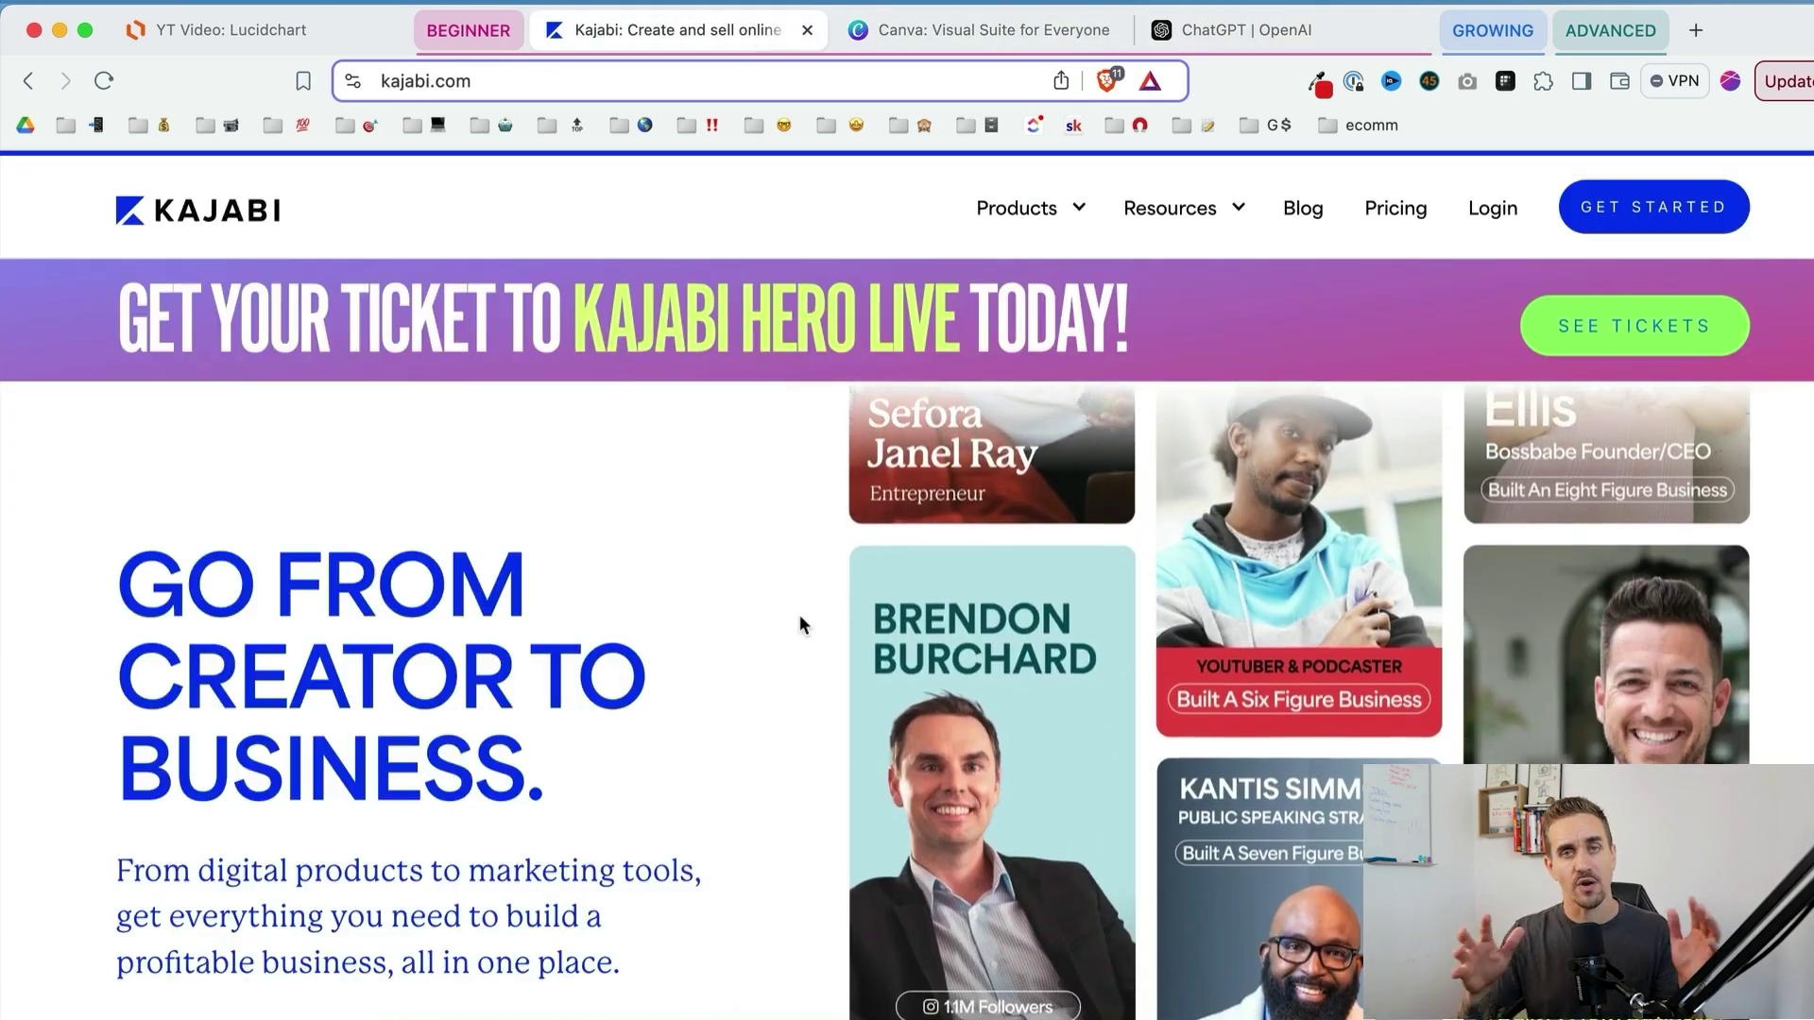
scroll("down", 3)
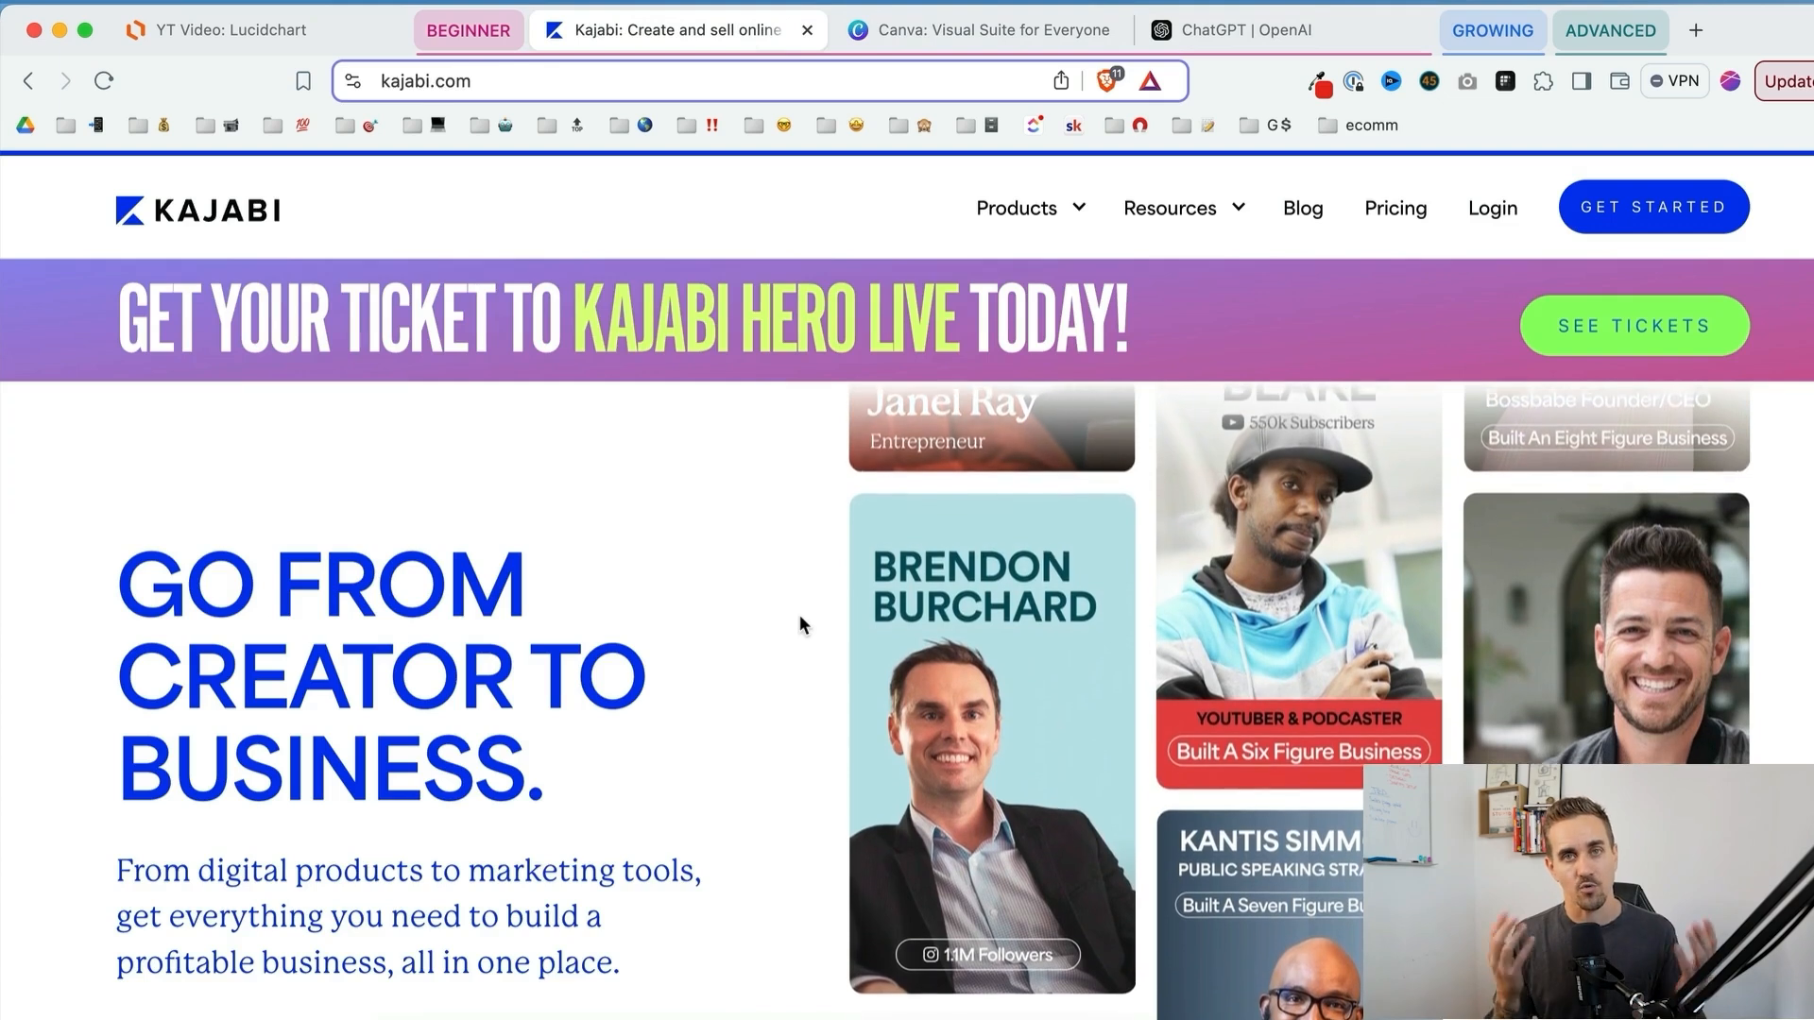
scroll("down", 3)
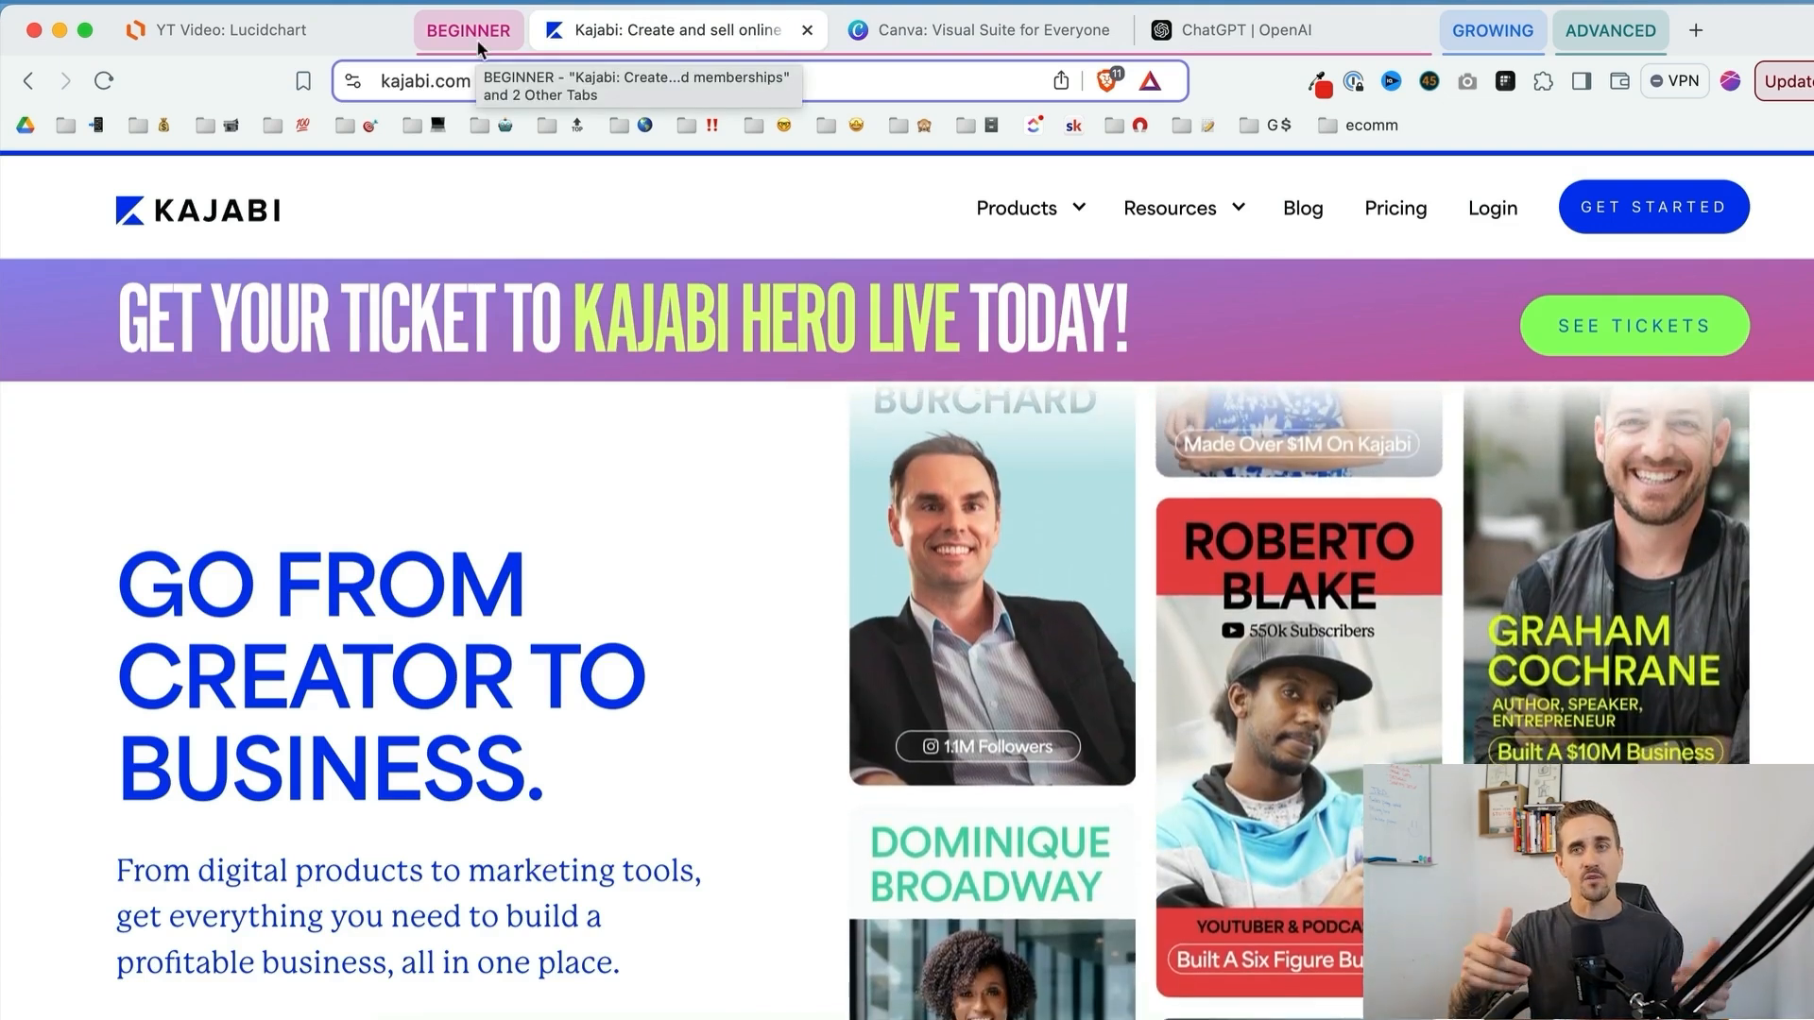
scroll("down", 3)
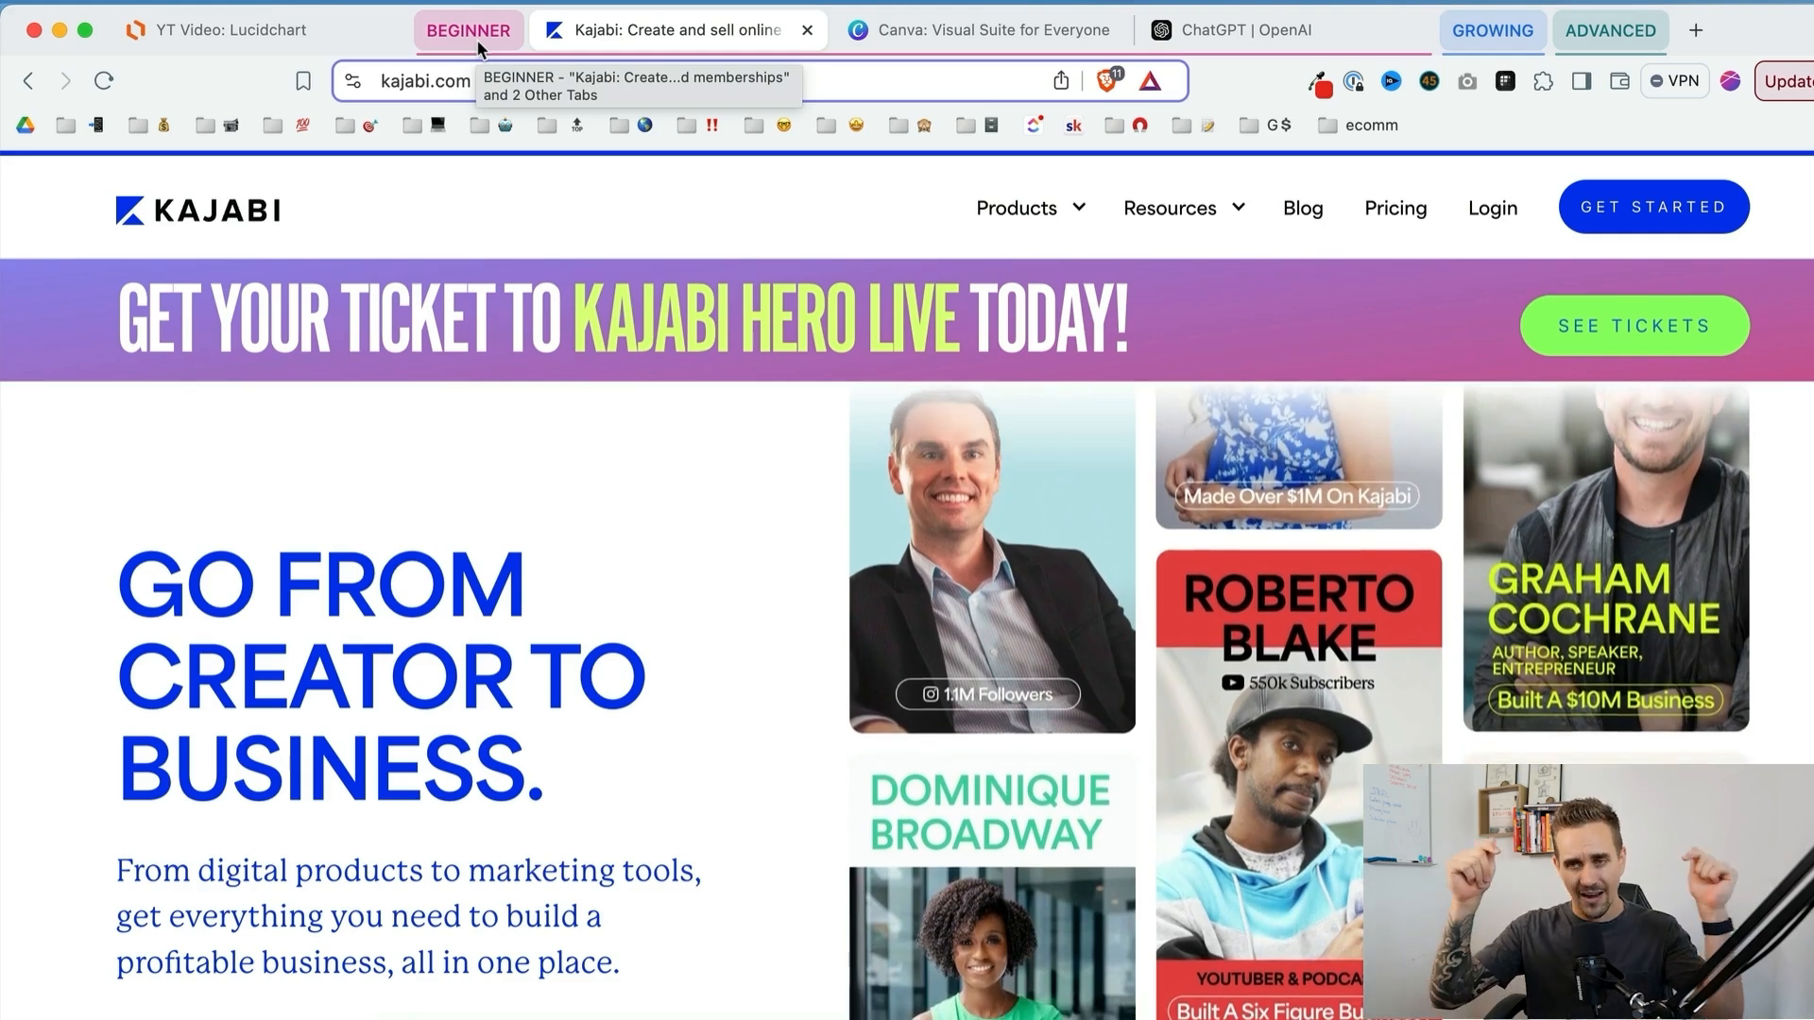
scroll("down", 3)
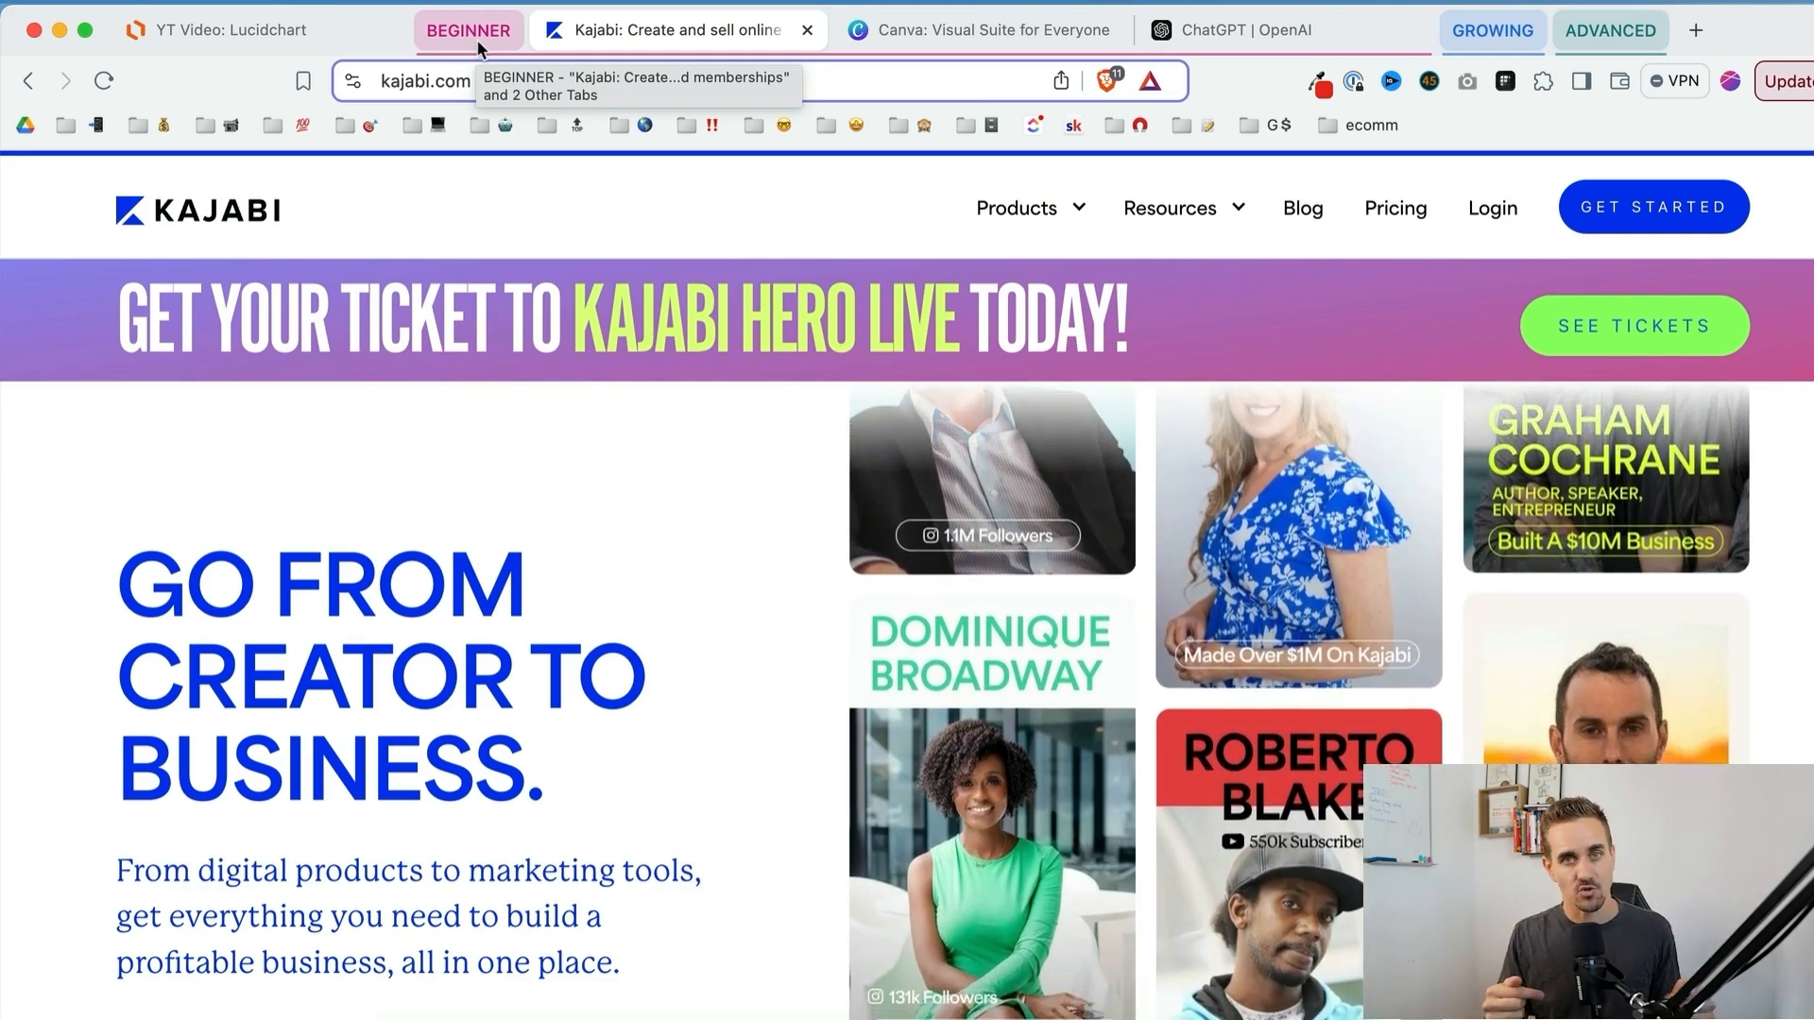
scroll("down", 3)
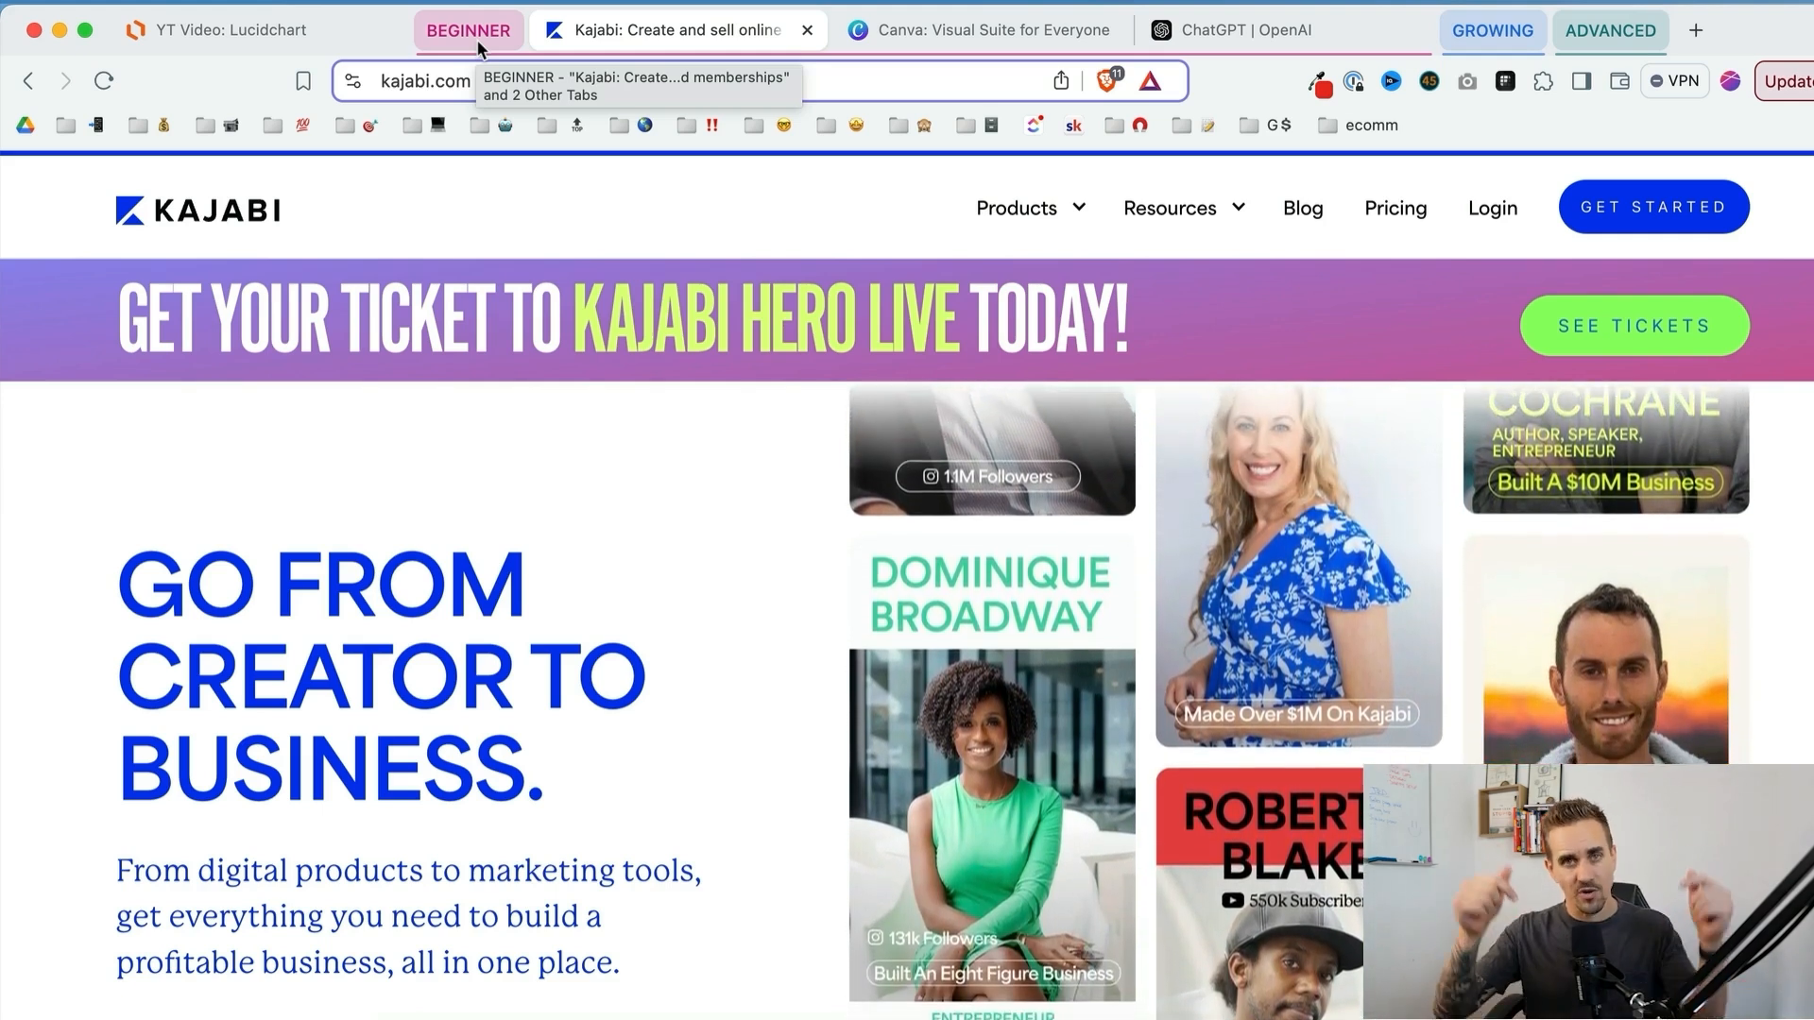
scroll("down", 3)
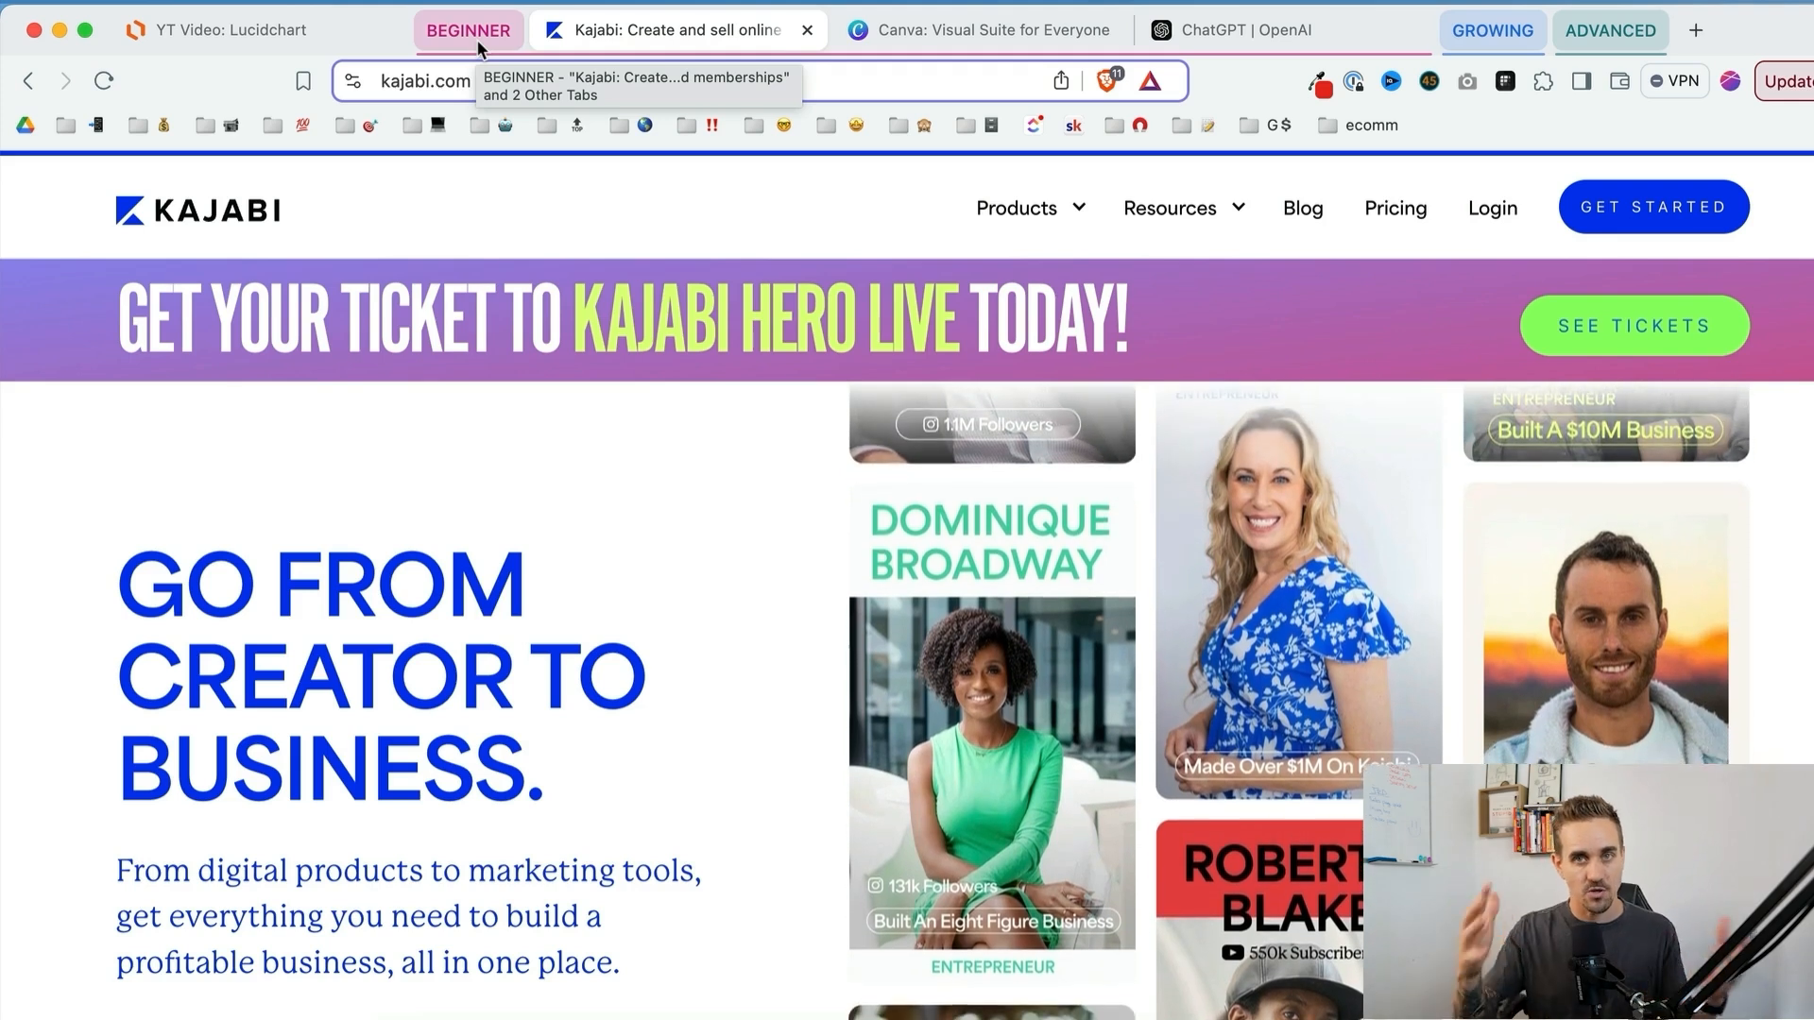
Step: Collapse the beginner tabs, point out Traffic Source, Course Delivery and Email Platform, then expand the growing stack onto Kajabi
left_click(223, 30)
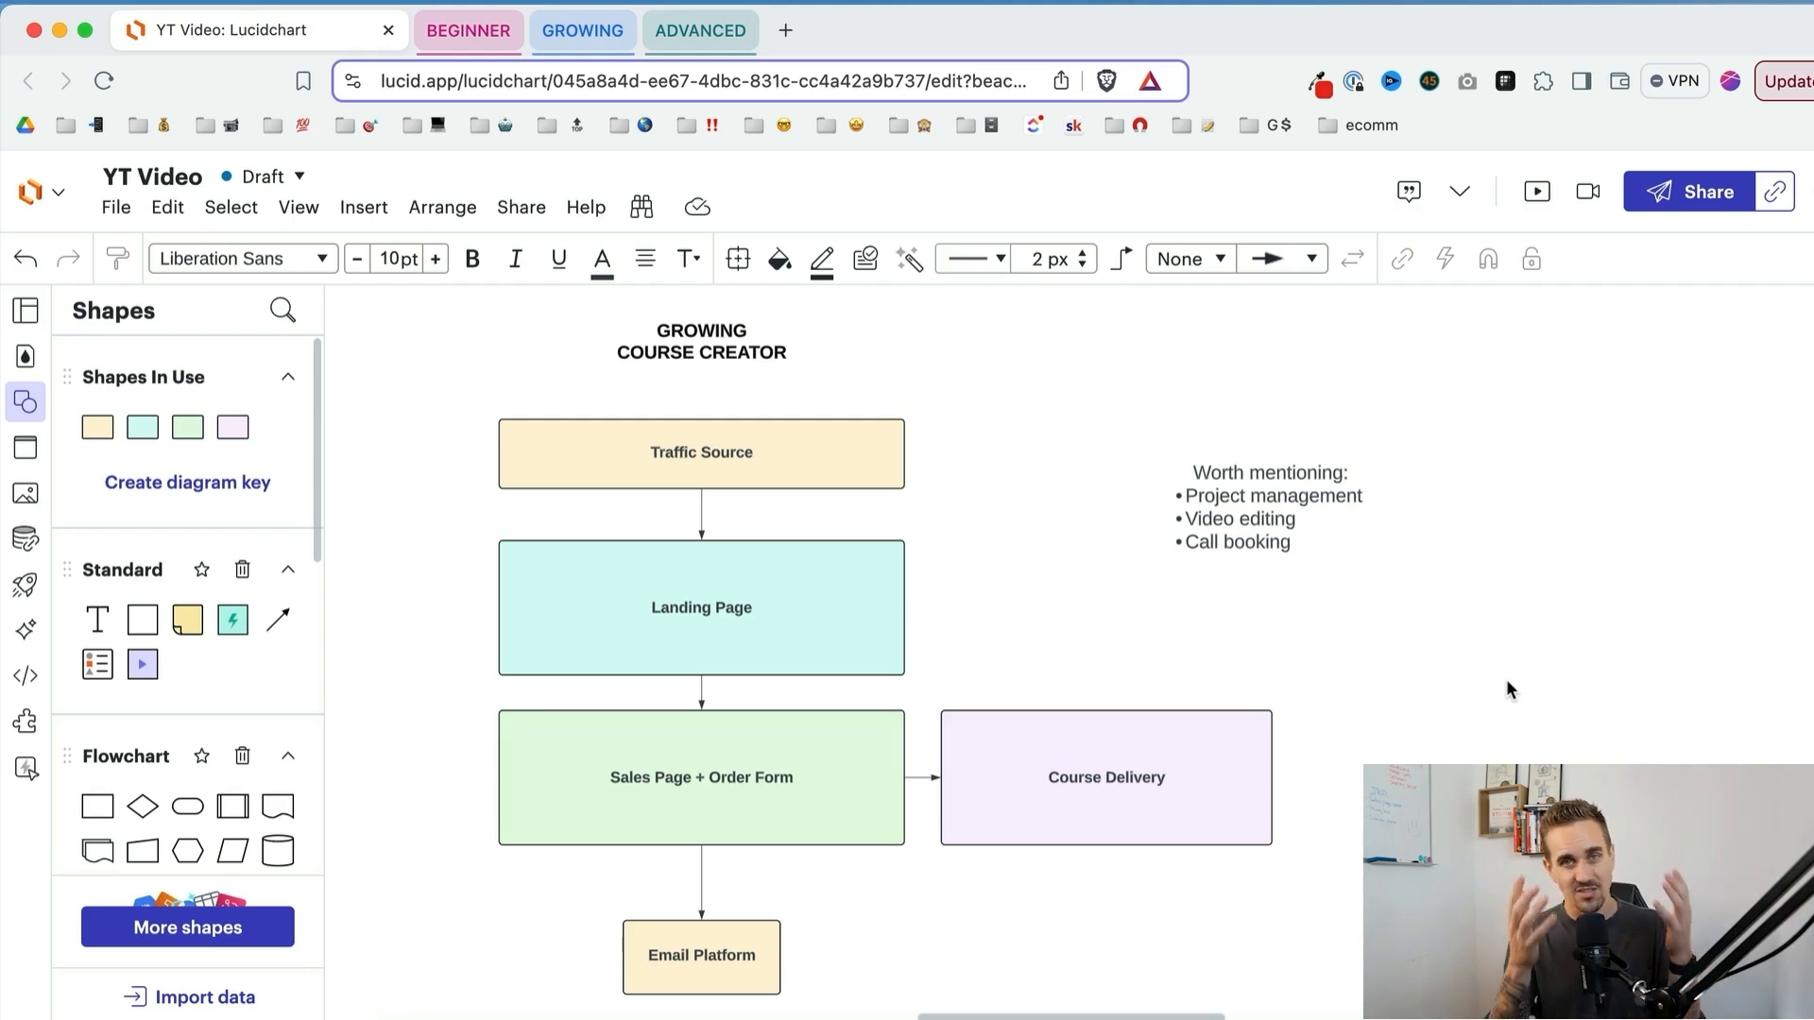
left_click(703, 453)
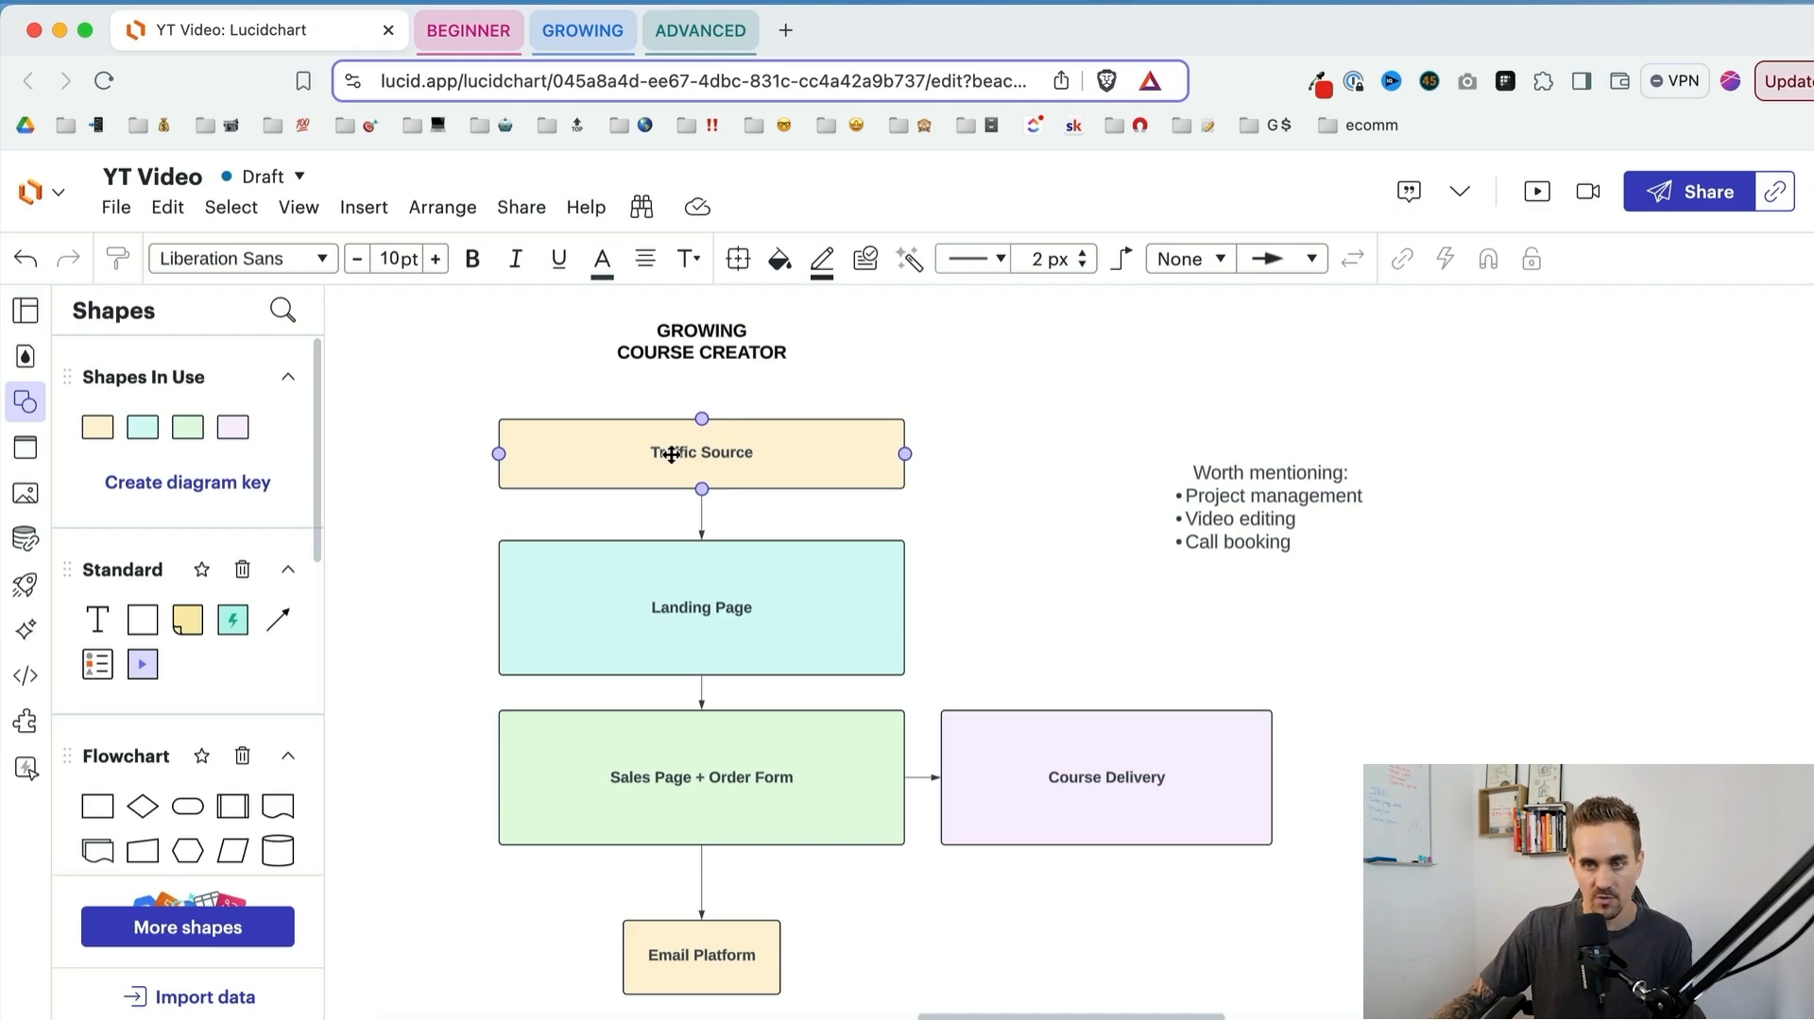
left_click(701, 778)
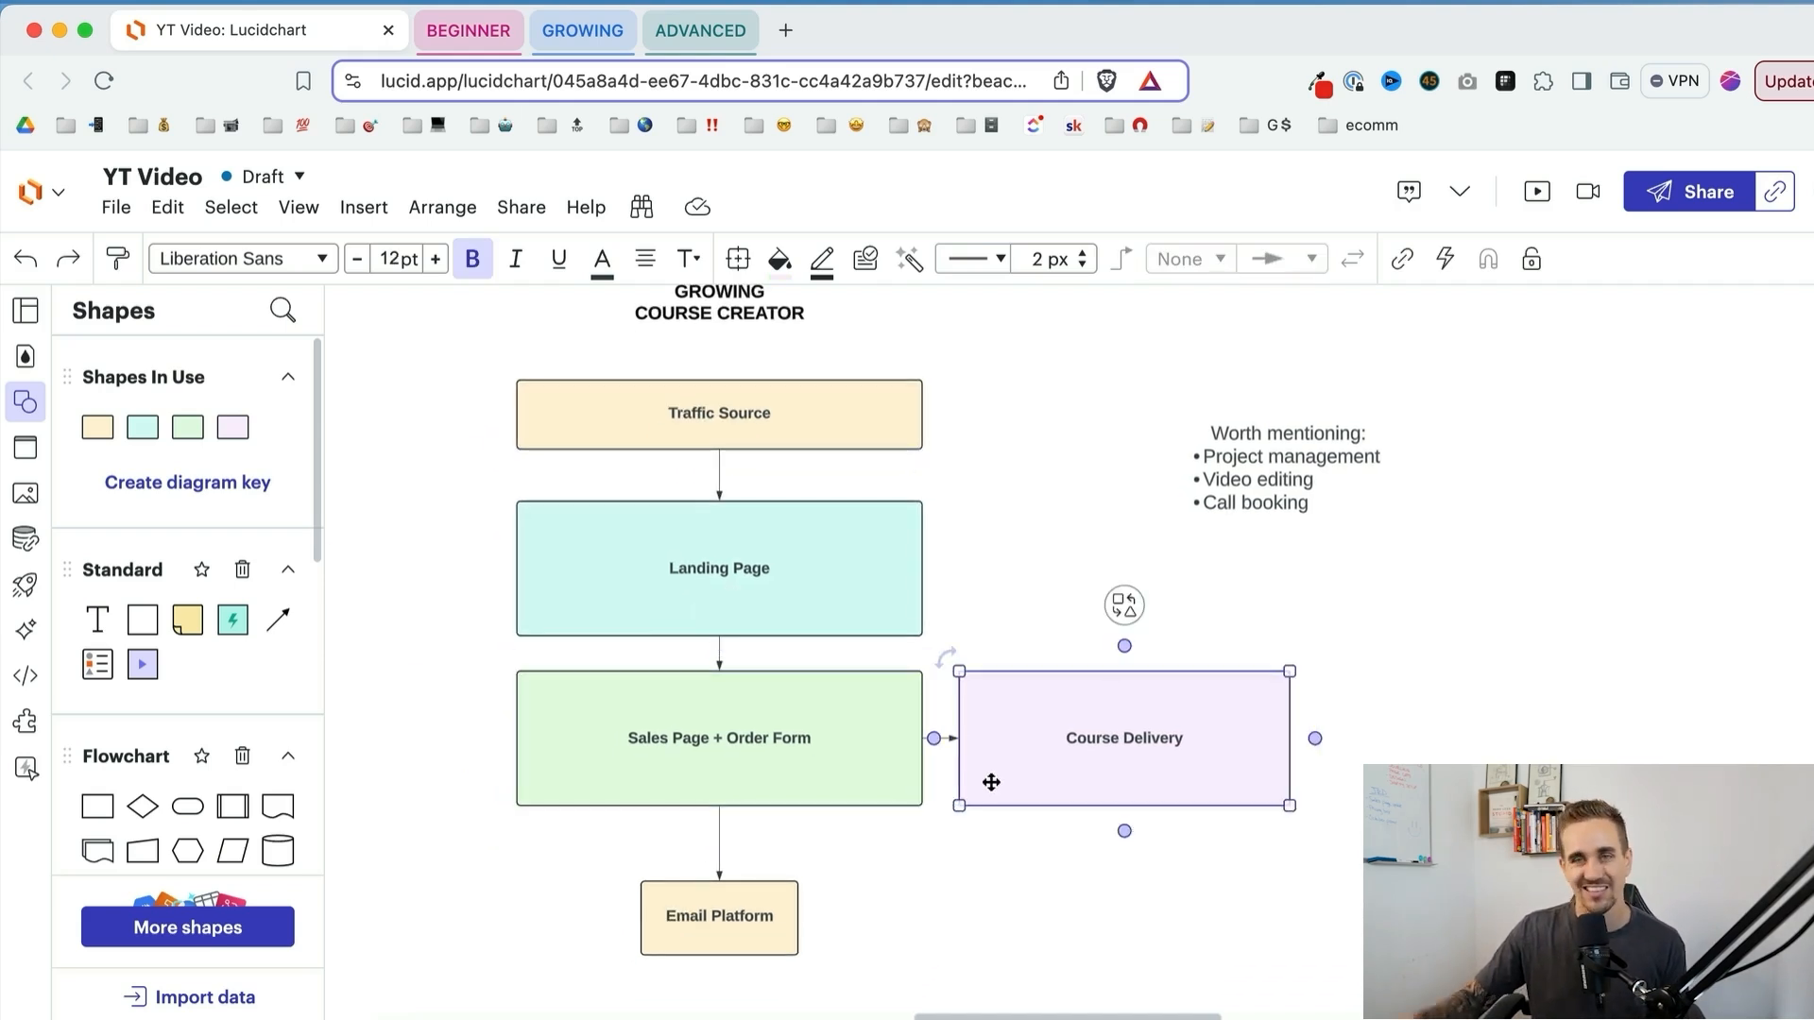
left_click(718, 914)
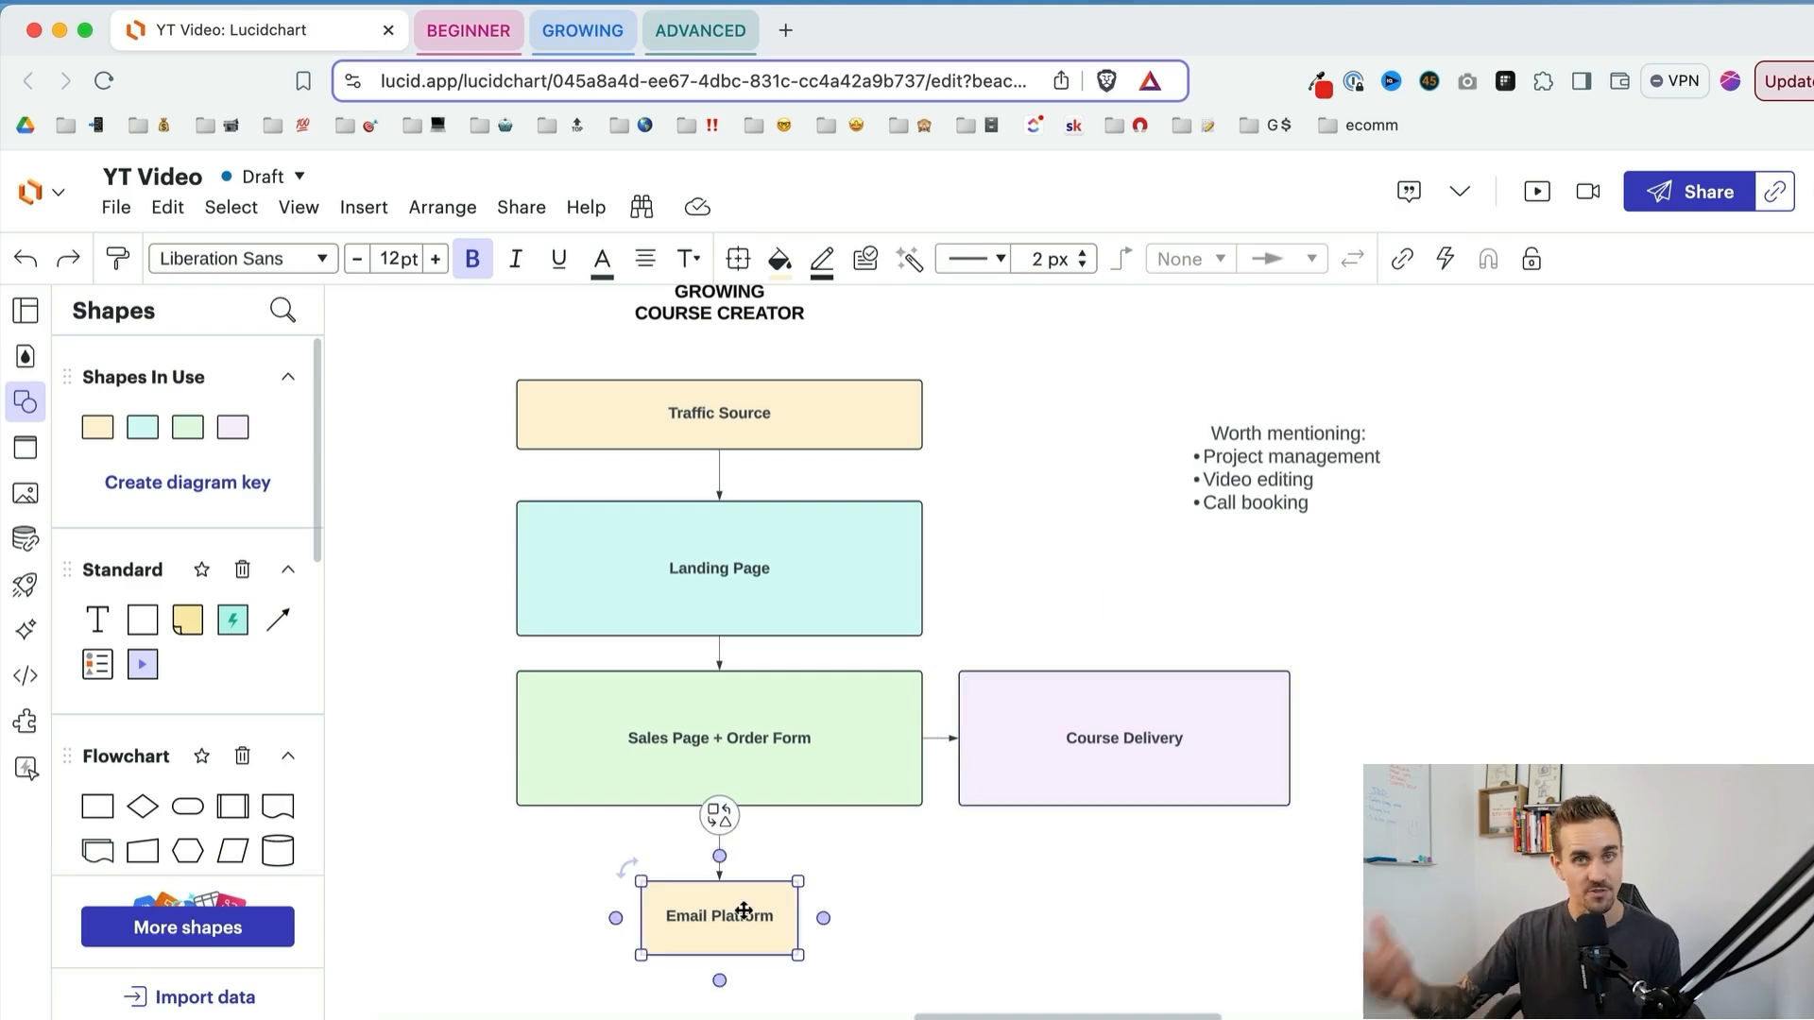
left_click(650, 30)
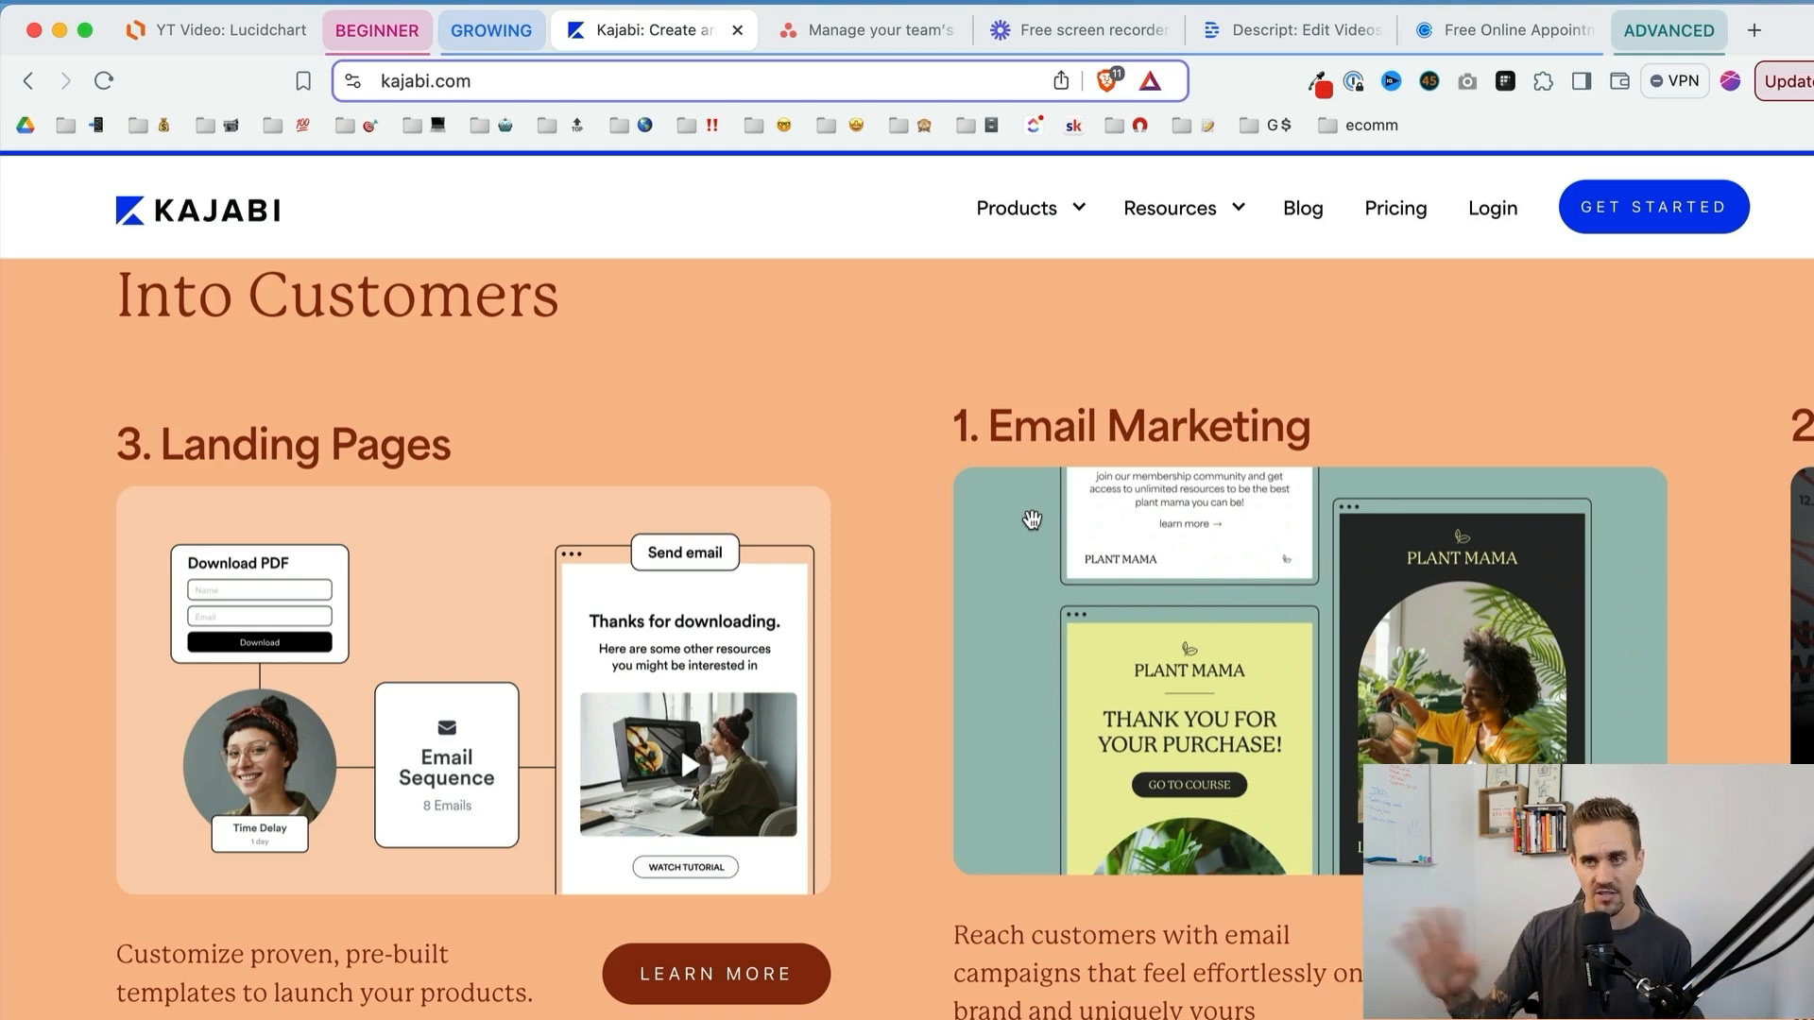
left_click(873, 30)
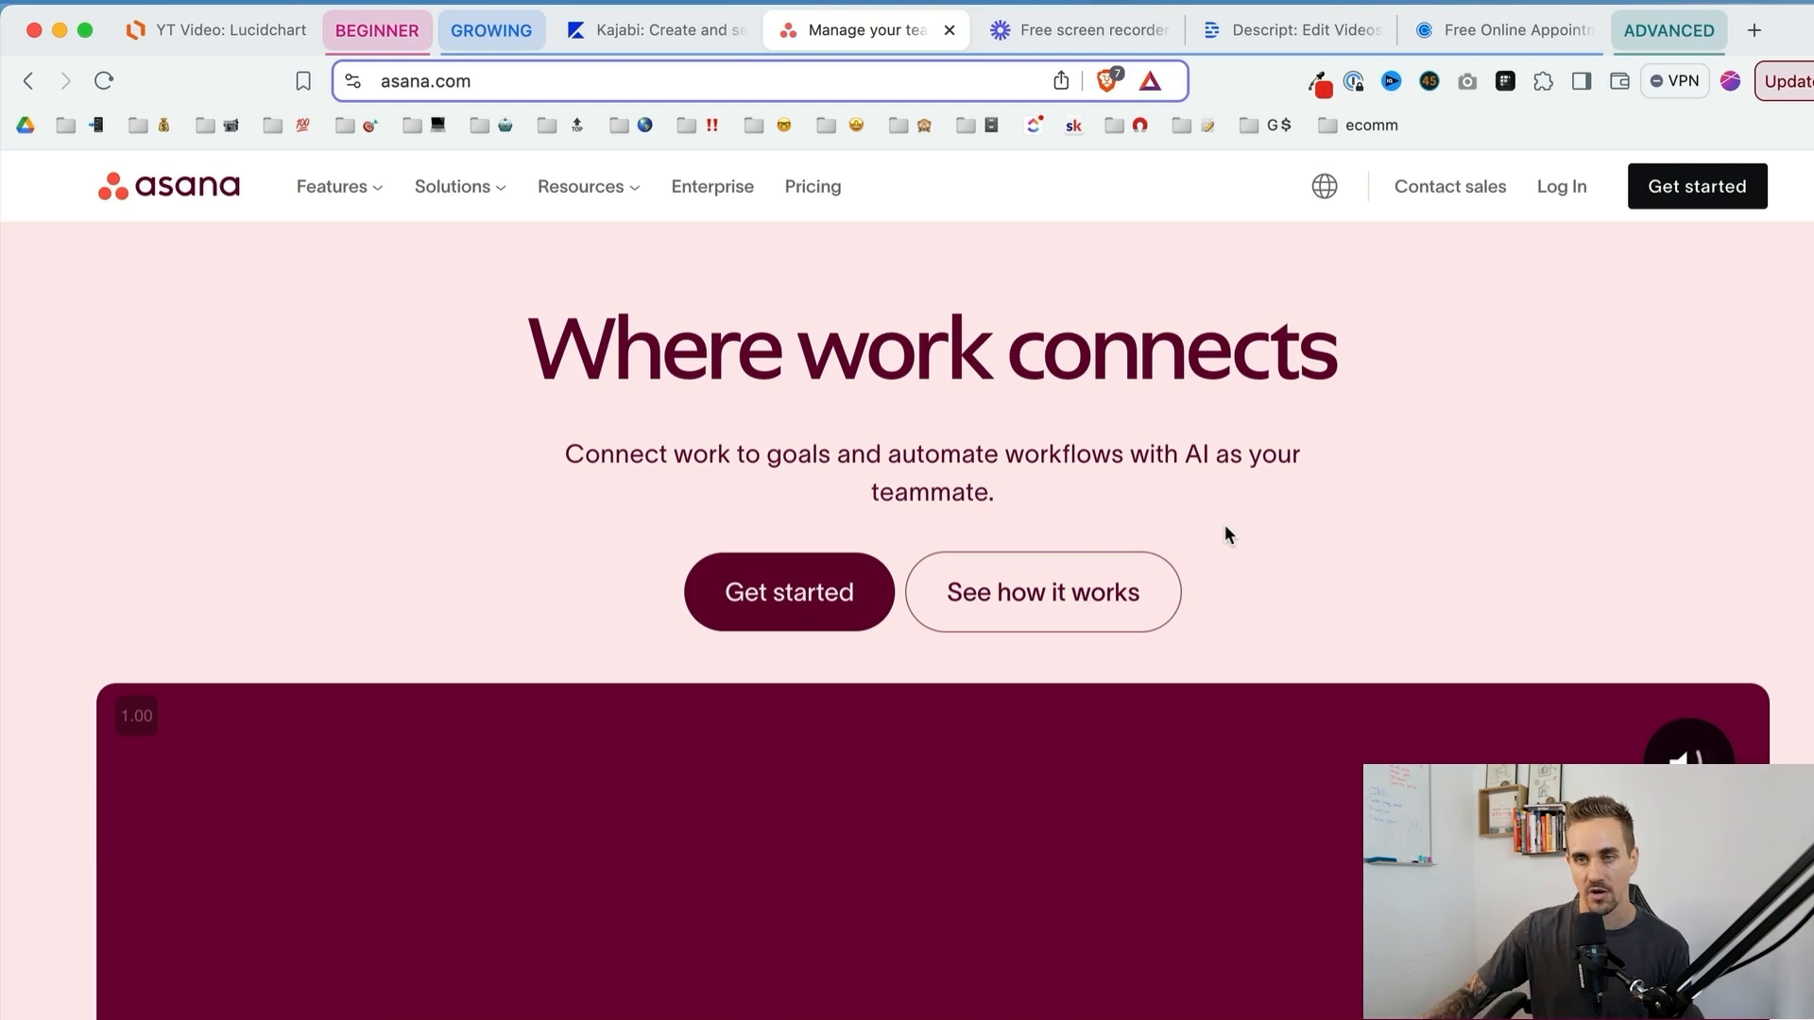
Step: Scroll Asana's homepage, show Loom's screen-recording site, then switch to Descript
scroll("down", 3)
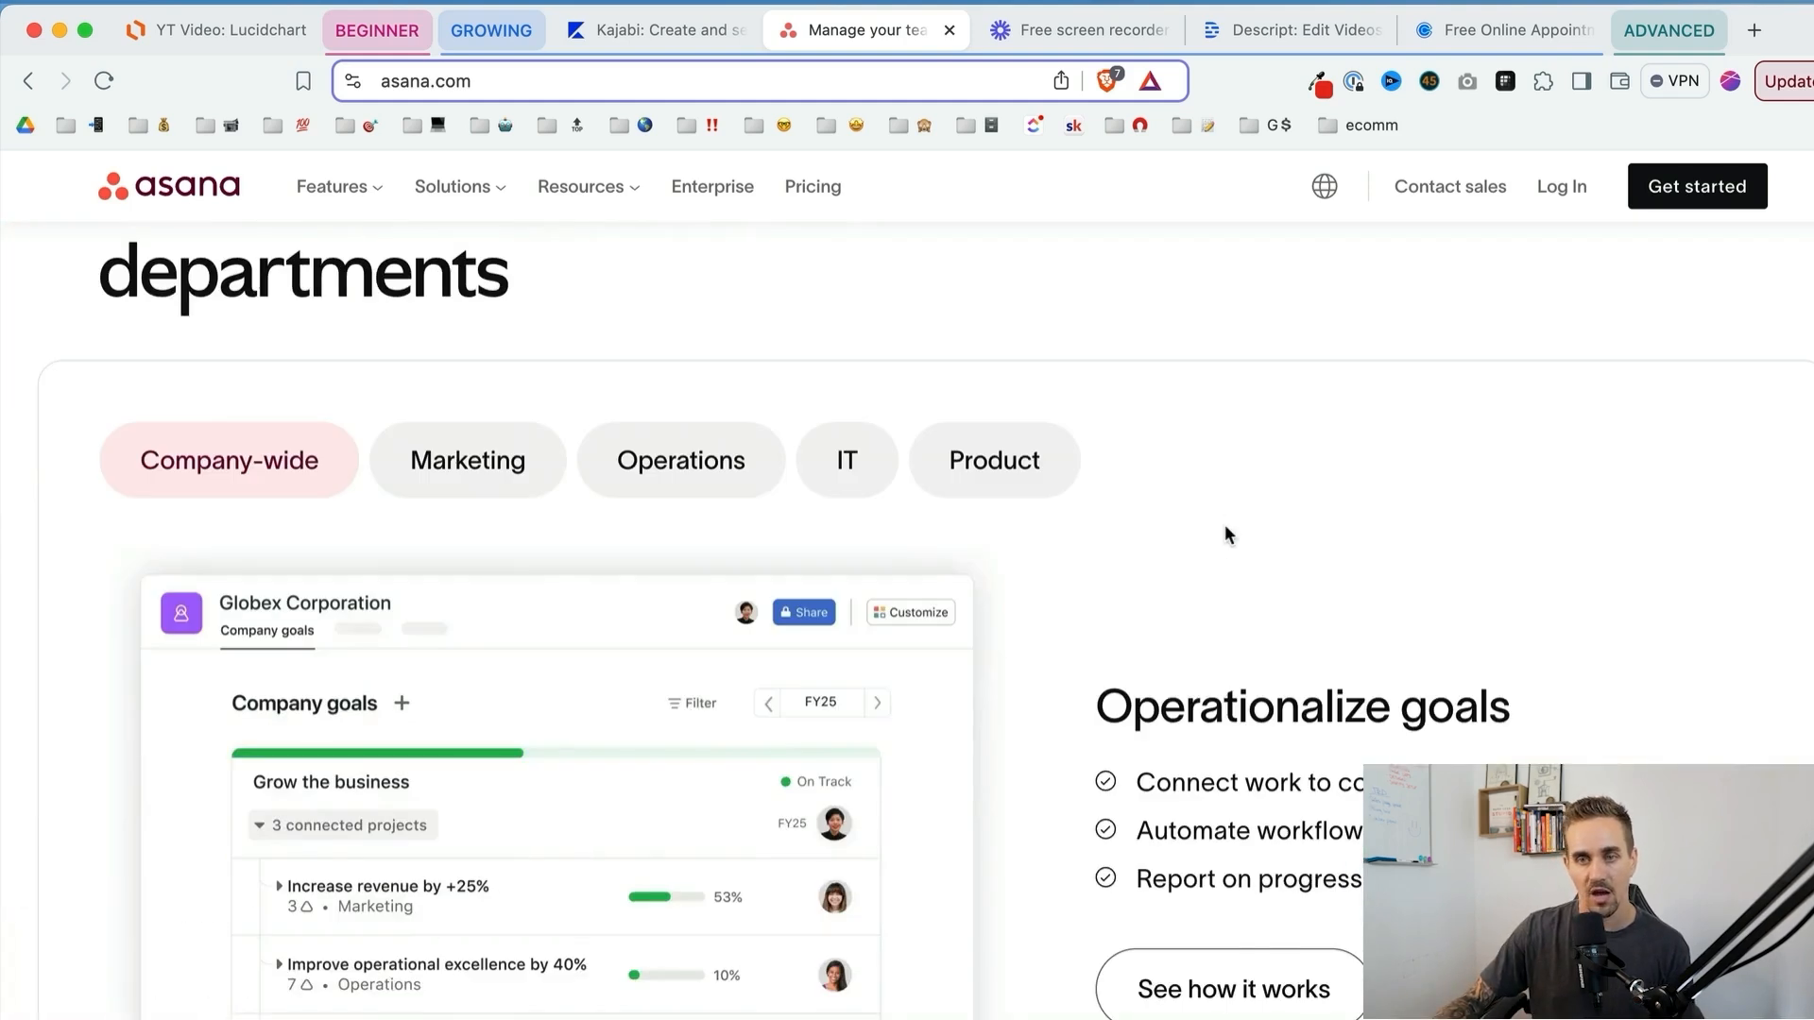
scroll("down", 3)
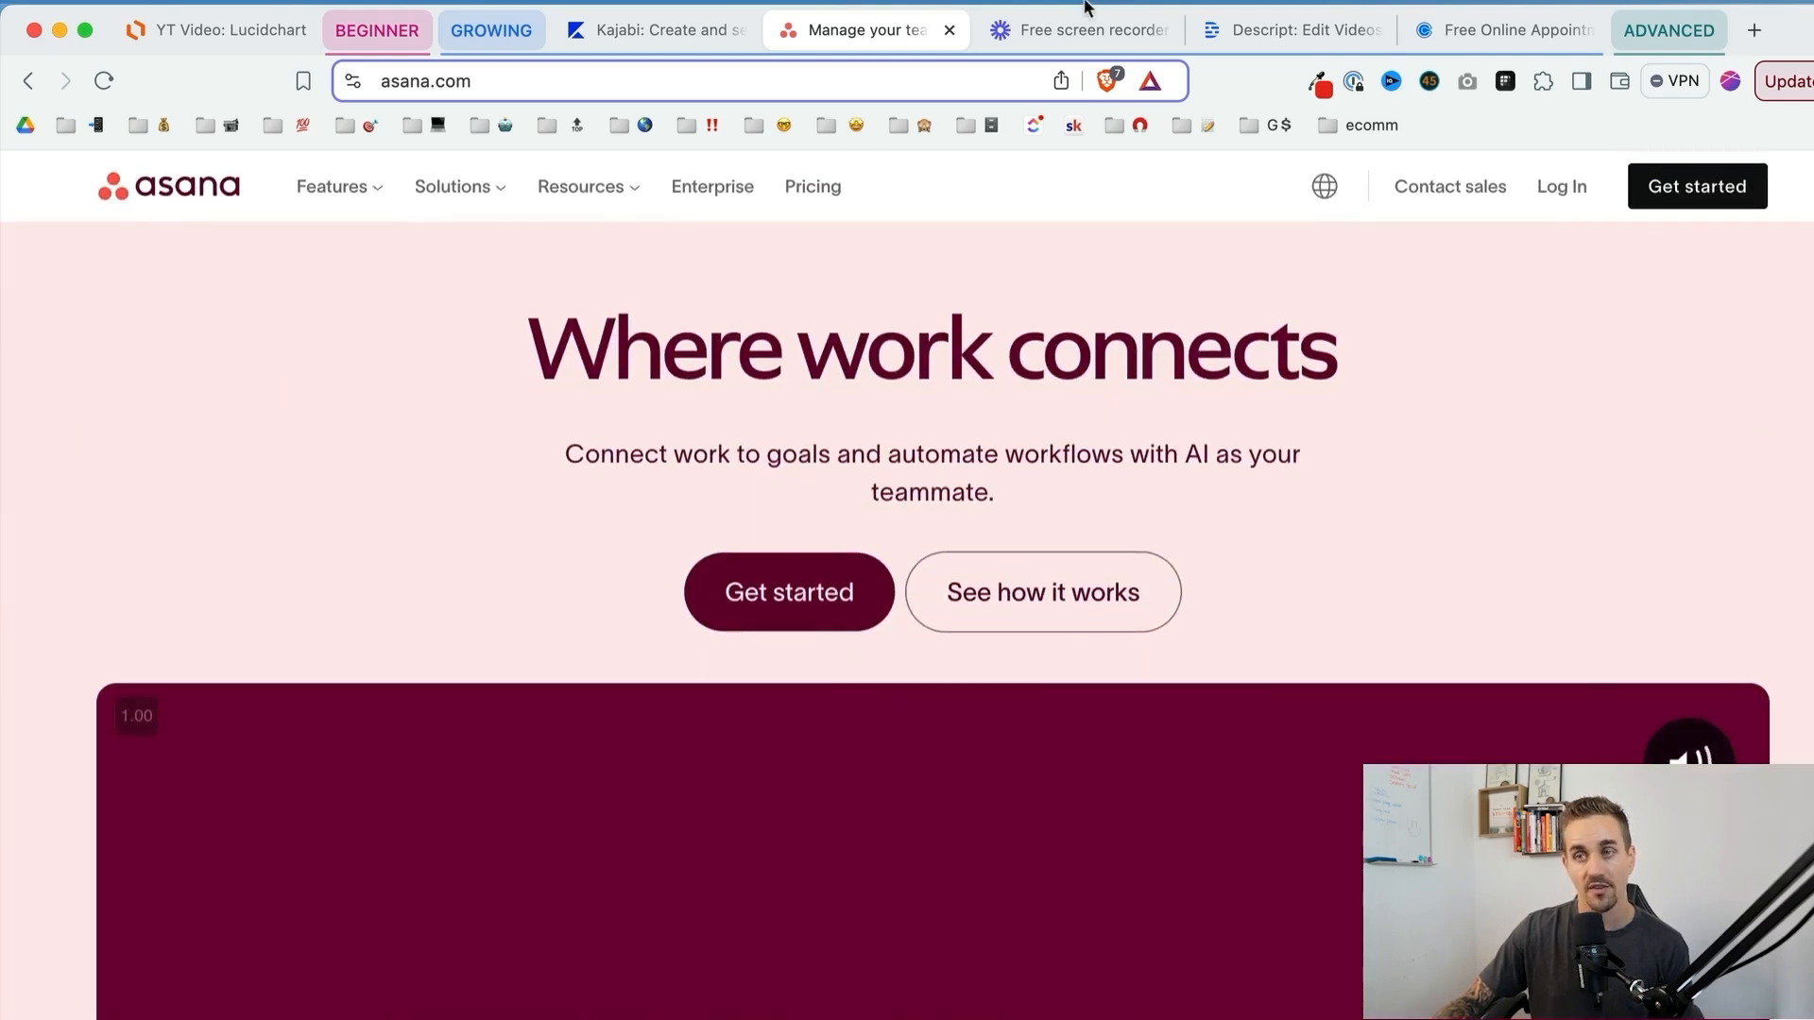
left_click(1084, 28)
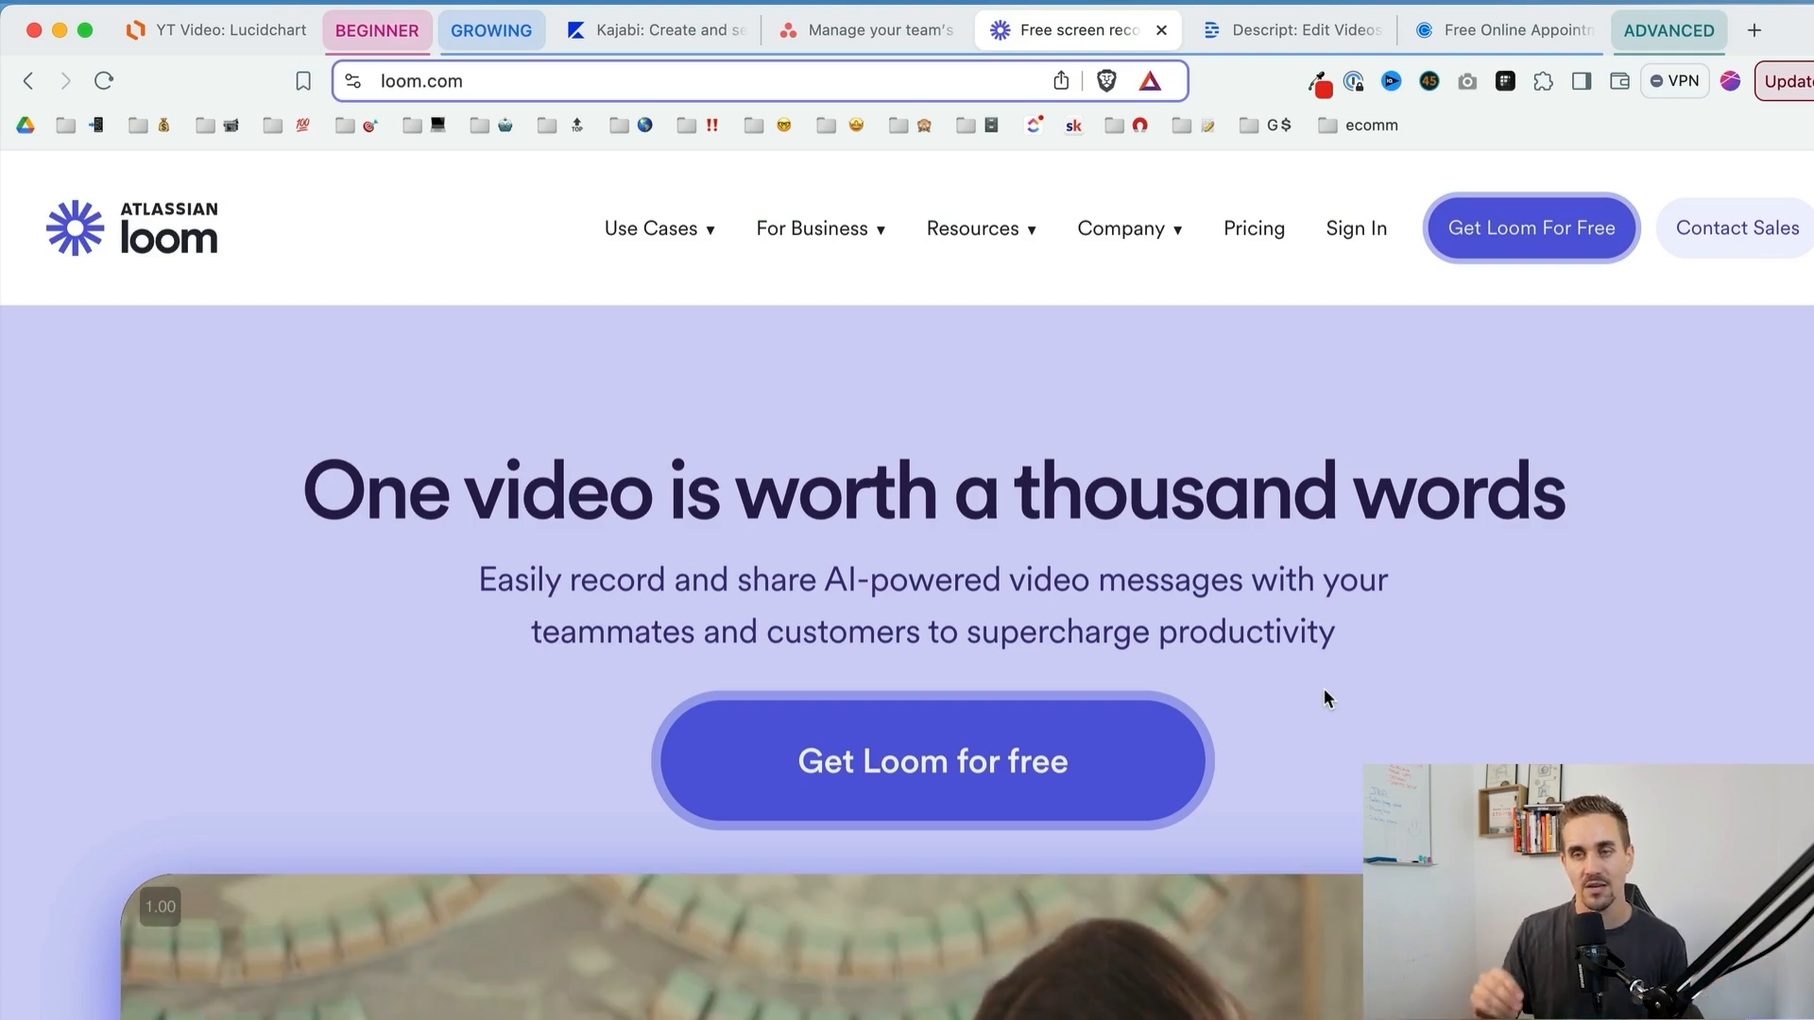
left_click(1286, 31)
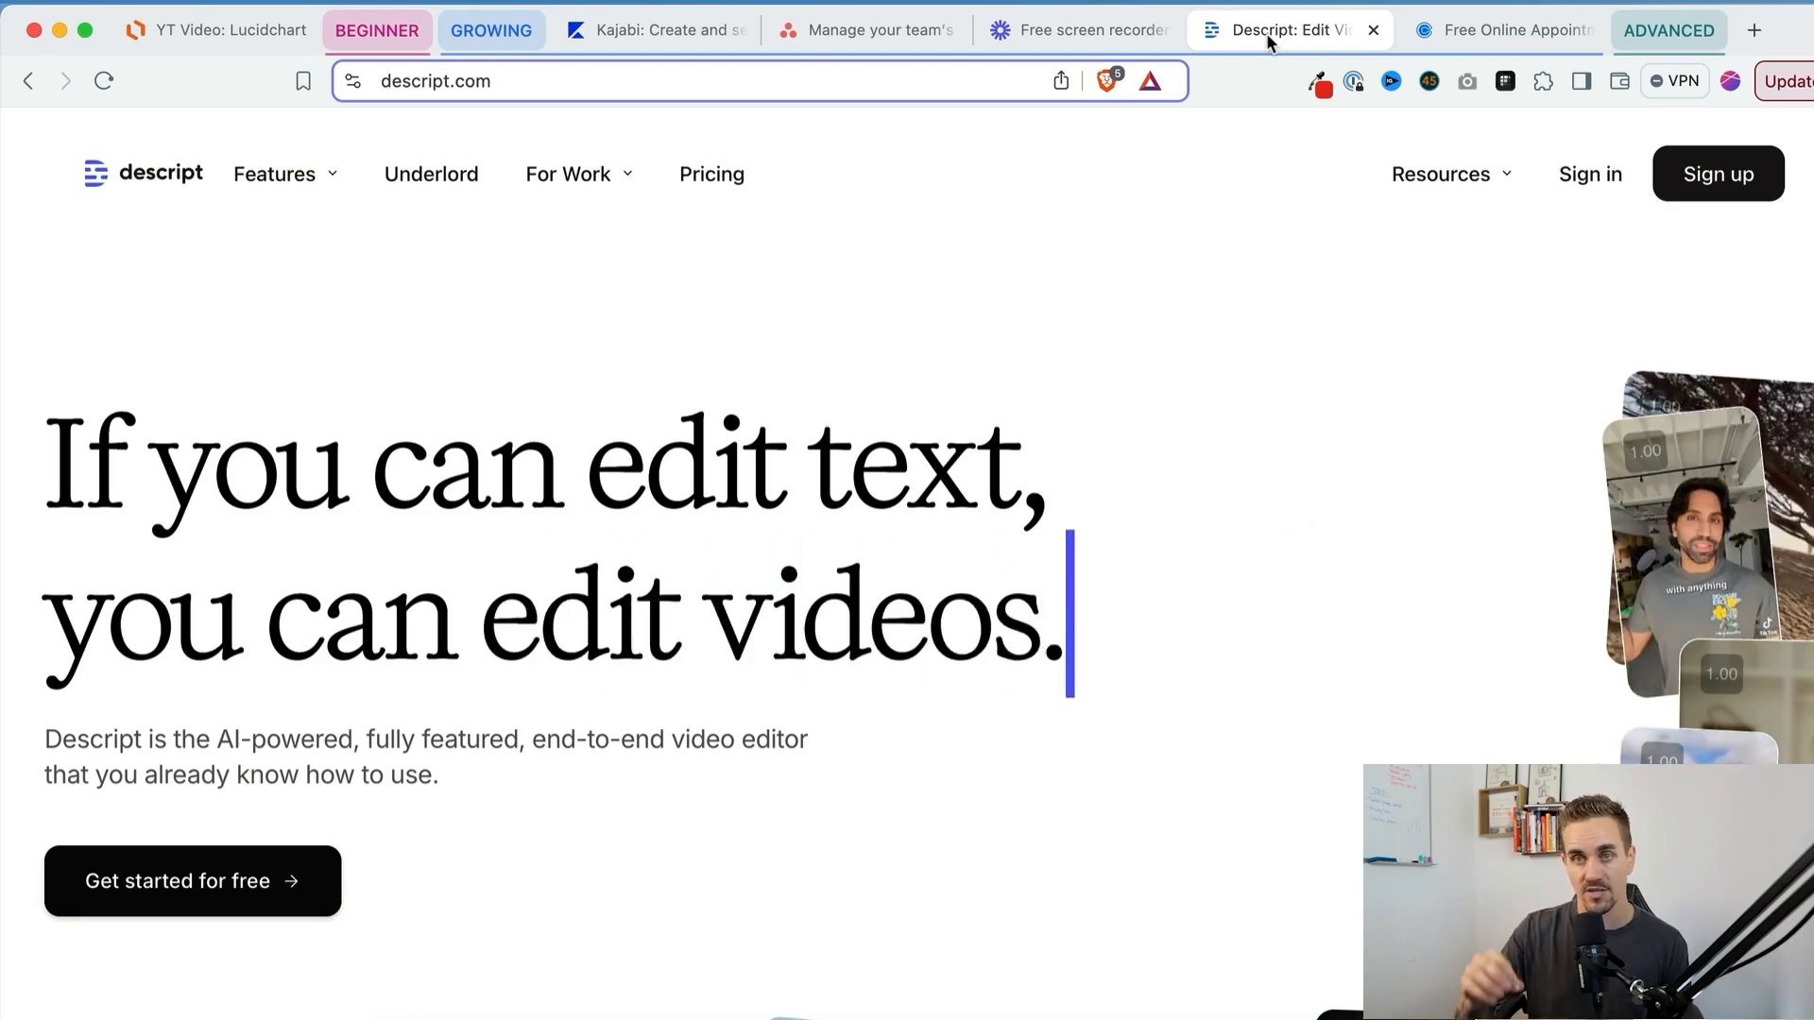
Step: Scroll through Descript's transcript-based editor demo, then switch to Calendly's scheduling site
scroll("down", 3)
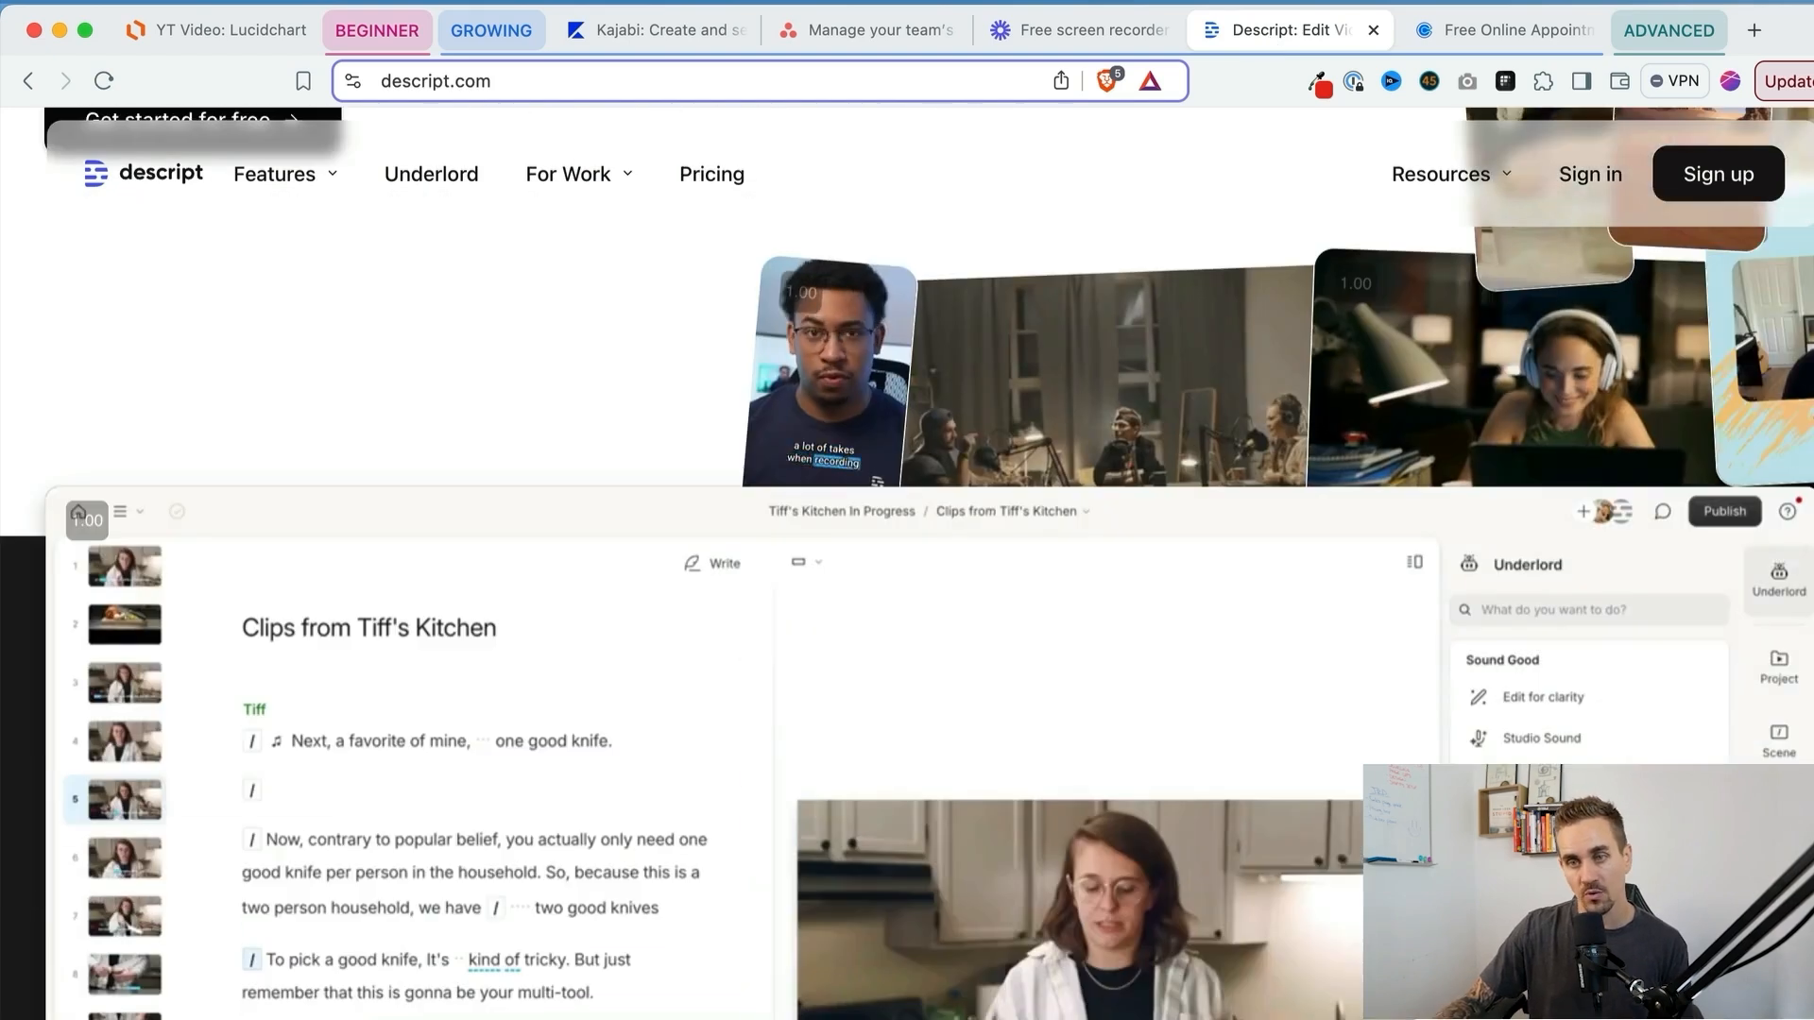
scroll("down", 3)
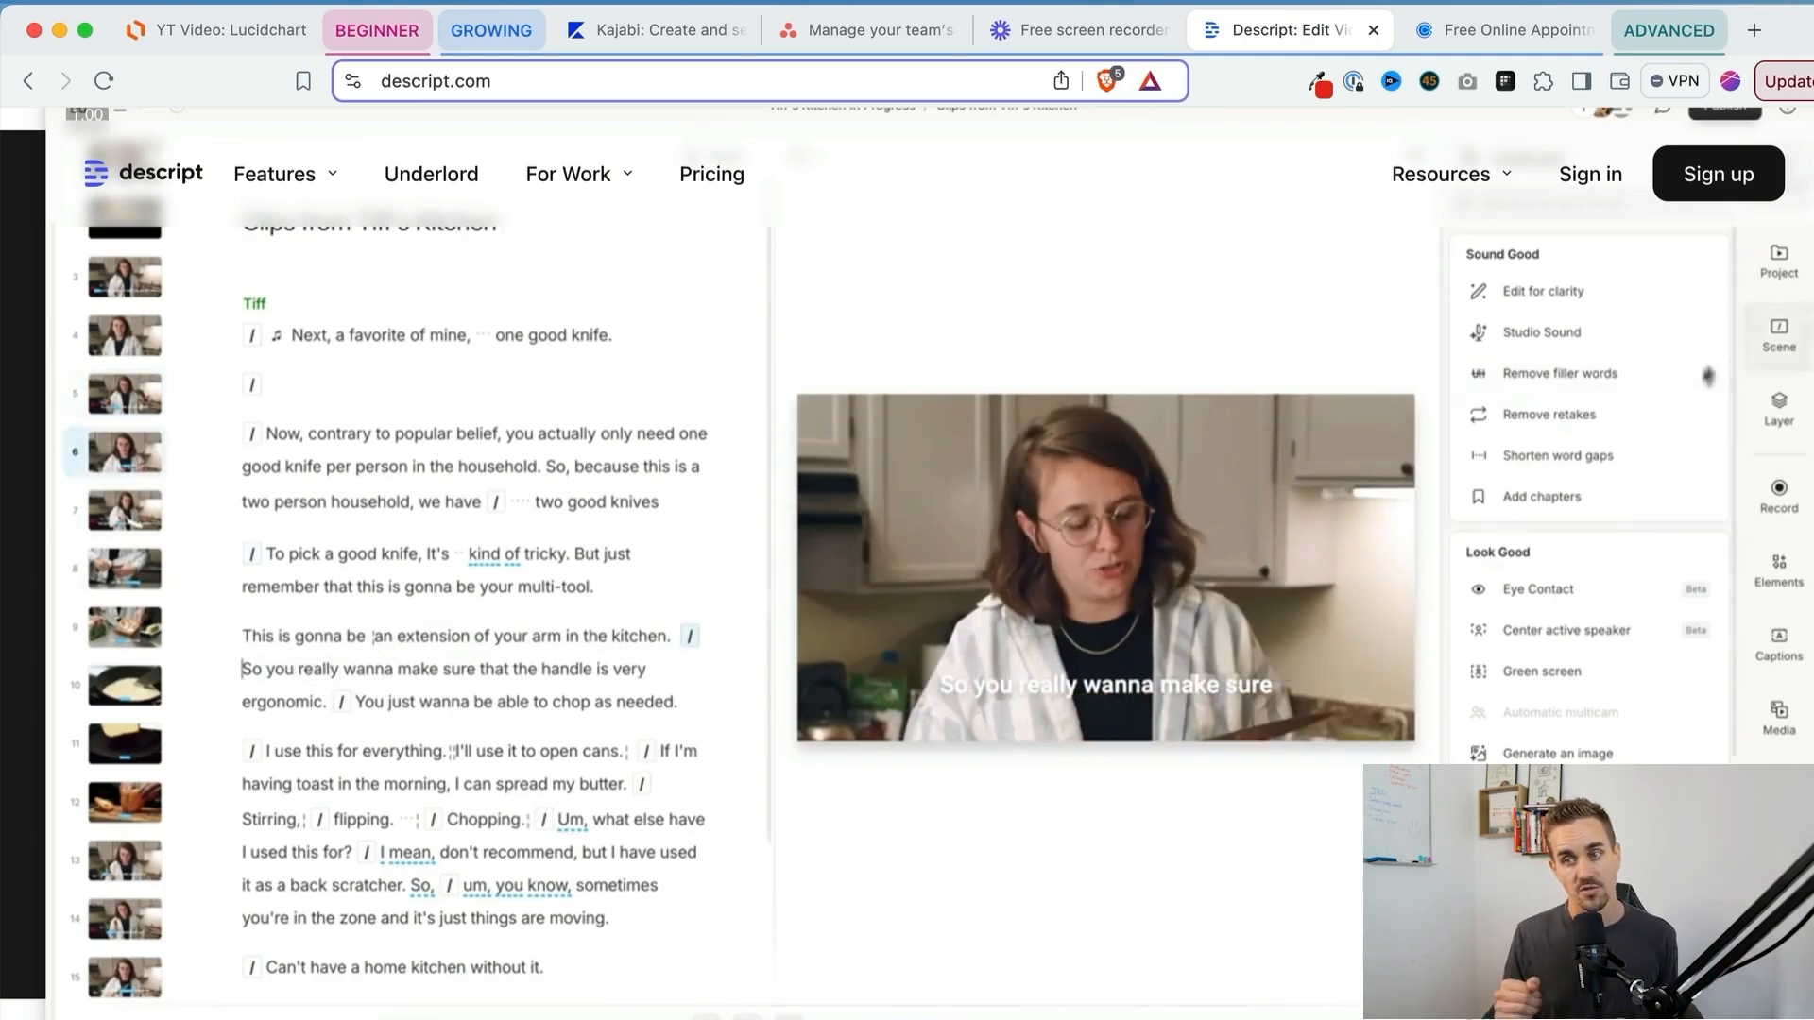
left_click(1778, 718)
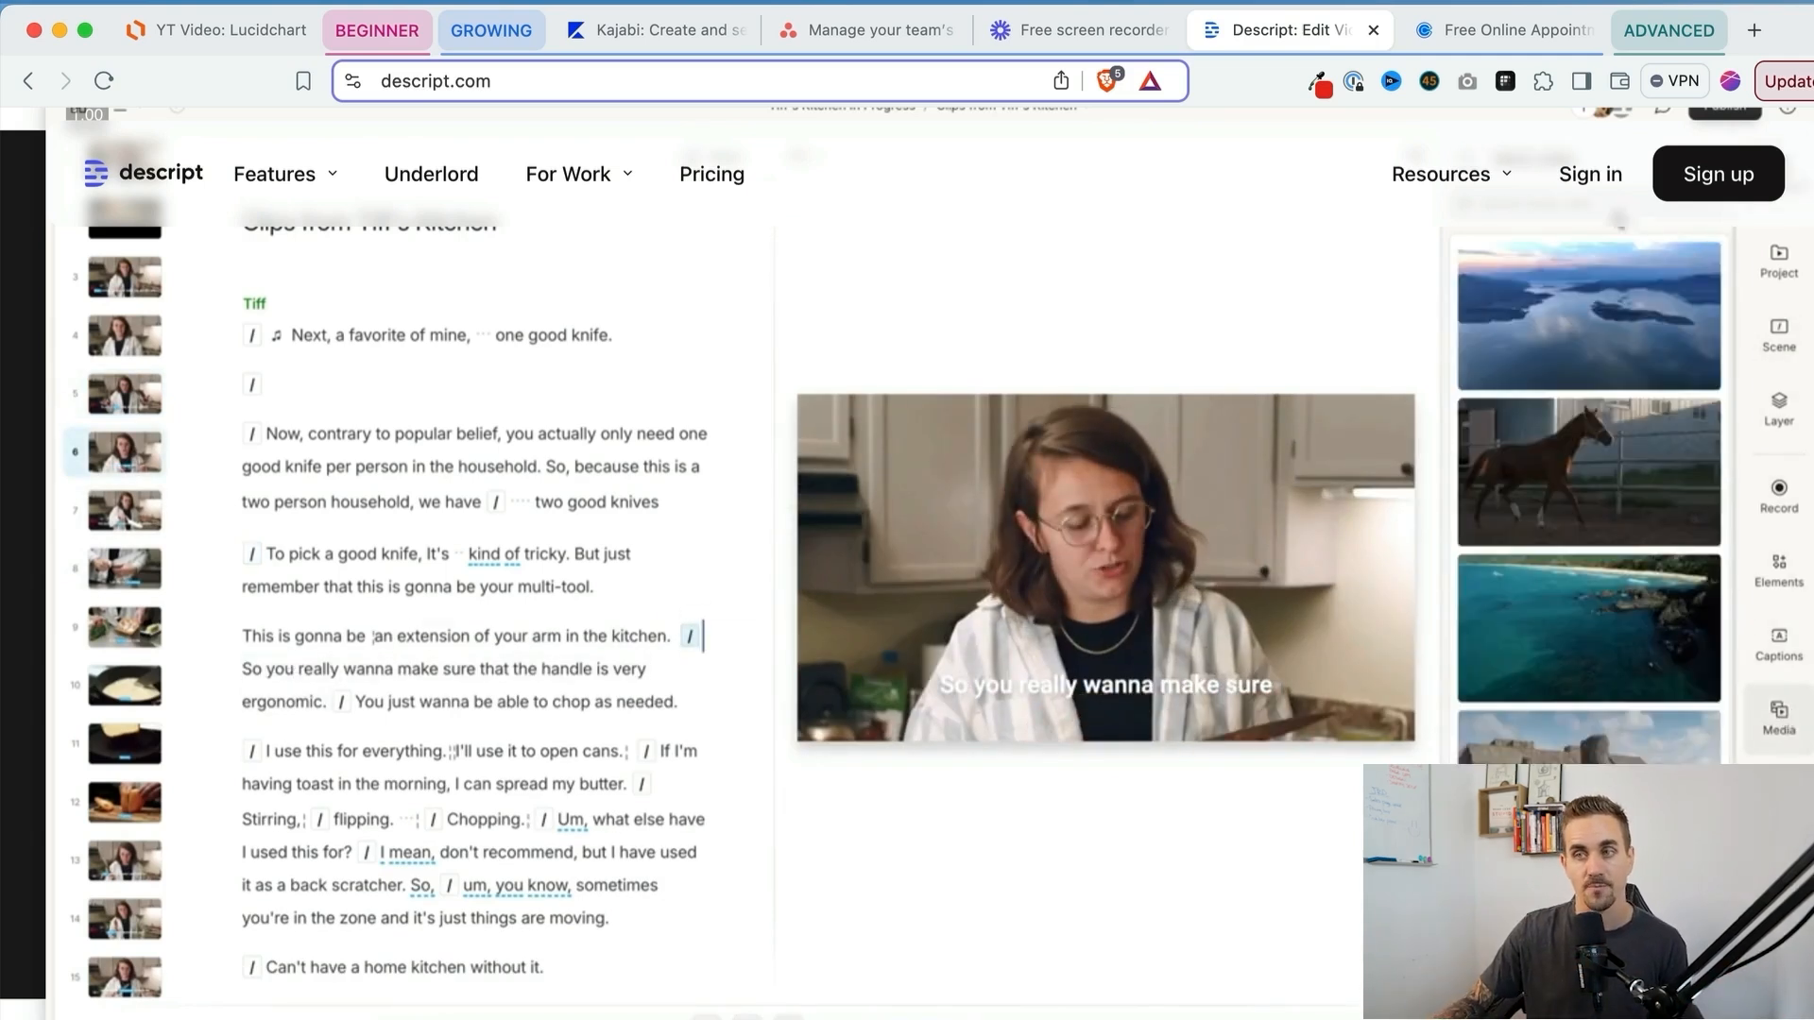
left_click(1507, 30)
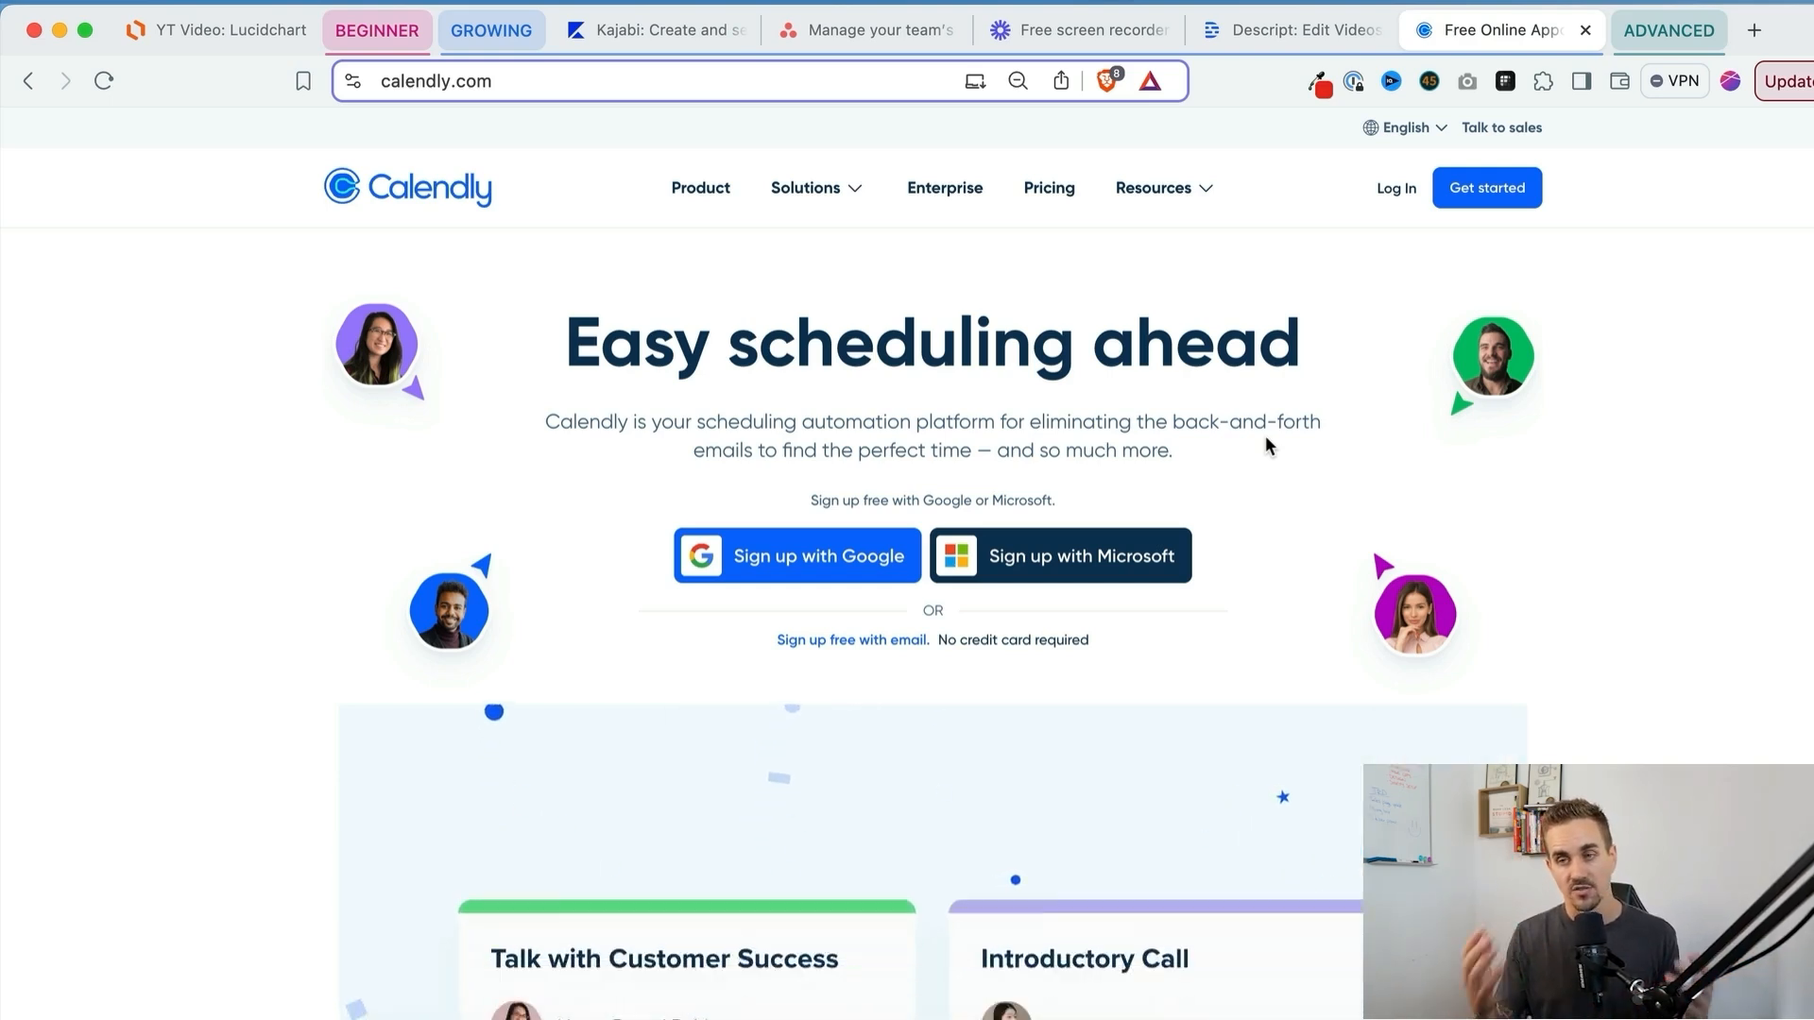
Step: Scroll Calendly's homepage and its Solutions menu, then return to the growing creator flowchart
scroll("down", 3)
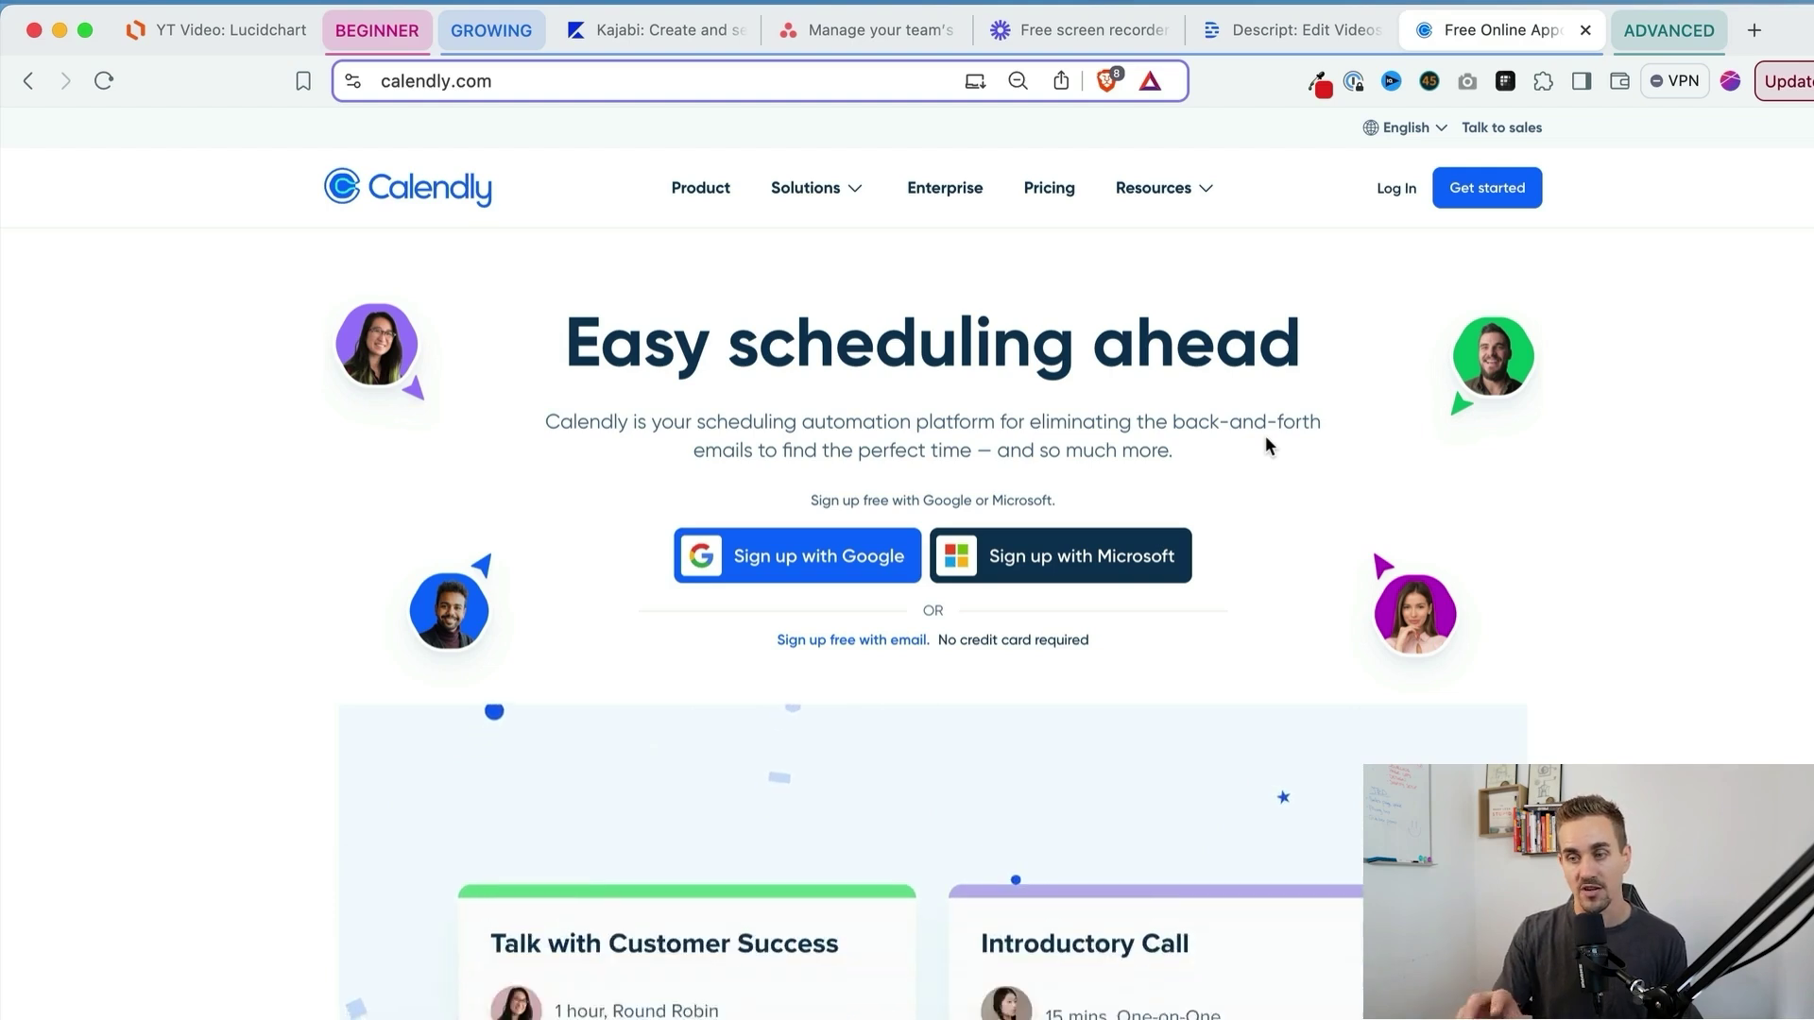
left_click(805, 187)
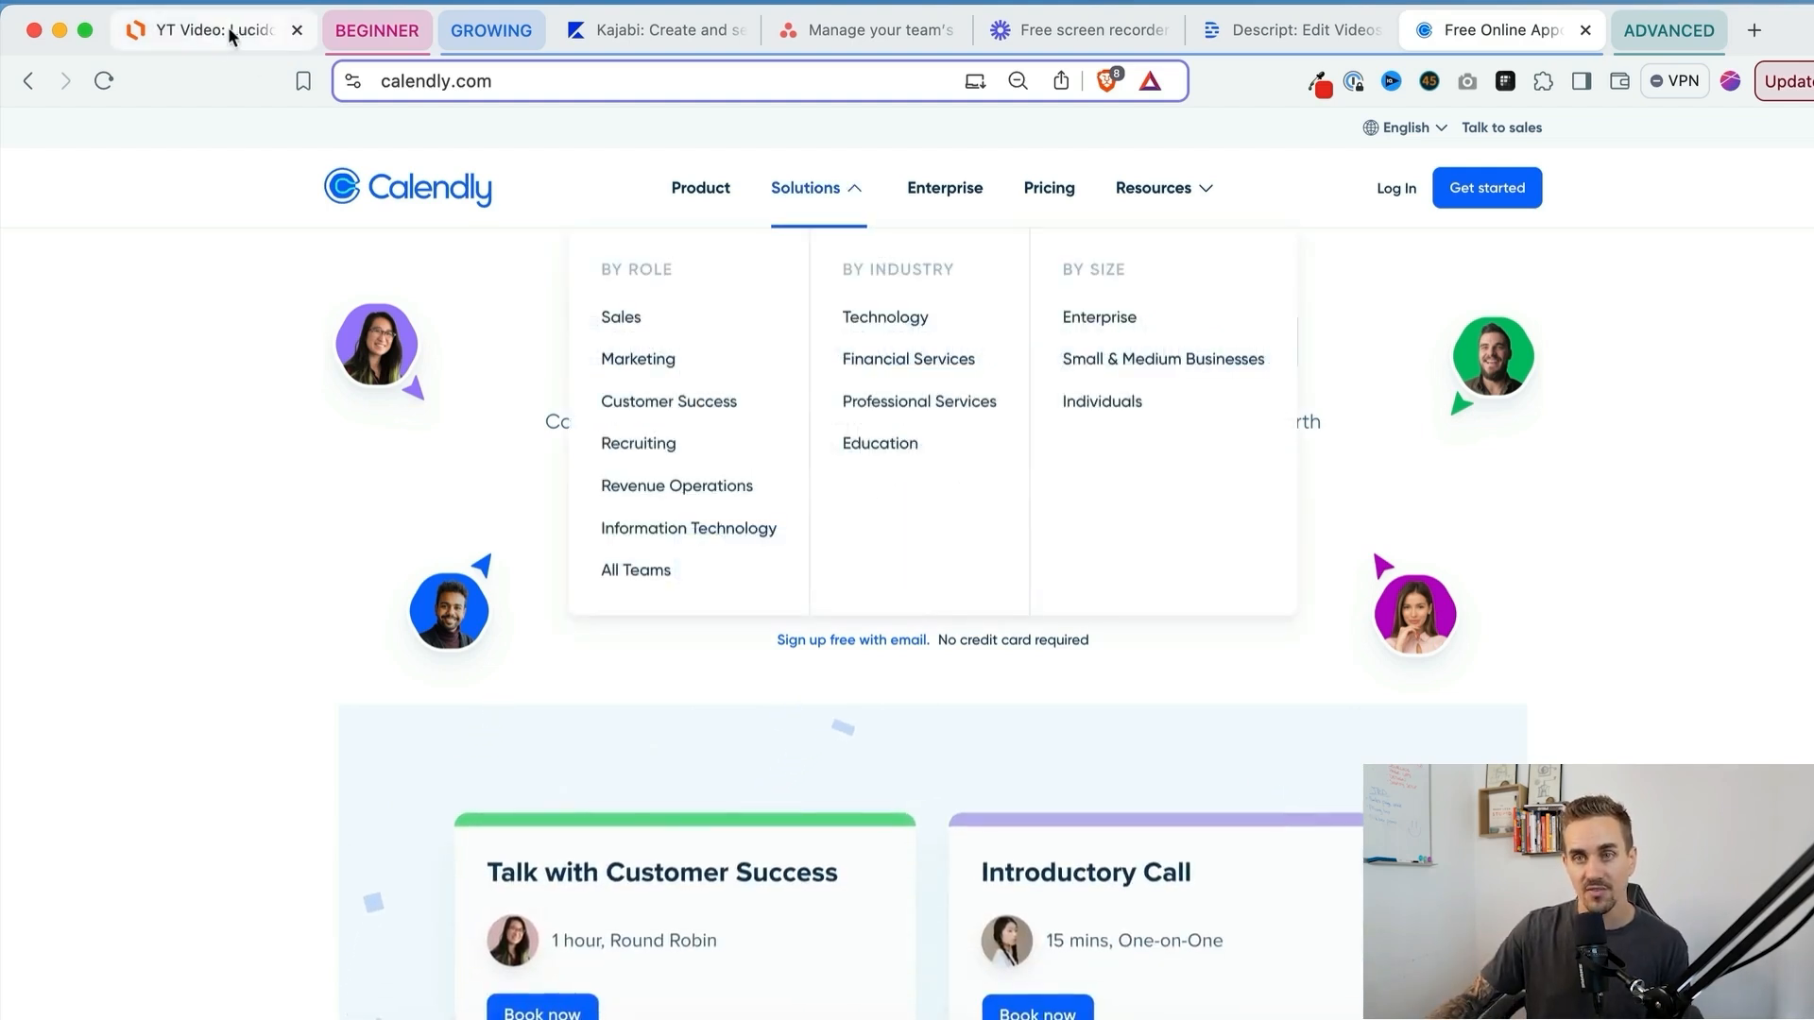
left_click(218, 30)
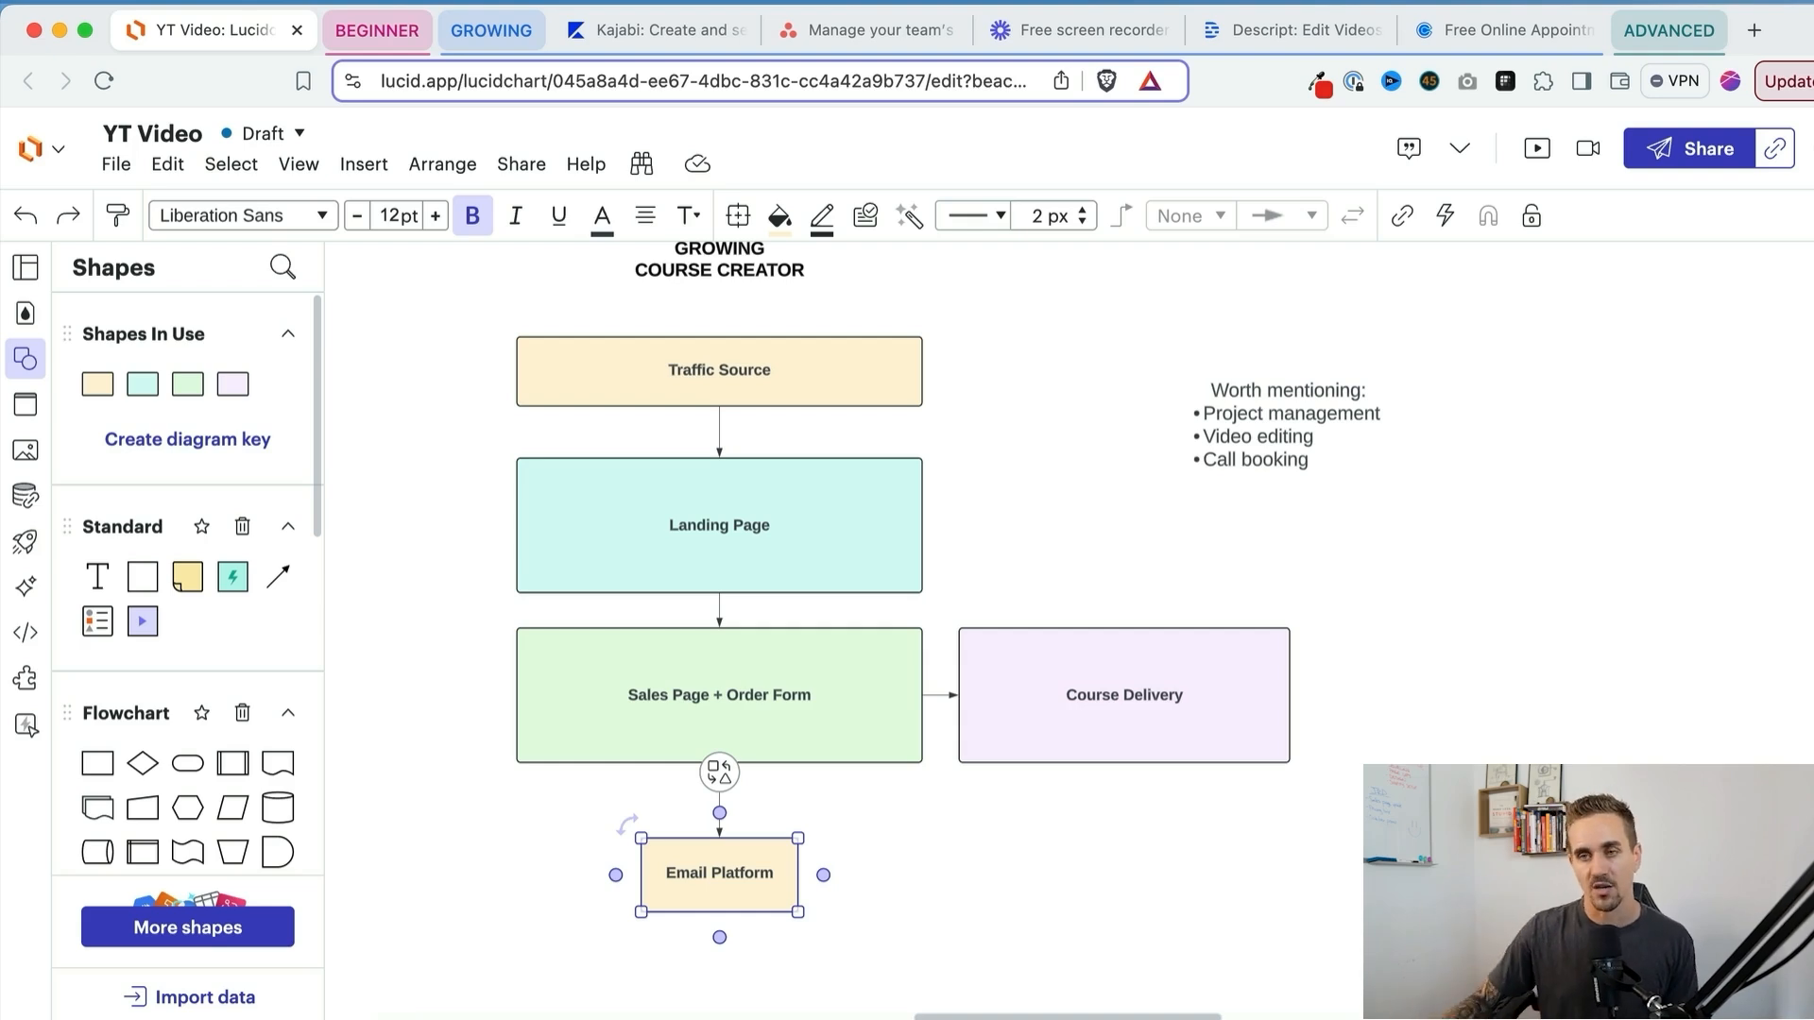
Step: Clear the flowchart selection and collapse the growing stack's website tabs
left_click(1455, 725)
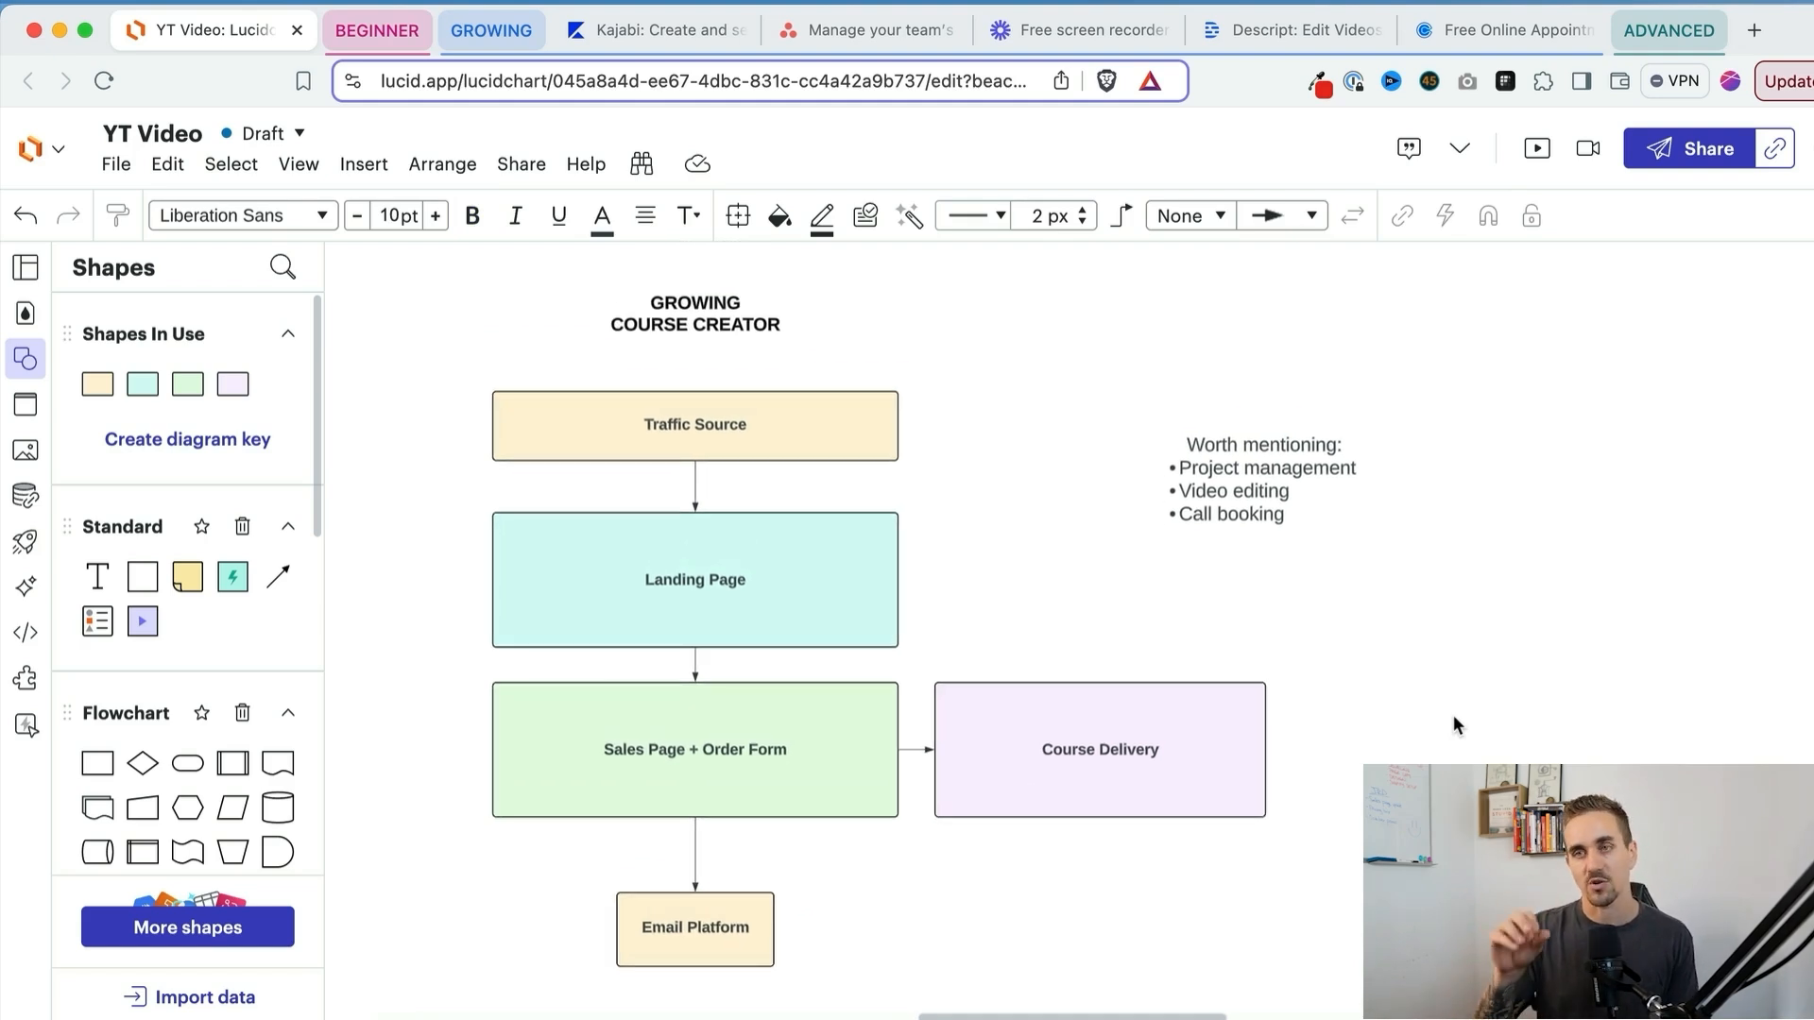
left_click(1668, 30)
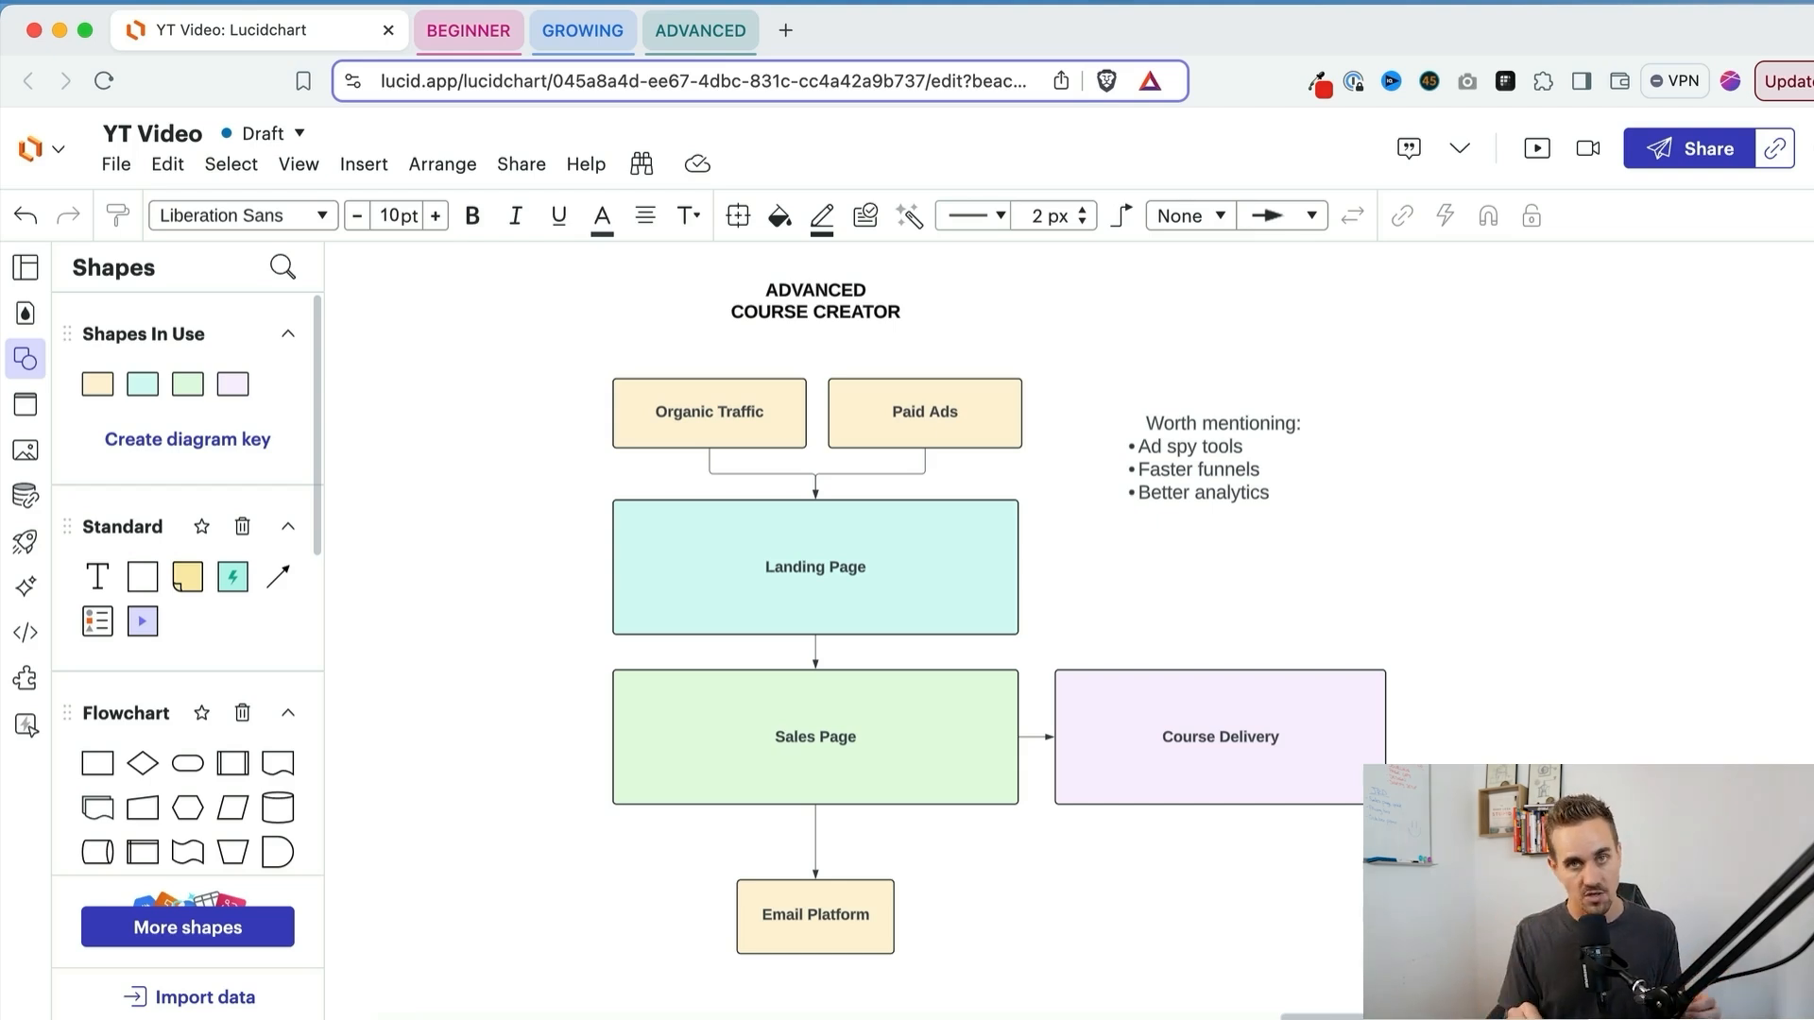
Step: Point out the Organic Traffic and Landing Page shapes, then switch to the Convertri website
left_click(692, 386)
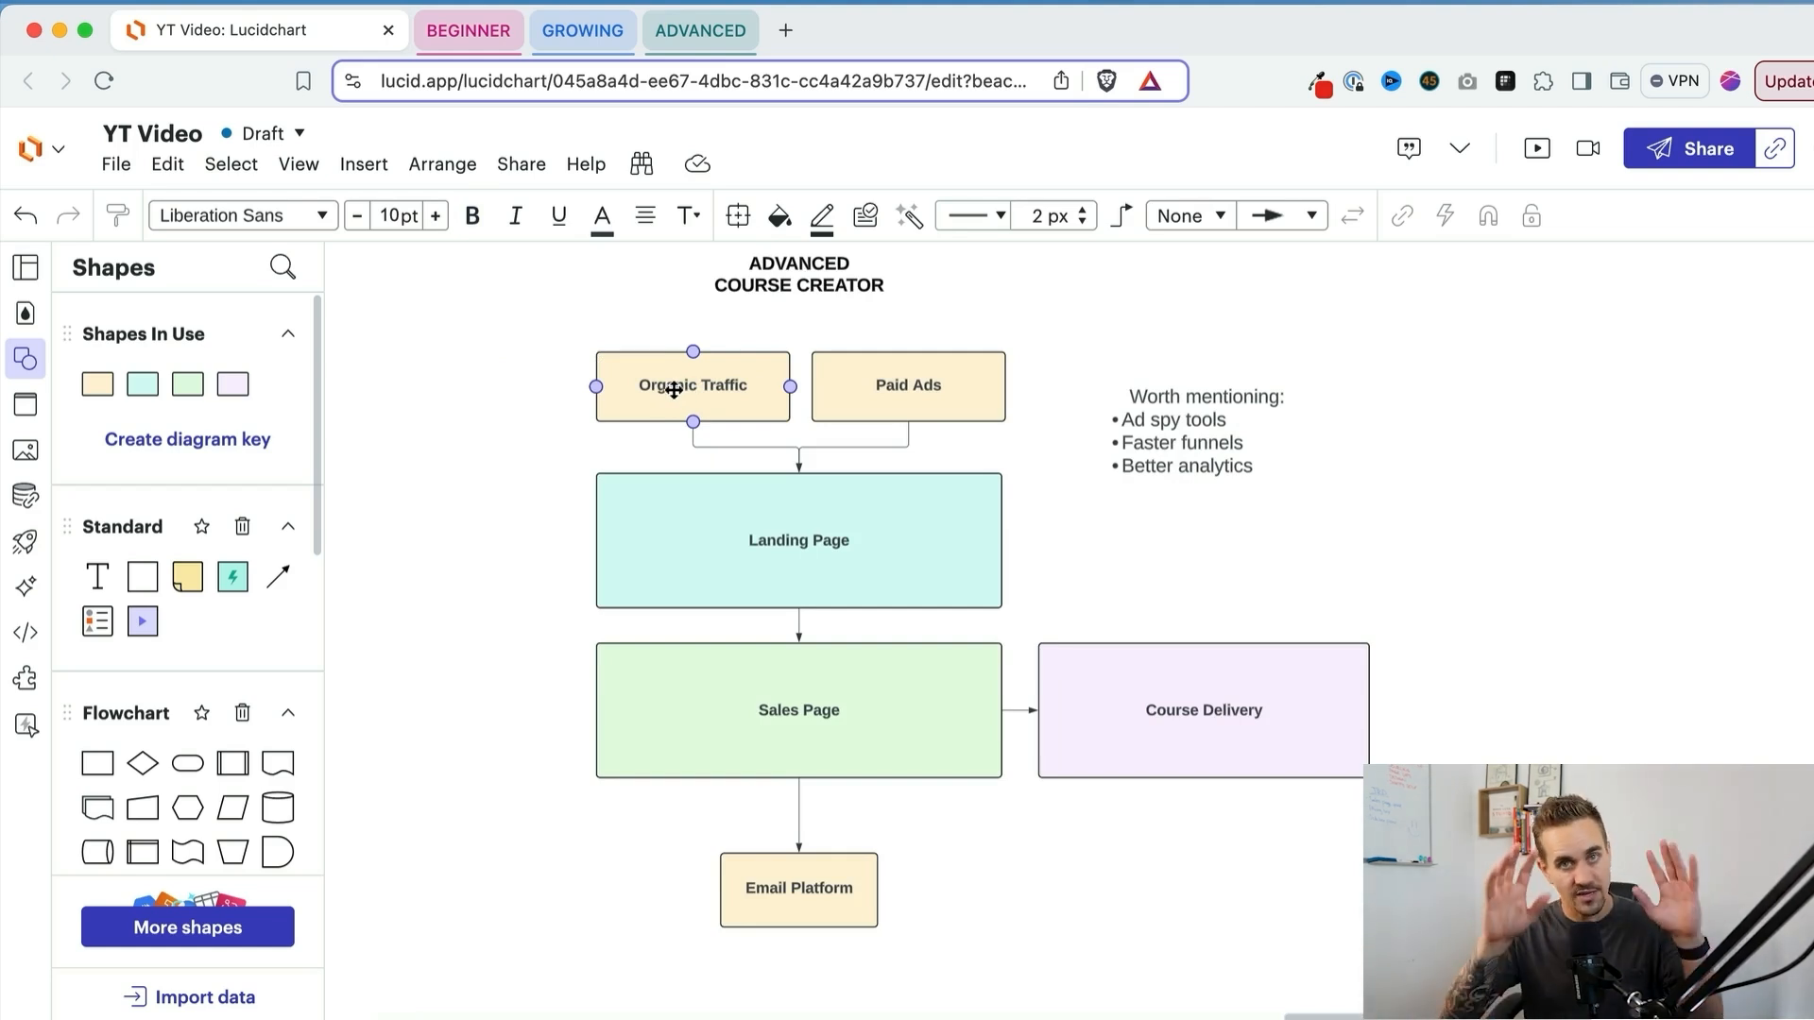
left_click(541, 377)
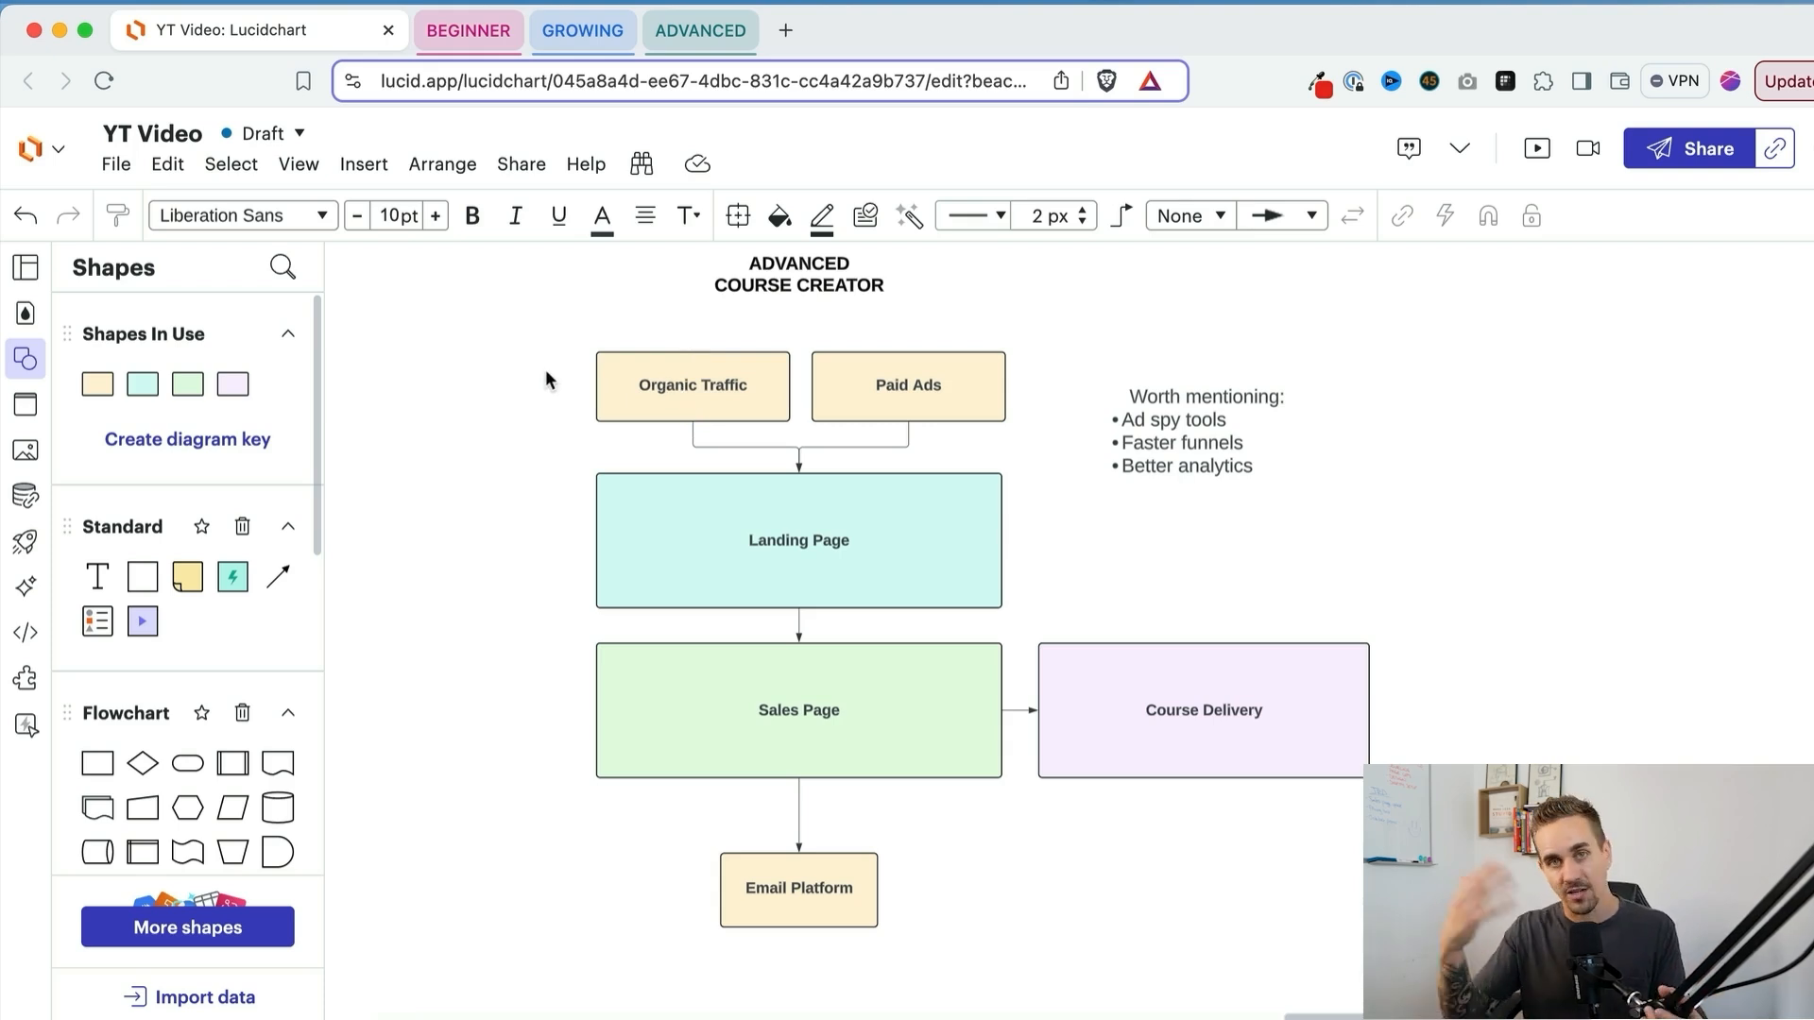
mouse_move(540, 380)
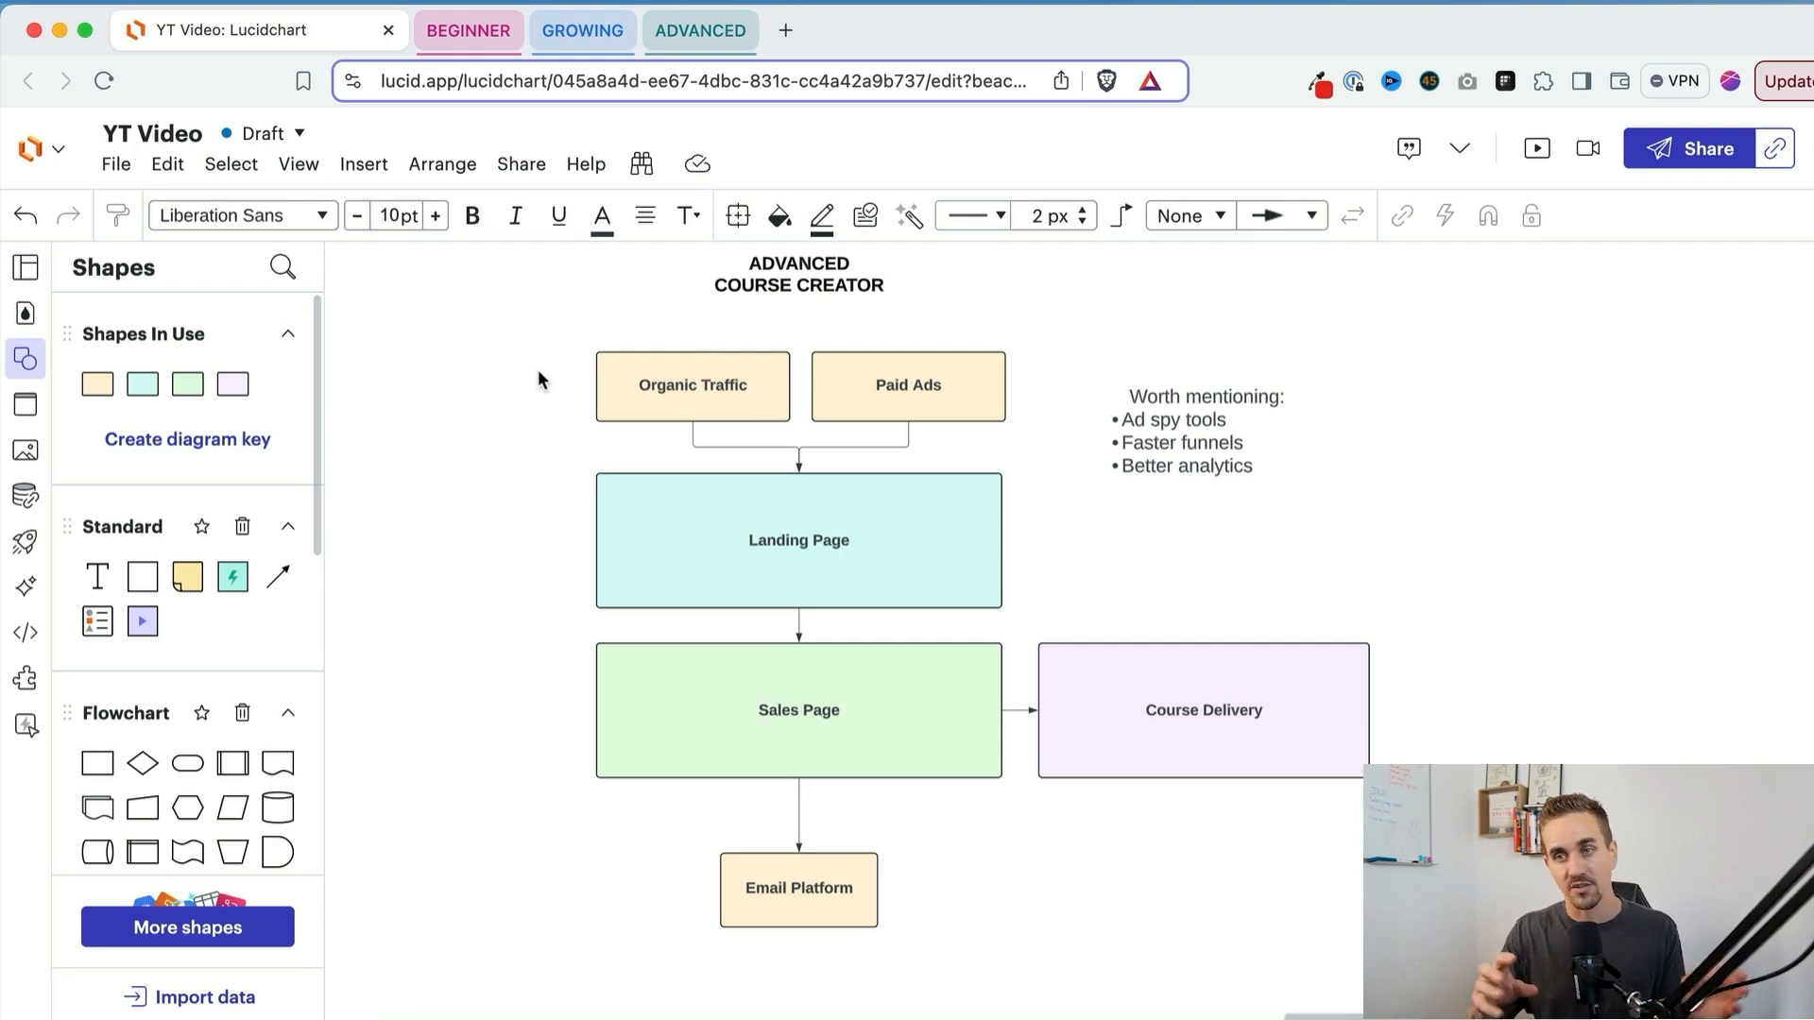
left_click(797, 541)
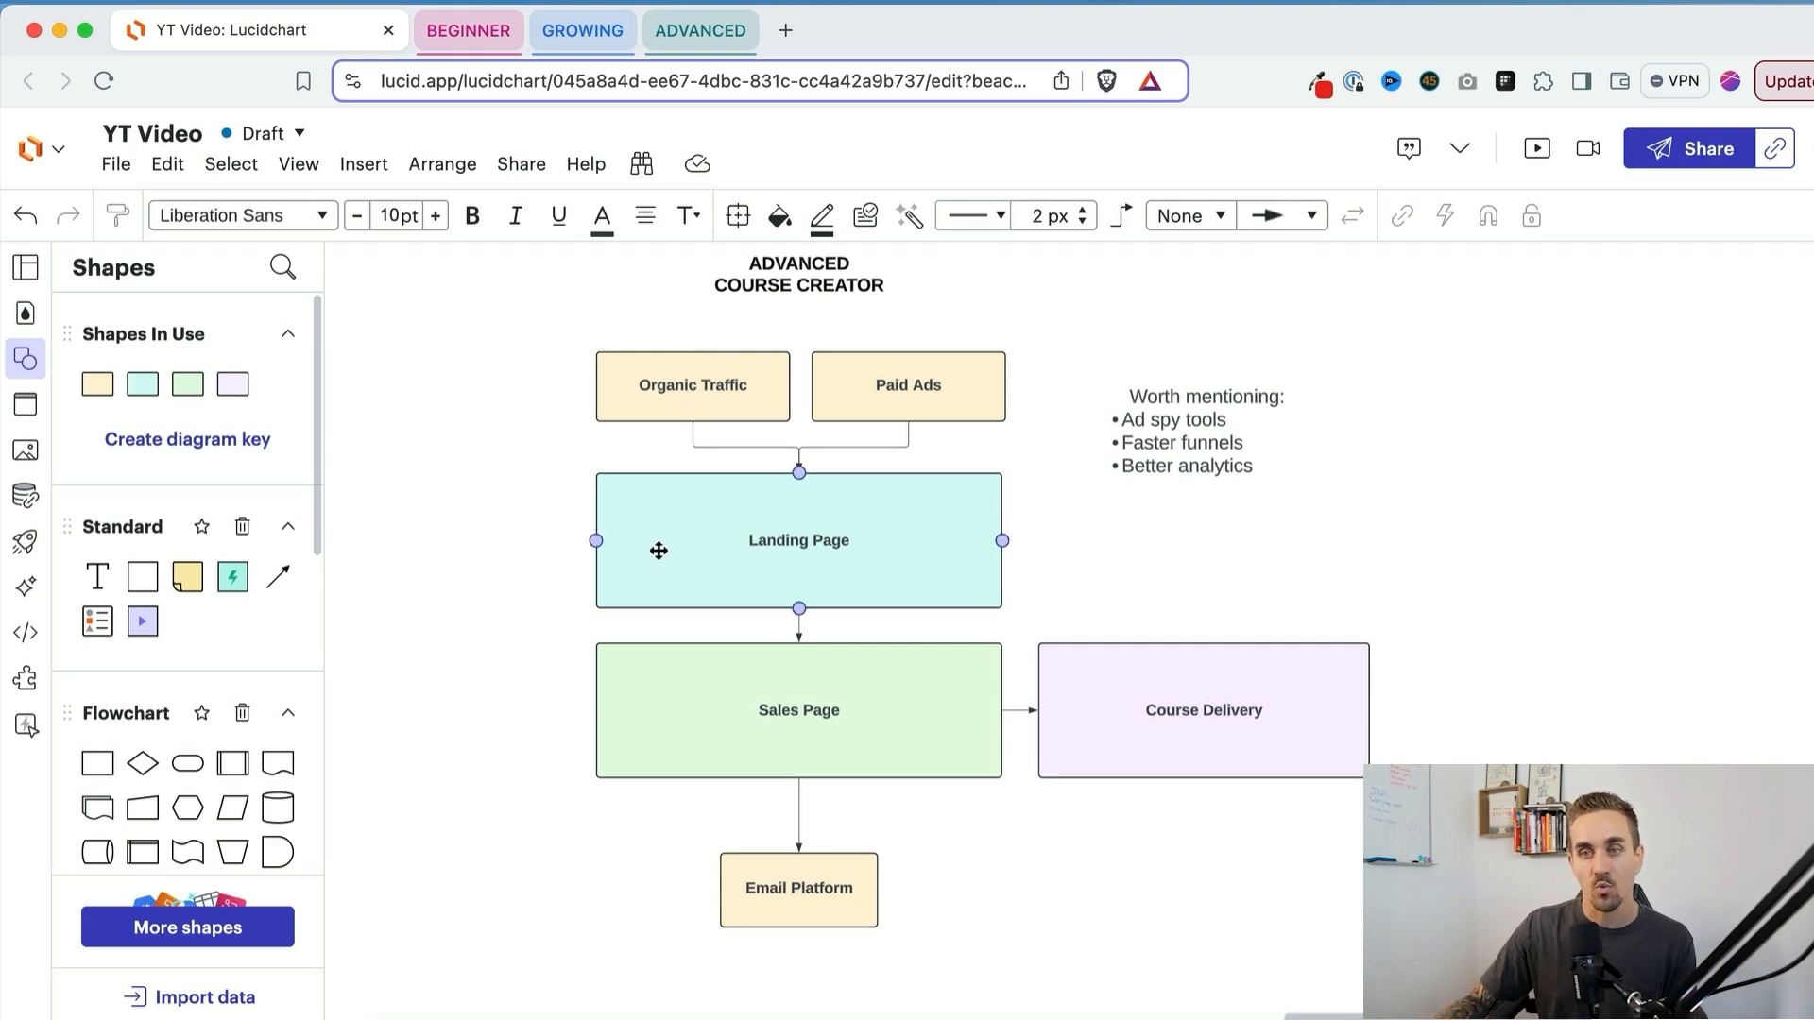
left_click(798, 540)
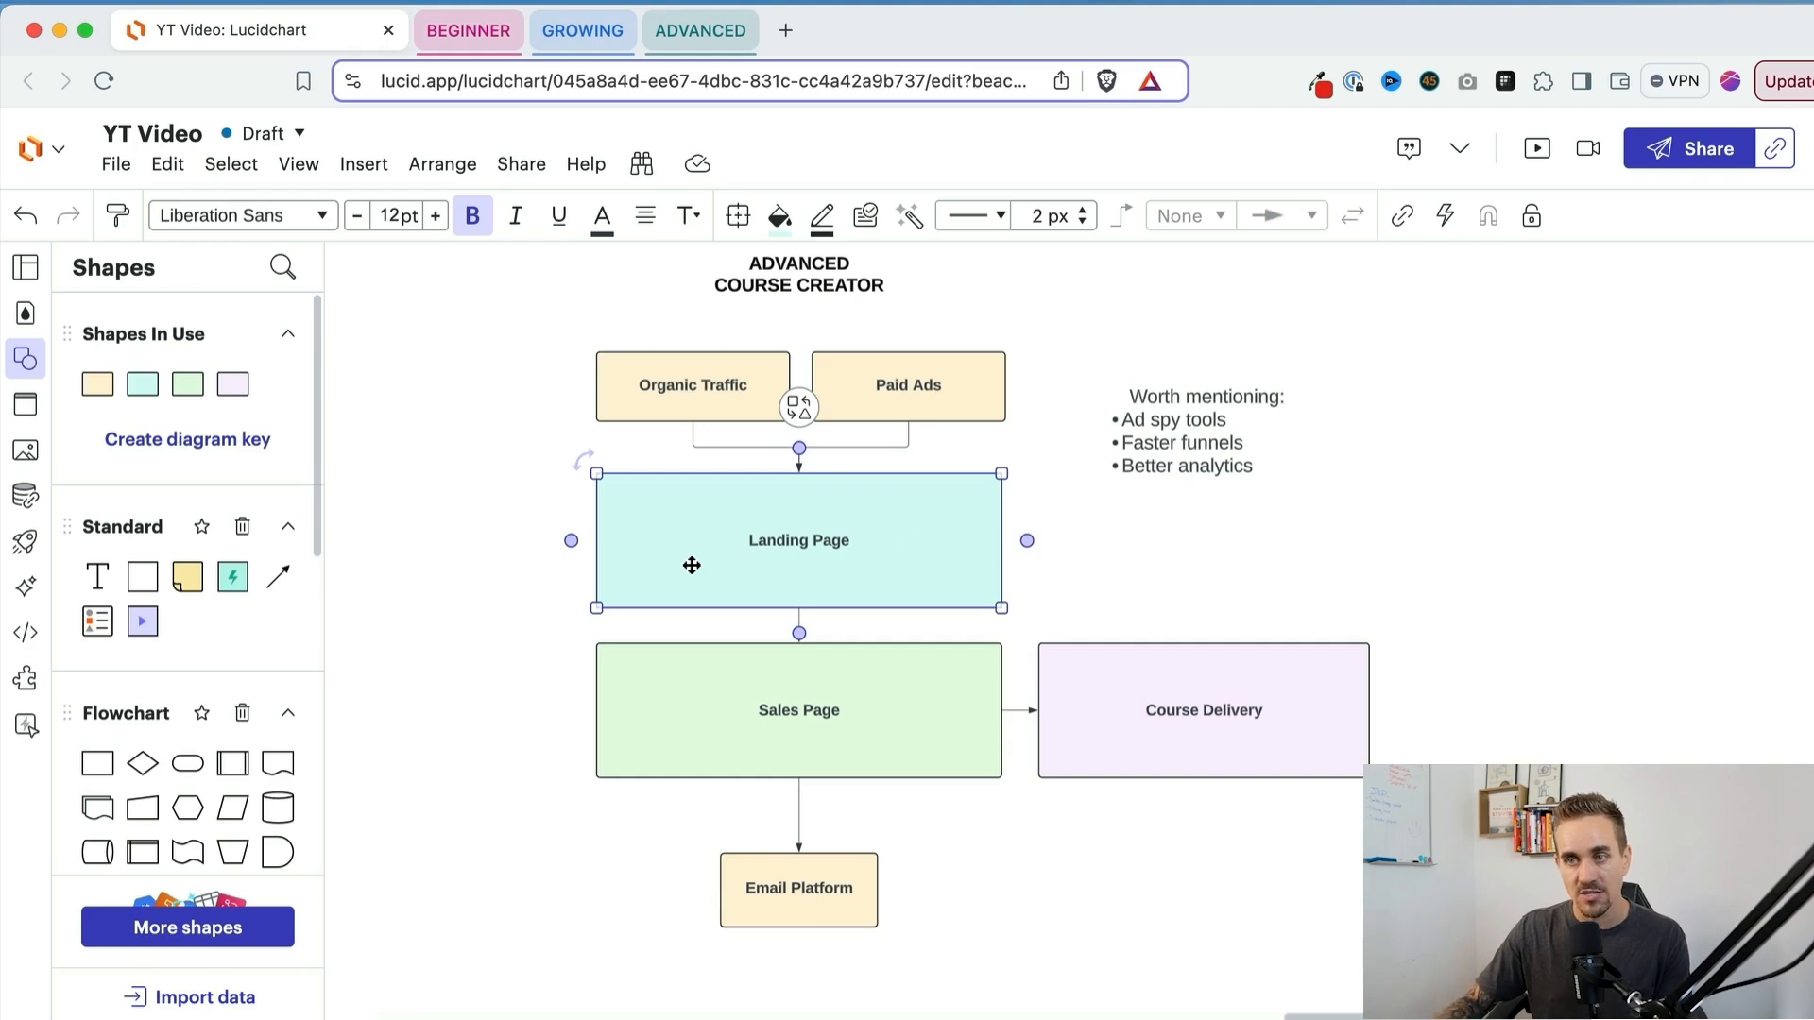
mouse_move(914, 514)
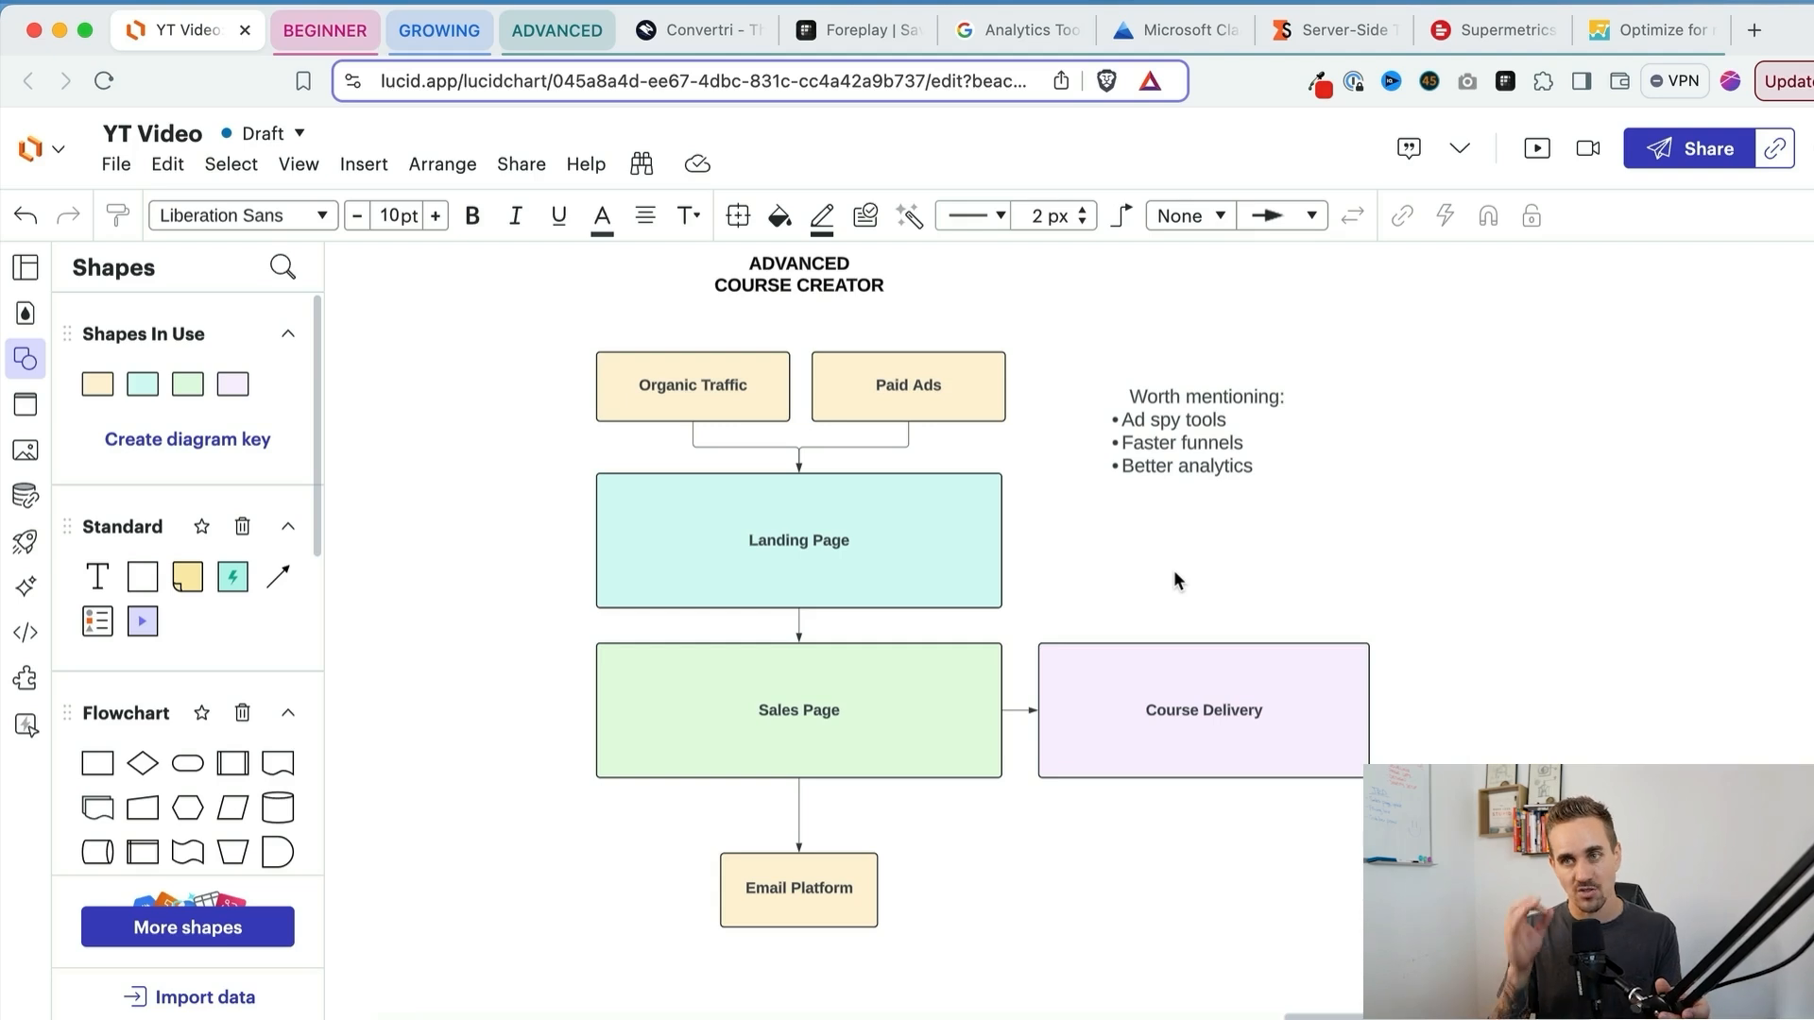
left_click(697, 29)
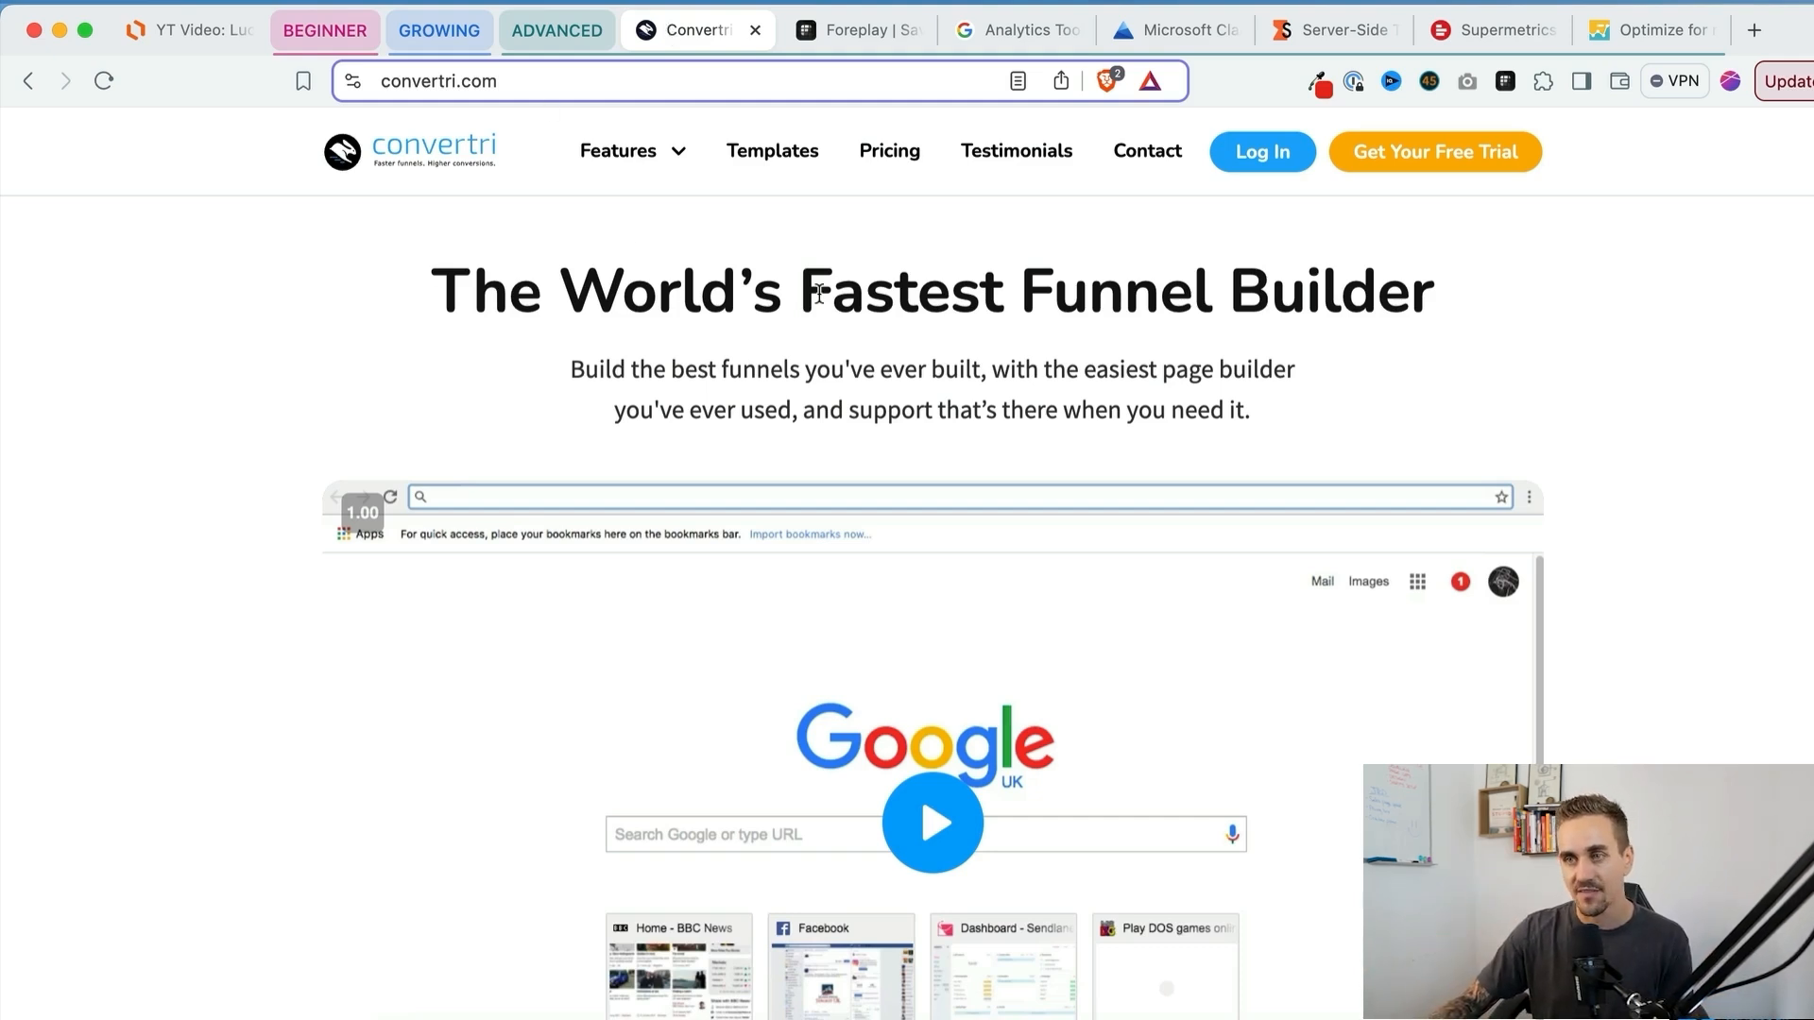
Step: Scroll Convertri's homepage through its plans and page-speed benchmarks, then return to the flowchart
scroll("down", 3)
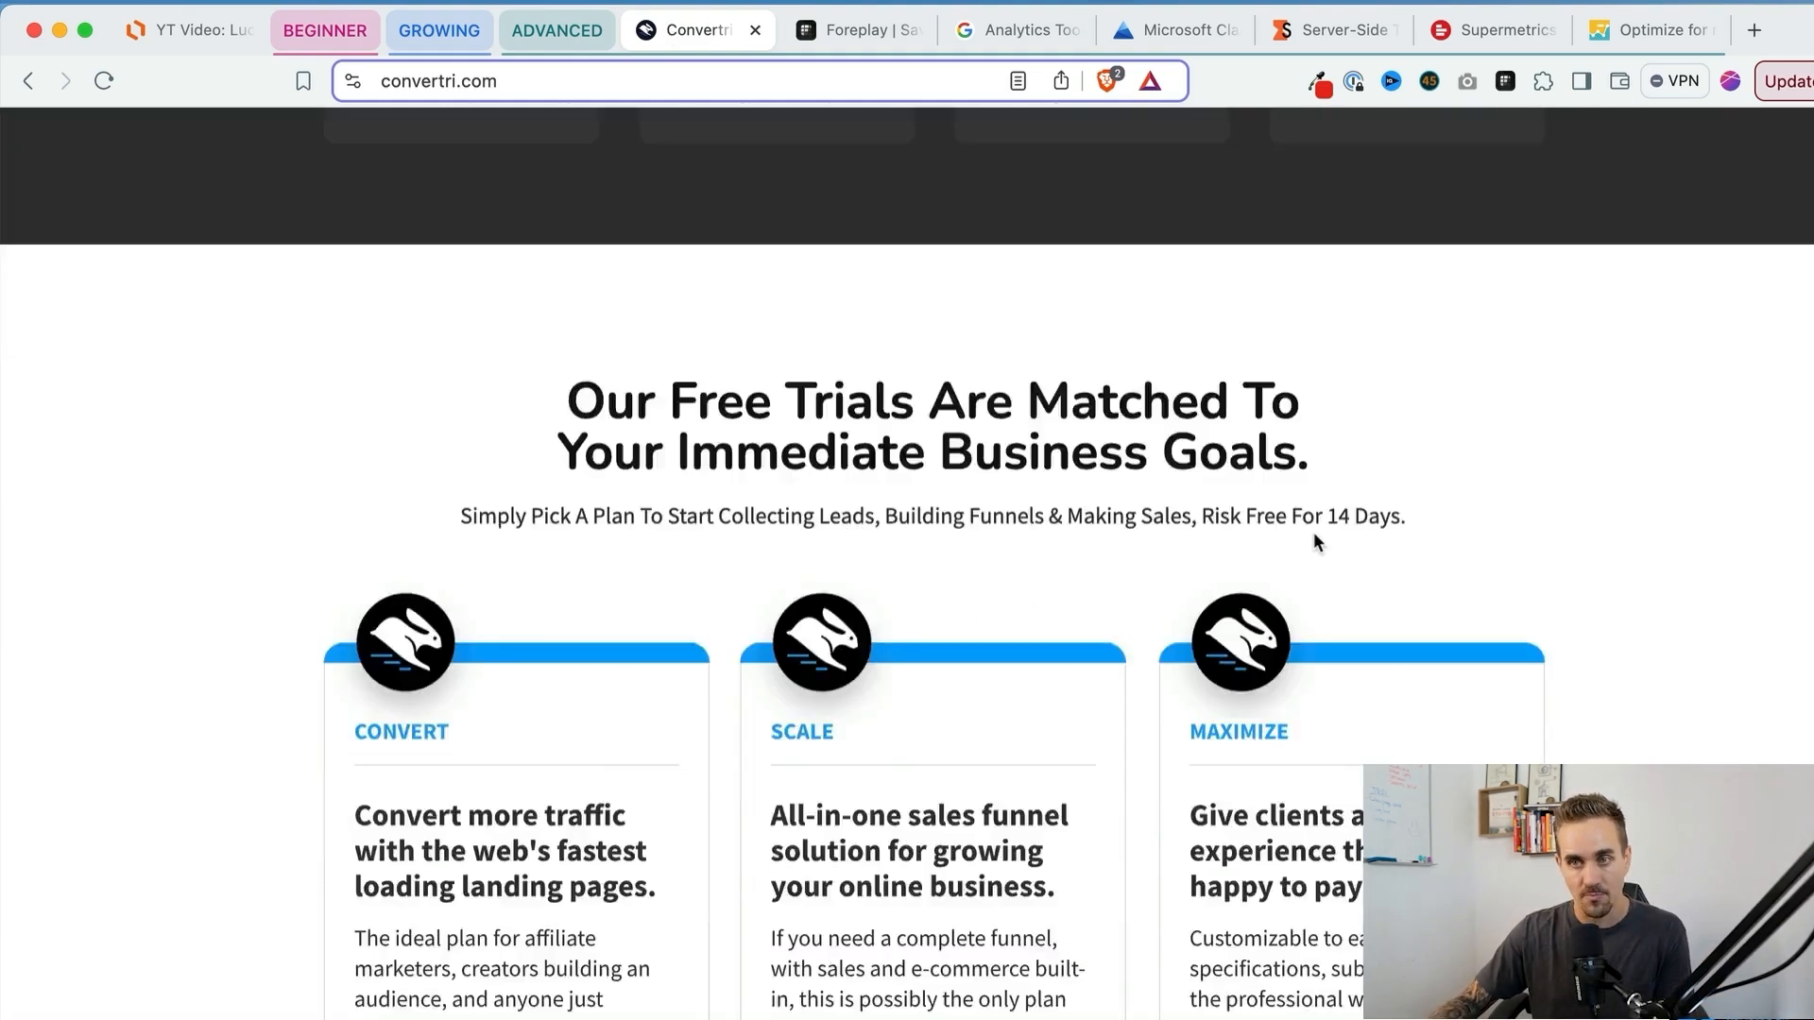
scroll("down", 3)
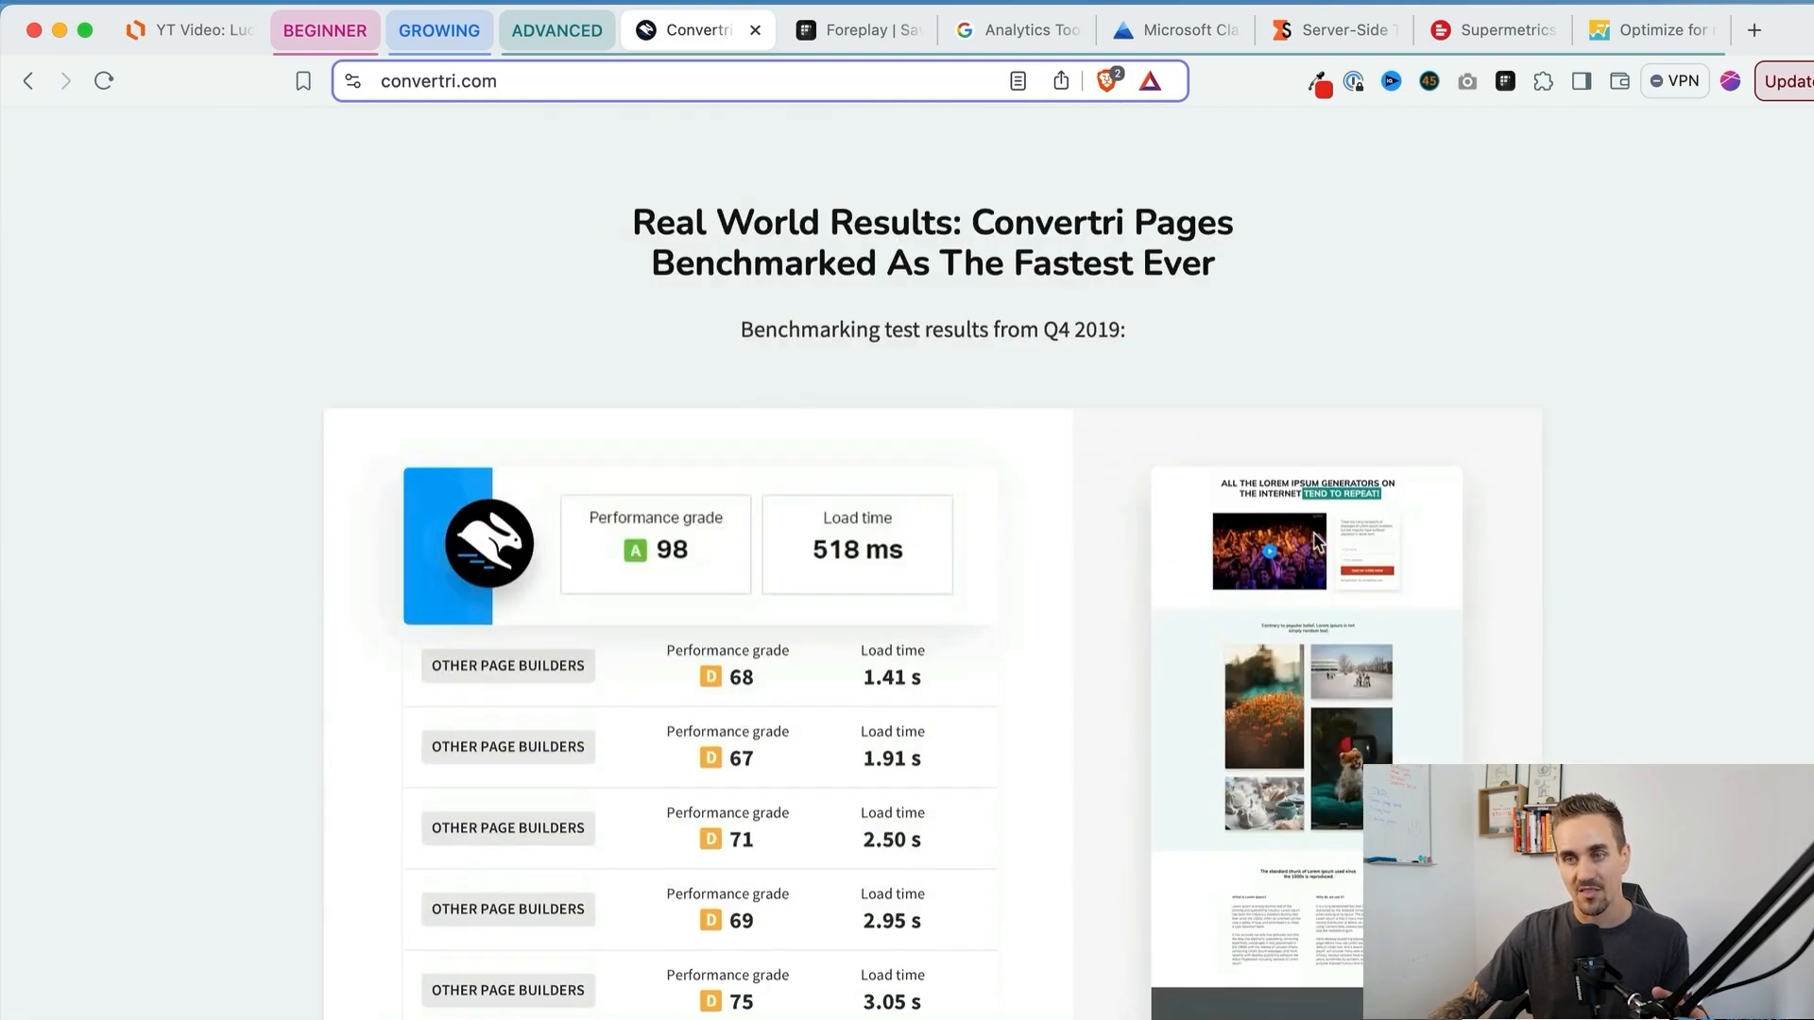
scroll("down", 3)
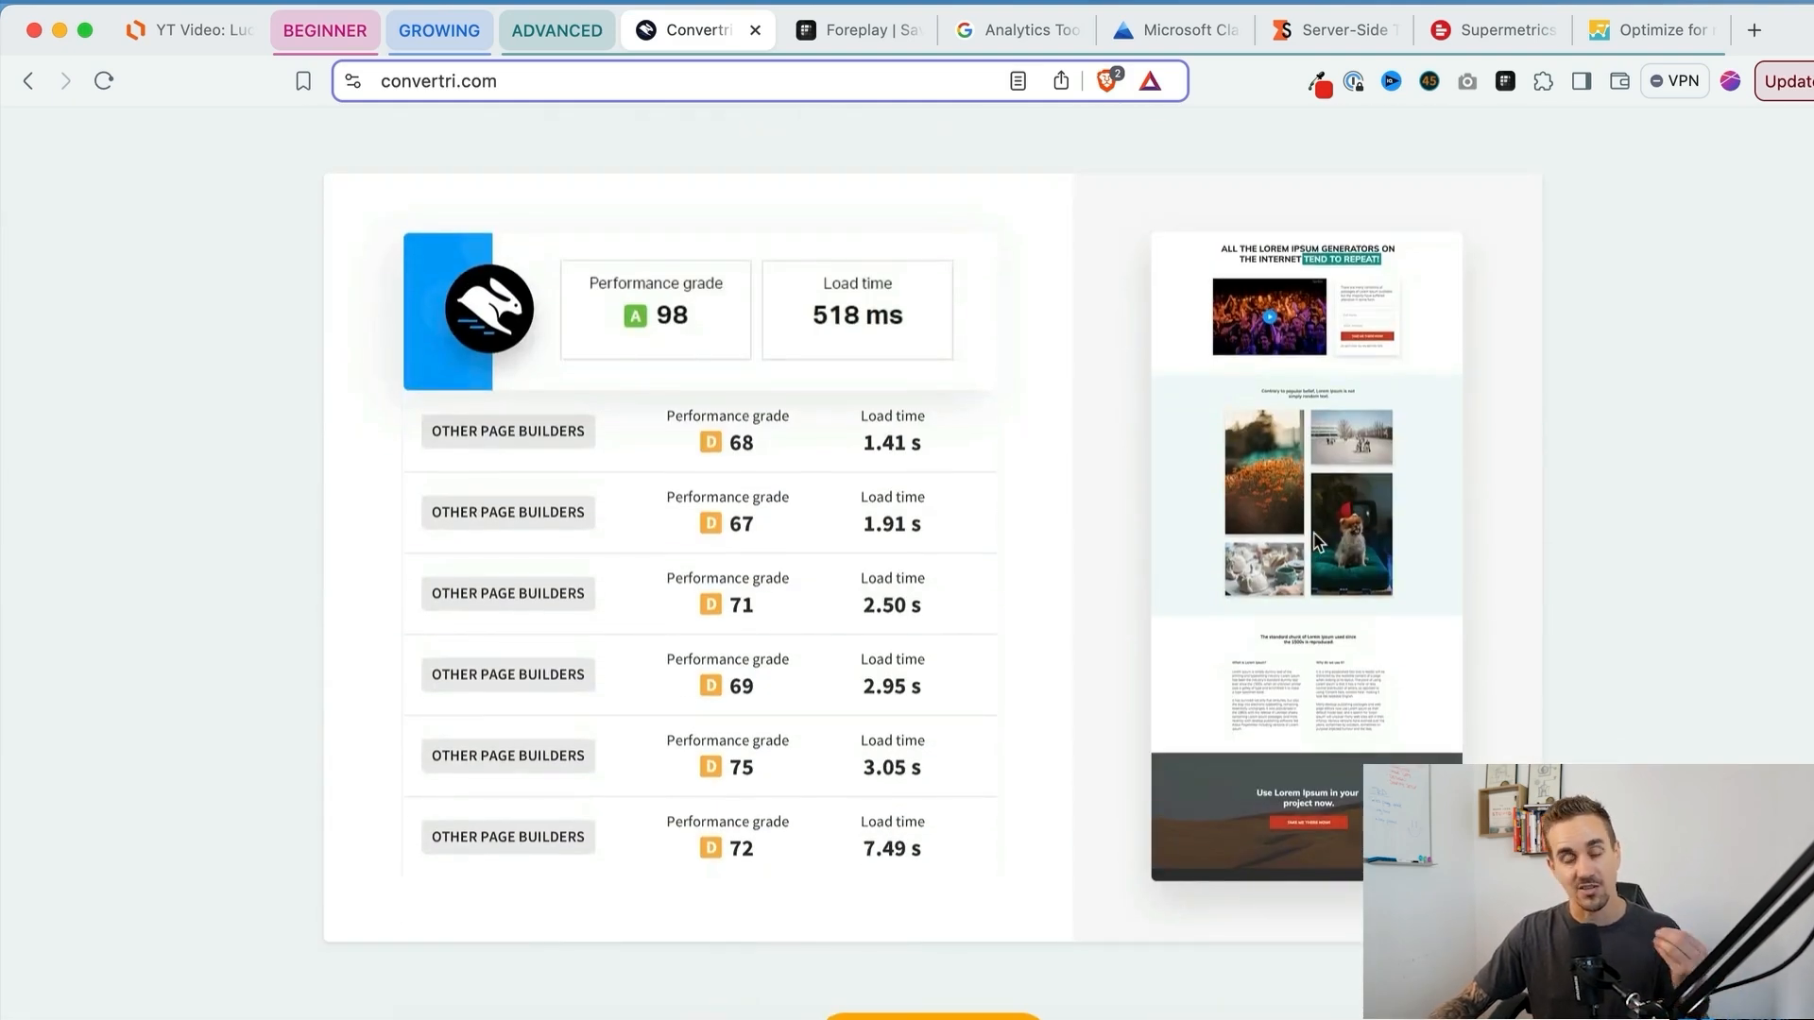
left_click(189, 30)
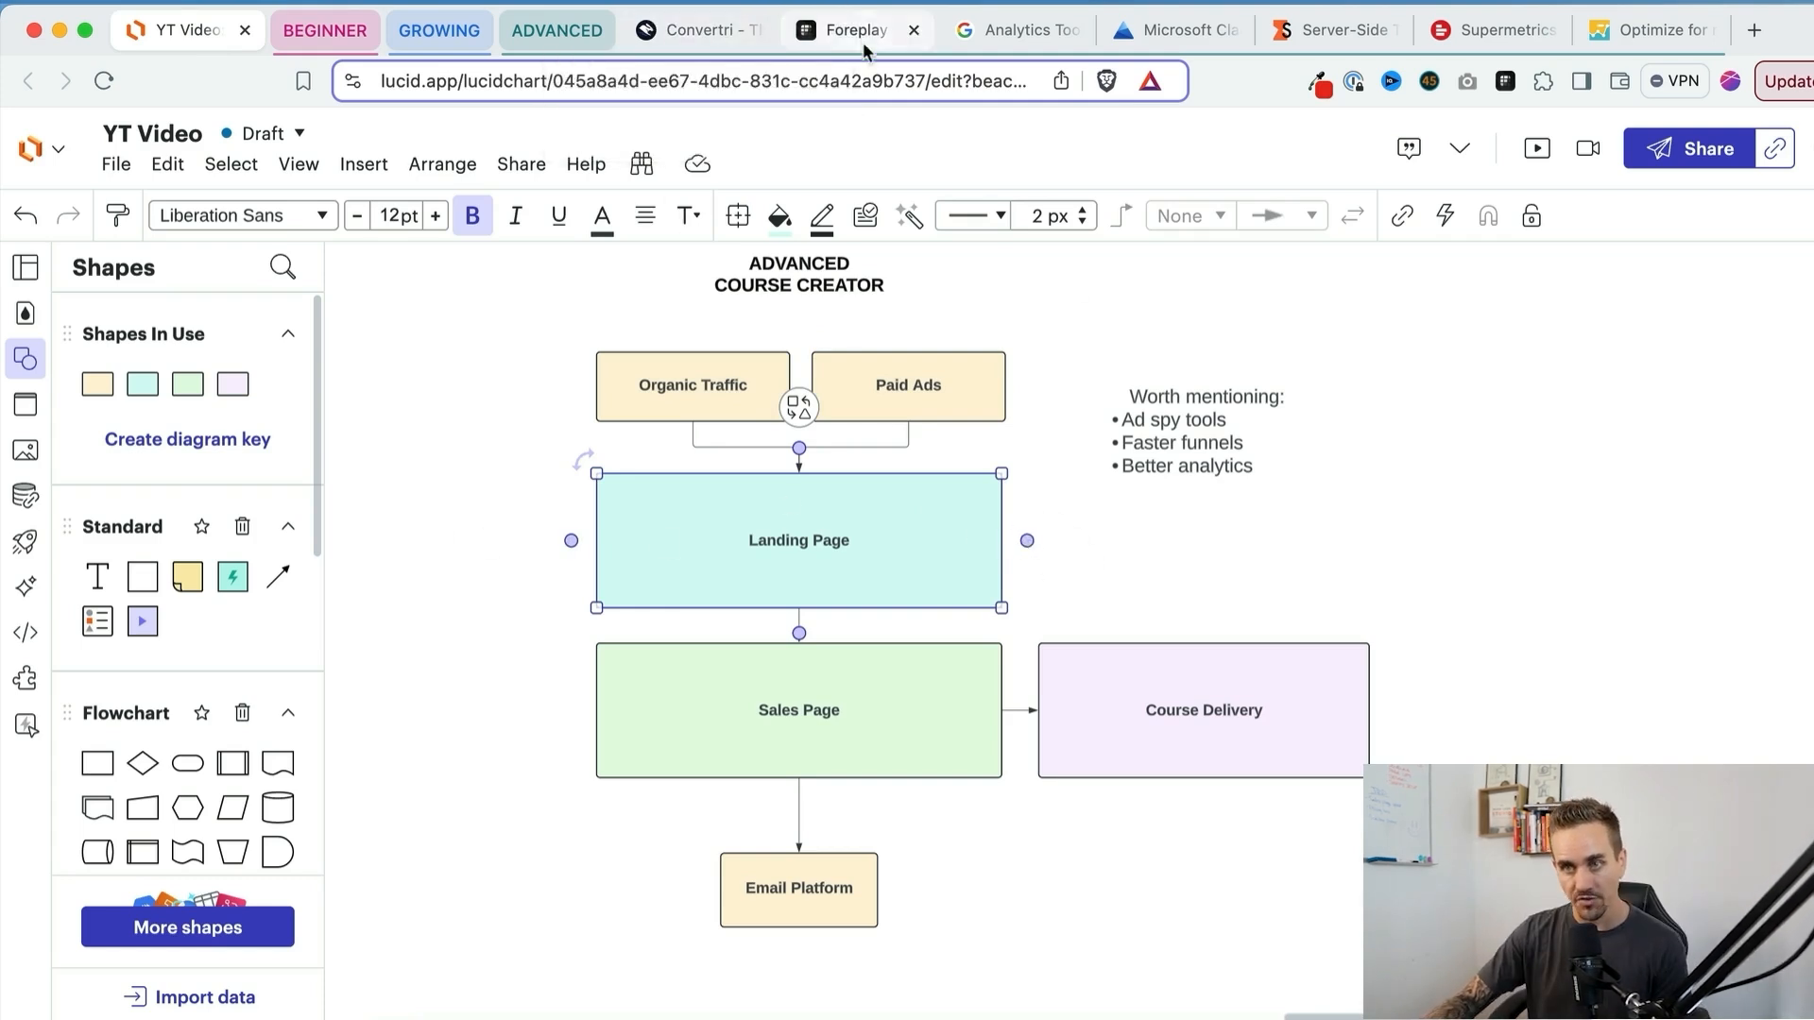
left_click(852, 30)
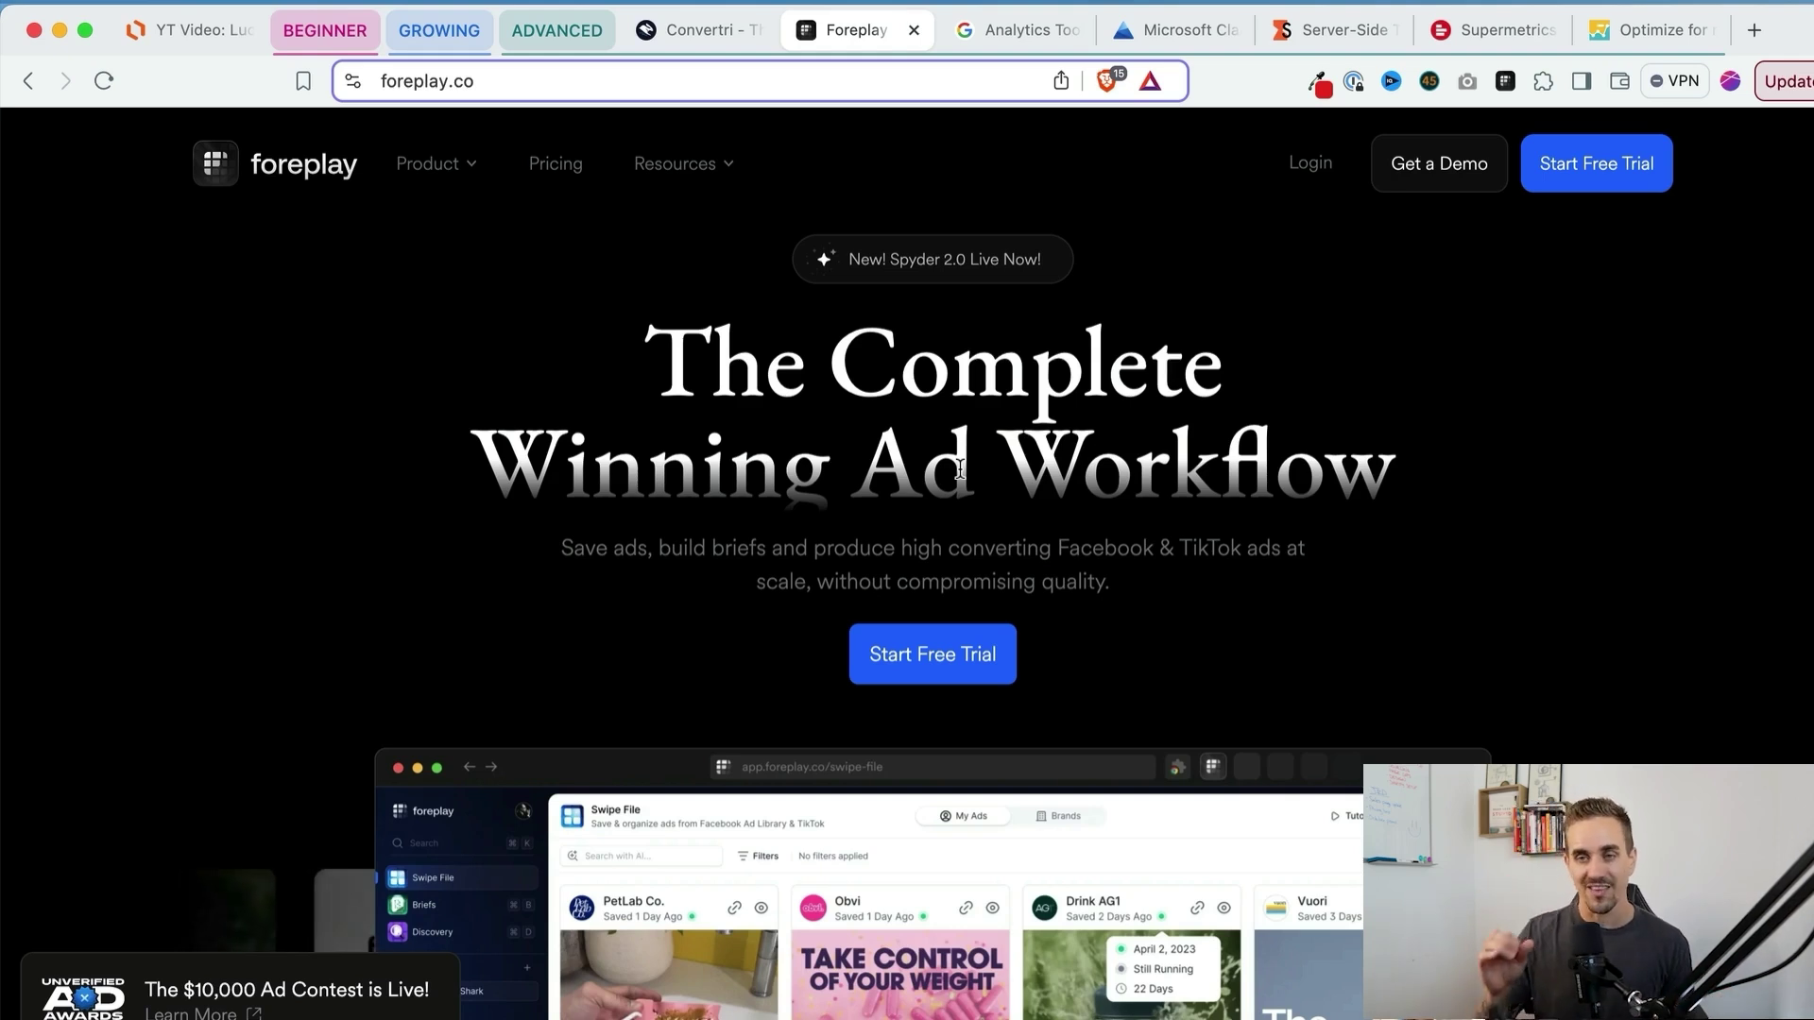
Step: Scroll Foreplay's swipe file and board demo, click around it, then return to the advanced flowchart
scroll("down", 3)
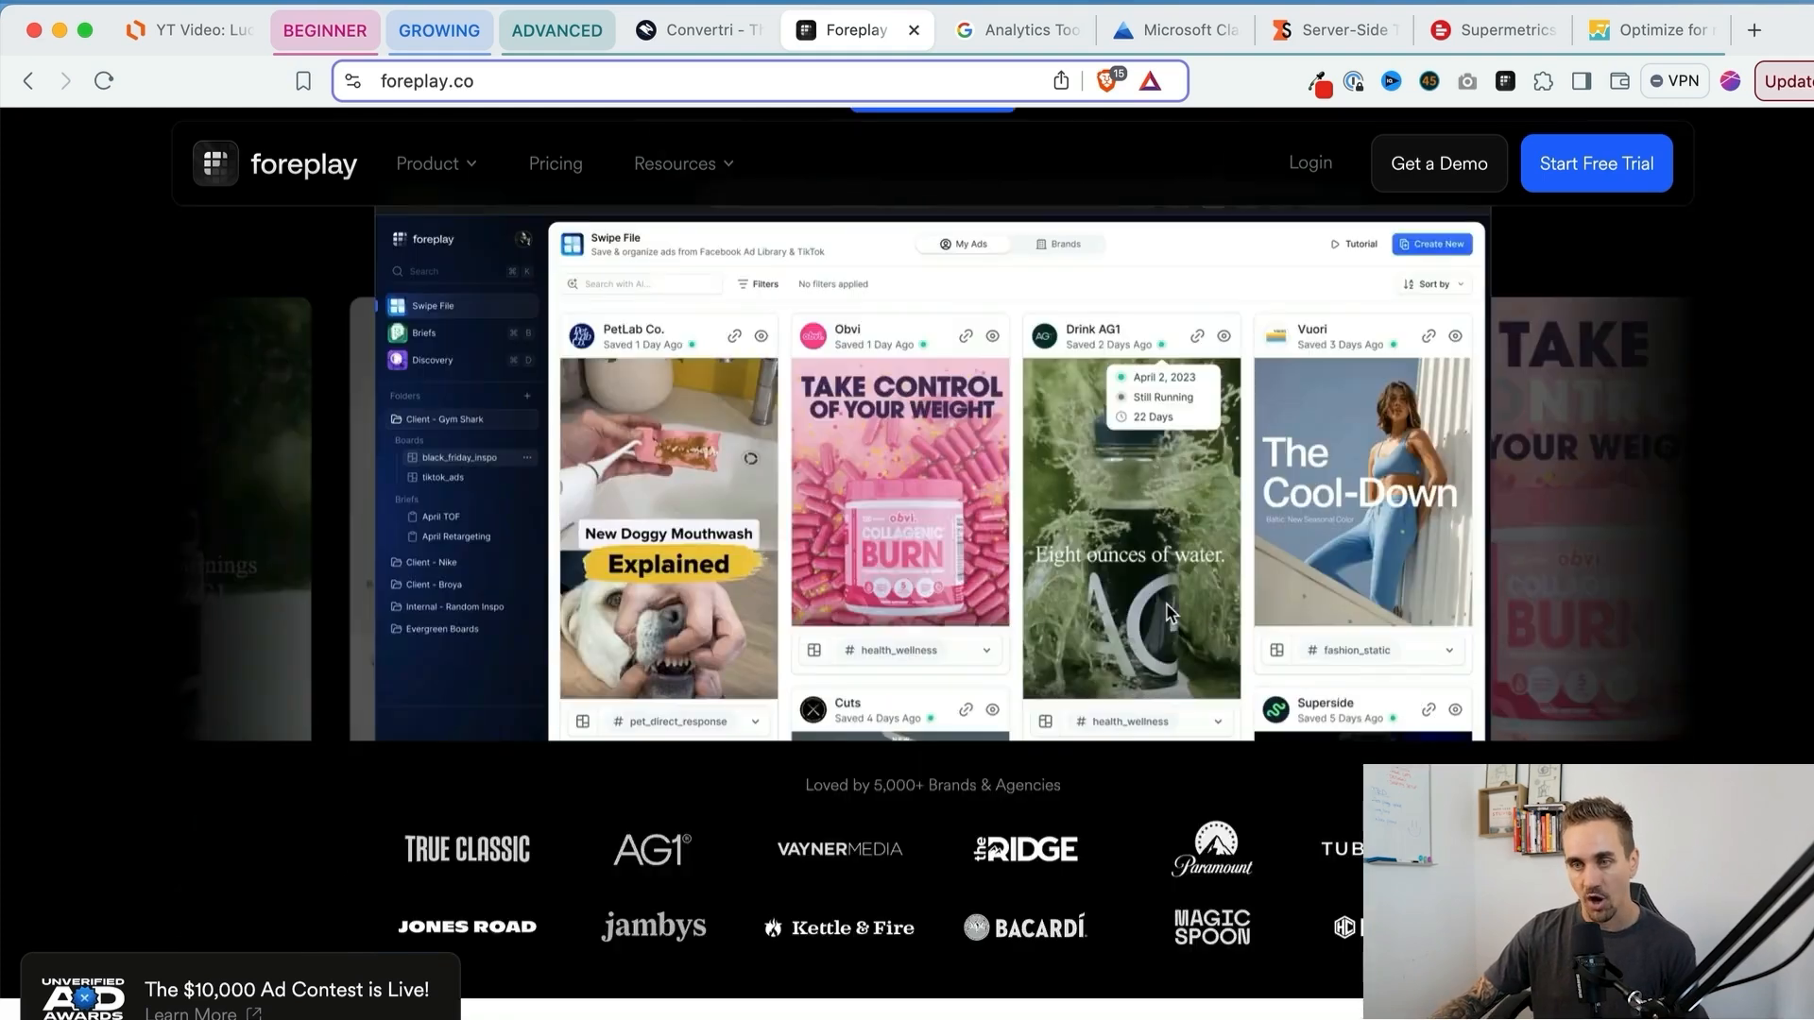
scroll("down", 3)
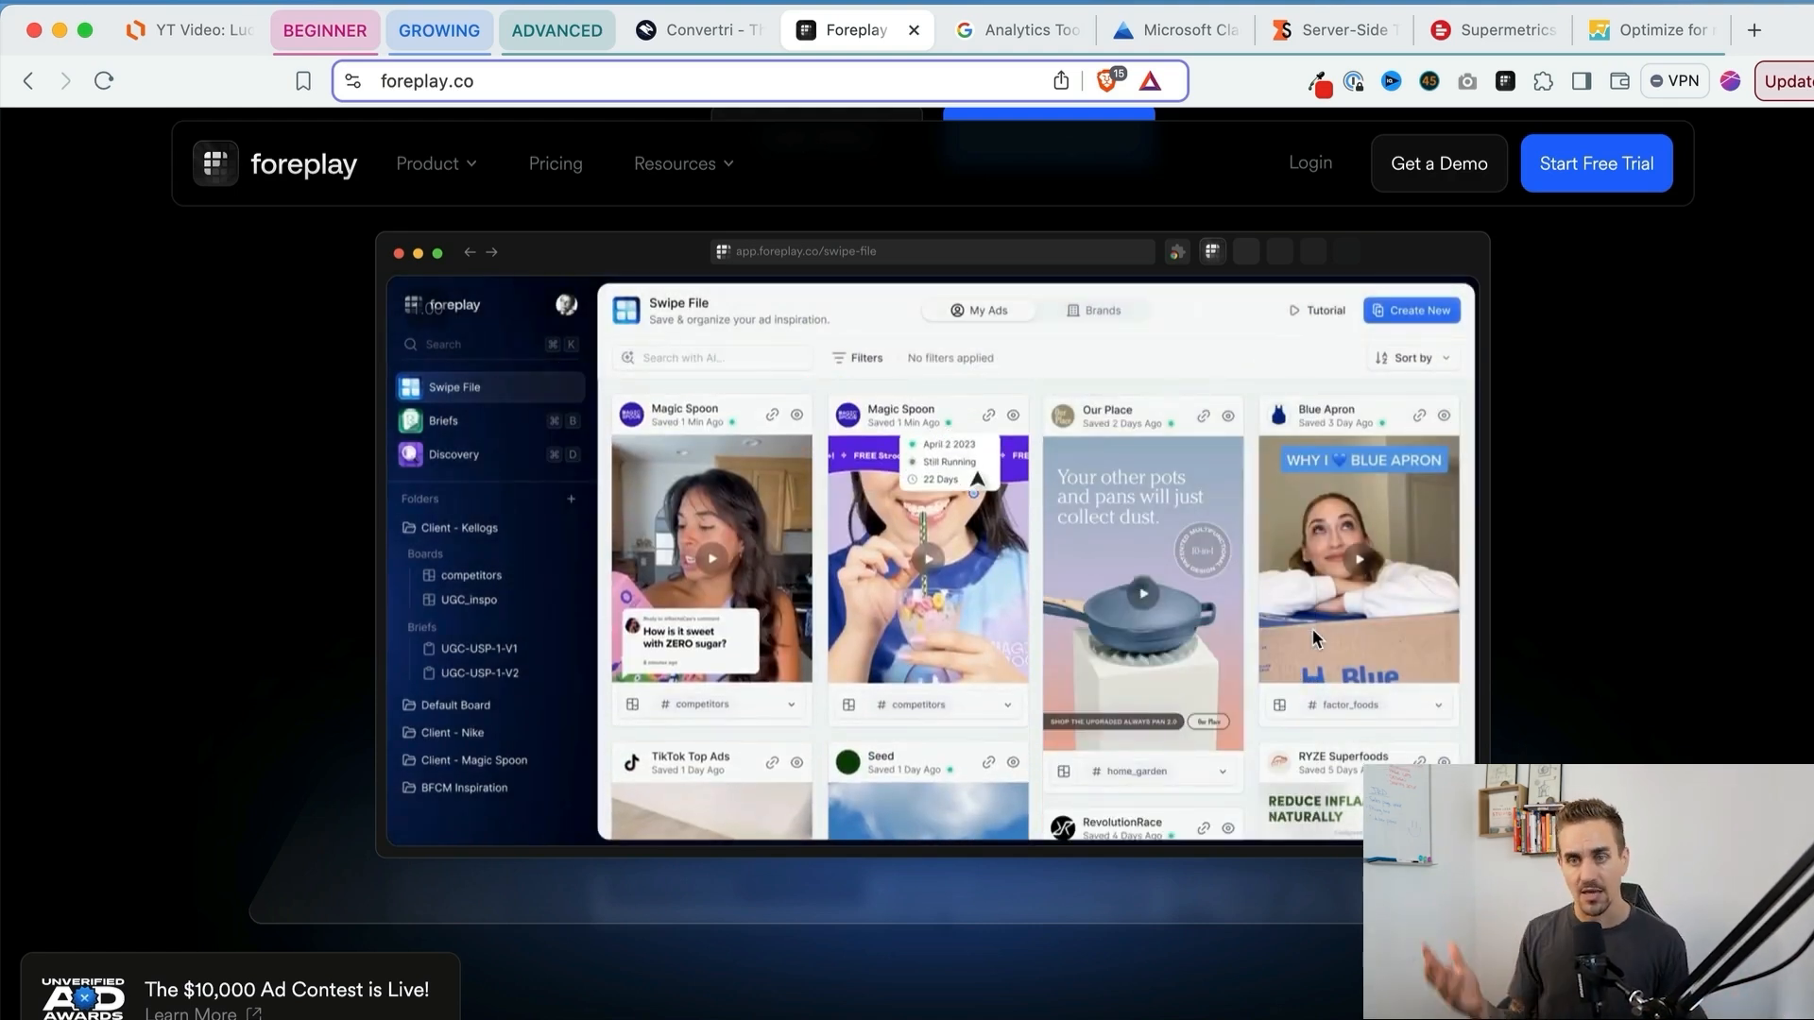
left_click(471, 575)
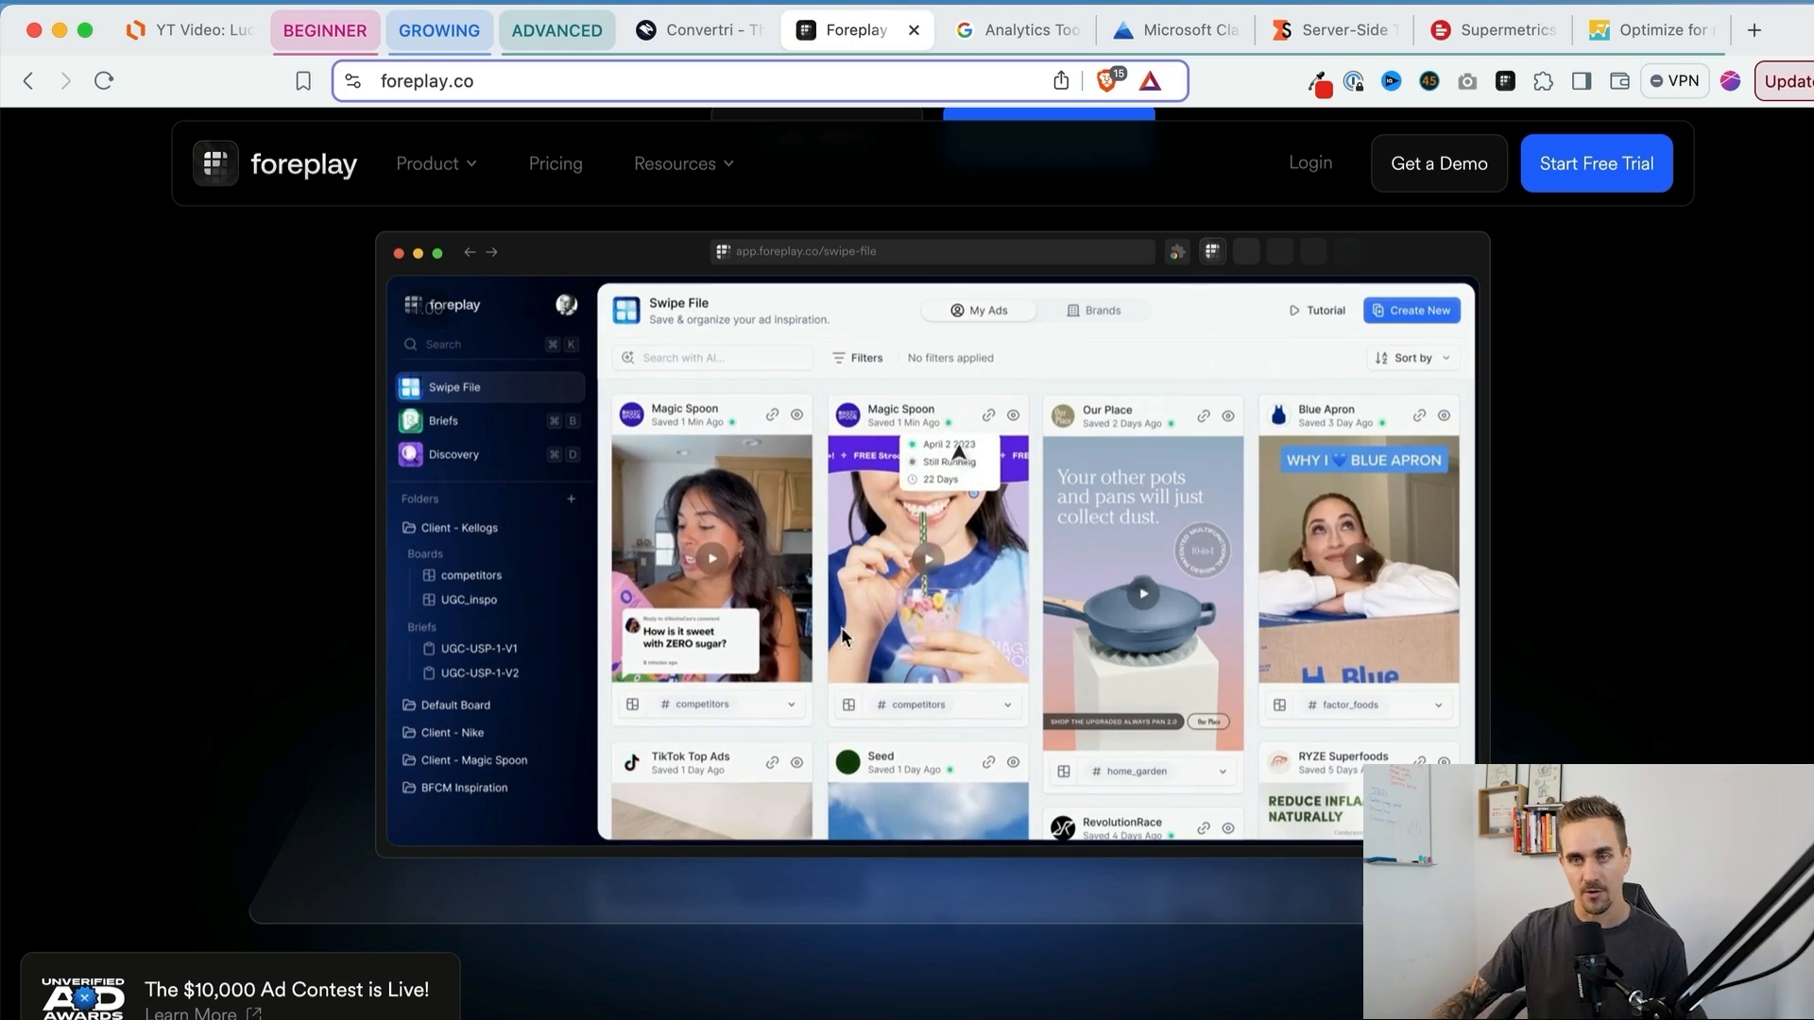
left_click(473, 575)
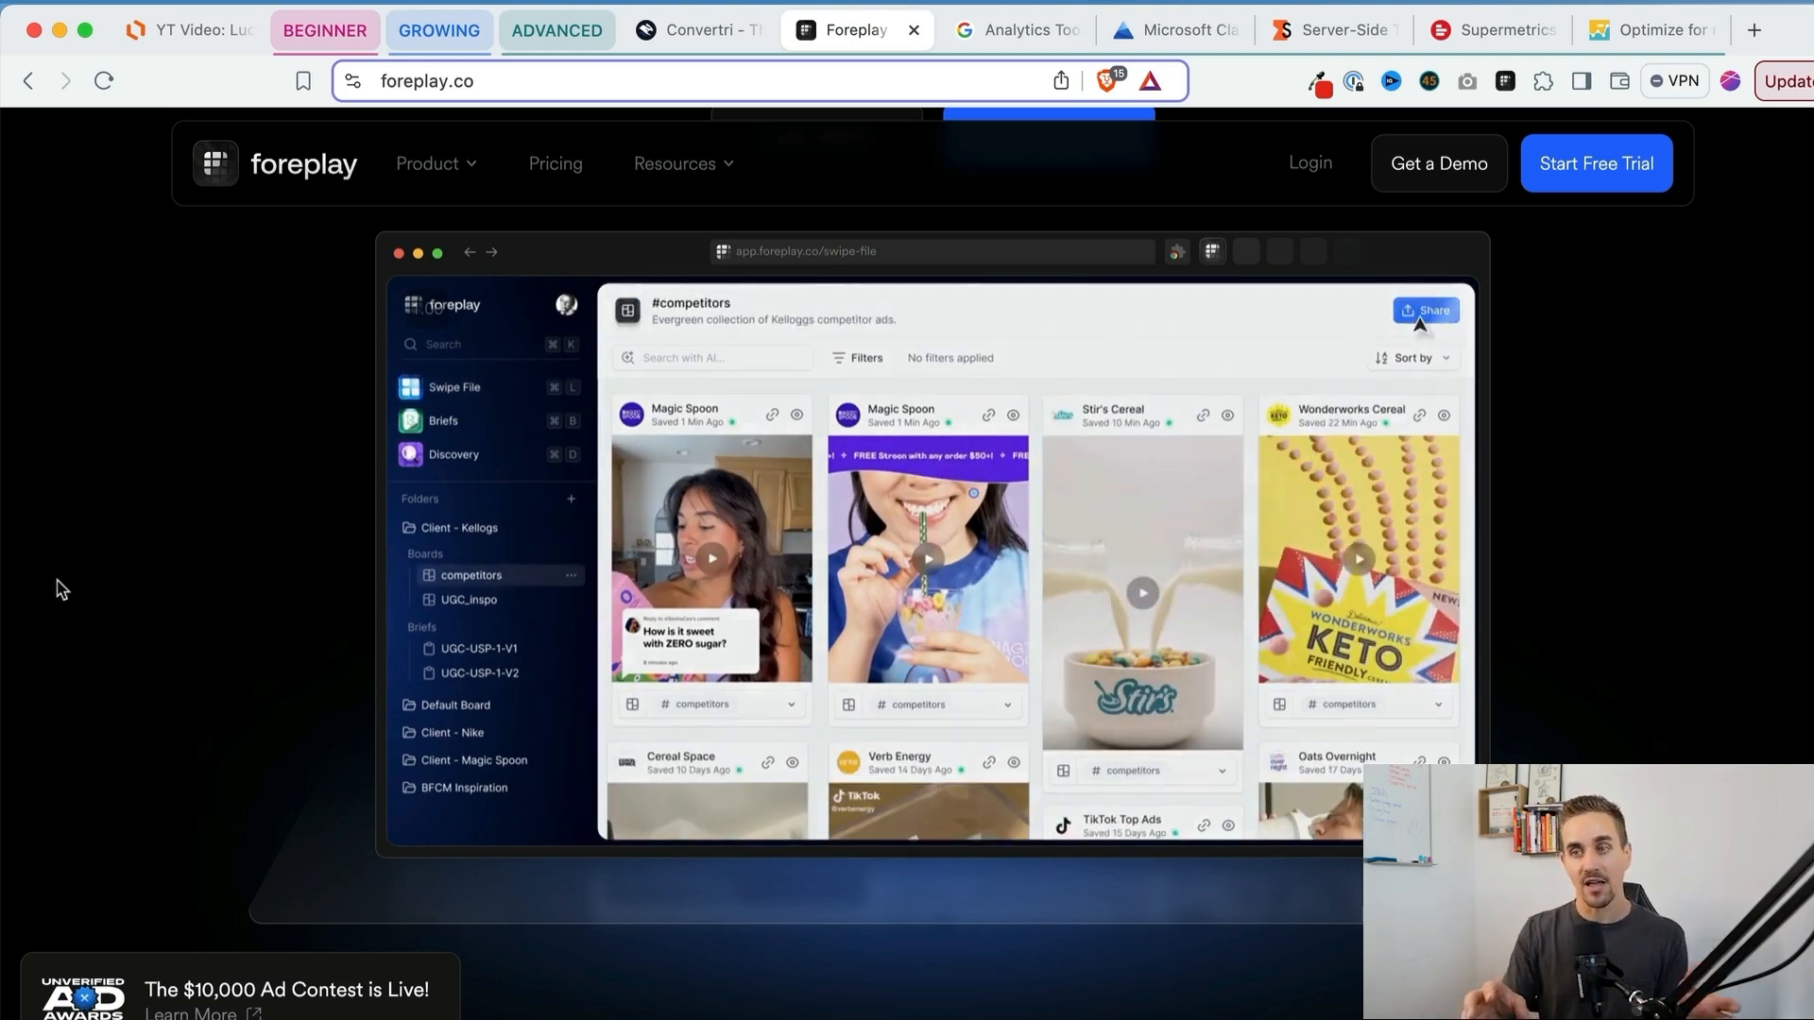
left_click(1425, 310)
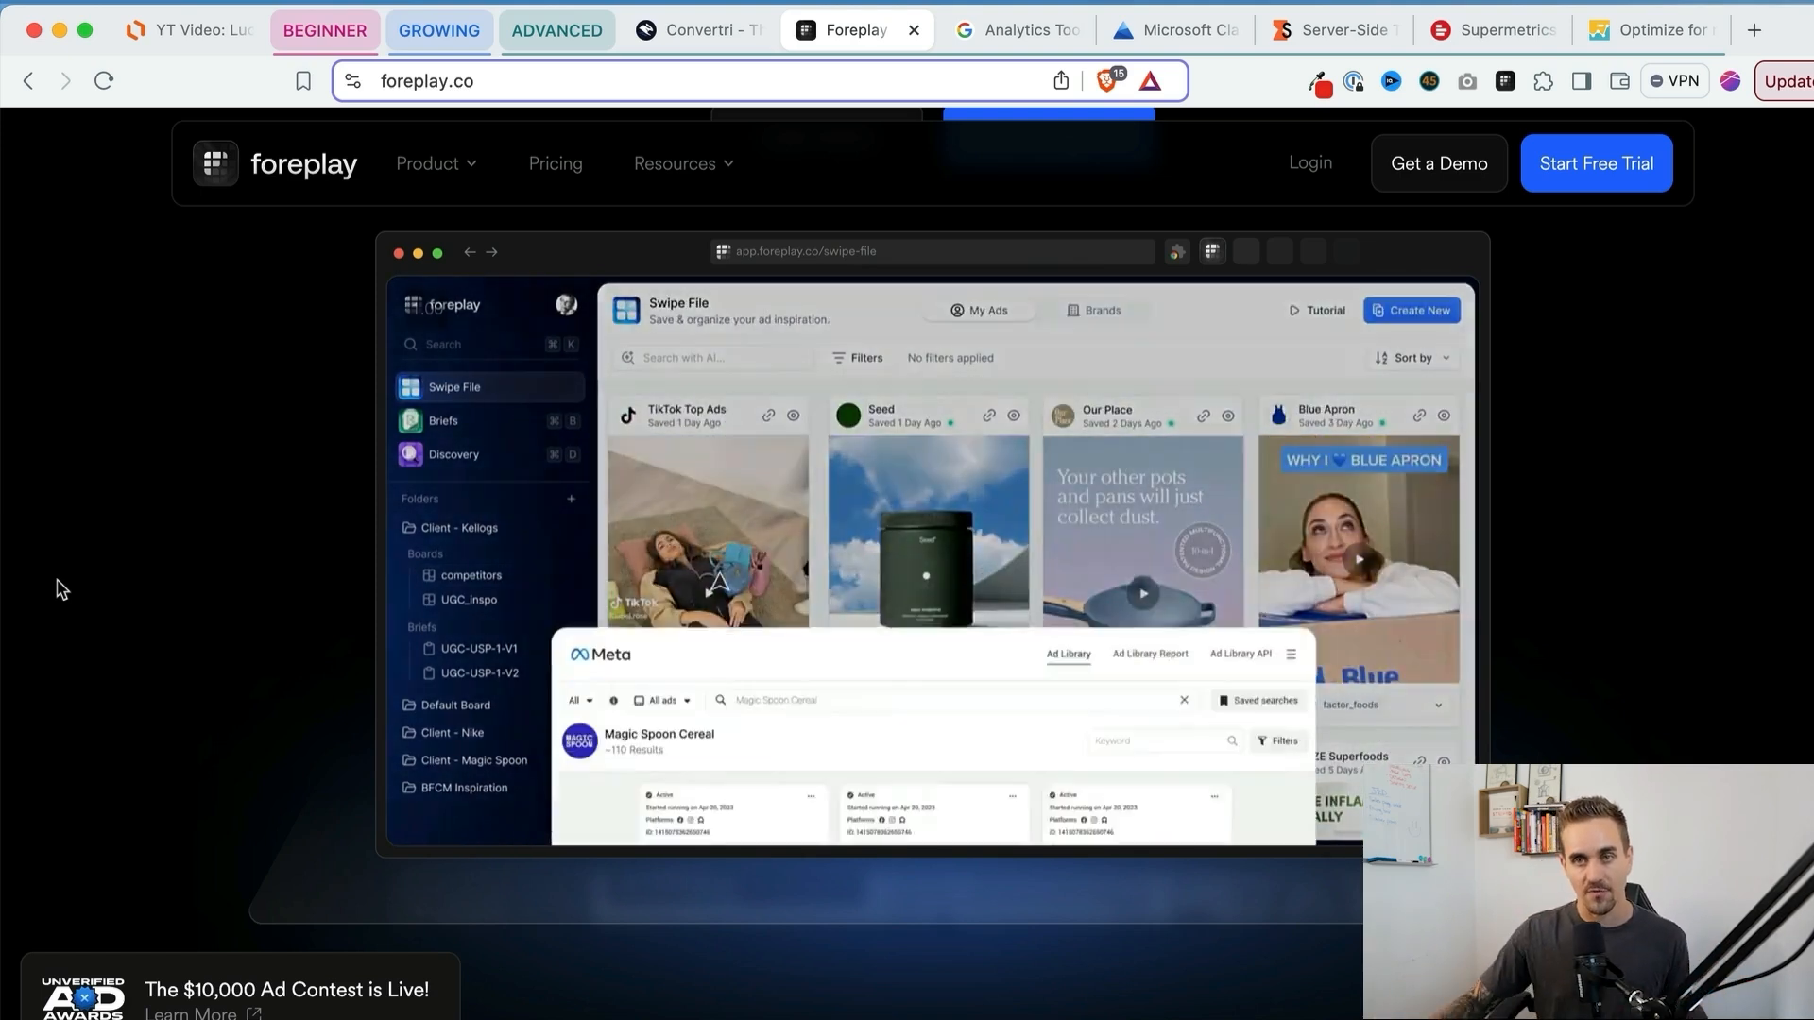
left_click(189, 30)
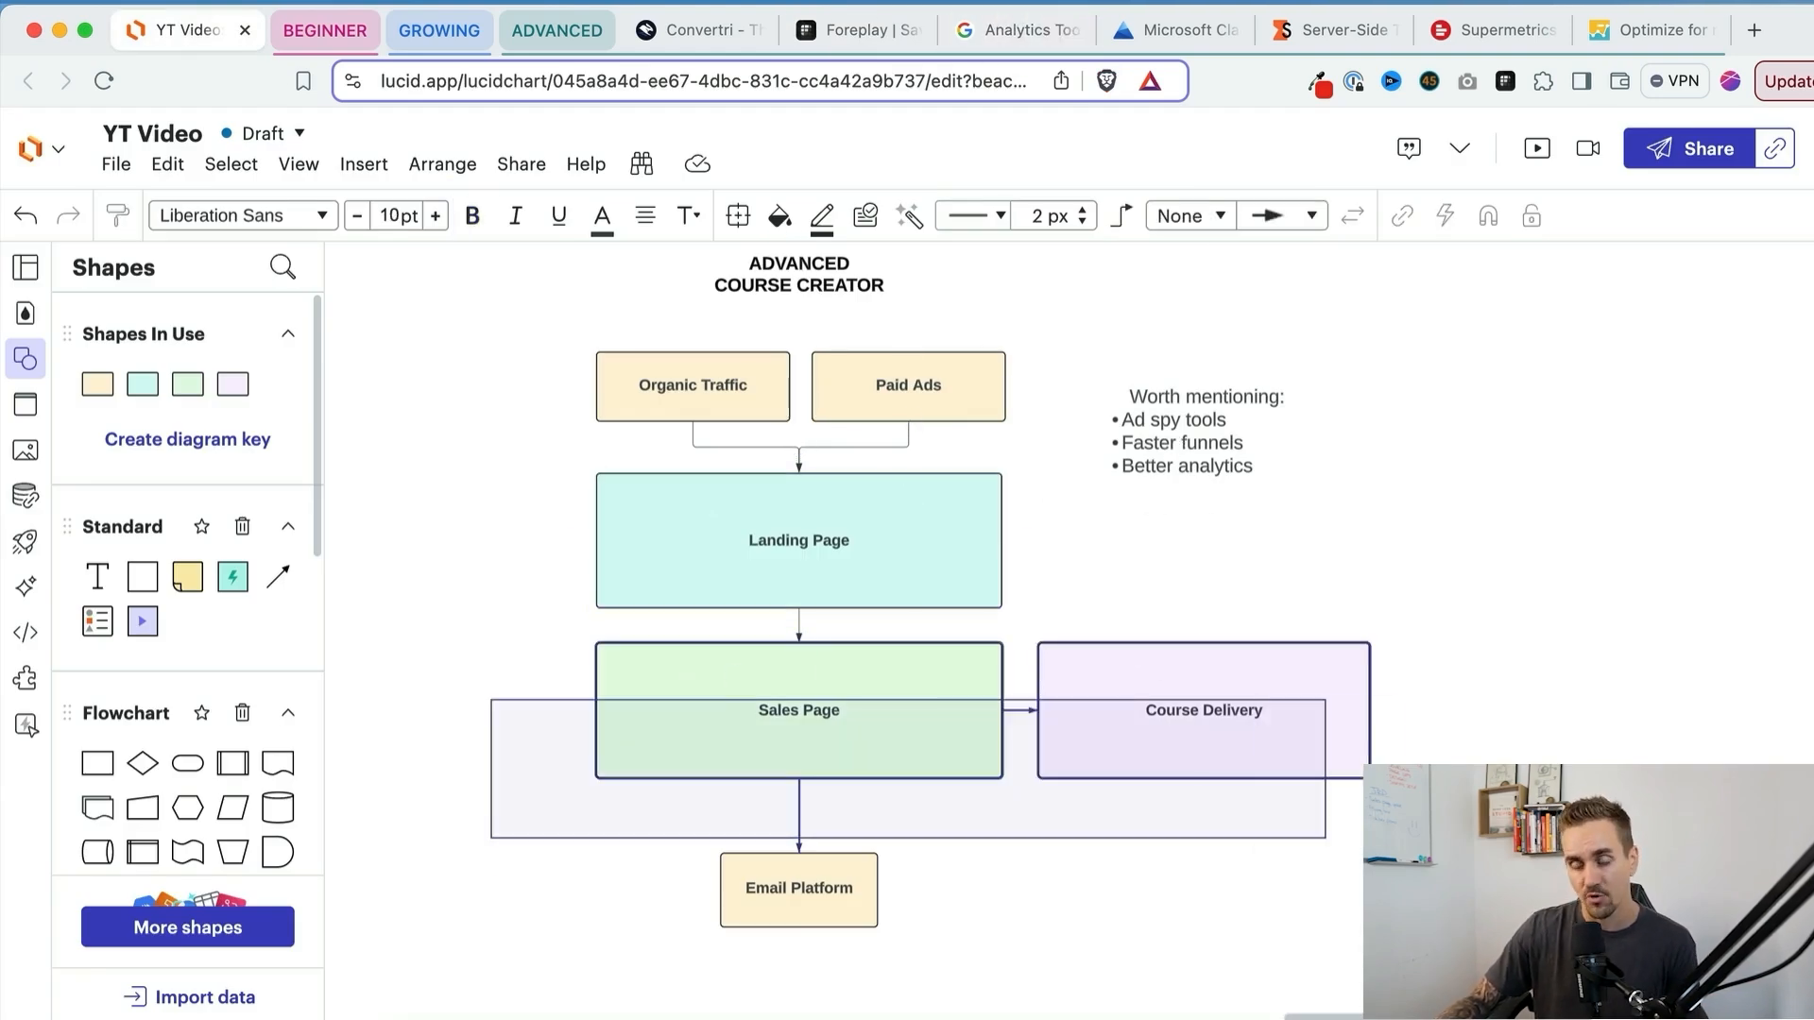
left_click(797, 710)
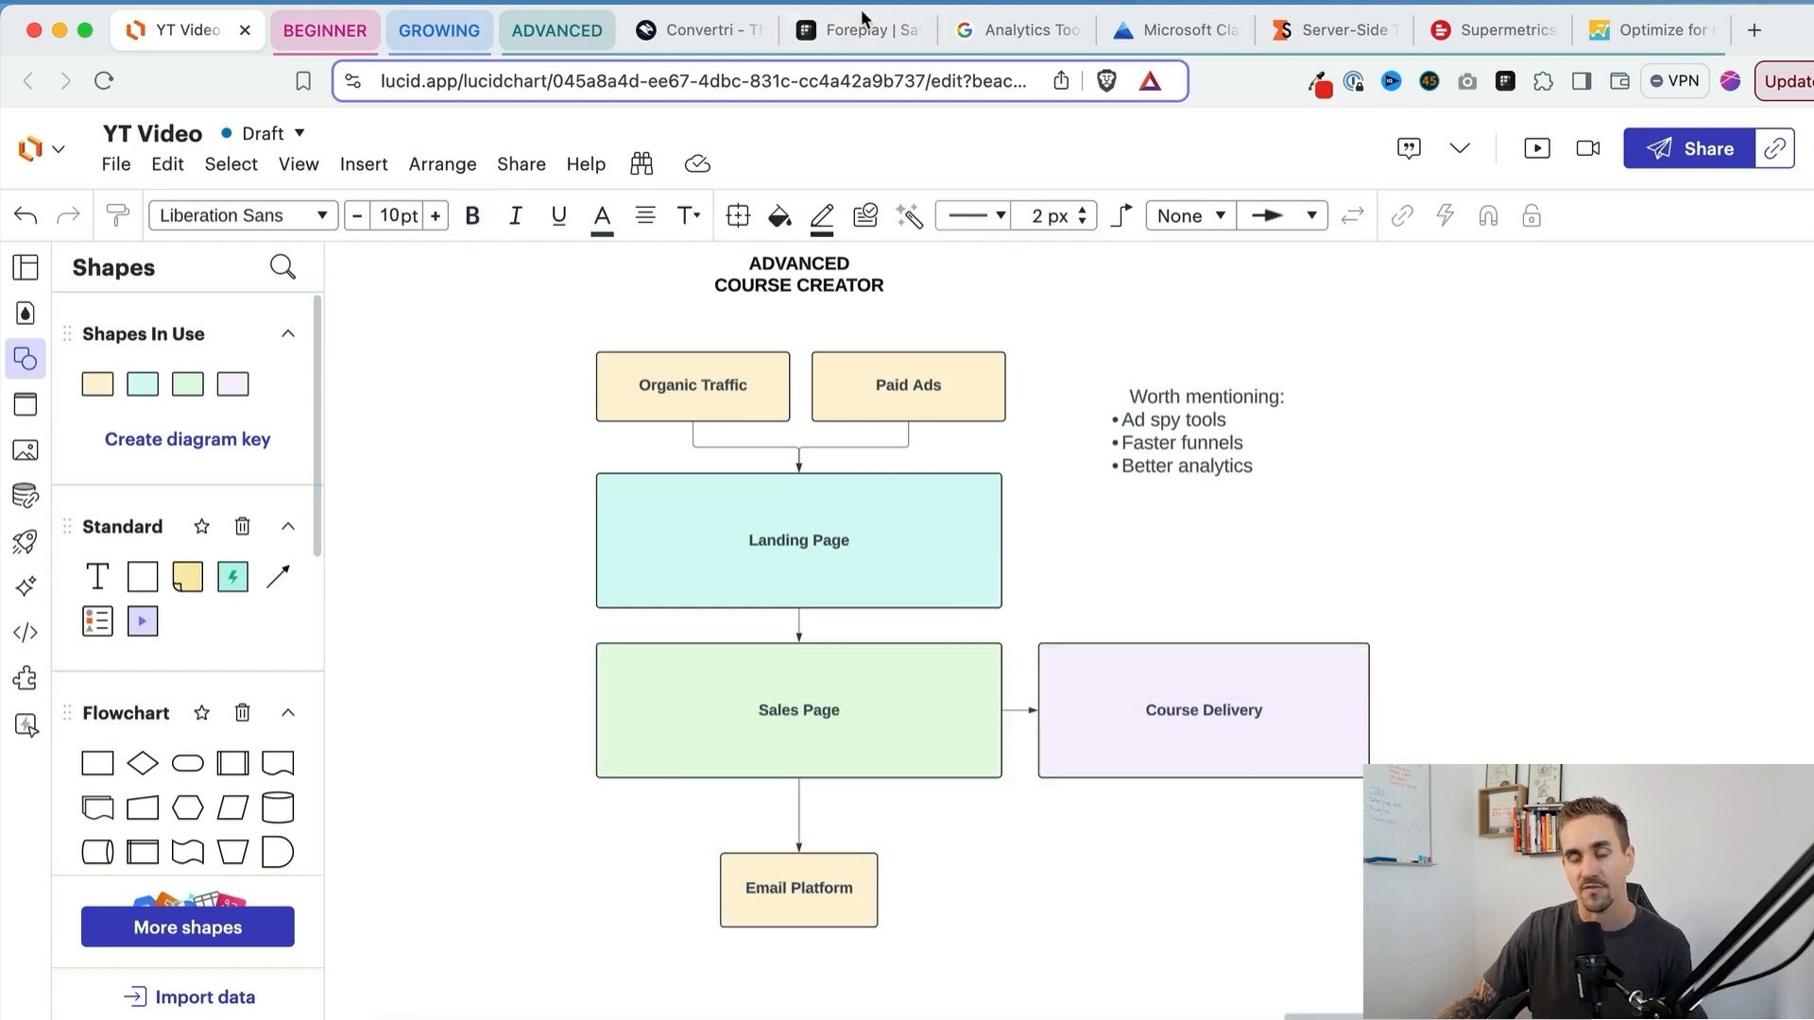
Step: Switch to the Google Analytics overview page on marketingplatform.google.com
left_click(1017, 30)
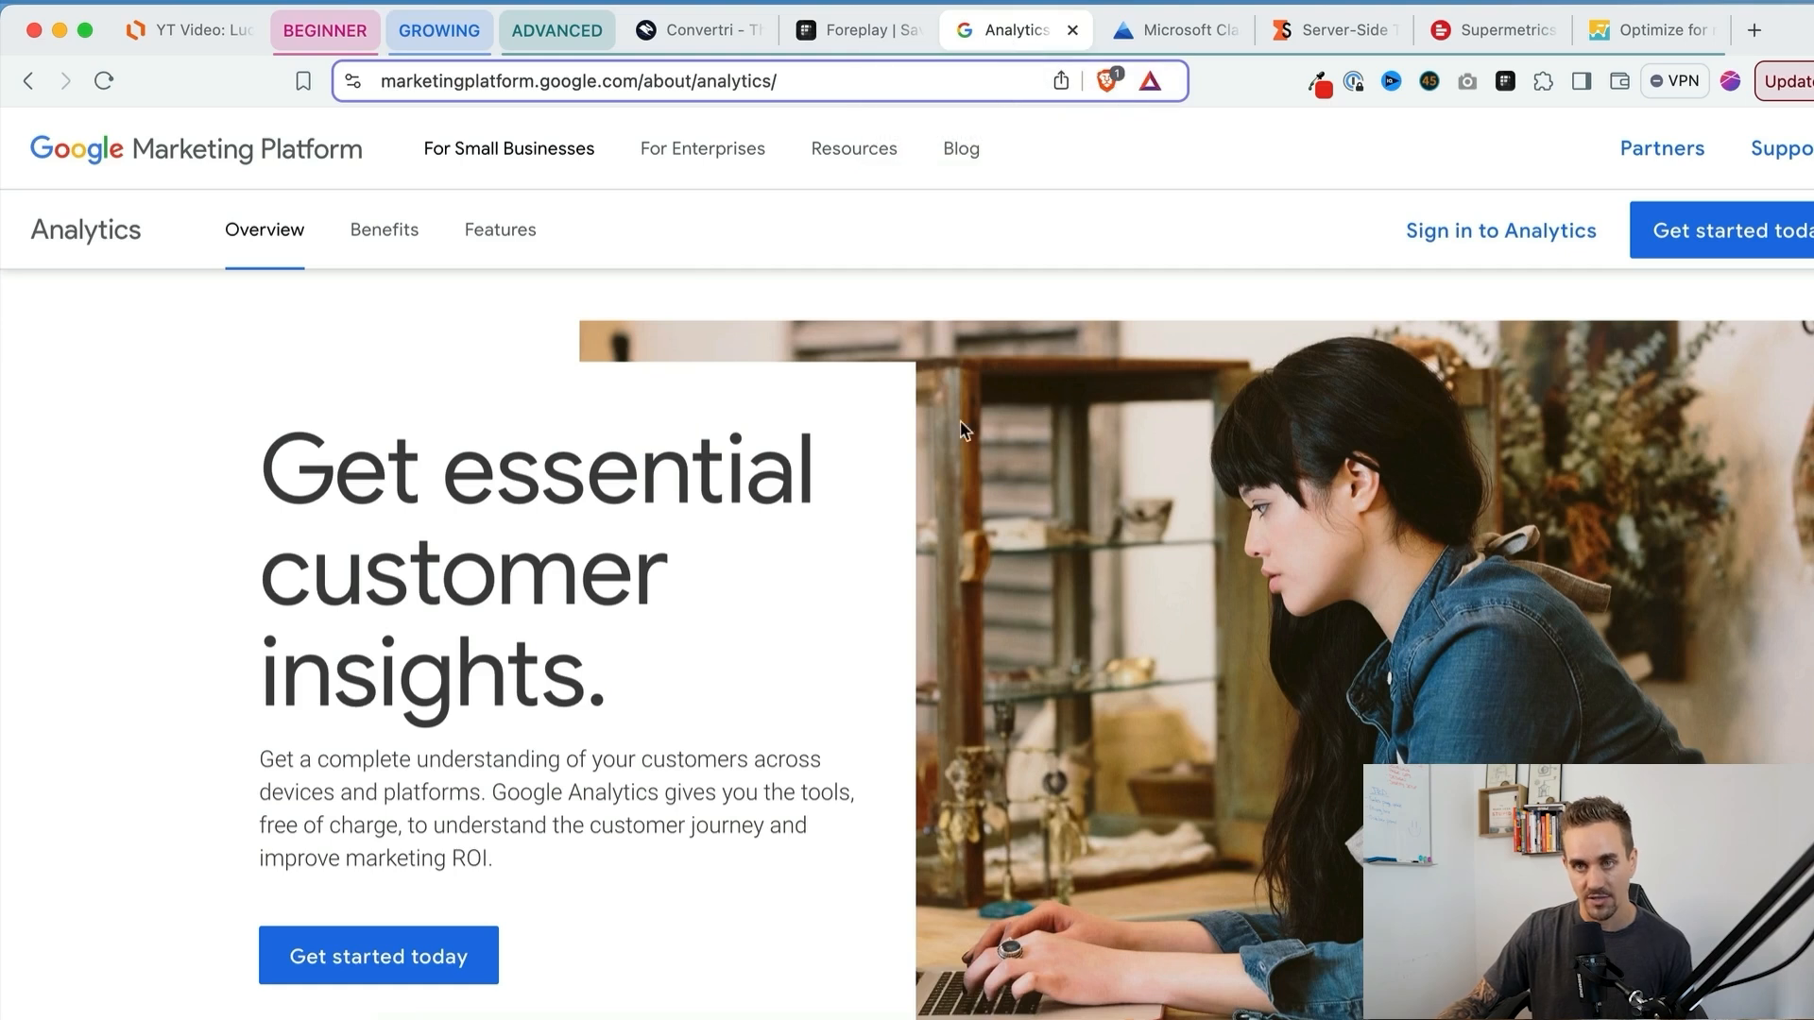
mouse_move(582, 220)
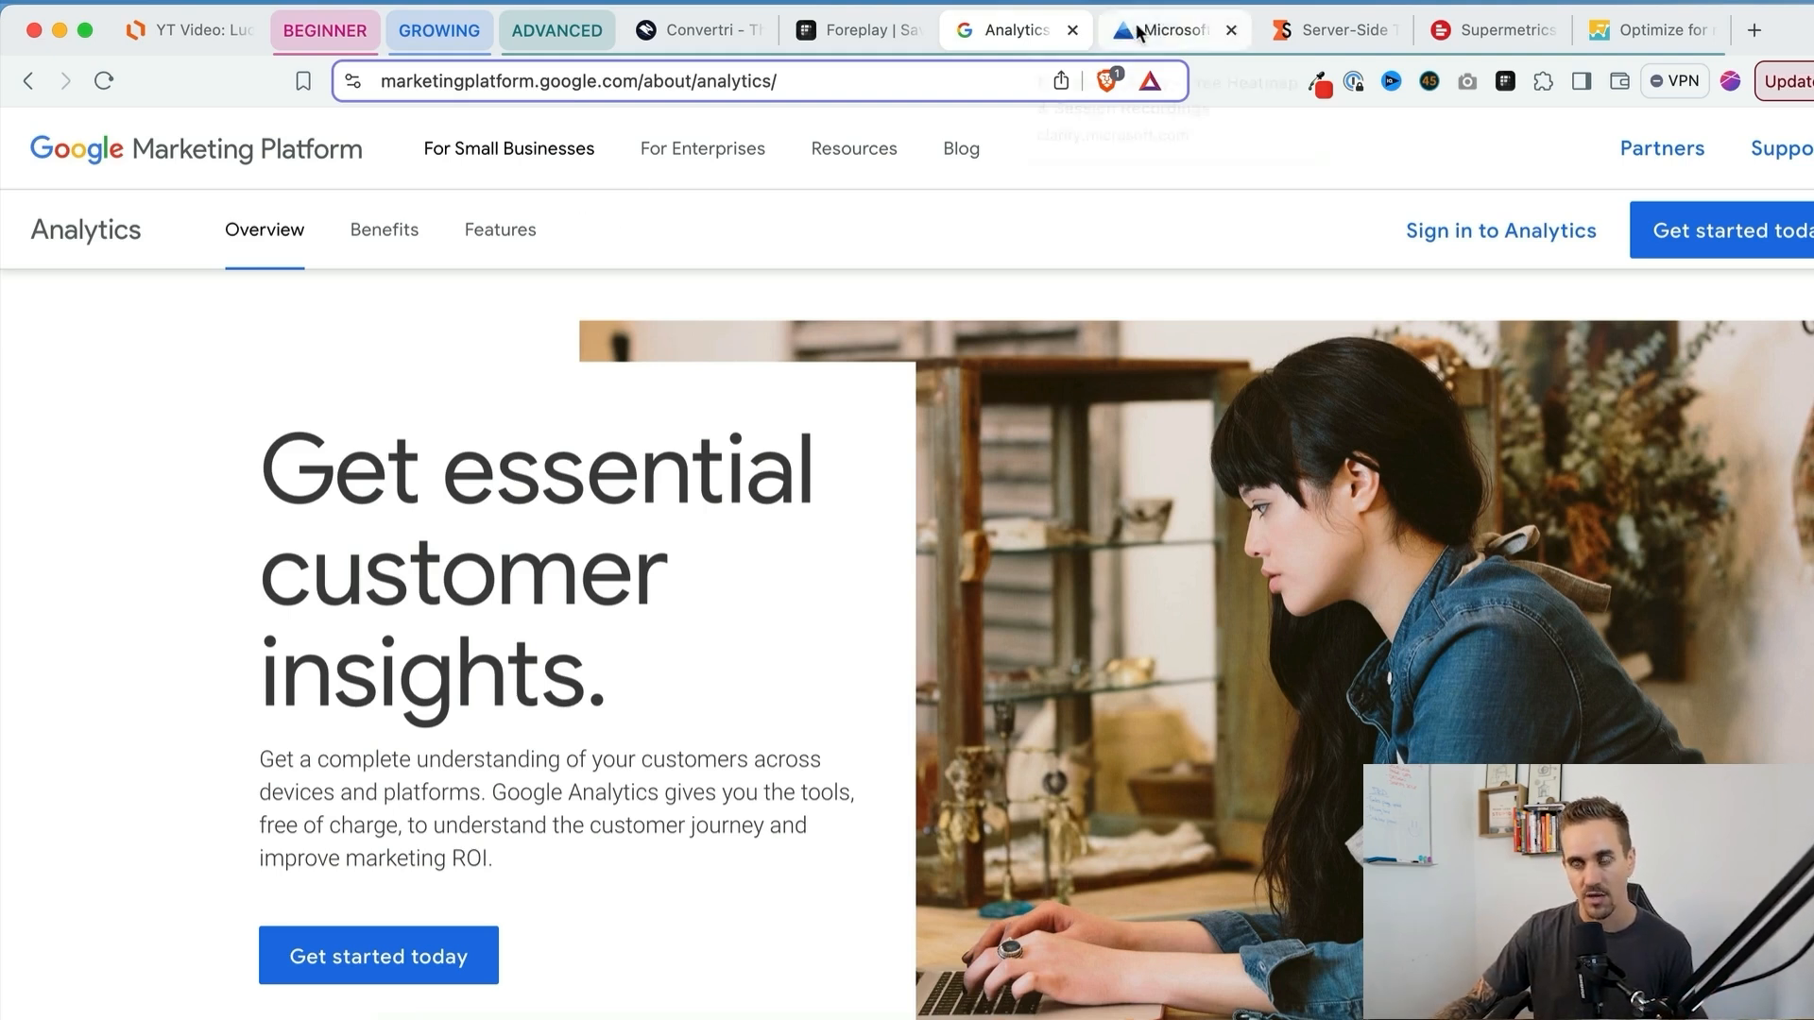
Step: Scroll through Clarity's Heatmaps and Session replays demos, then move to the Stape site
left_click(1171, 30)
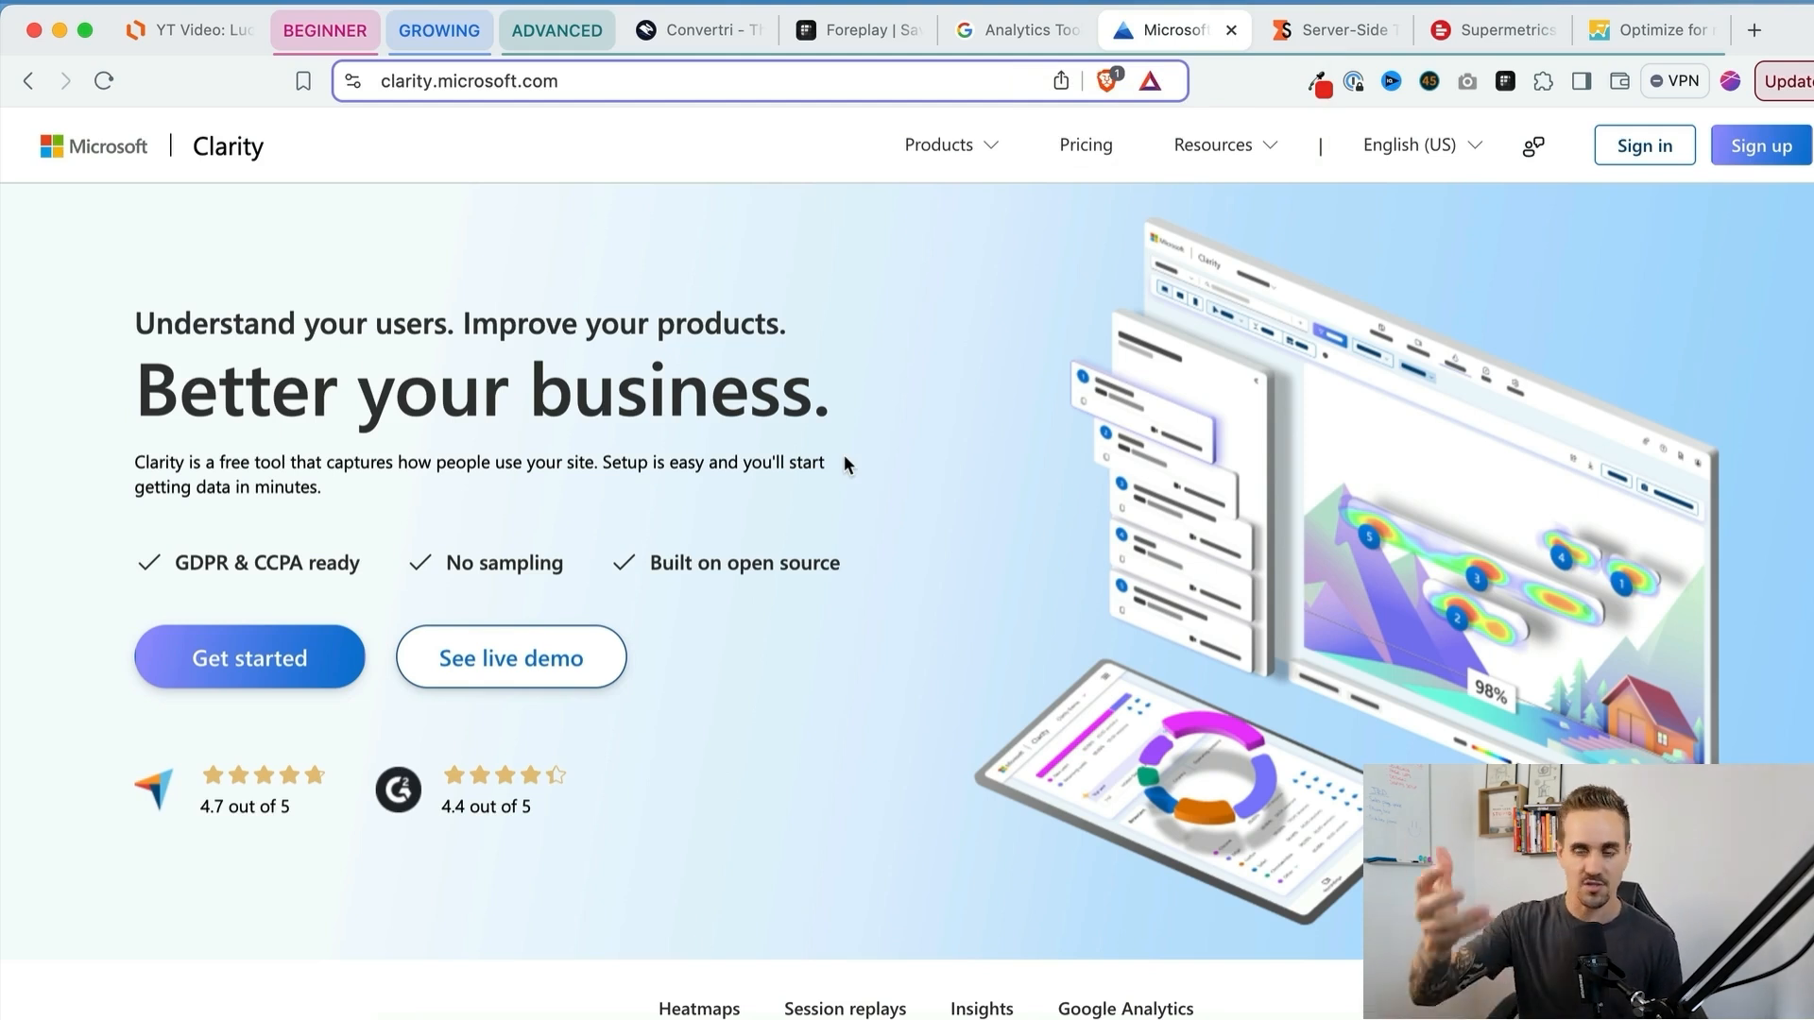
mouse_move(1018, 642)
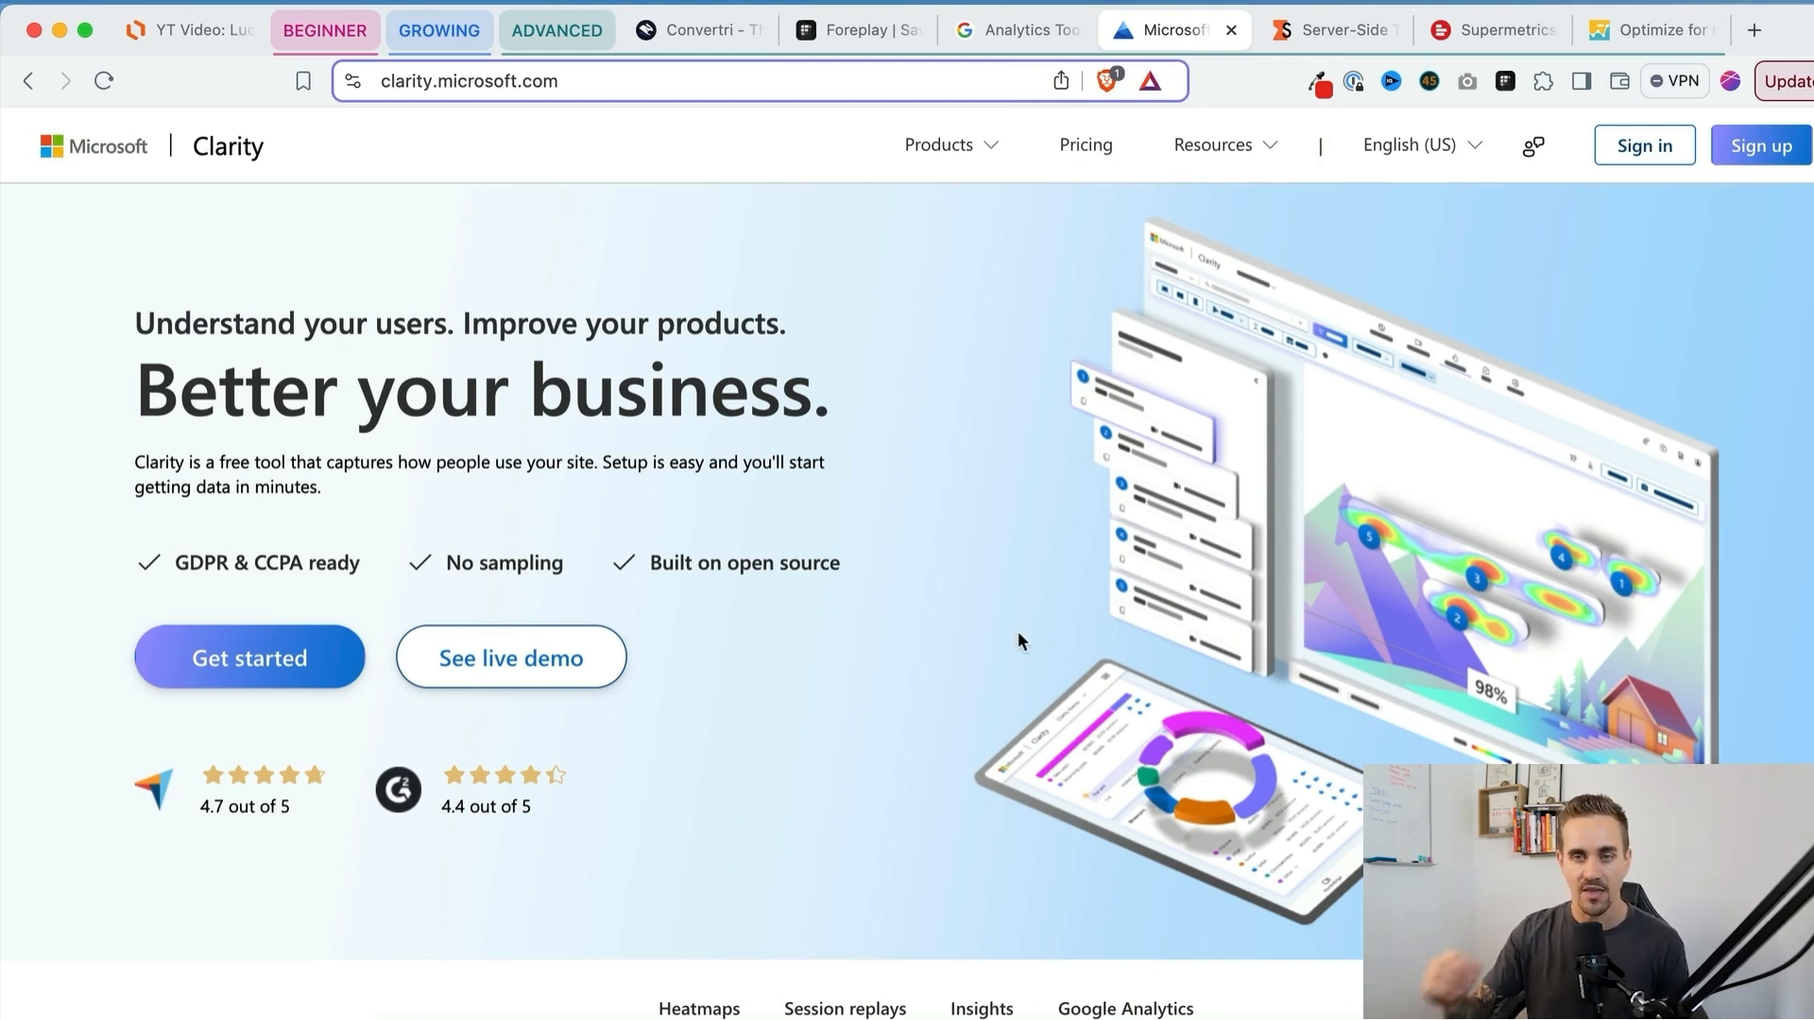
mouse_move(994, 712)
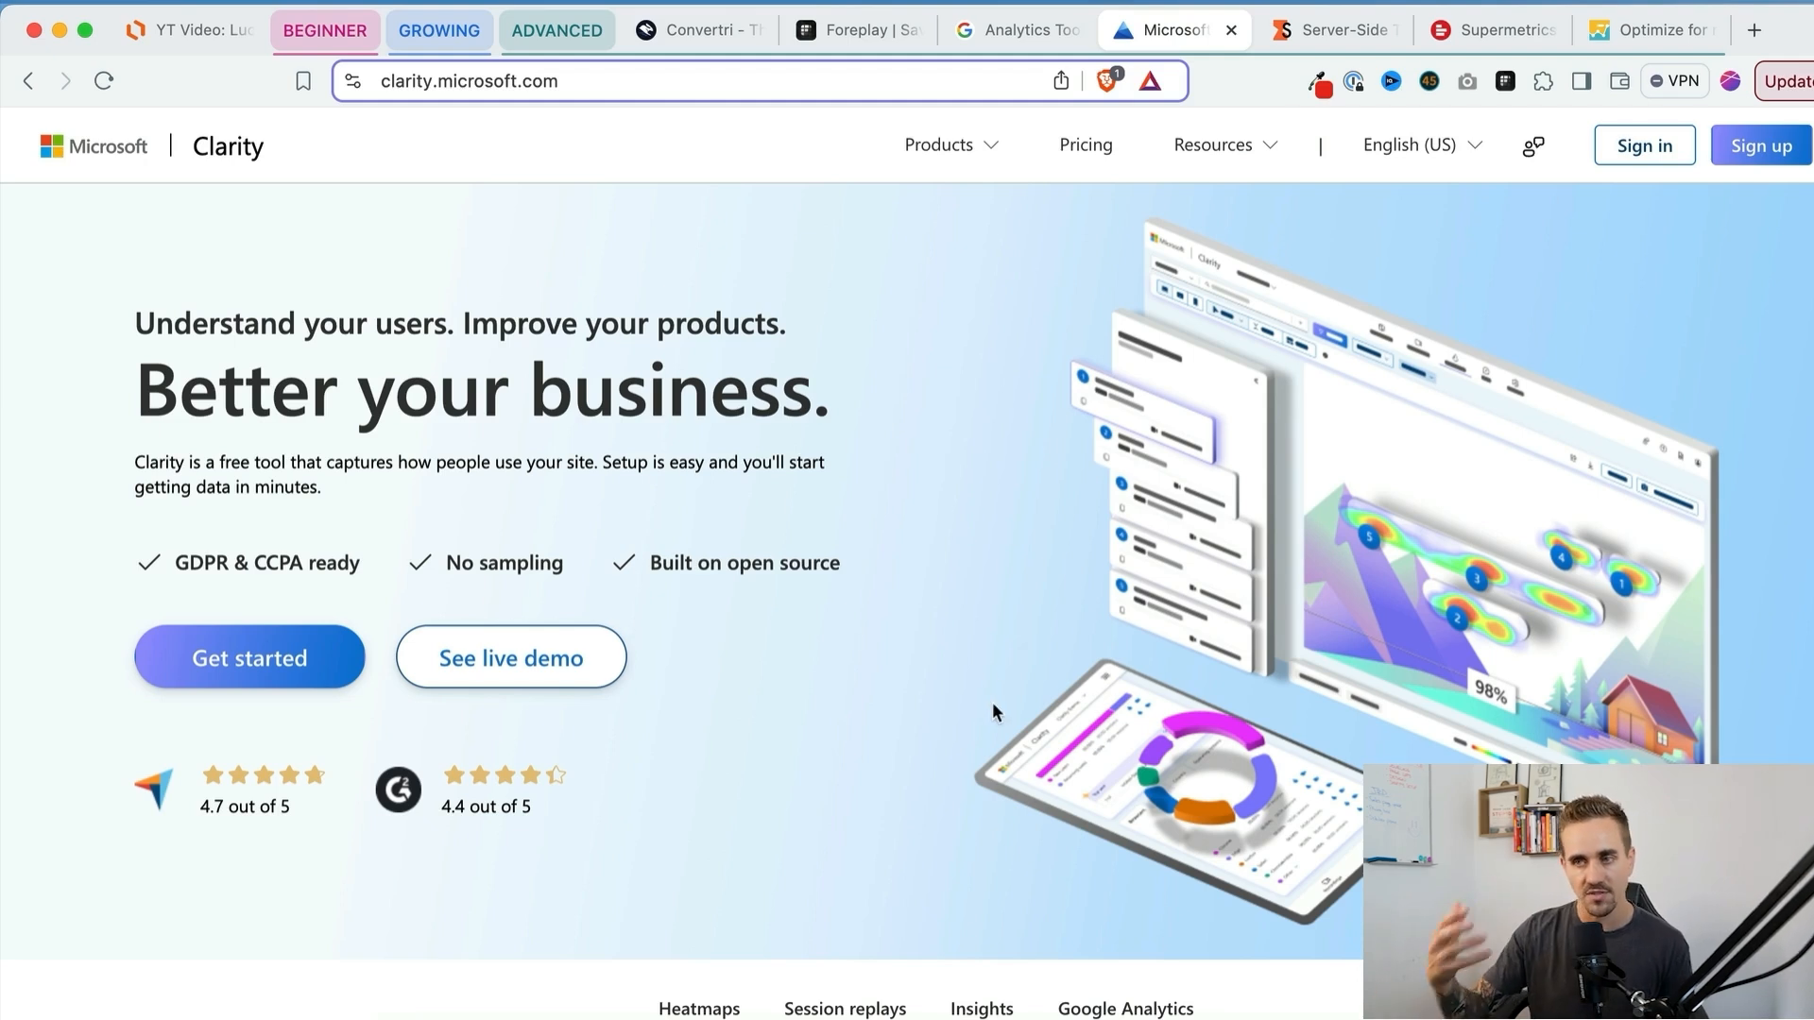
mouse_move(1056, 701)
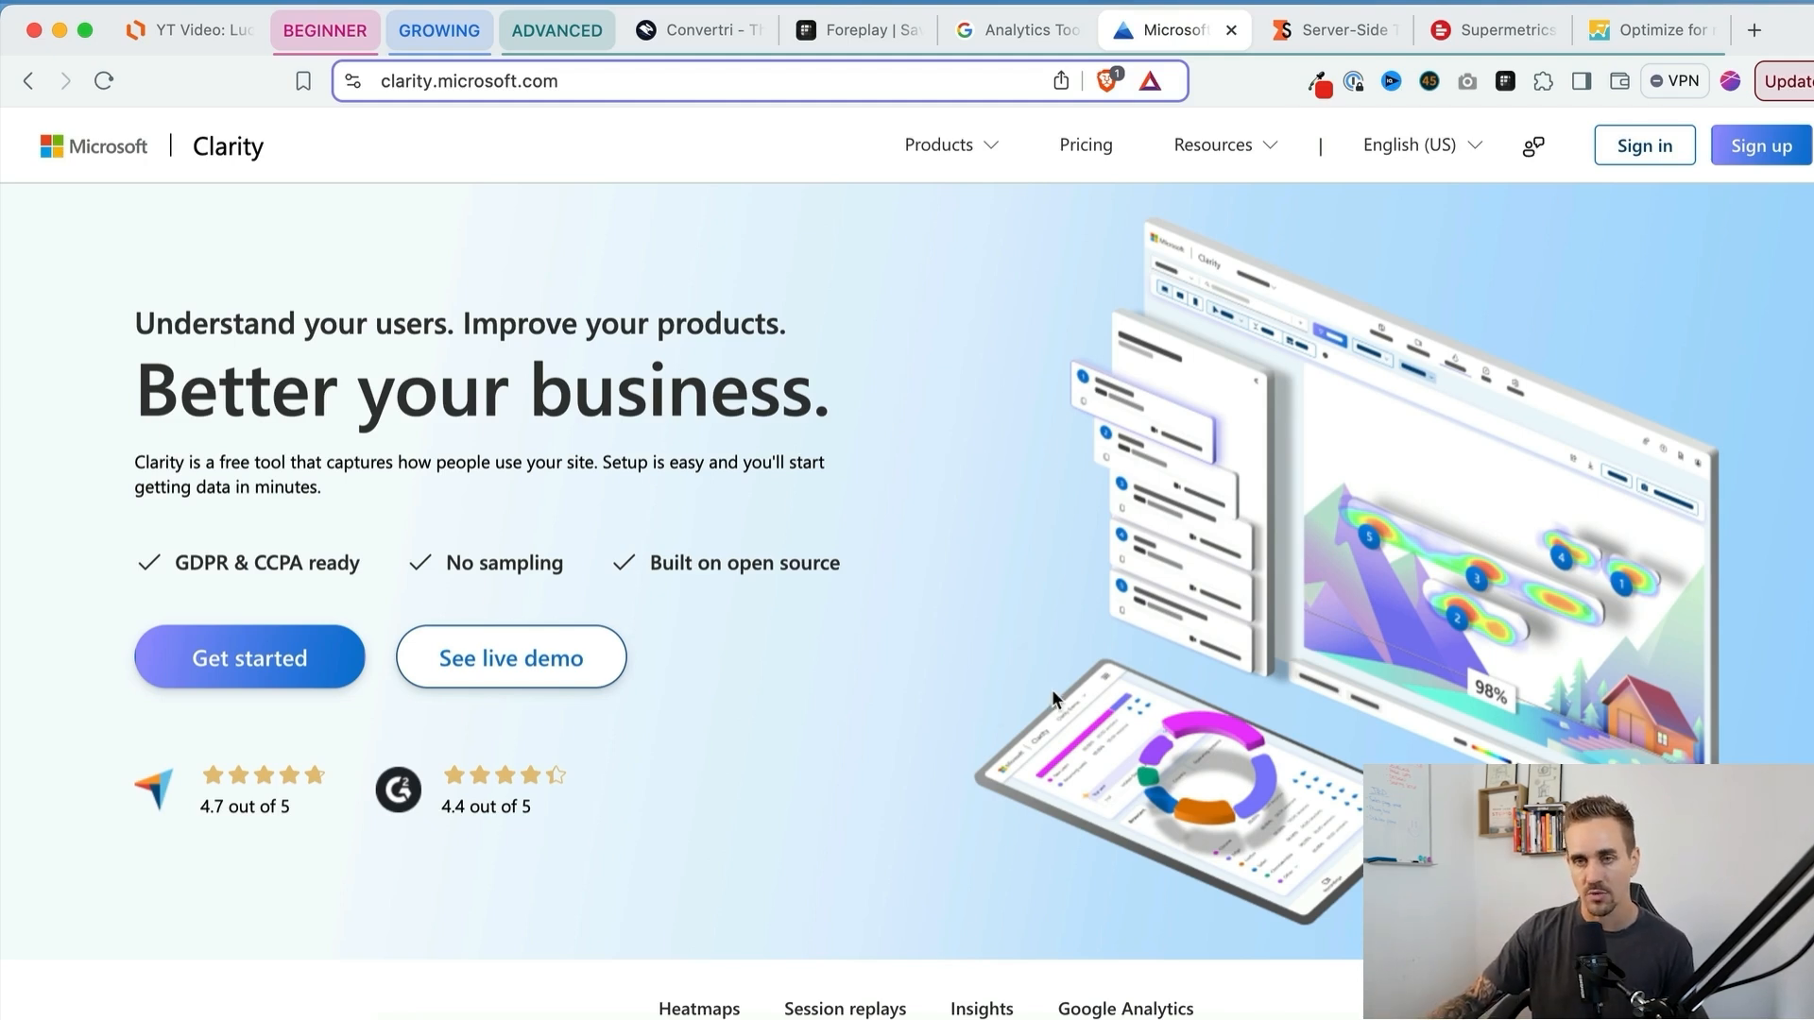
scroll("down", 3)
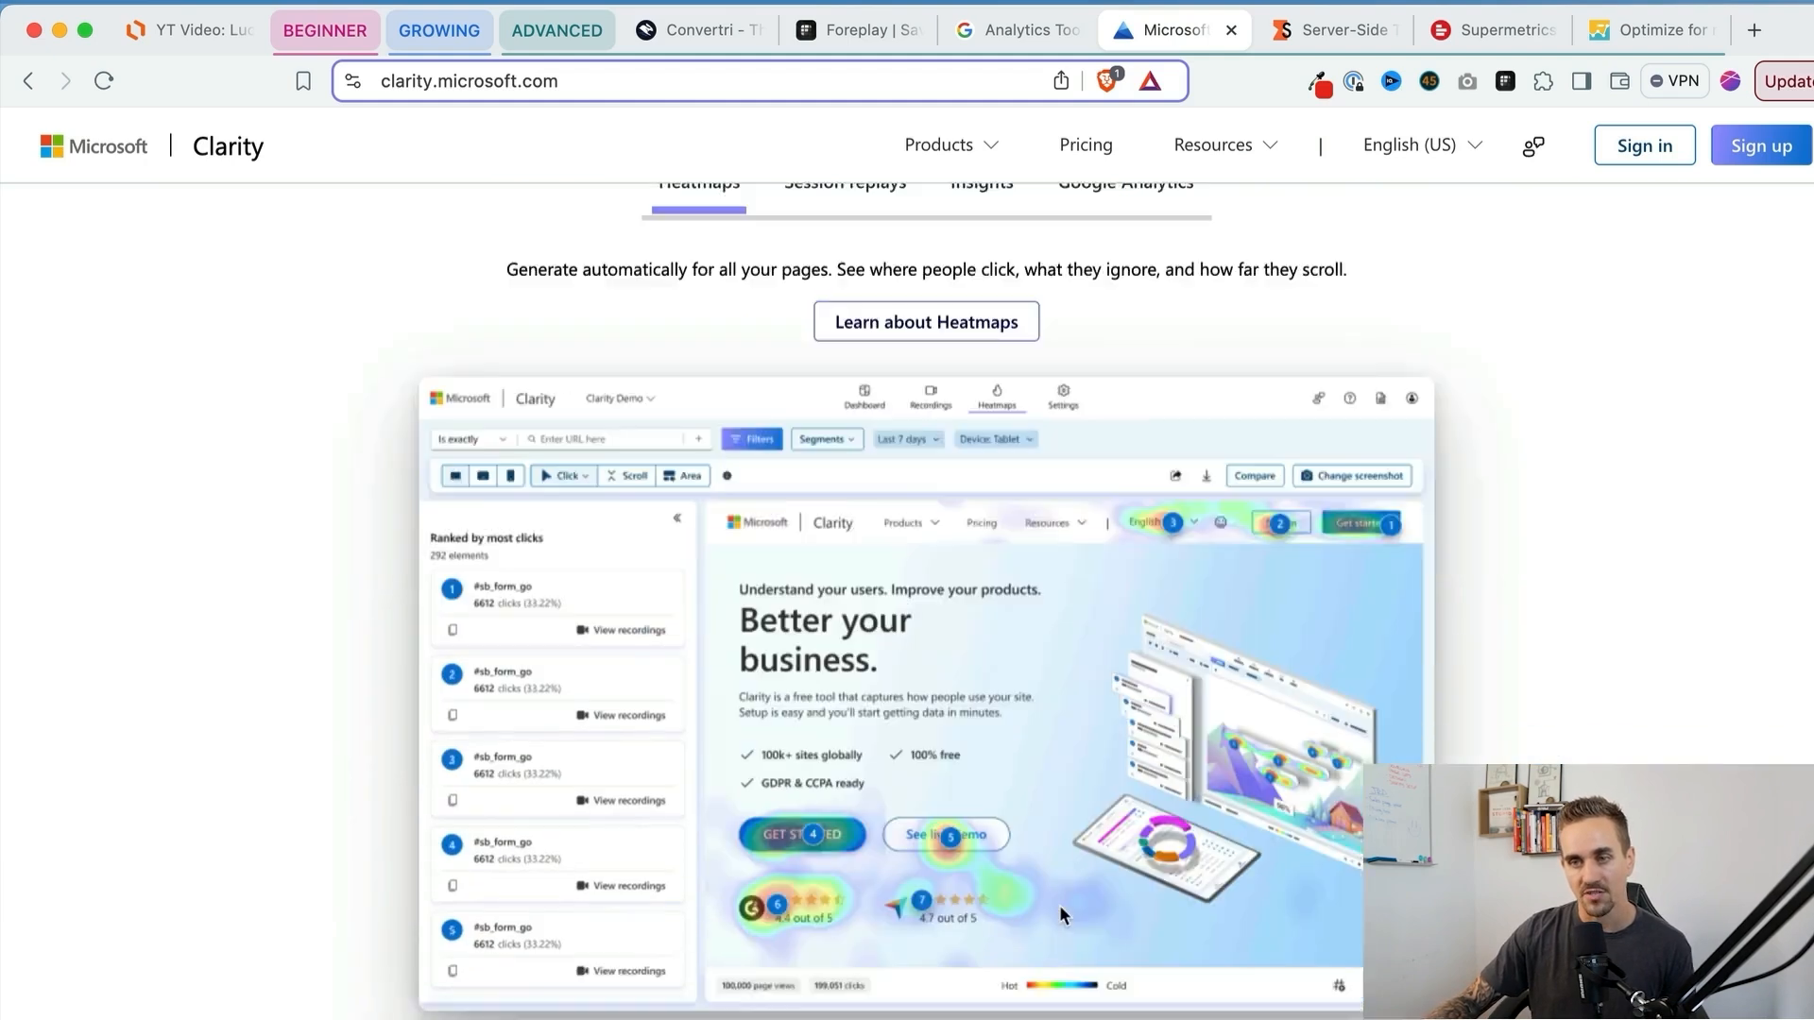
scroll("down", 3)
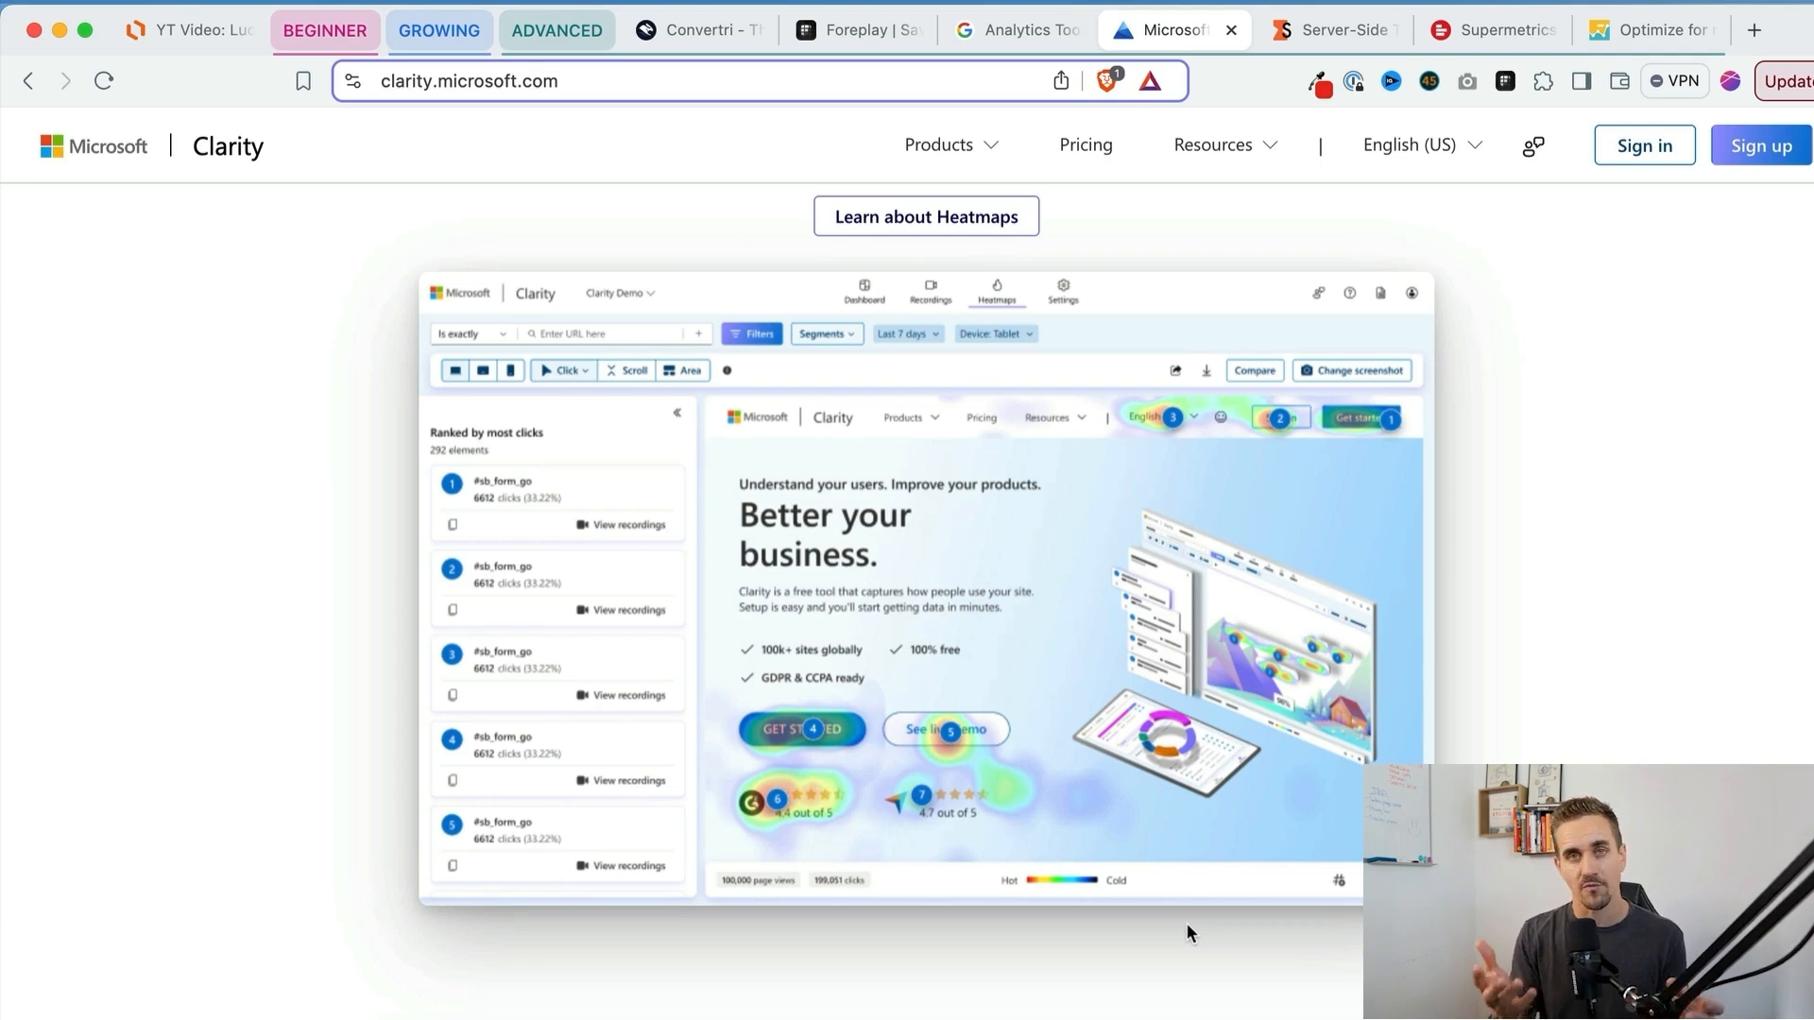
mouse_move(775, 423)
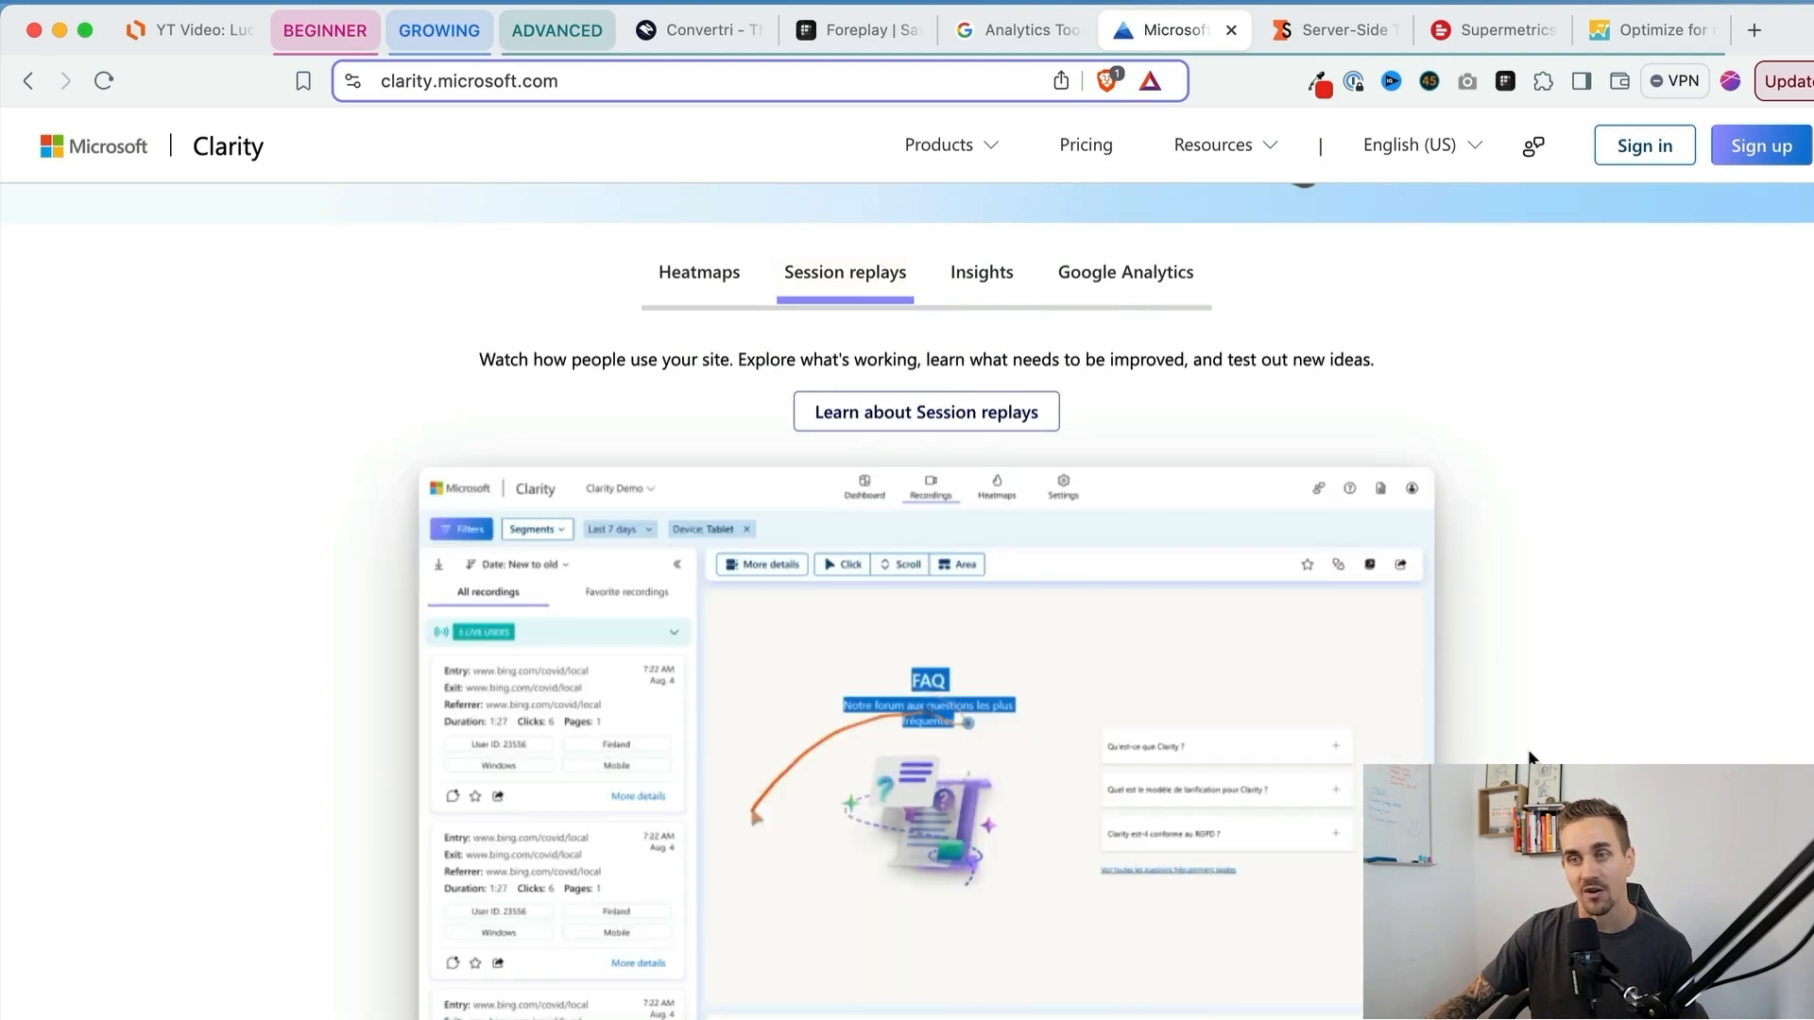
scroll("down", 3)
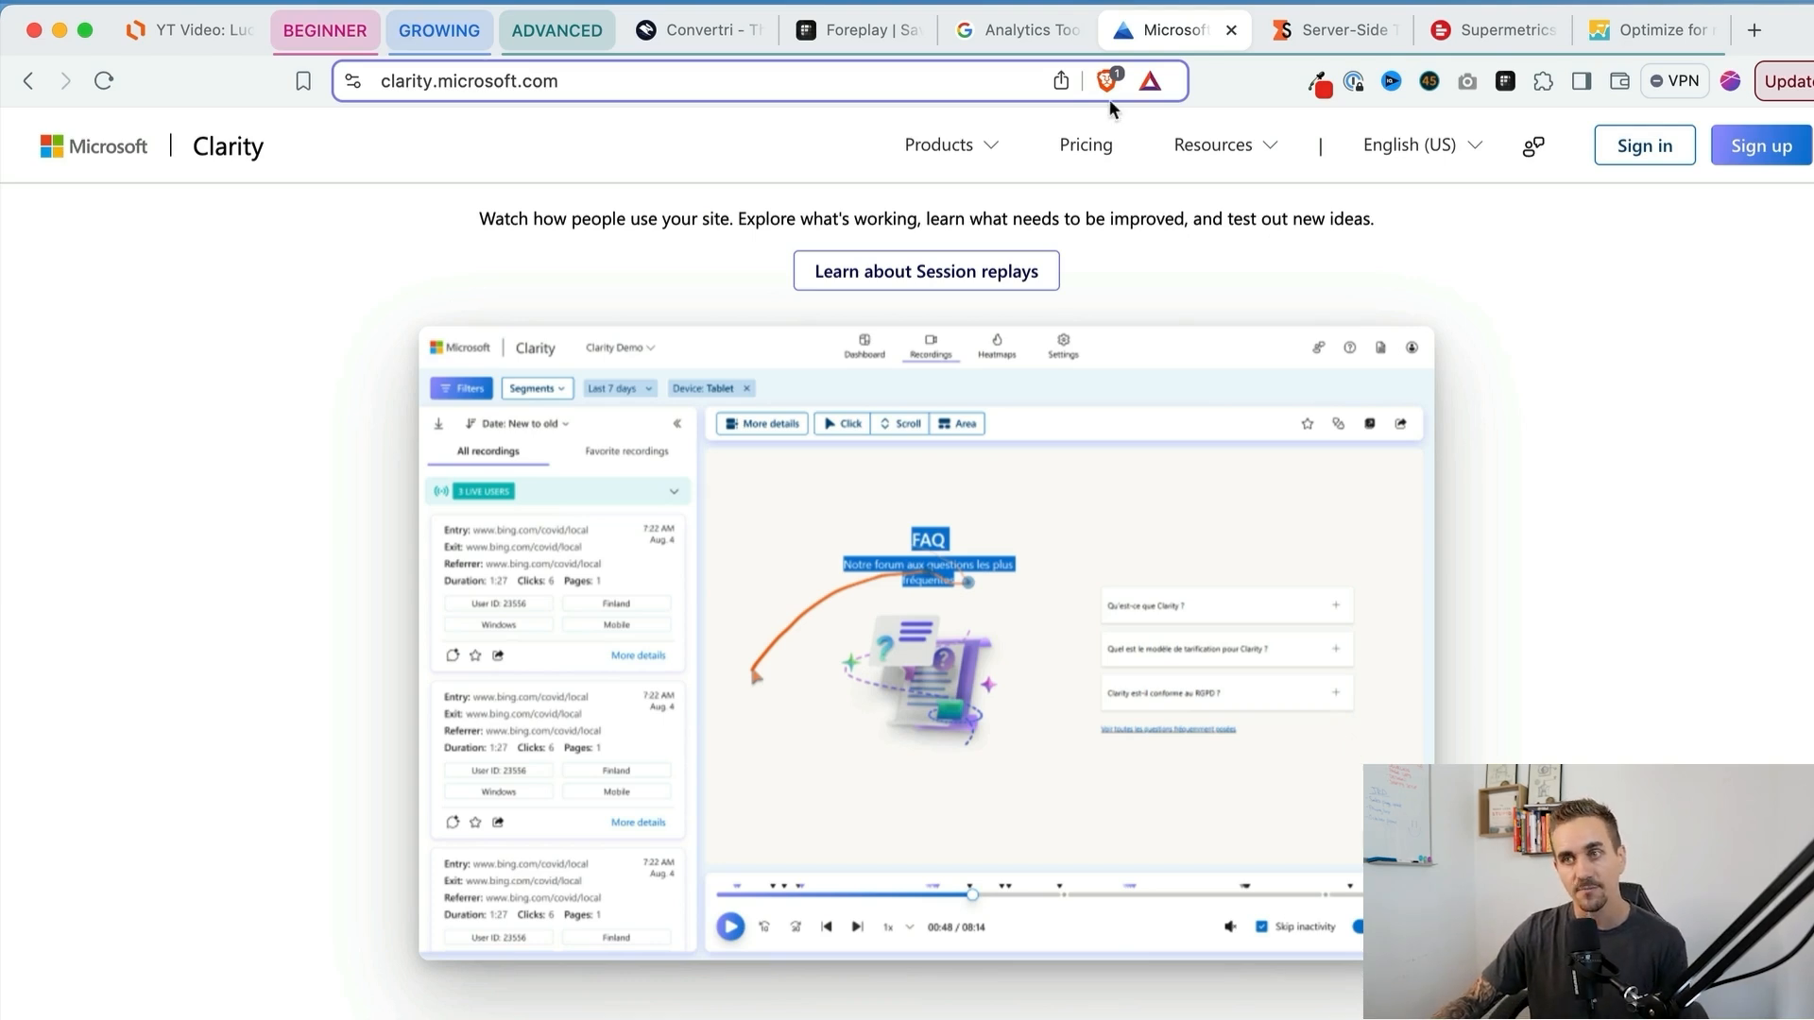
left_click(1330, 30)
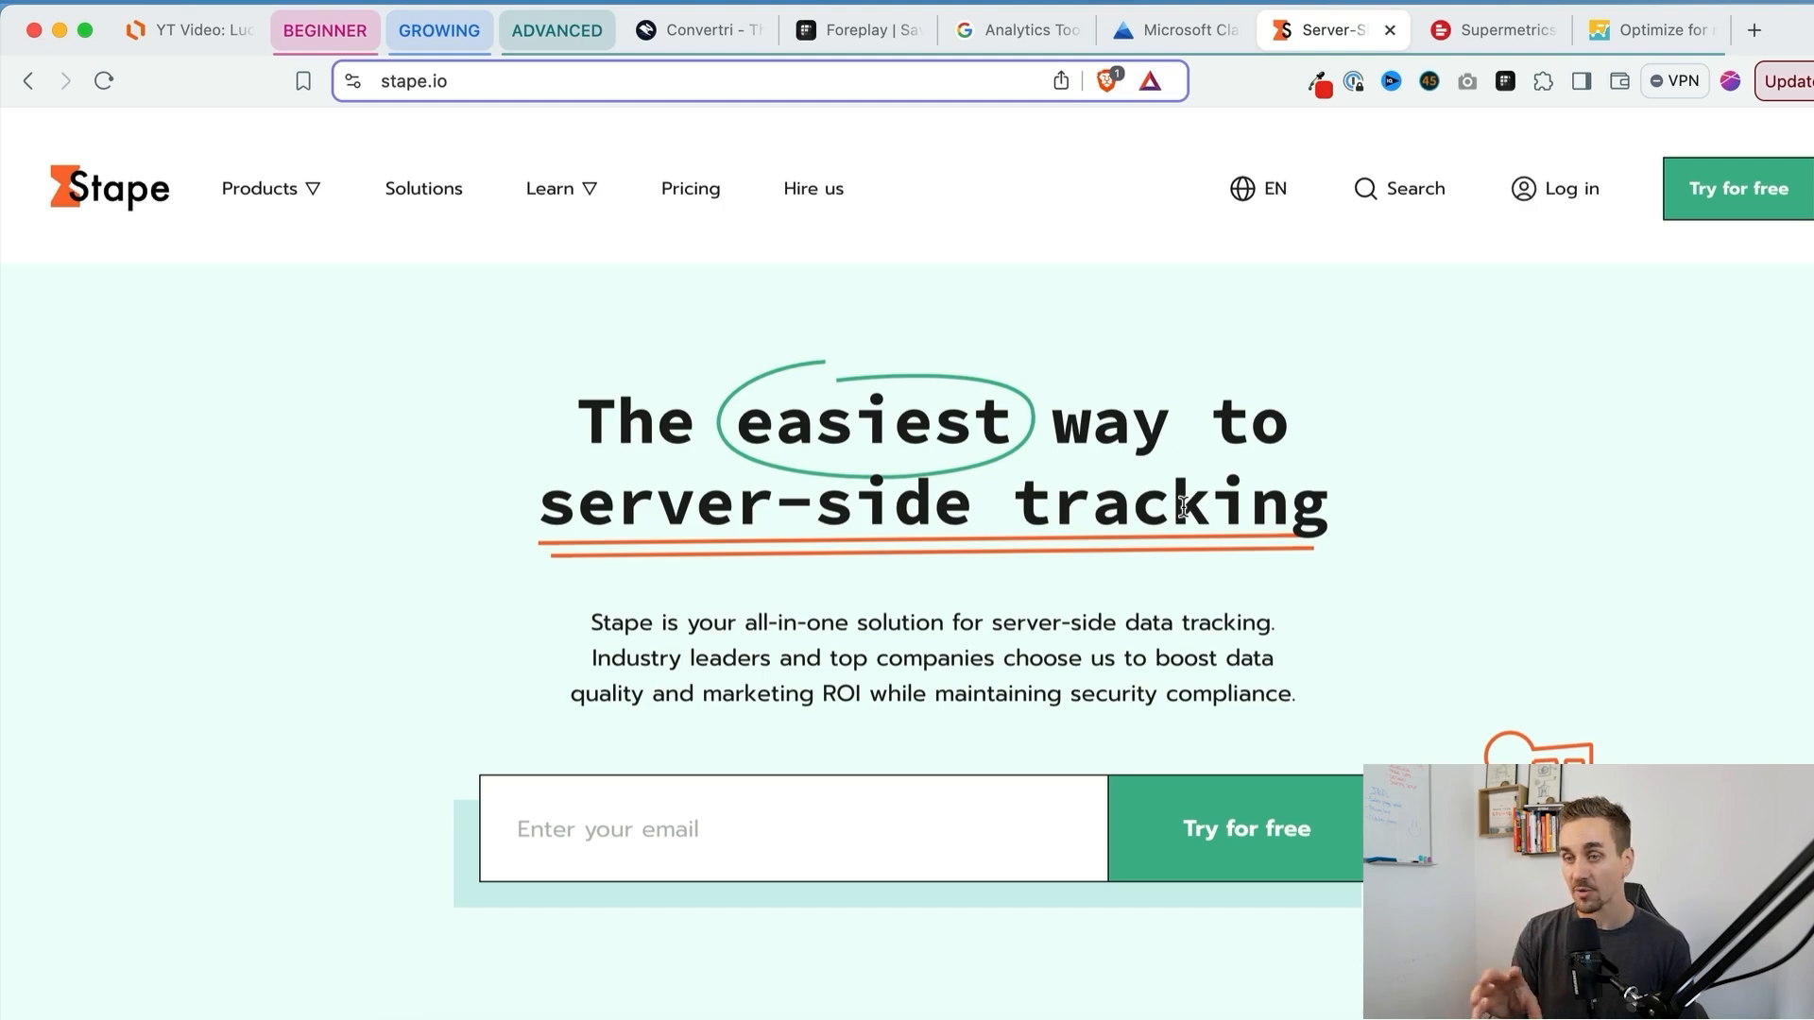
mouse_move(1021, 573)
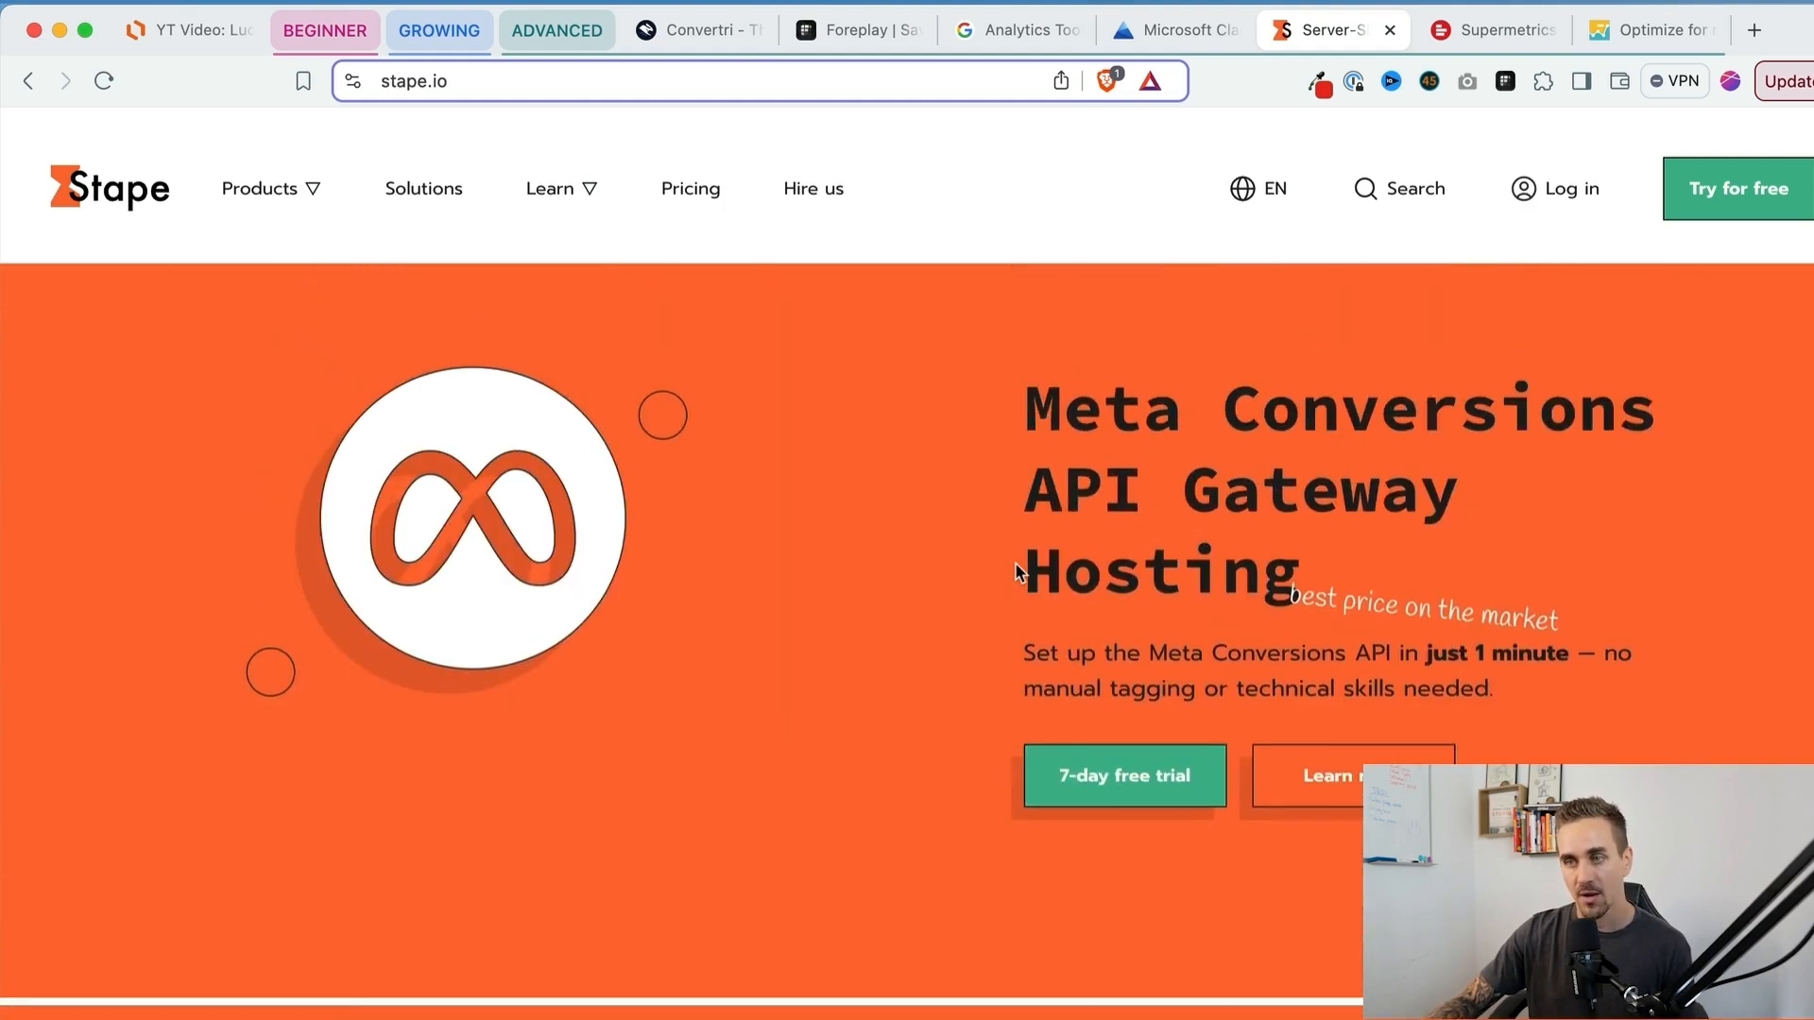
Step: Scroll through stape.io's Meta Conversions API hosting and benefits sections, then switch to Supermetrics
scroll("up", 3)
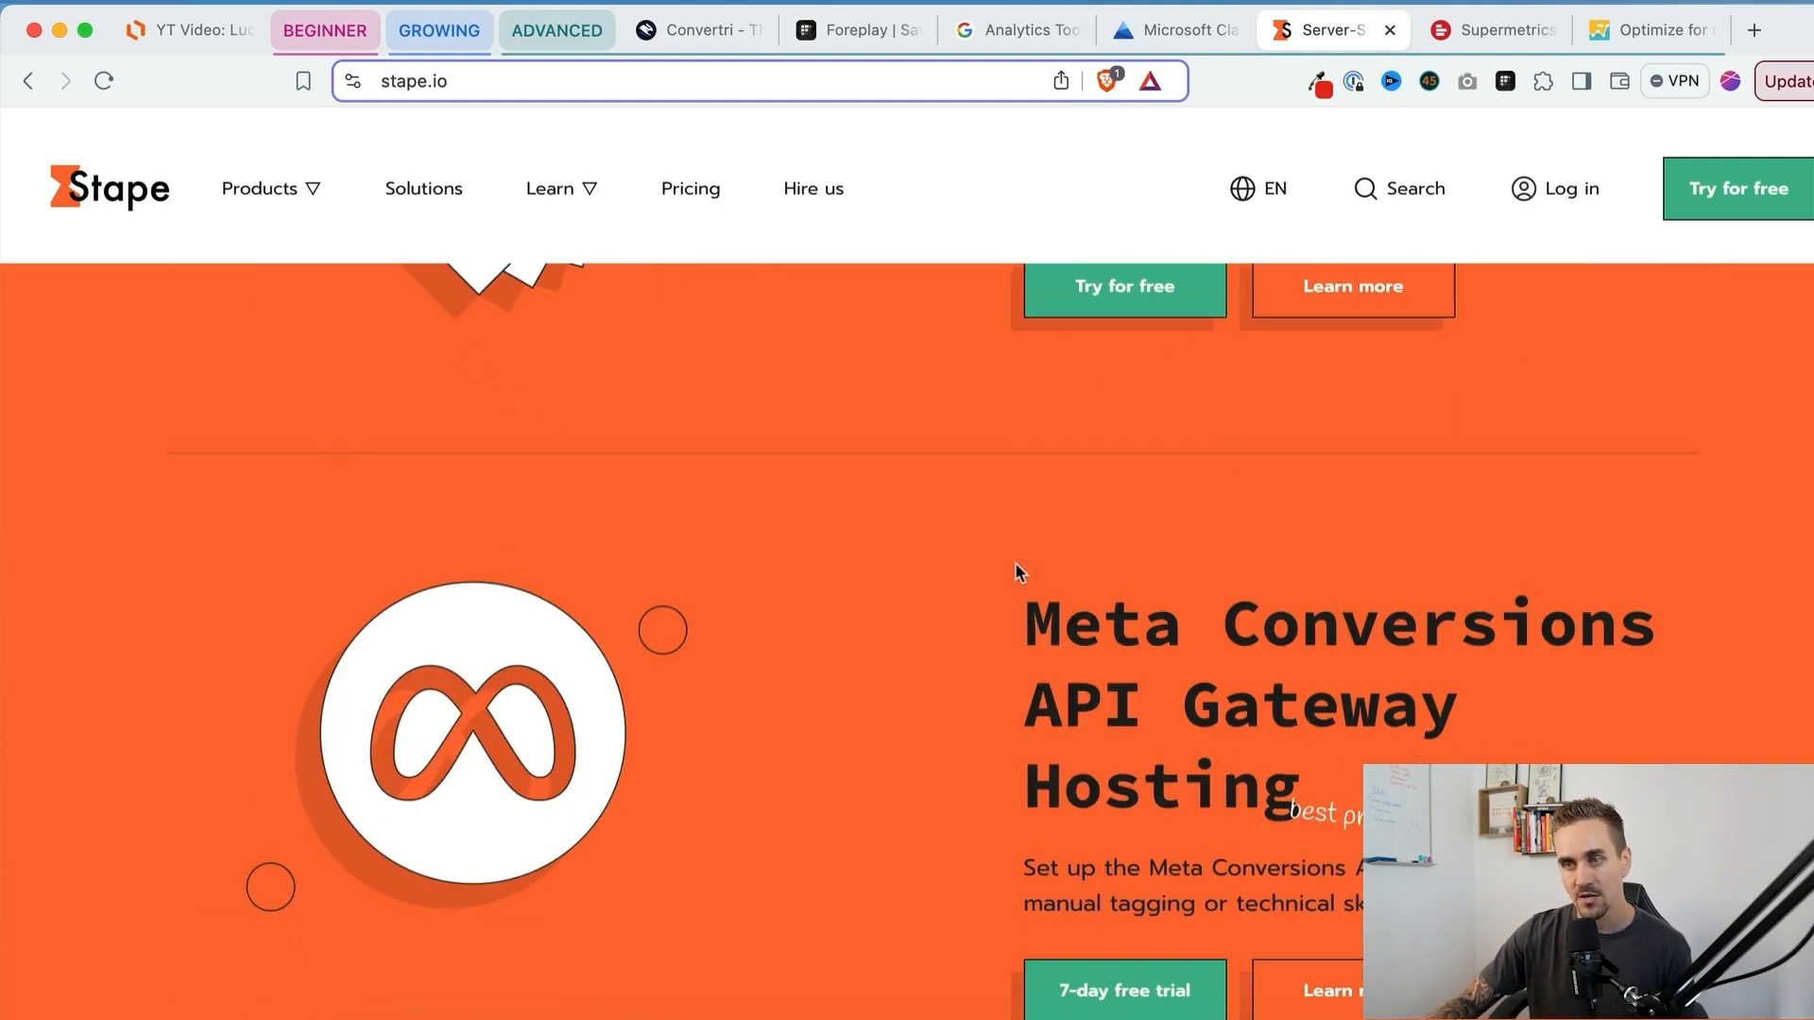
scroll("down", 3)
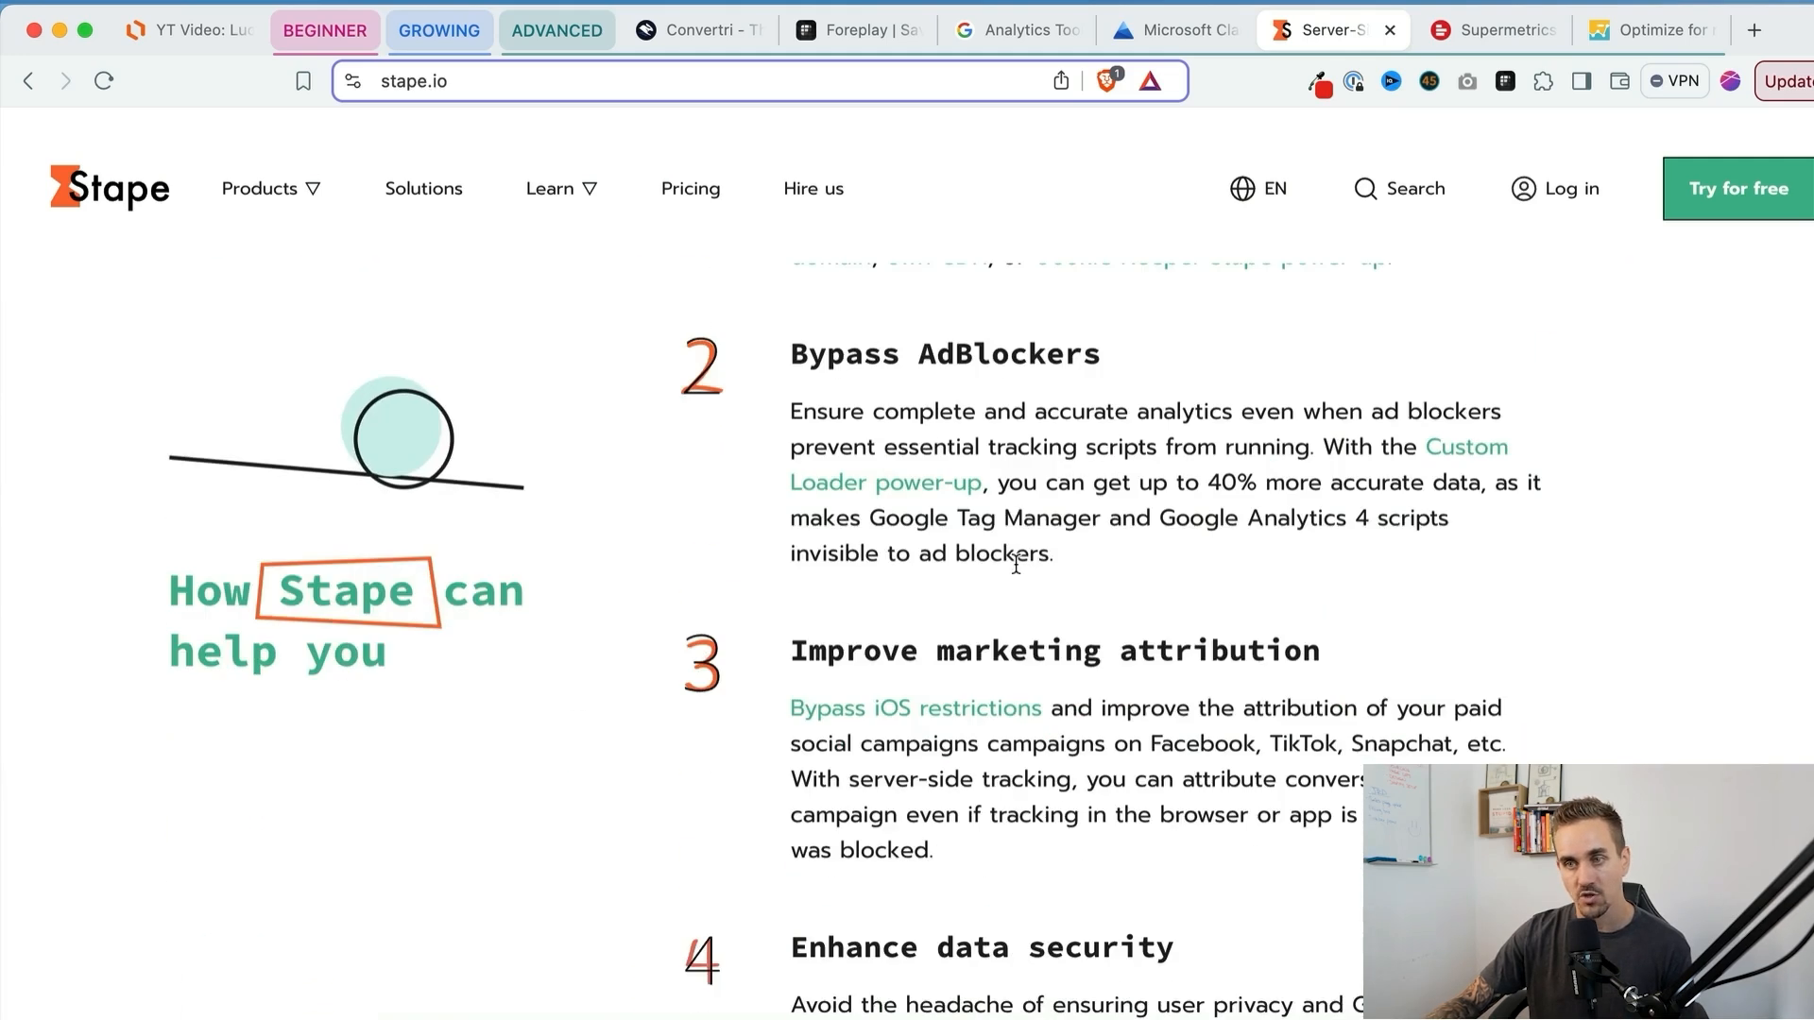
scroll("down", 3)
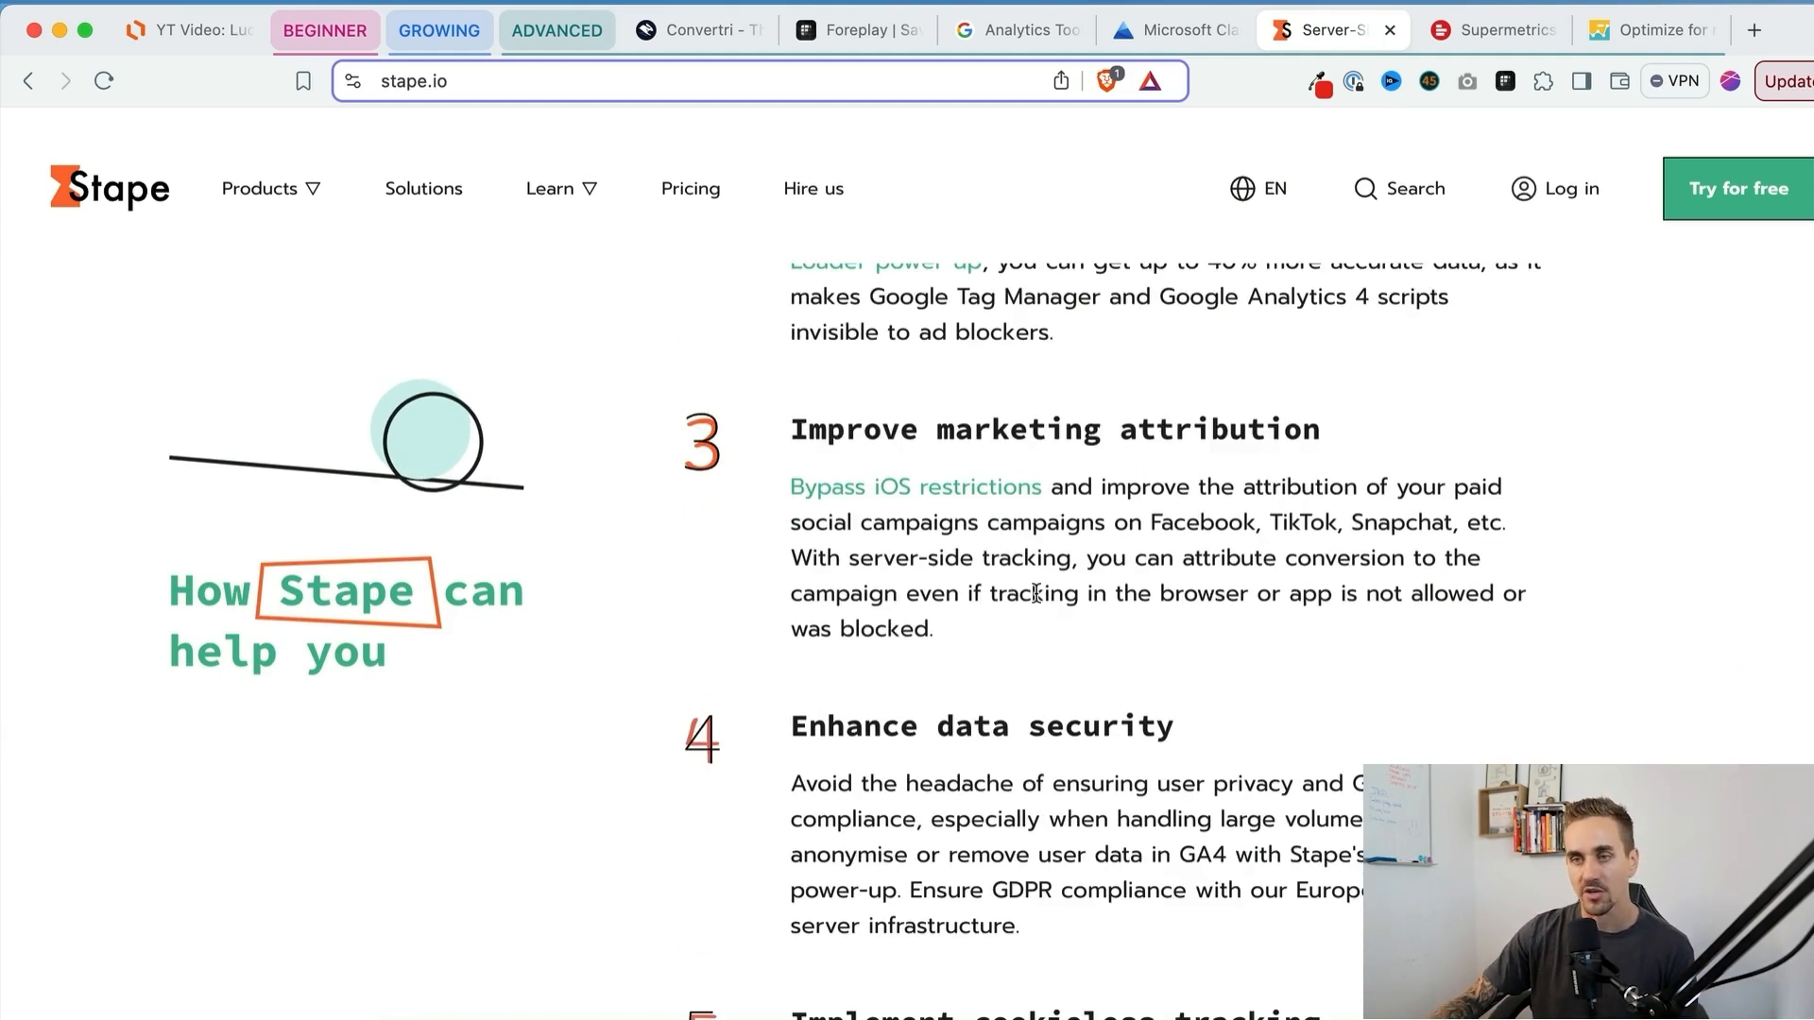
scroll("up", 3)
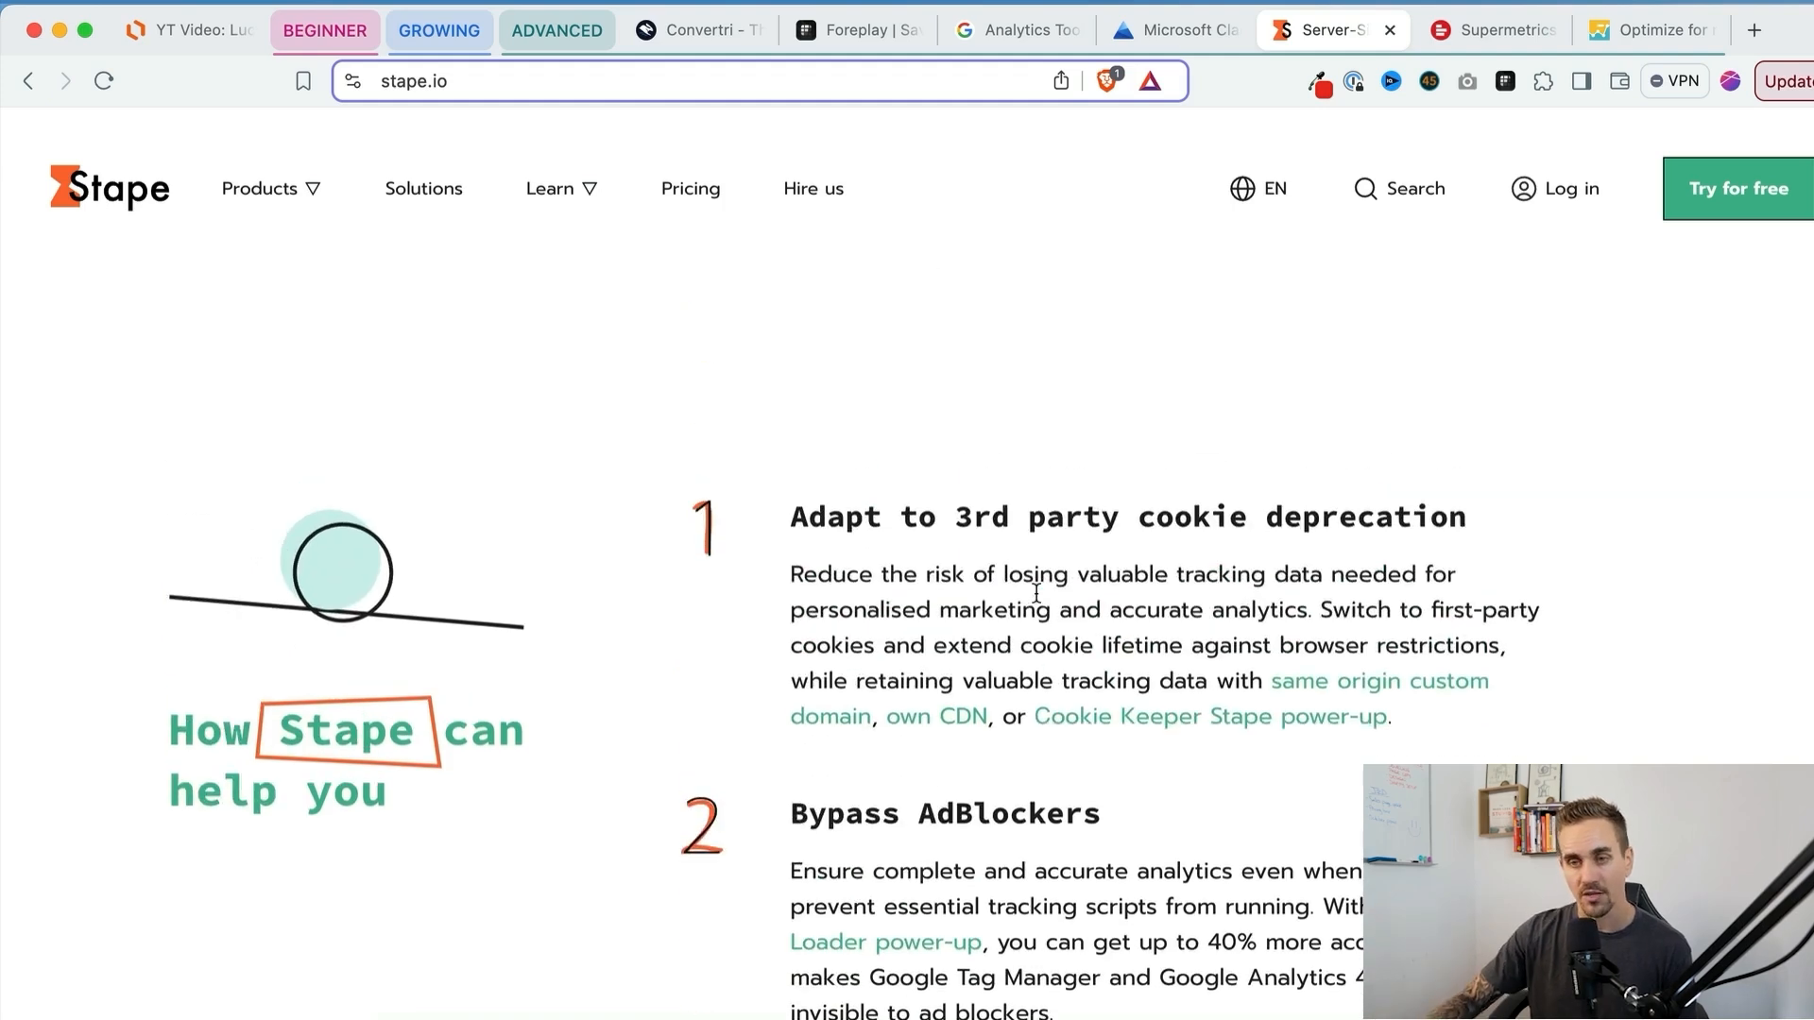
scroll("up", 3)
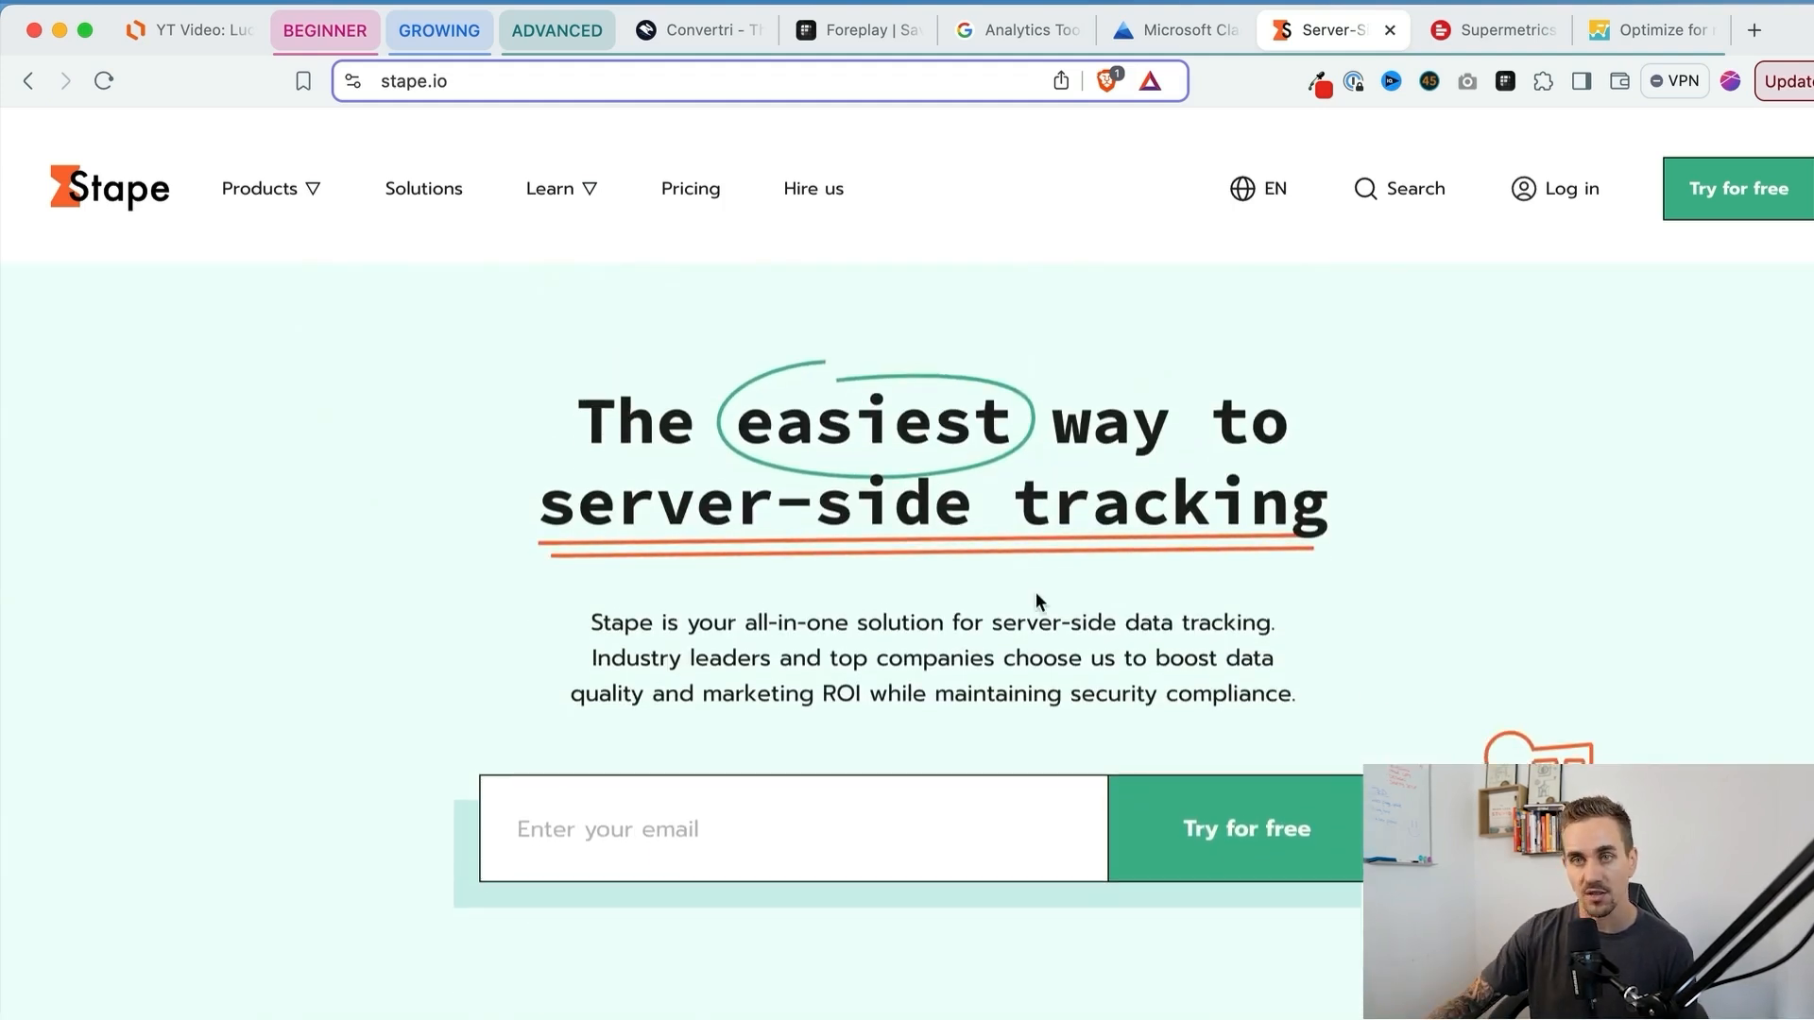
left_click(1492, 30)
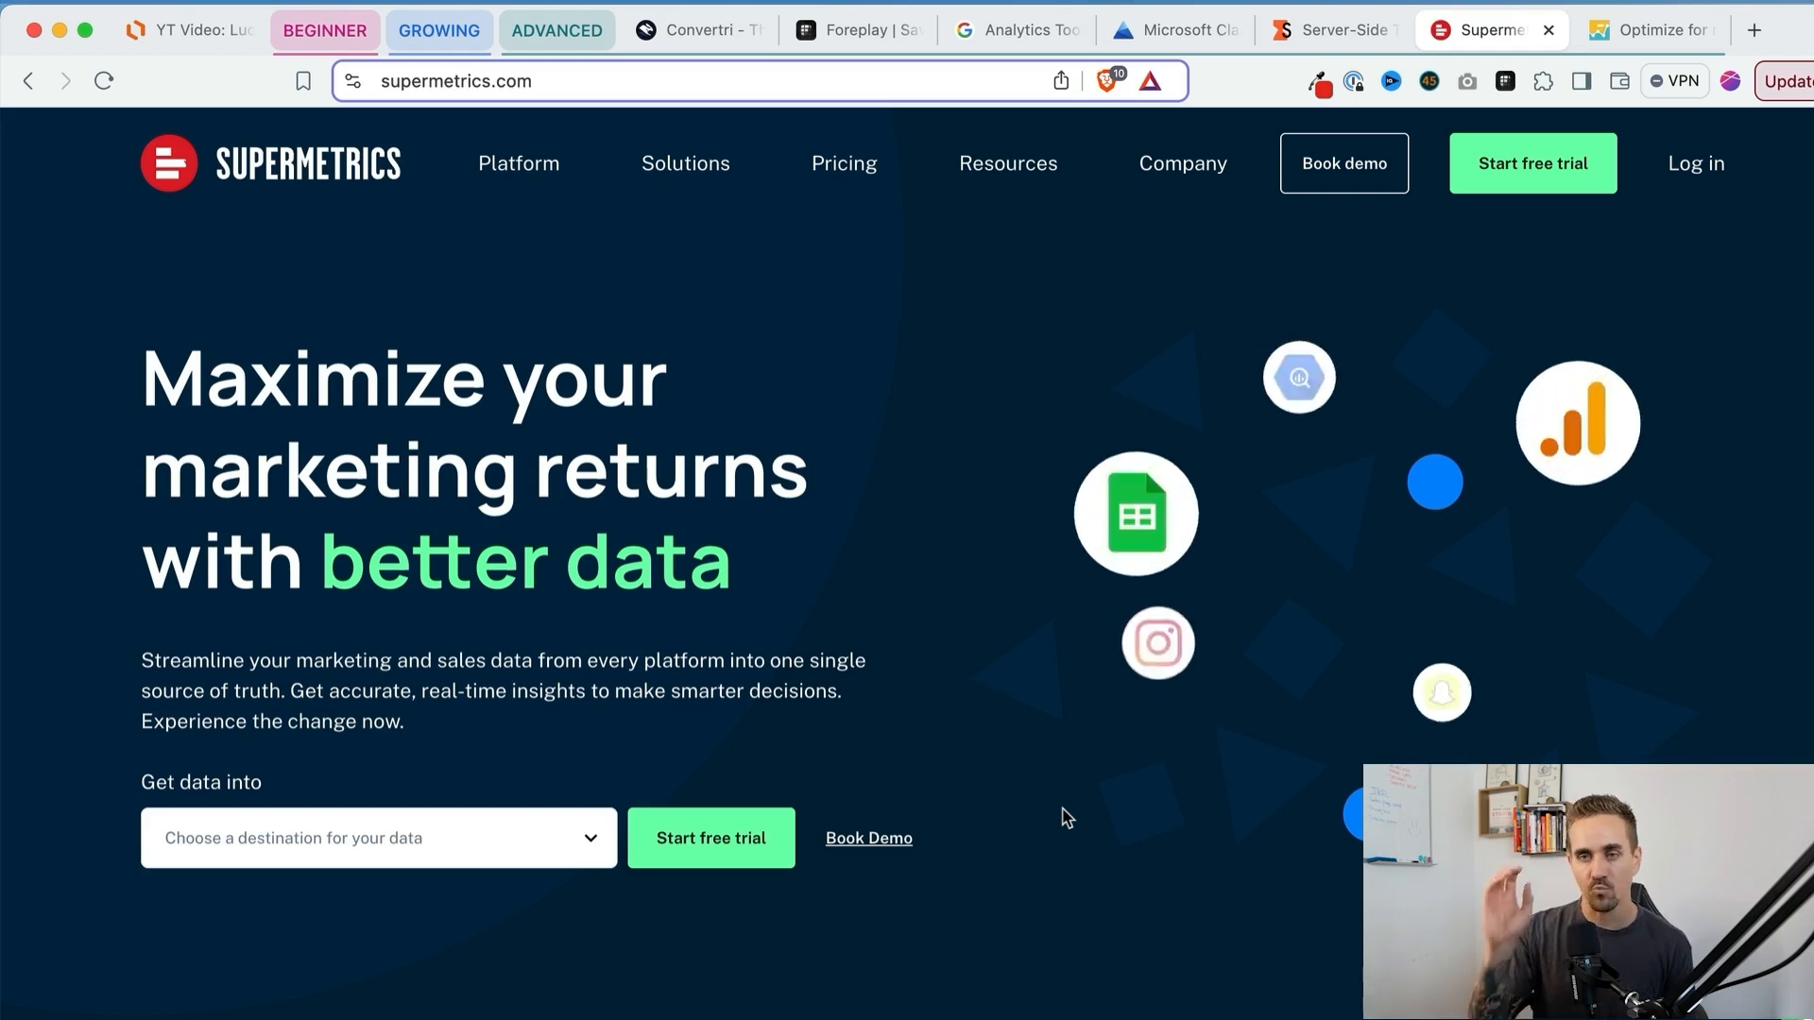
left_click(1652, 30)
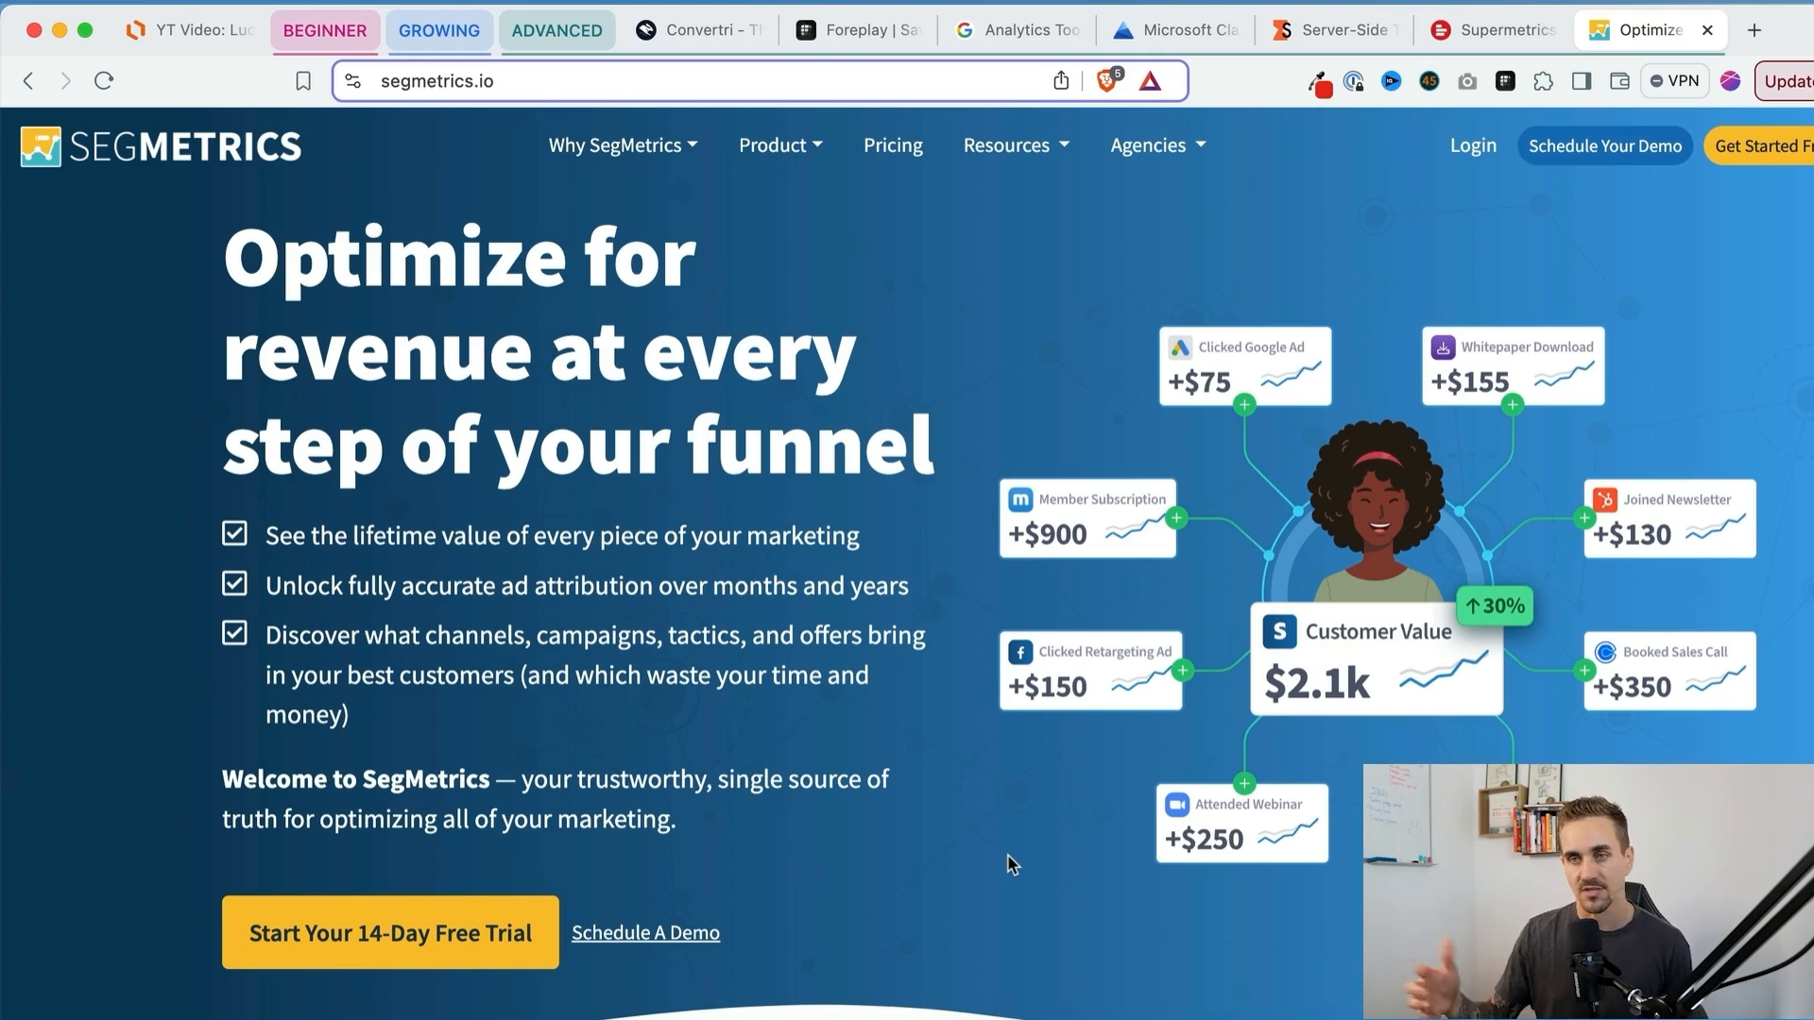
mouse_move(801, 780)
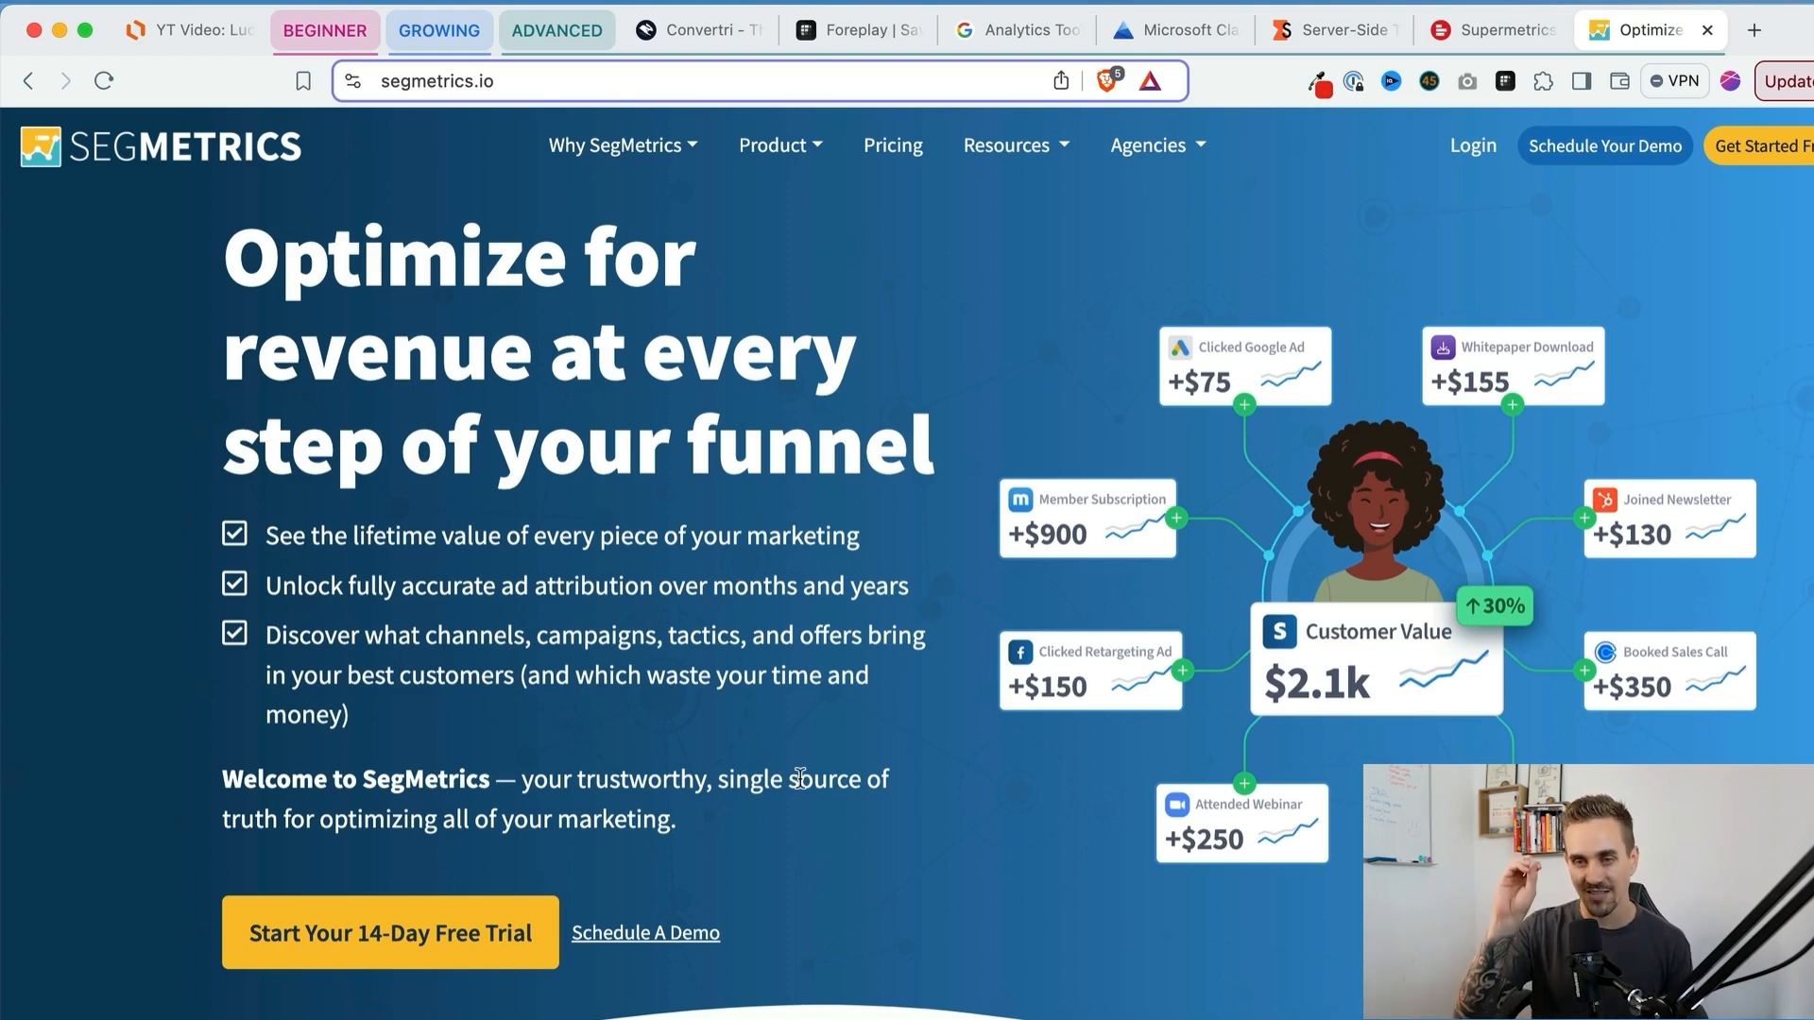
Step: Scroll through segmetrics.io's How SegMetrics Works section, then return to the 'YT Video' flowchart
scroll("down", 3)
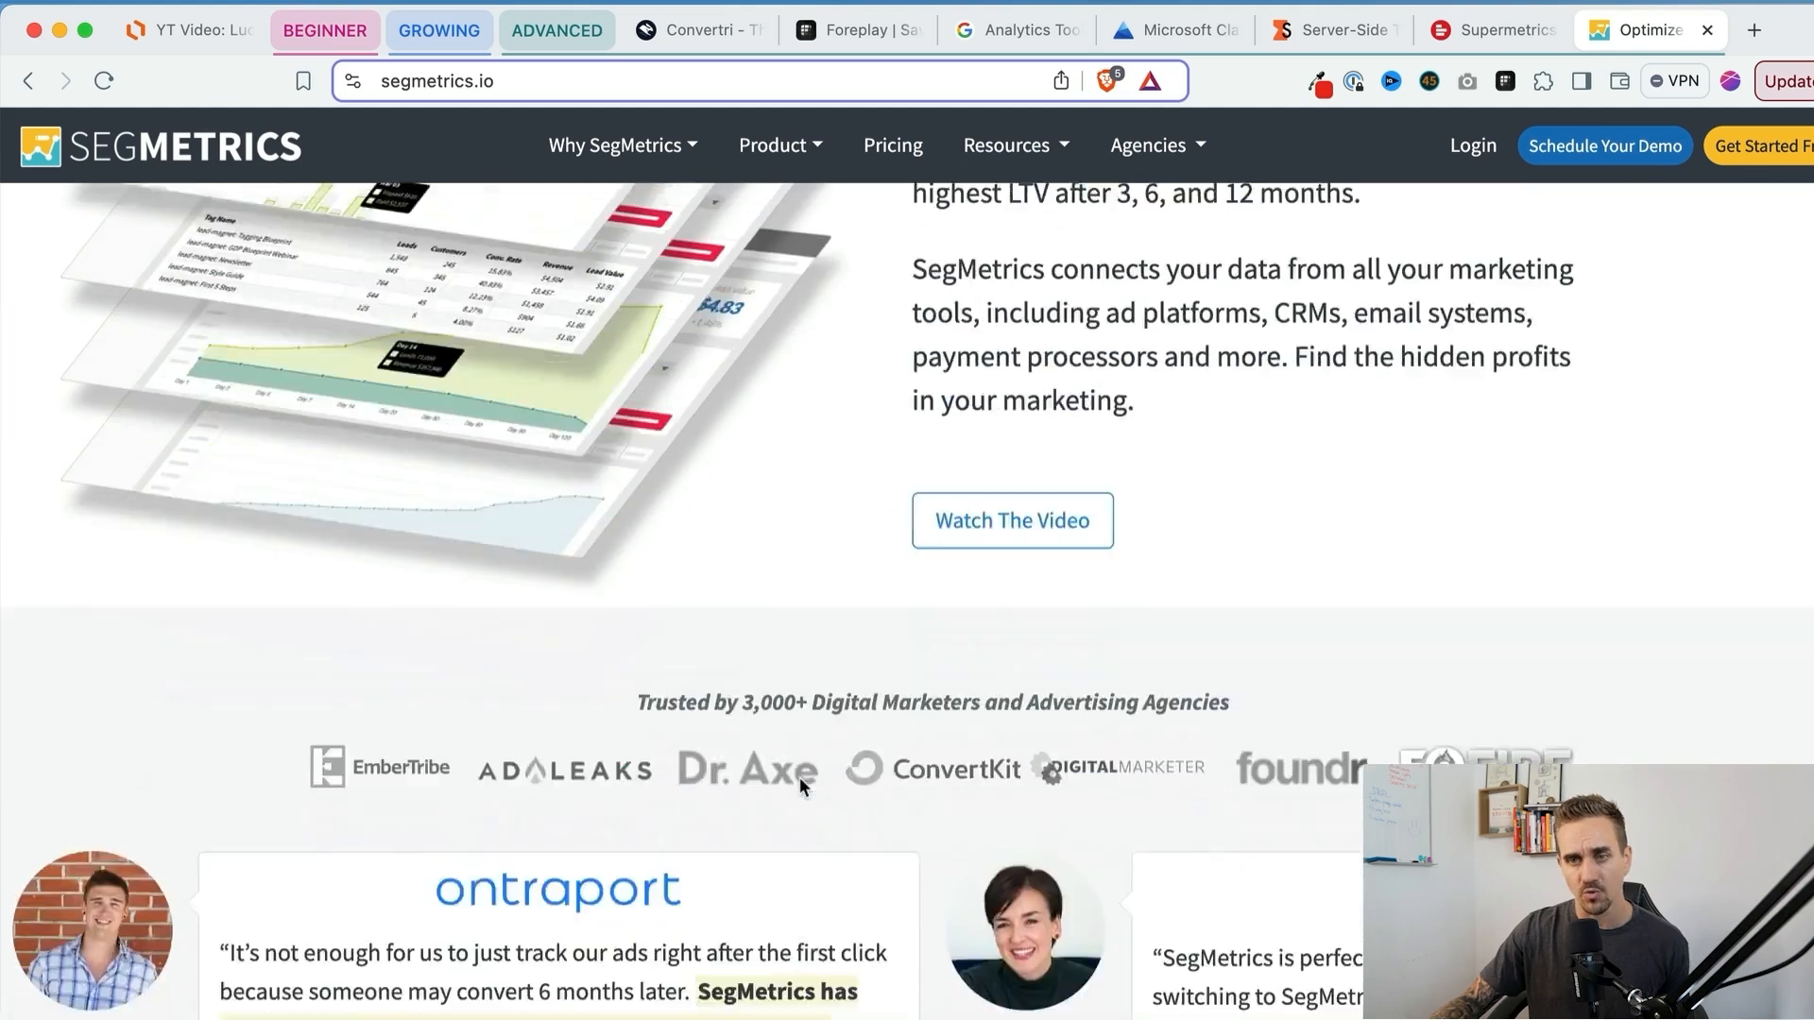
scroll("down", 3)
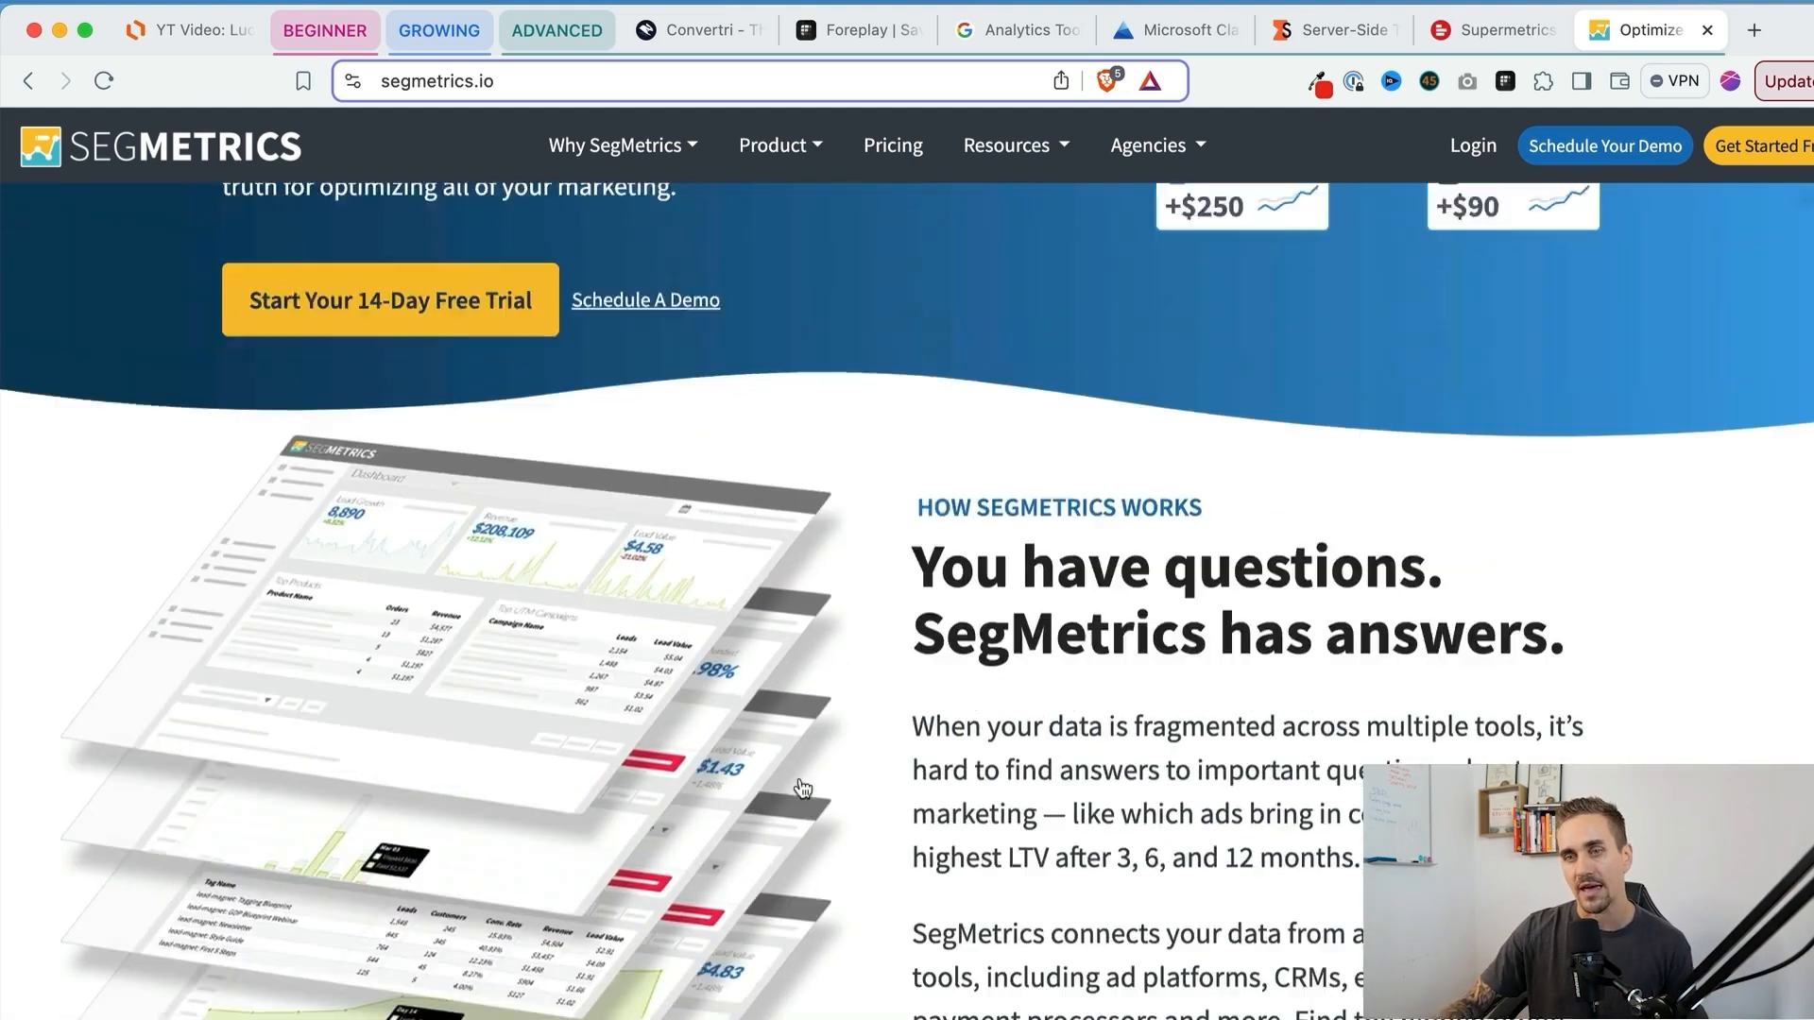
scroll("up", 3)
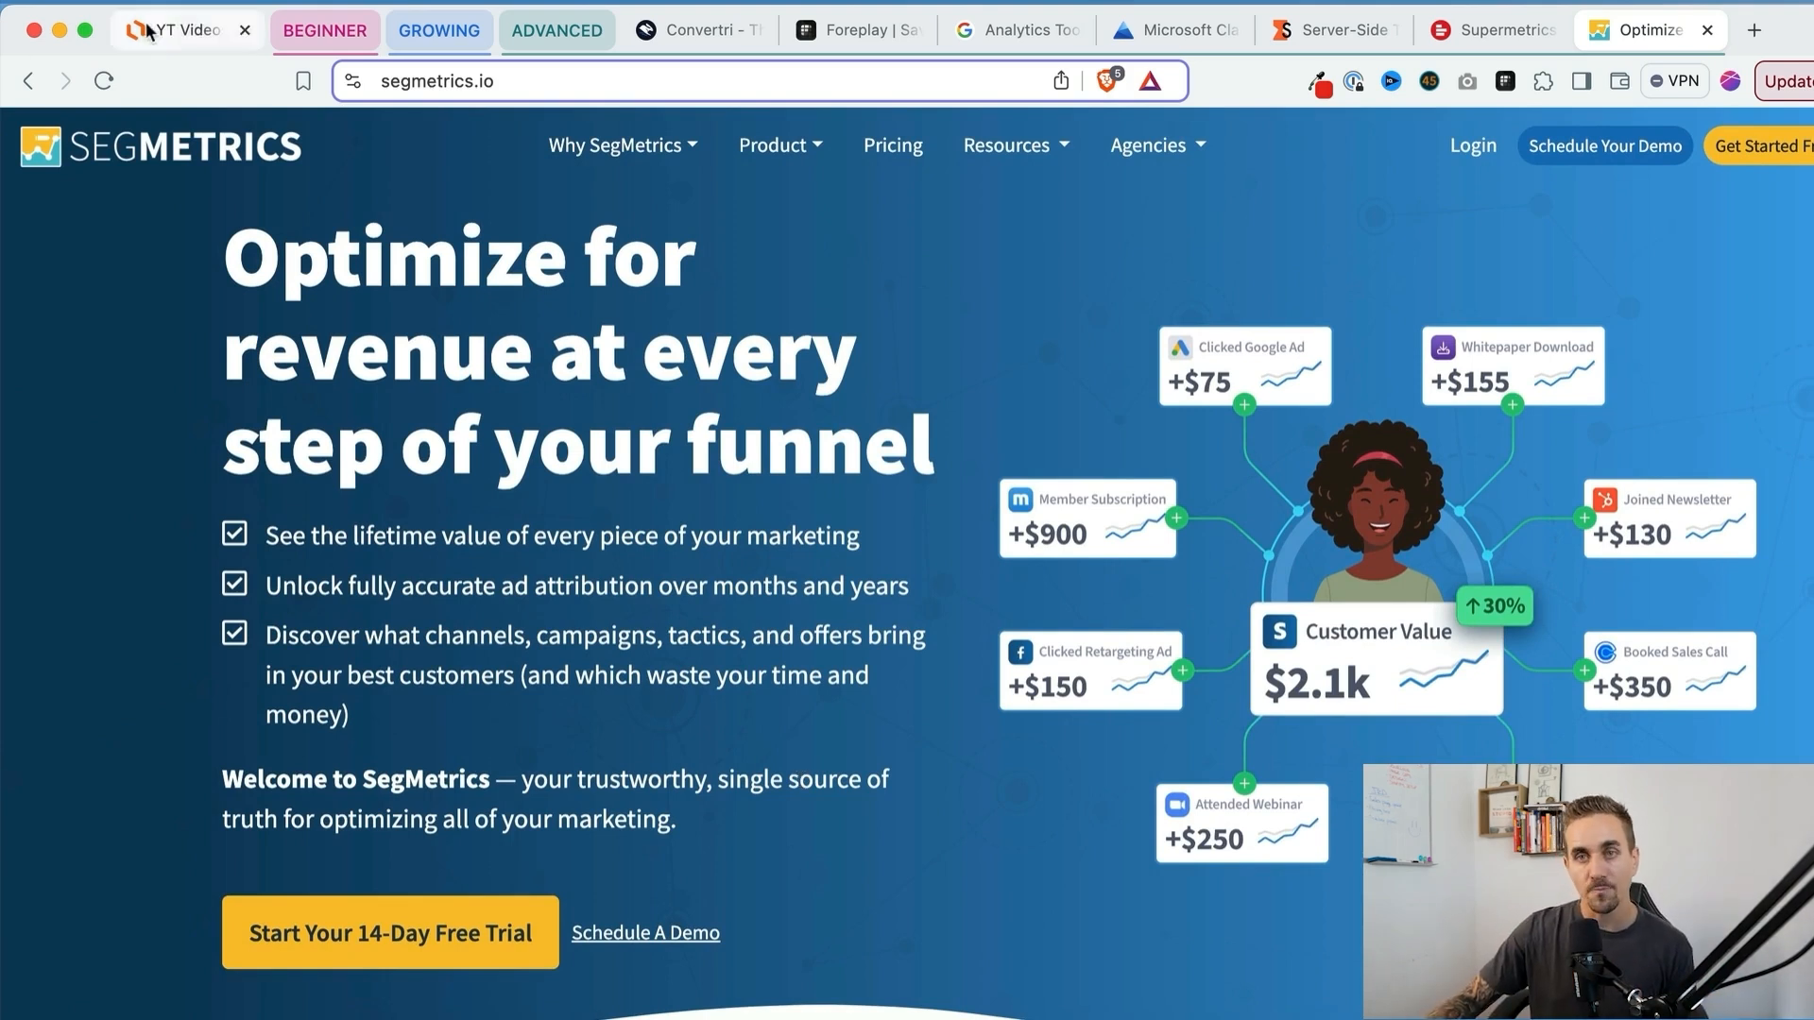
left_click(182, 30)
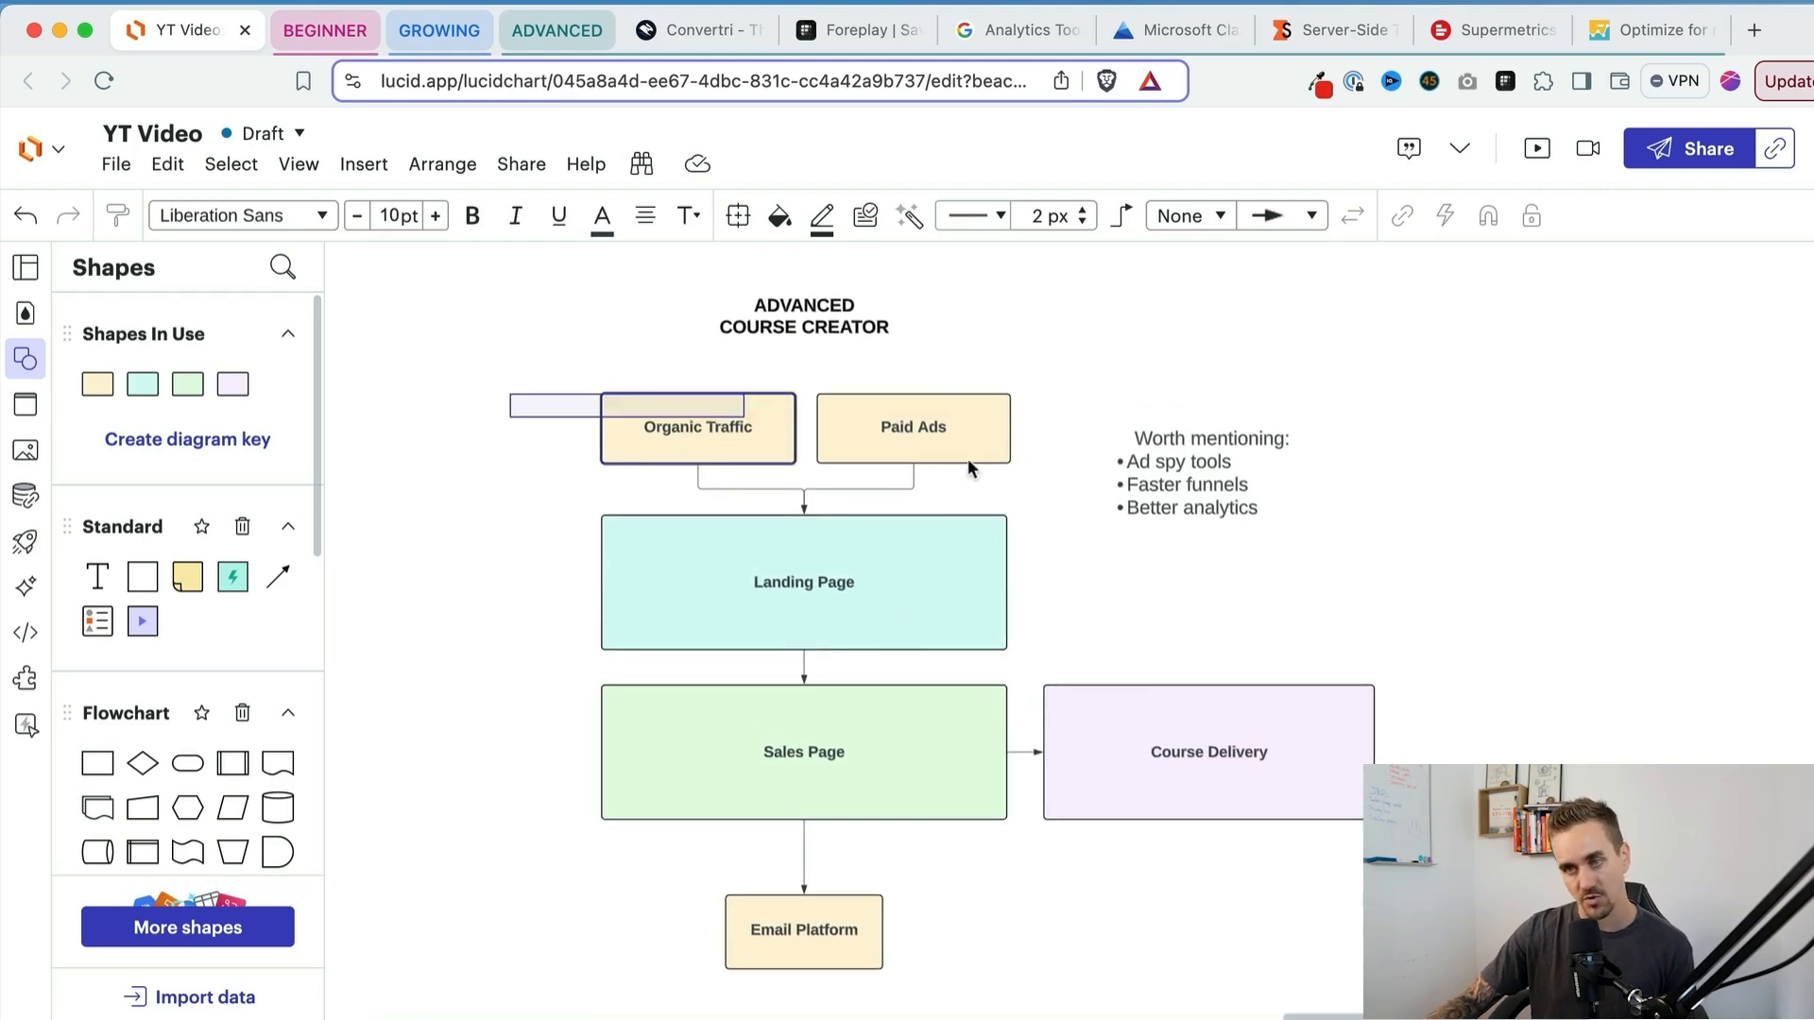
left_click(1035, 610)
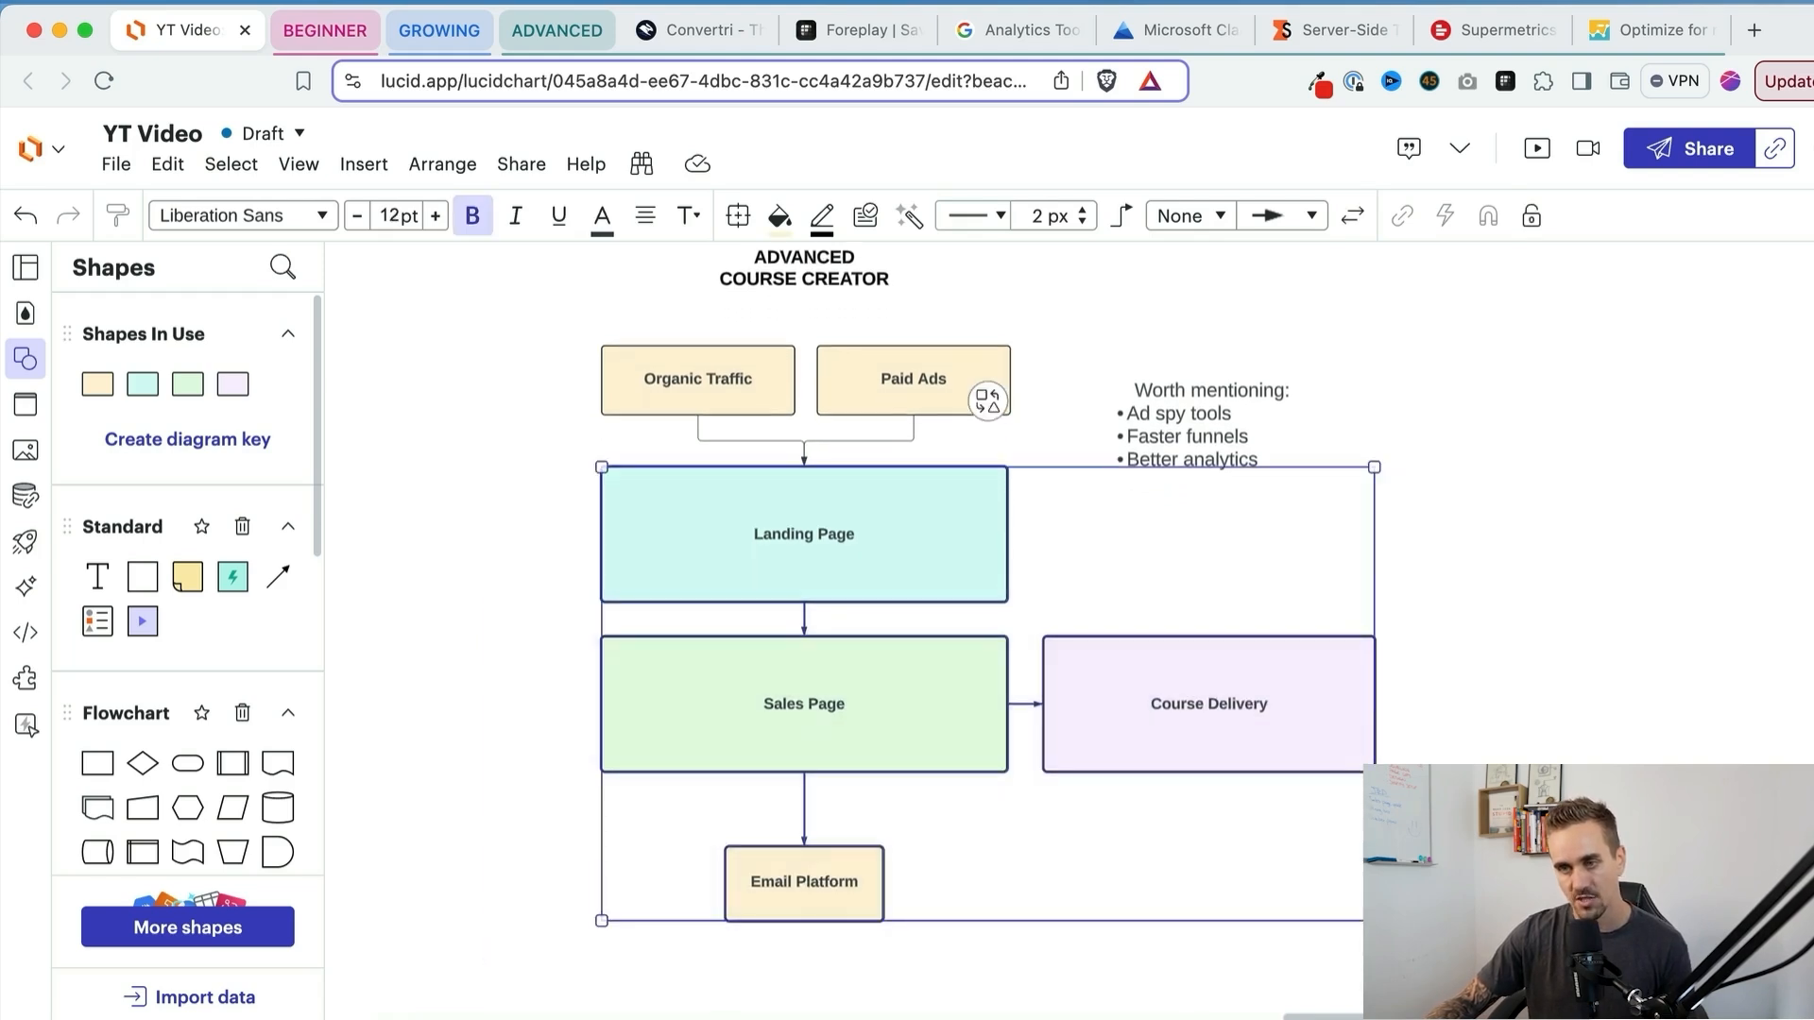
left_click(803, 882)
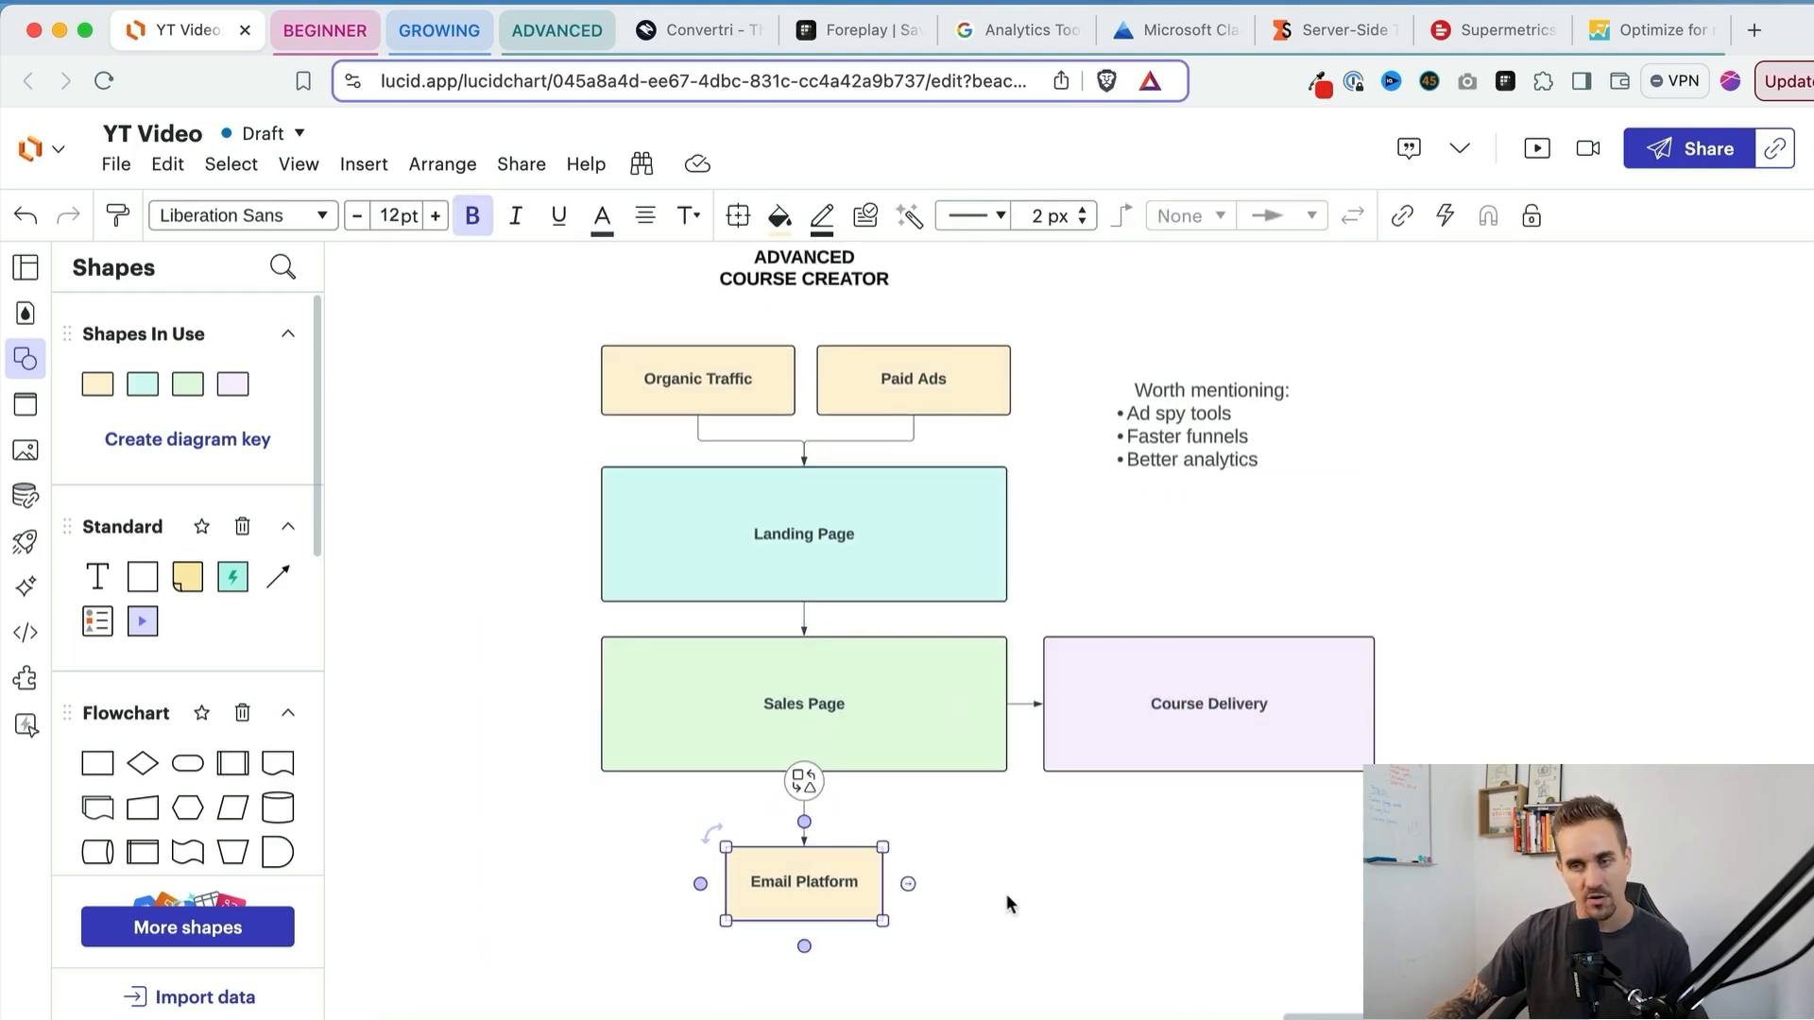
left_click(1388, 452)
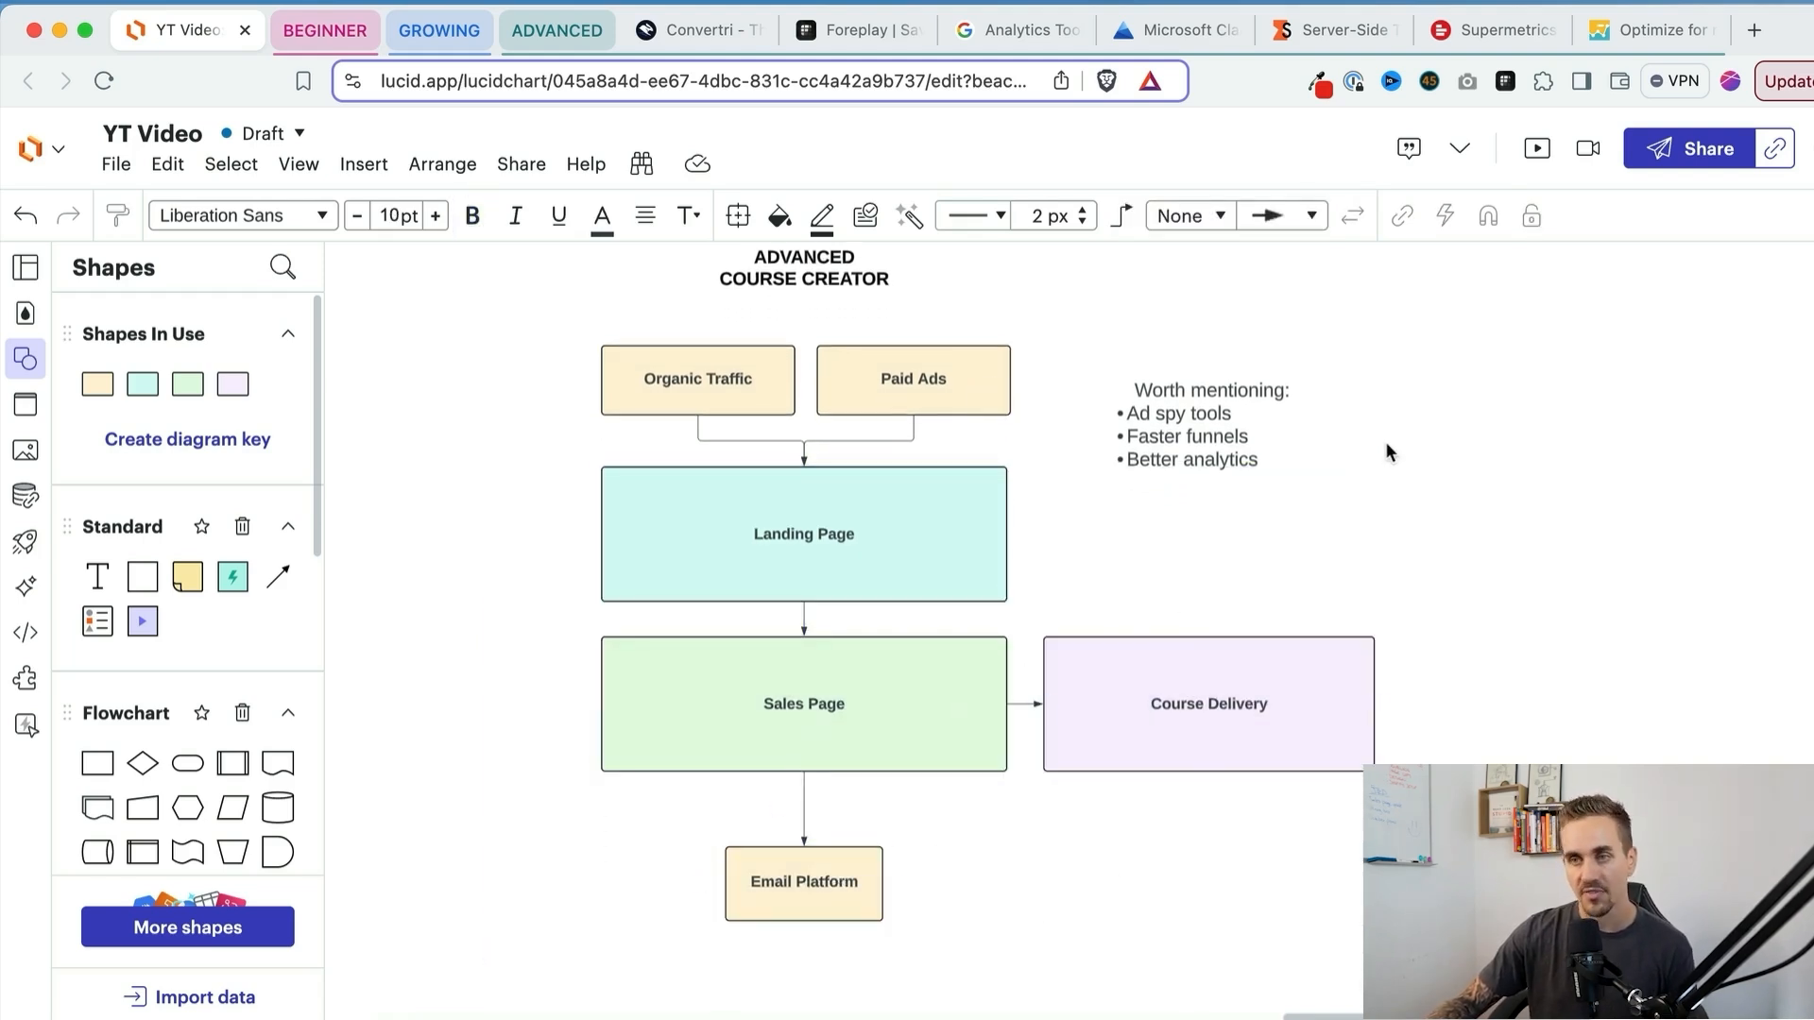
mouse_move(1270, 424)
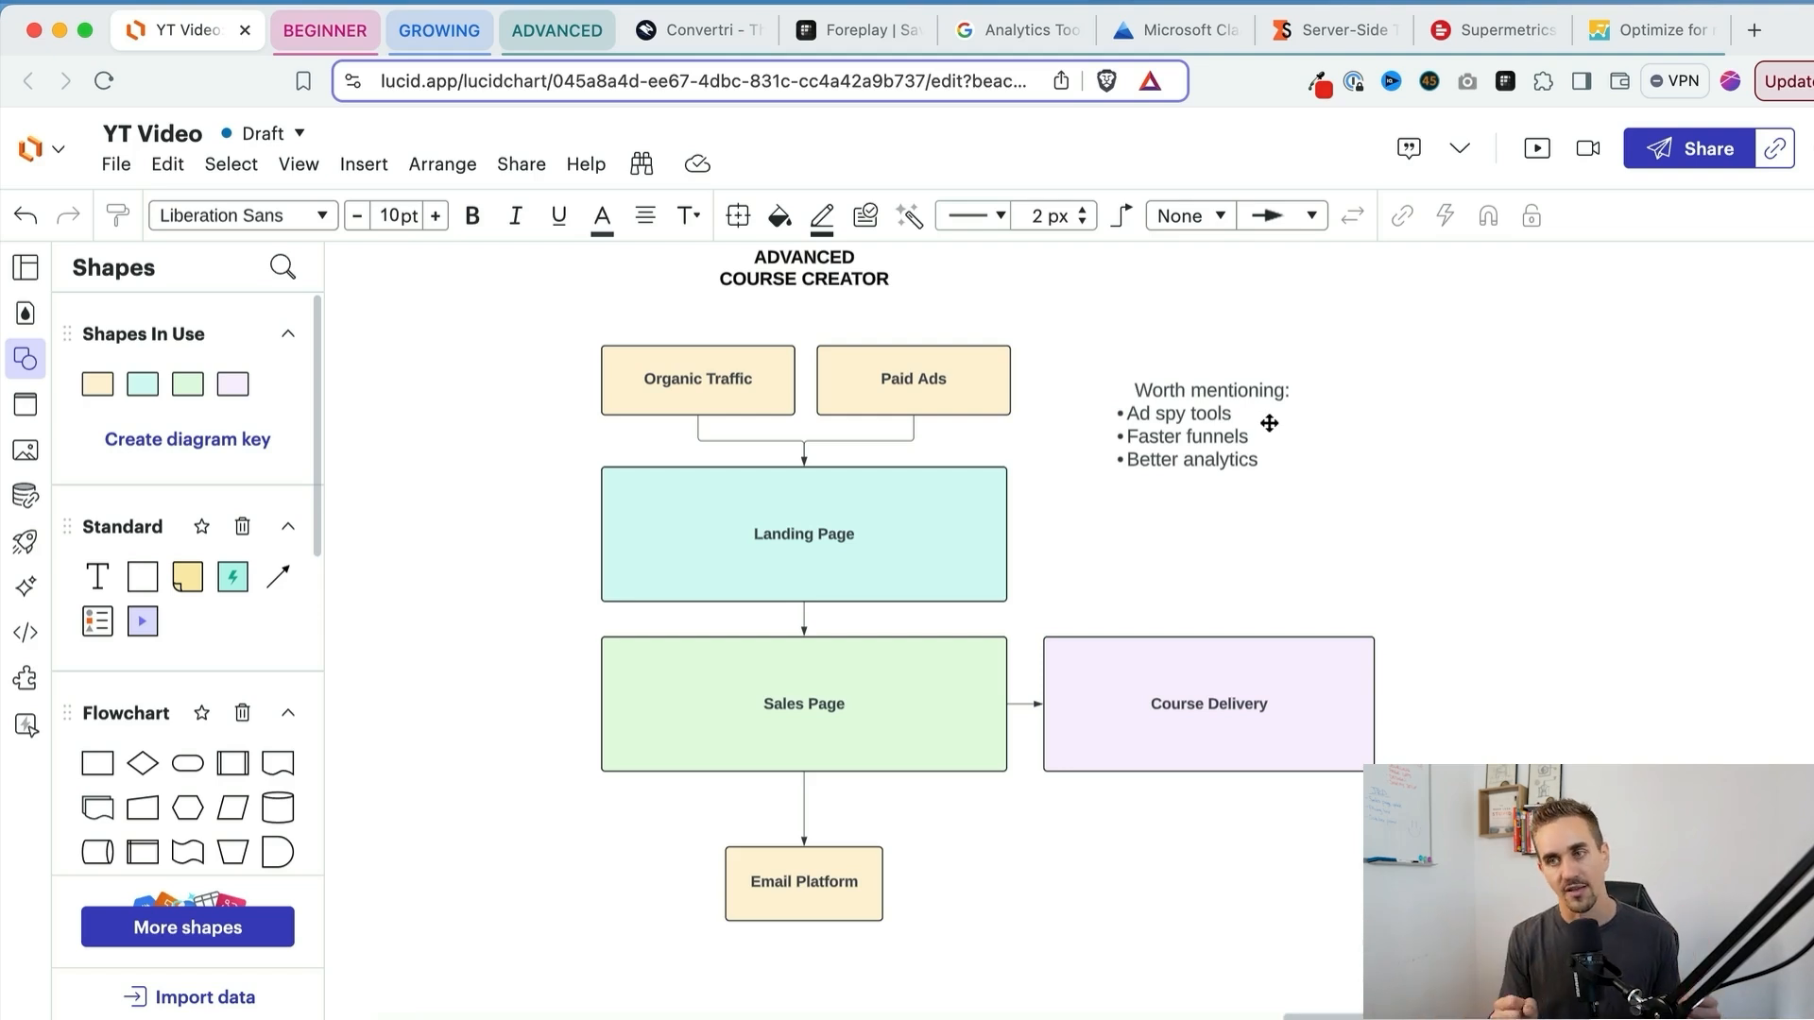